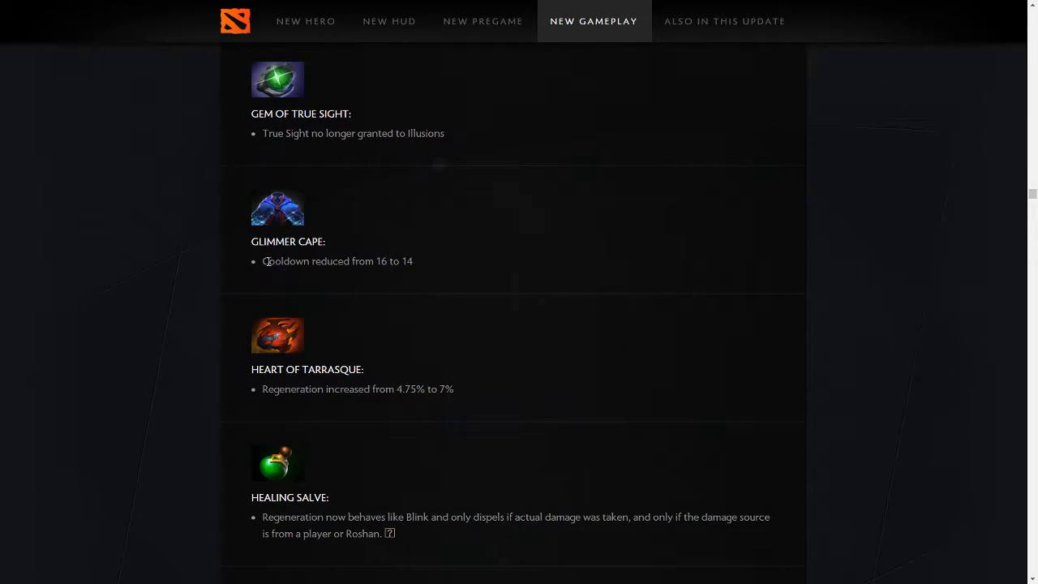
Scroll the New Gameplay item notes past Glimmer Cape and Healing Salve to Heaven's Halberd and Helm of the Dominator.
{"action": "scroll", "scroll_direction": "down", "scroll_amount": 3}
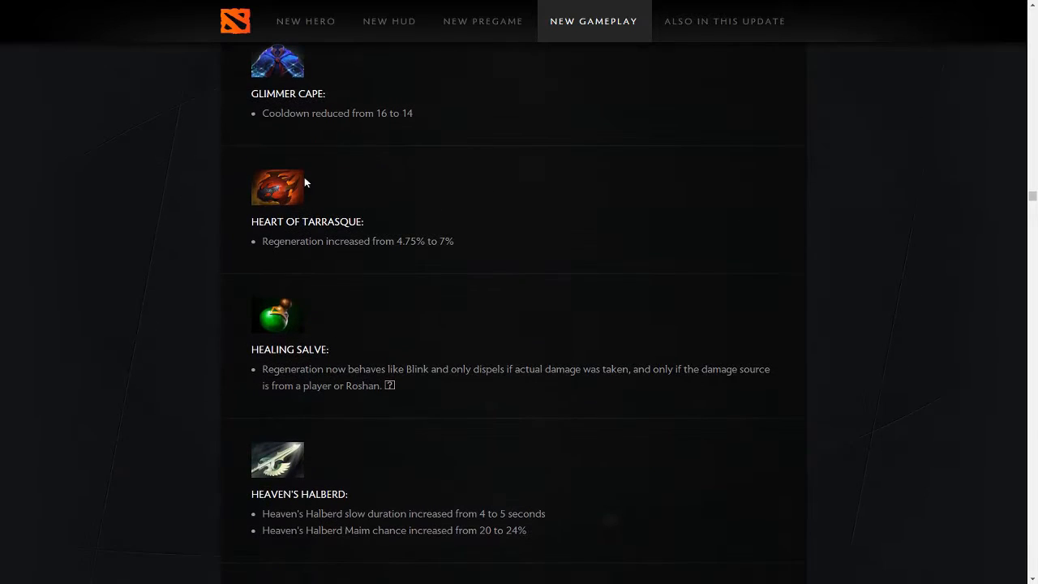
{"action": "mouse_move", "coordinate": [375, 247]}
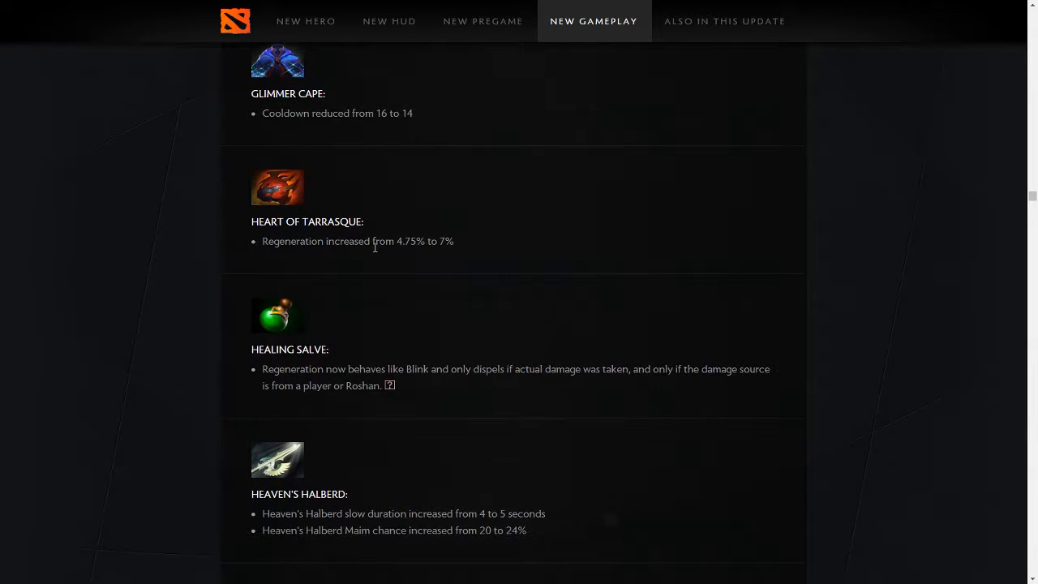
{"action": "mouse_move", "coordinate": [256, 221]}
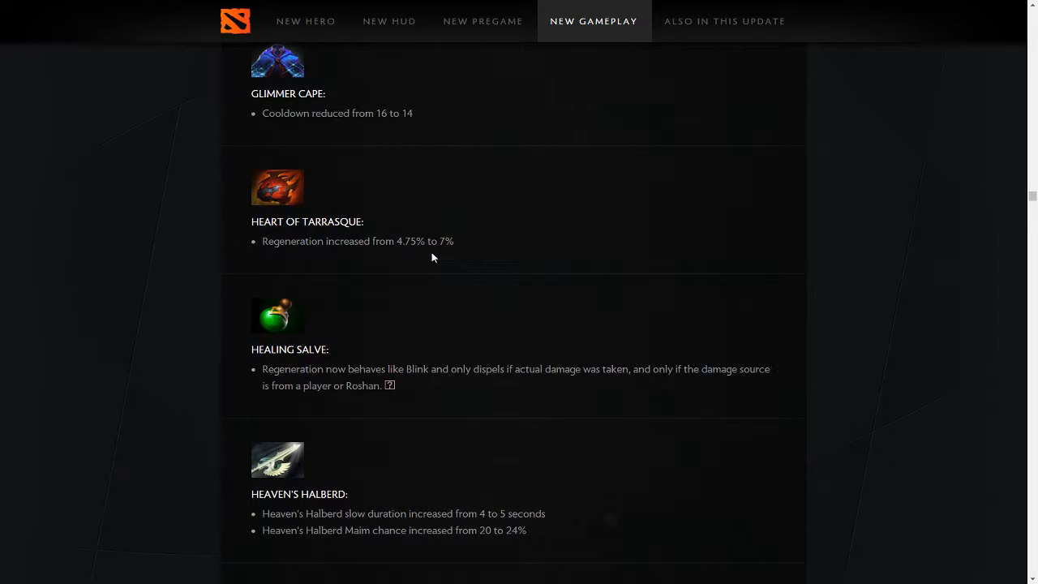
{"action": "mouse_move", "coordinate": [493, 244]}
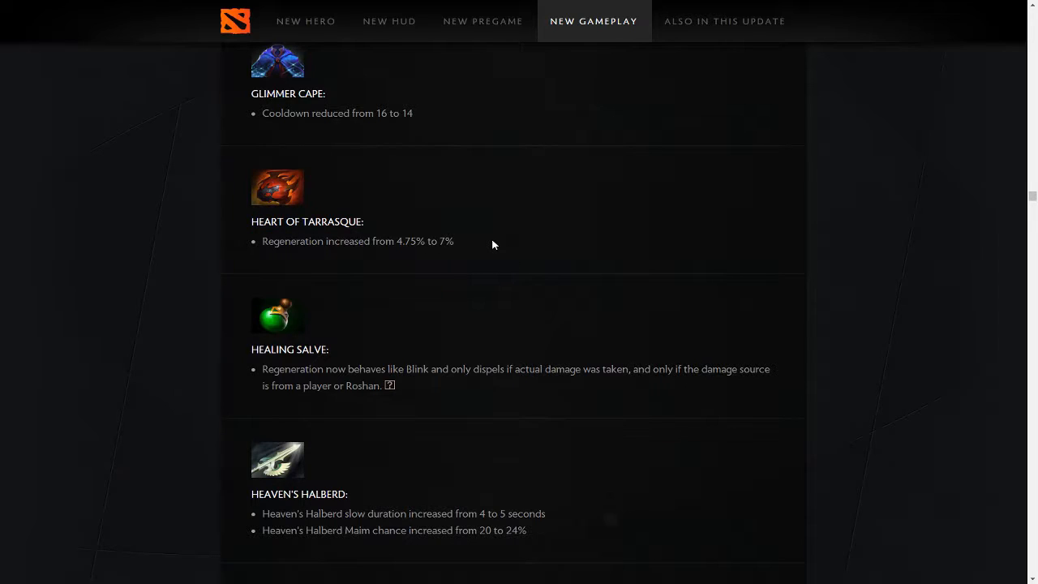
{"action": "mouse_move", "coordinate": [655, 146]}
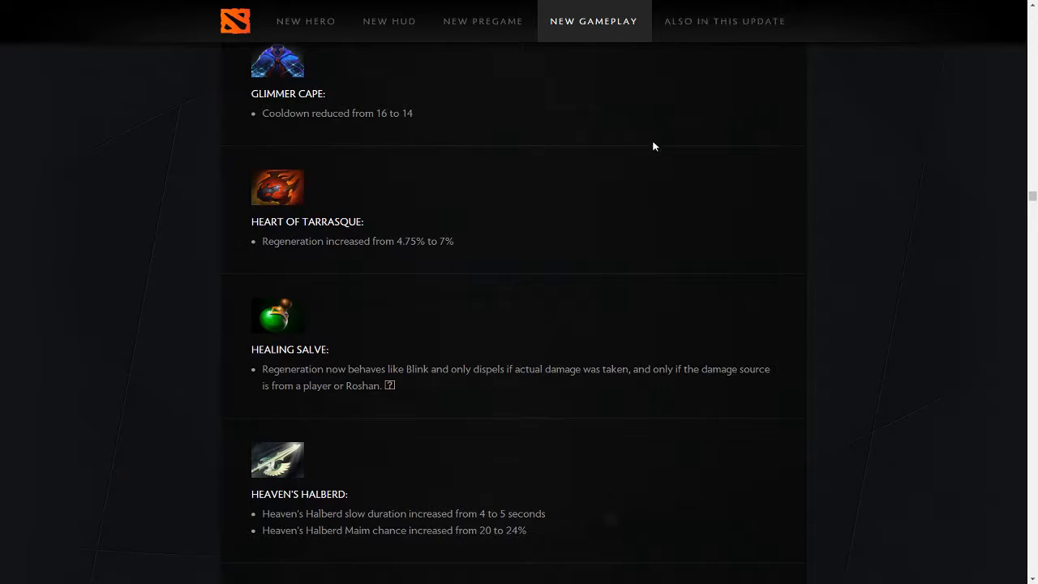
{"action": "mouse_move", "coordinate": [622, 152]}
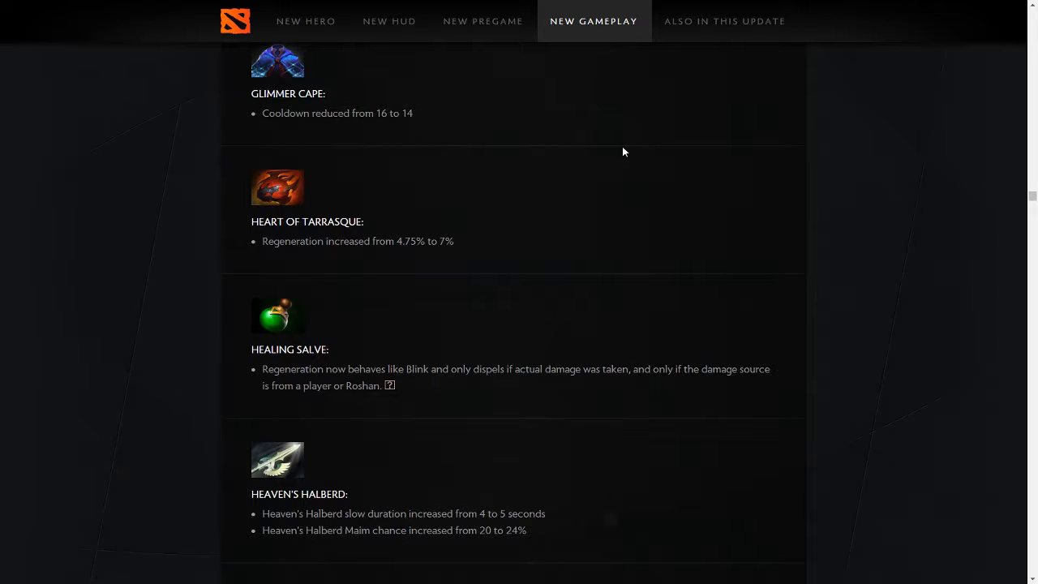
{"action": "mouse_move", "coordinate": [498, 230]}
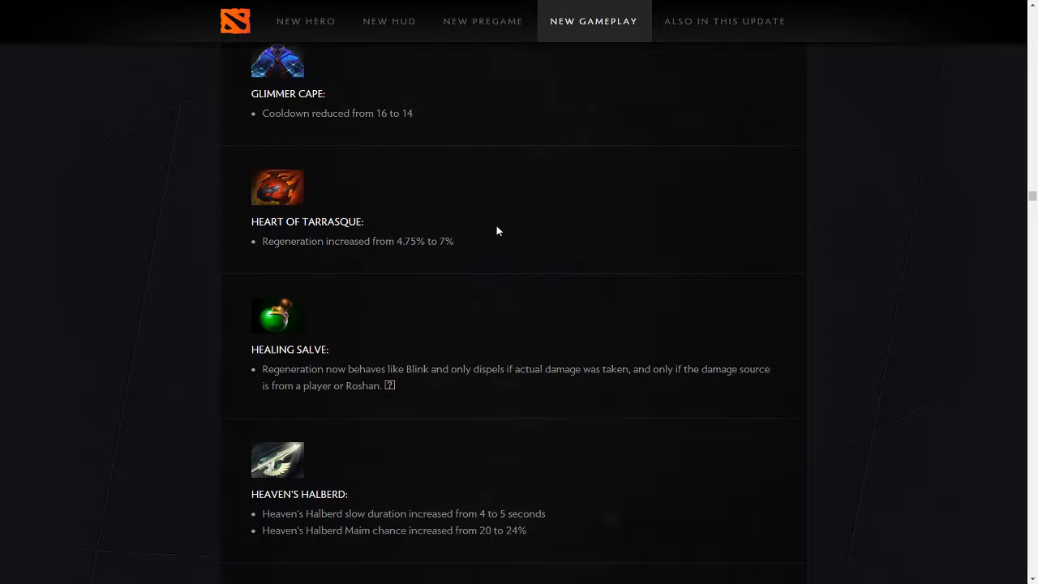
{"action": "mouse_move", "coordinate": [447, 339]}
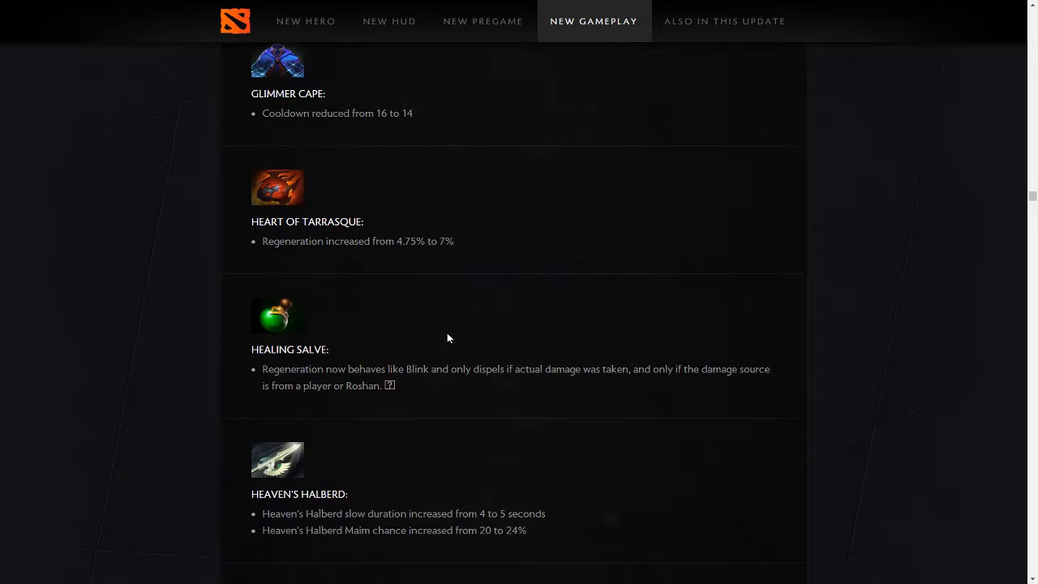
{"action": "scroll", "scroll_direction": "down", "scroll_amount": 3}
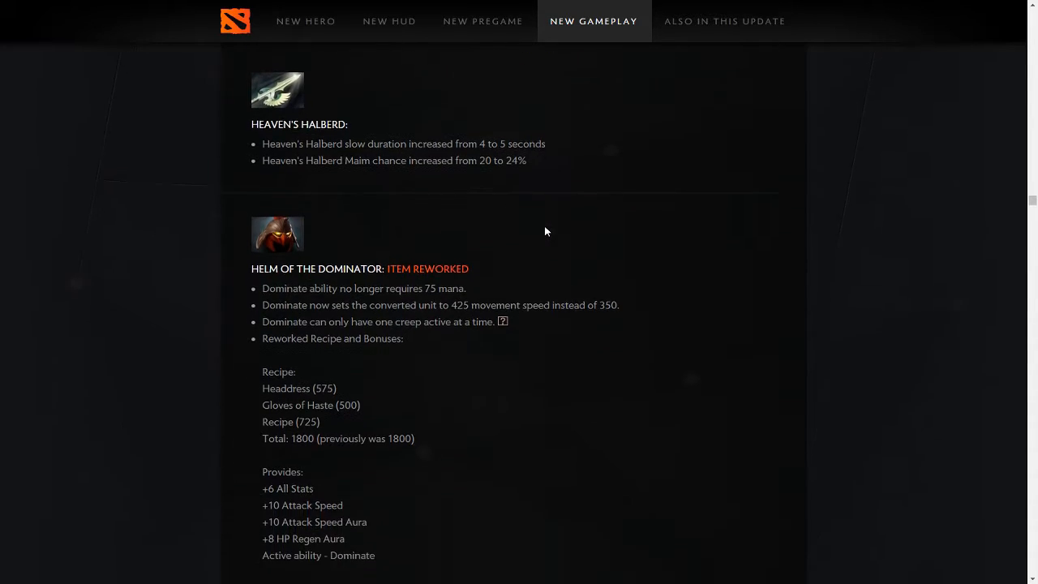
Scroll slightly so the full Helm of the Dominator rework, recipe and bonuses are visible.
{"action": "scroll", "scroll_direction": "down", "scroll_amount": 3}
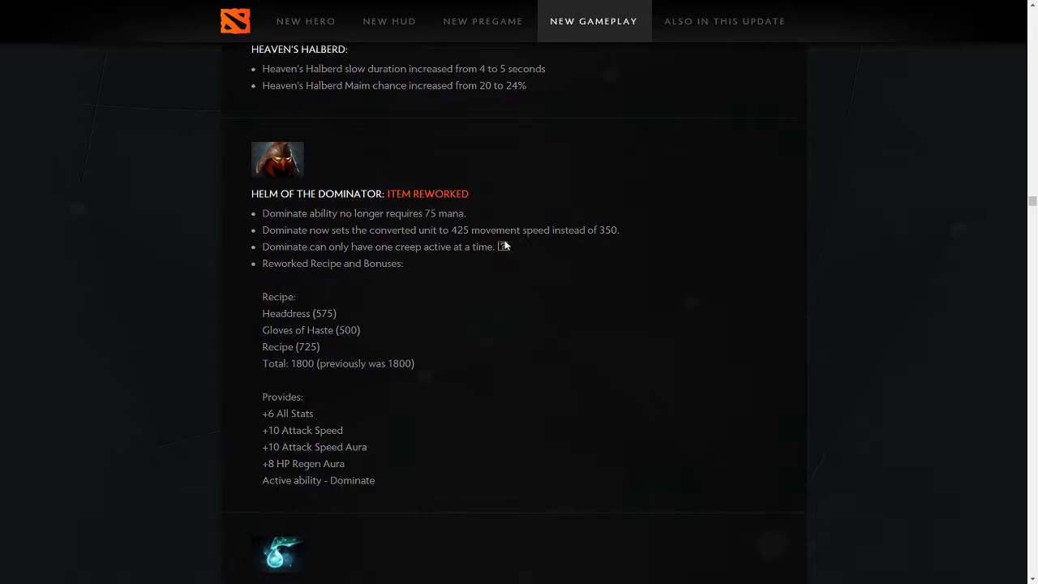
{"action": "mouse_move", "coordinate": [503, 246]}
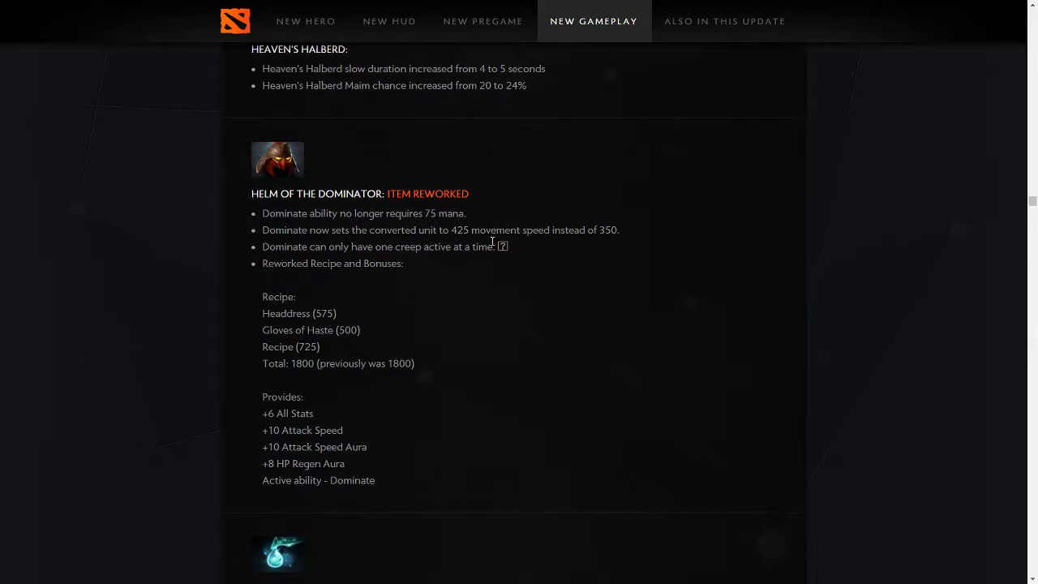
{"action": "mouse_move", "coordinate": [346, 270]}
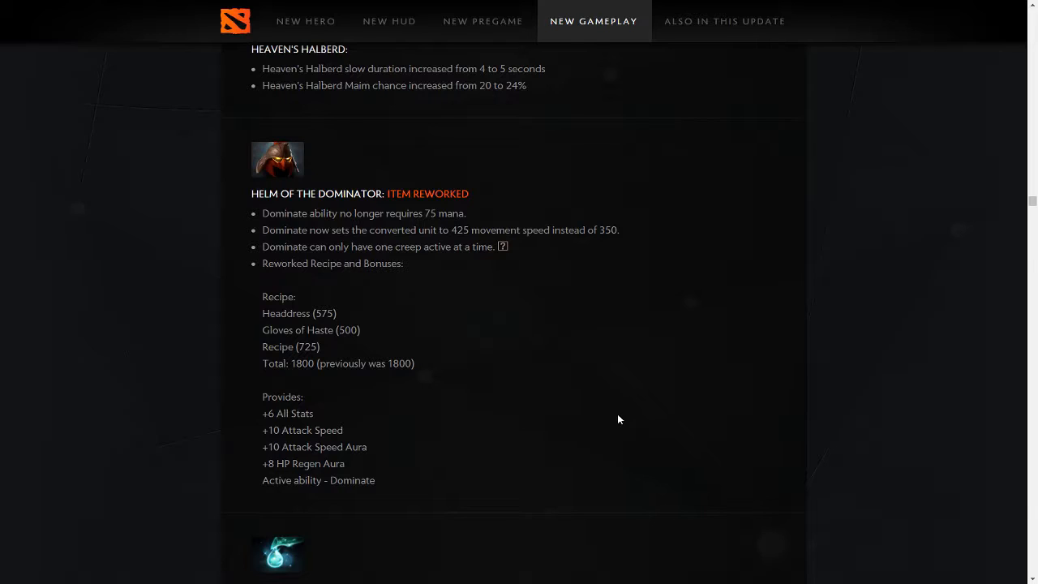
{"action": "mouse_move", "coordinate": [483, 295]}
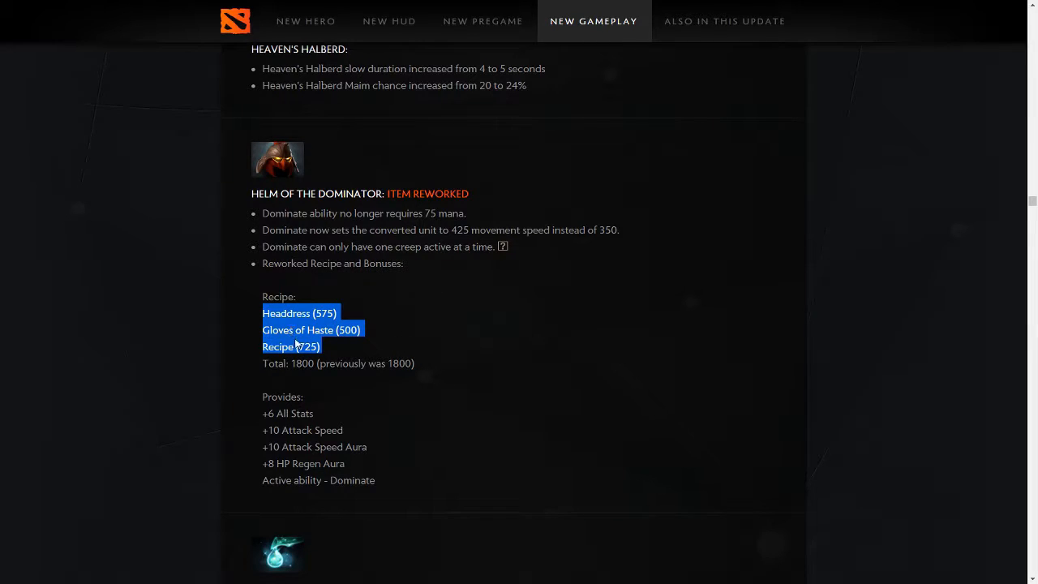
{"action": "mouse_move", "coordinate": [315, 393]}
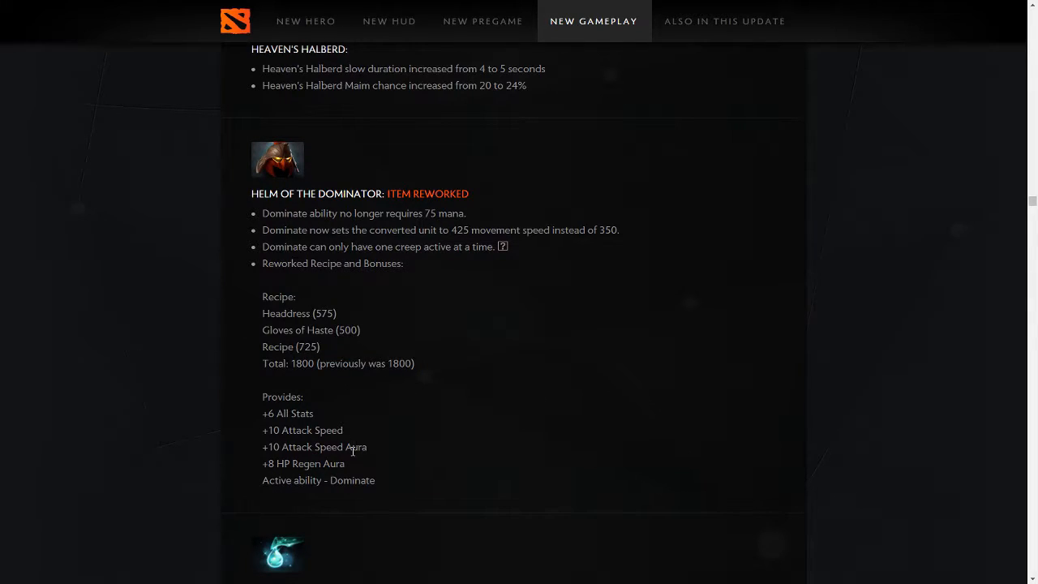
{"action": "mouse_move", "coordinate": [490, 478]}
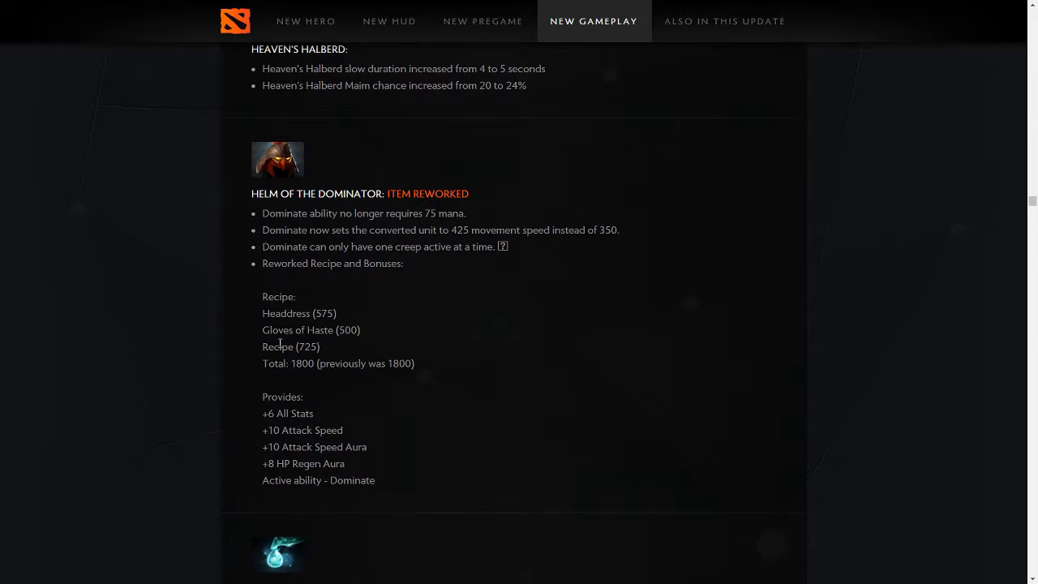
{"action": "mouse_move", "coordinate": [272, 312]}
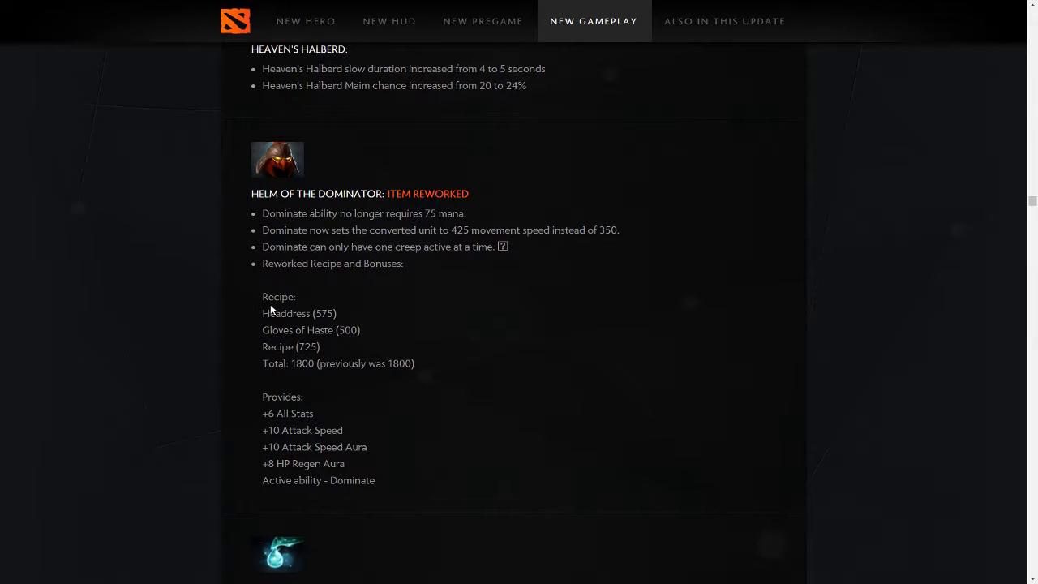
{"action": "mouse_move", "coordinate": [409, 298]}
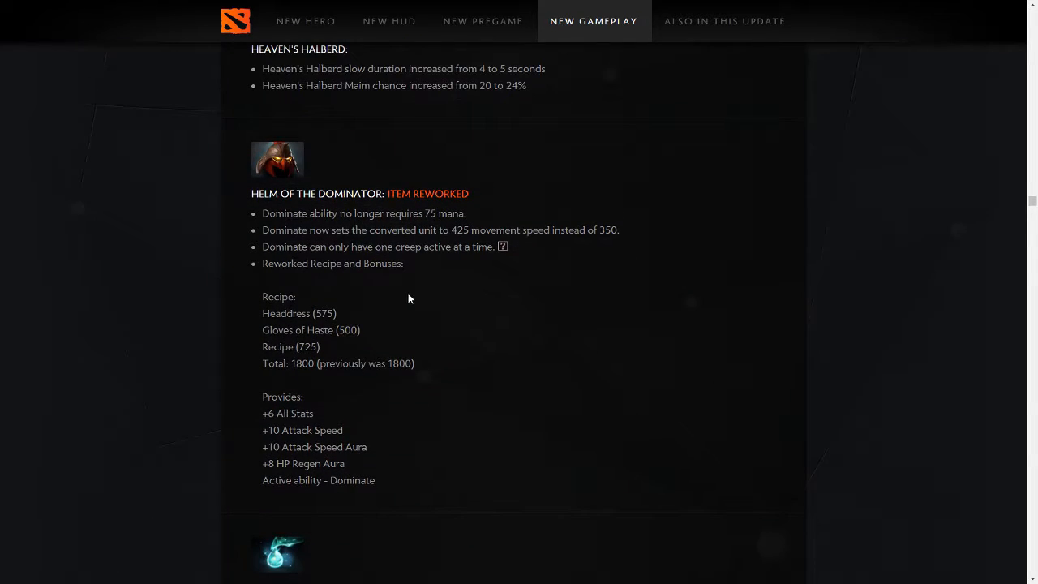
{"action": "mouse_move", "coordinate": [490, 448]}
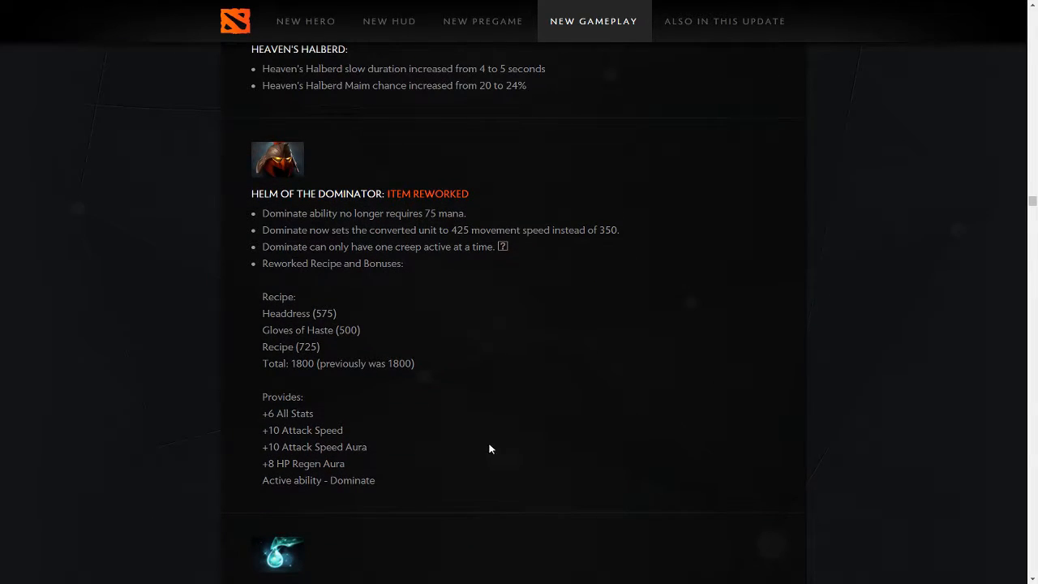
{"action": "left_click_drag", "start_coordinate": [263, 446], "coordinate": [295, 464]}
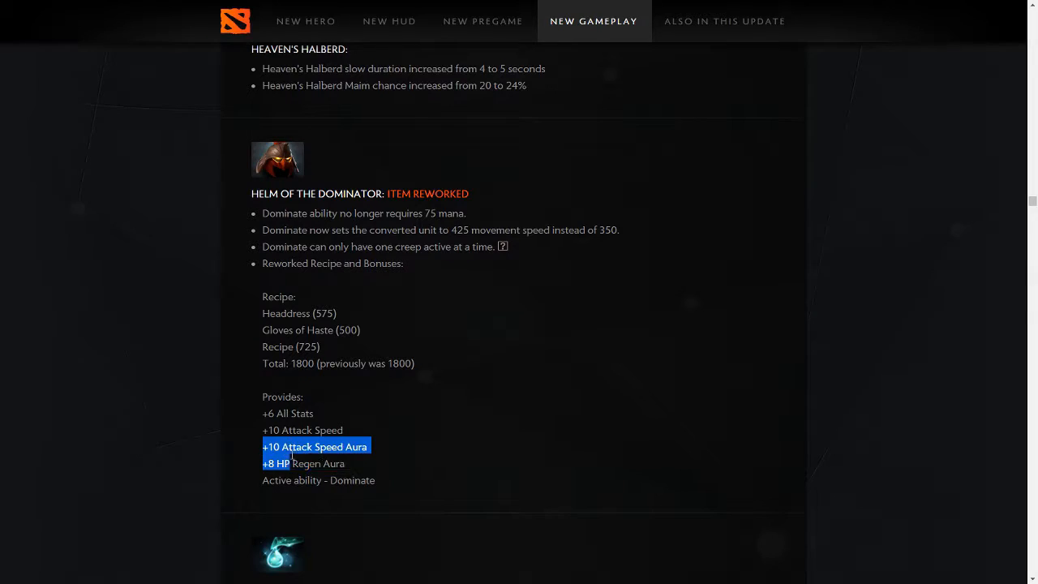
{"action": "left_click", "coordinate": [396, 464]}
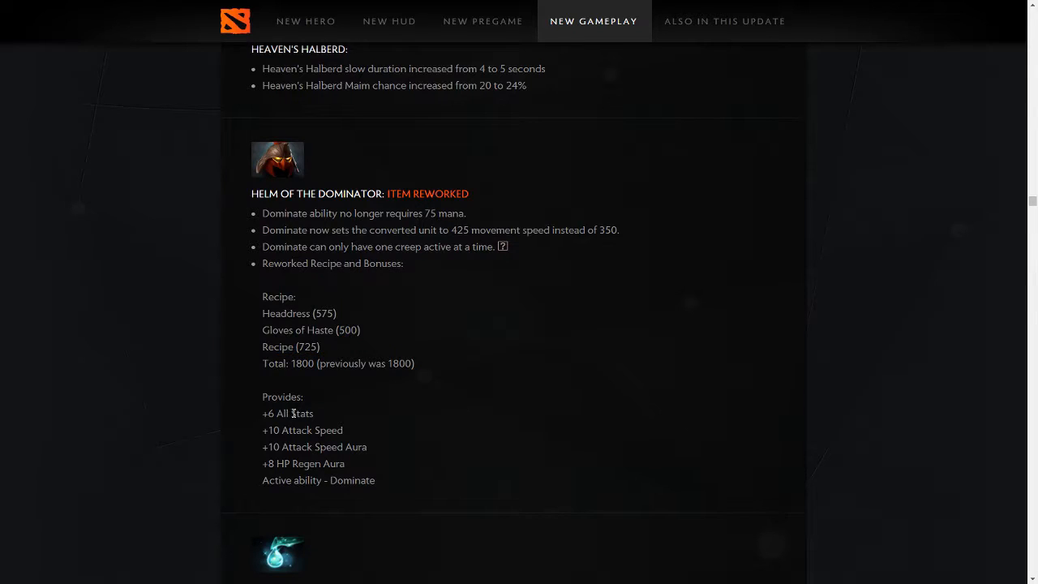
{"action": "left_click_drag", "start_coordinate": [282, 413], "coordinate": [363, 480]}
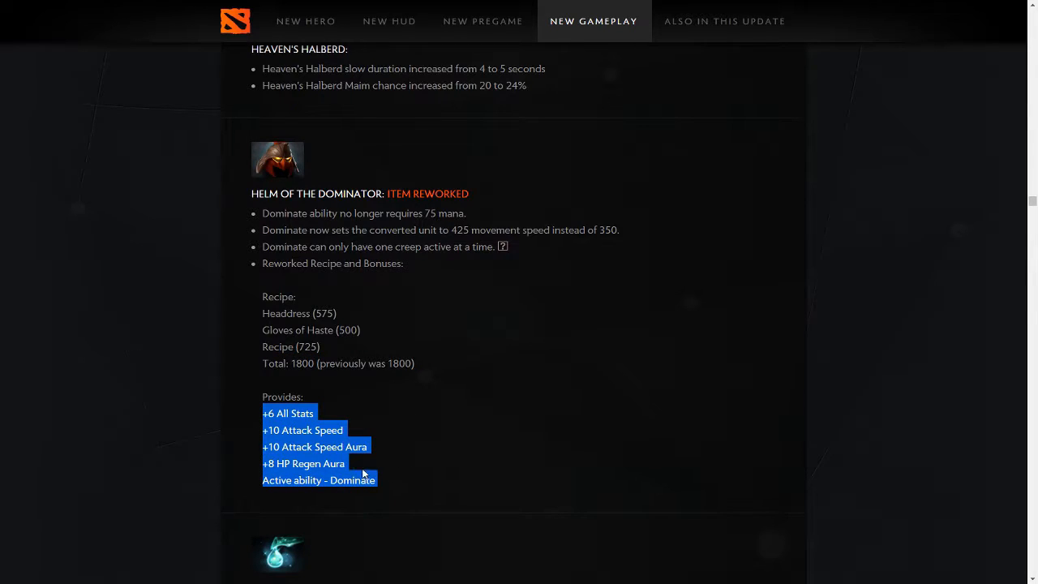
{"action": "left_click", "coordinate": [502, 447]}
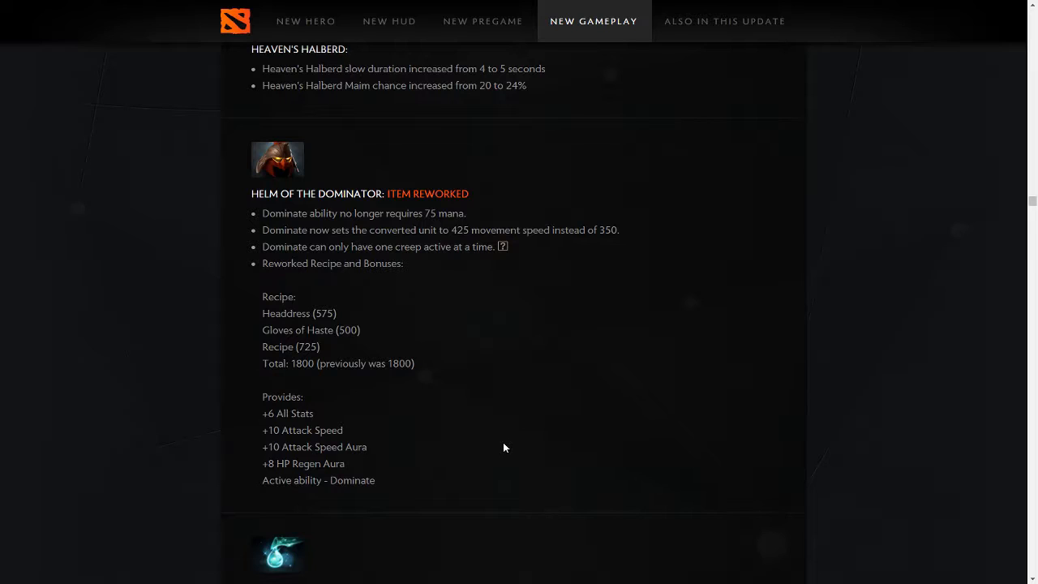
{"action": "mouse_move", "coordinate": [571, 448]}
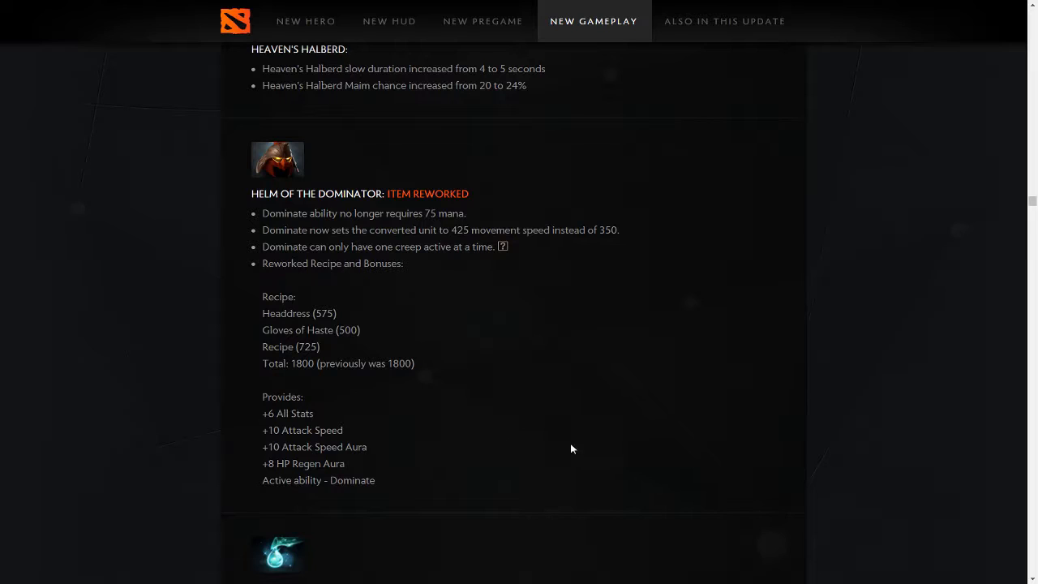
{"action": "left_click_drag", "start_coordinate": [263, 430], "coordinate": [367, 448]}
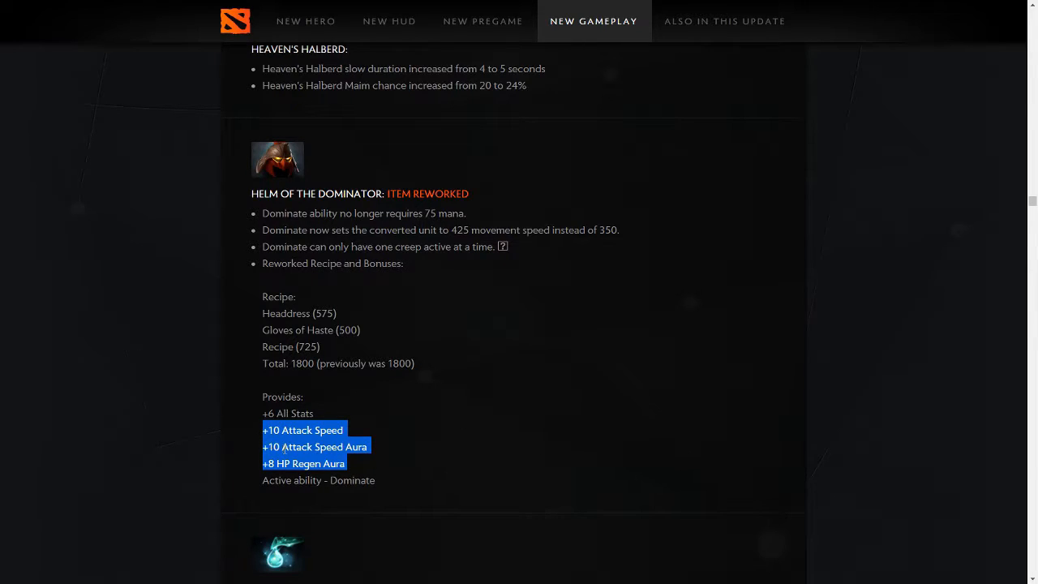
{"action": "left_click", "coordinate": [876, 380]}
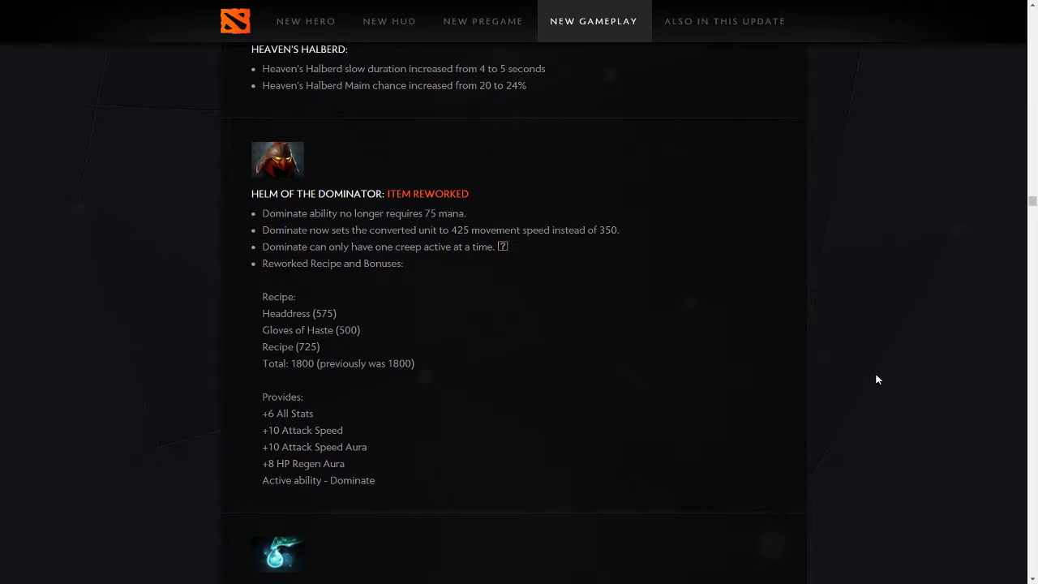
Scroll past Infused Raindrop to the Iron Talon, Maelstrom and Morbid Mask change notes.
{"action": "scroll", "scroll_direction": "down", "scroll_amount": 3}
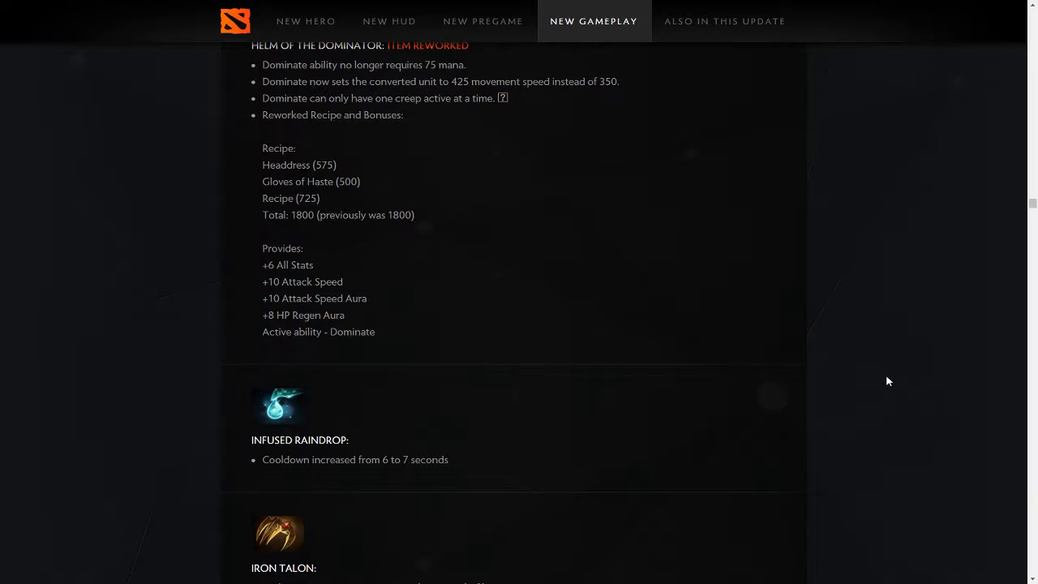
{"action": "mouse_move", "coordinate": [840, 358]}
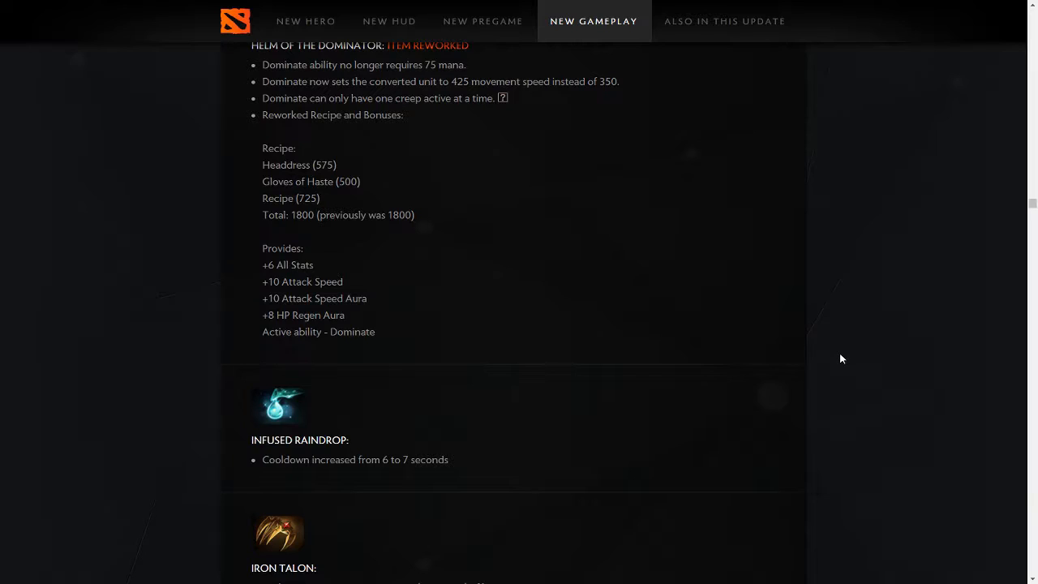
{"action": "scroll", "scroll_direction": "down", "scroll_amount": 3}
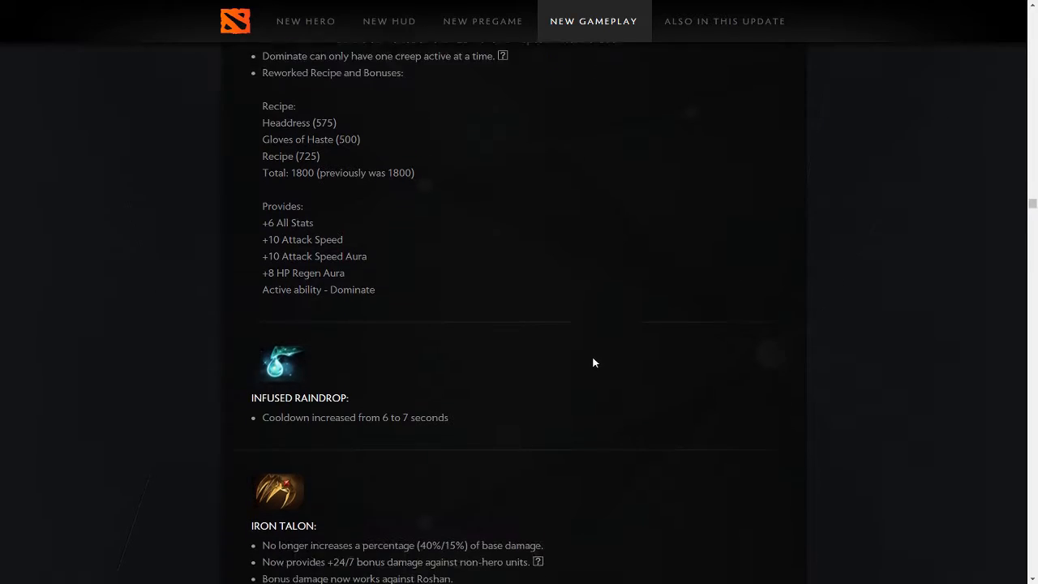
{"action": "scroll", "scroll_direction": "down", "scroll_amount": 3}
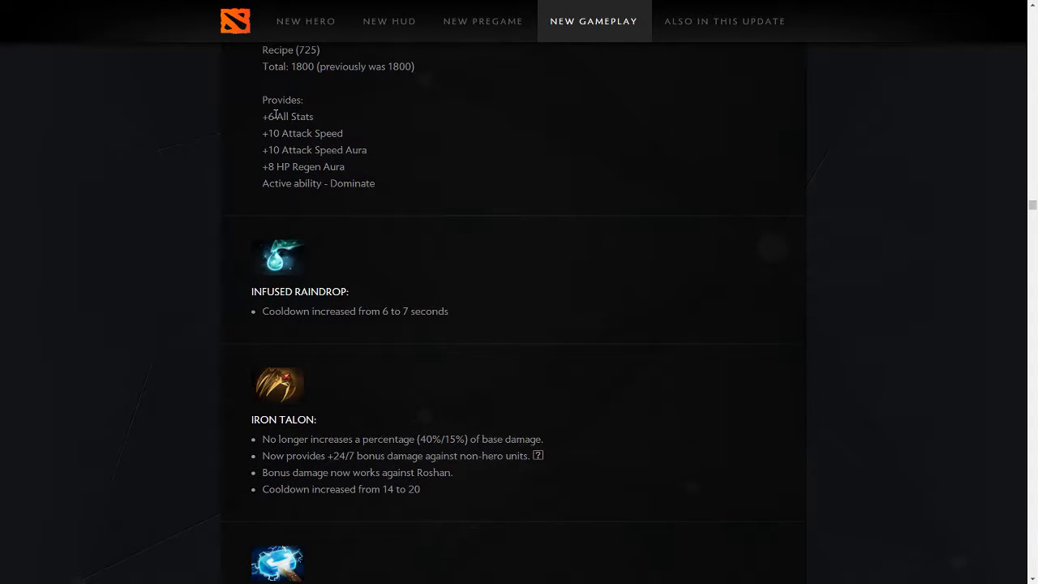
{"action": "scroll", "scroll_direction": "down", "scroll_amount": 3}
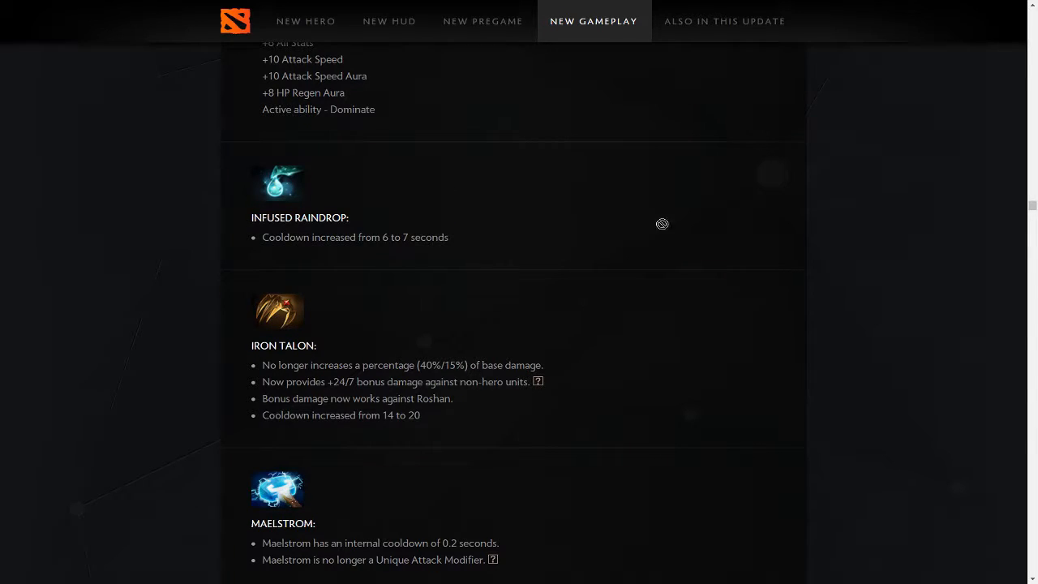
{"action": "scroll", "scroll_direction": "down", "scroll_amount": 3}
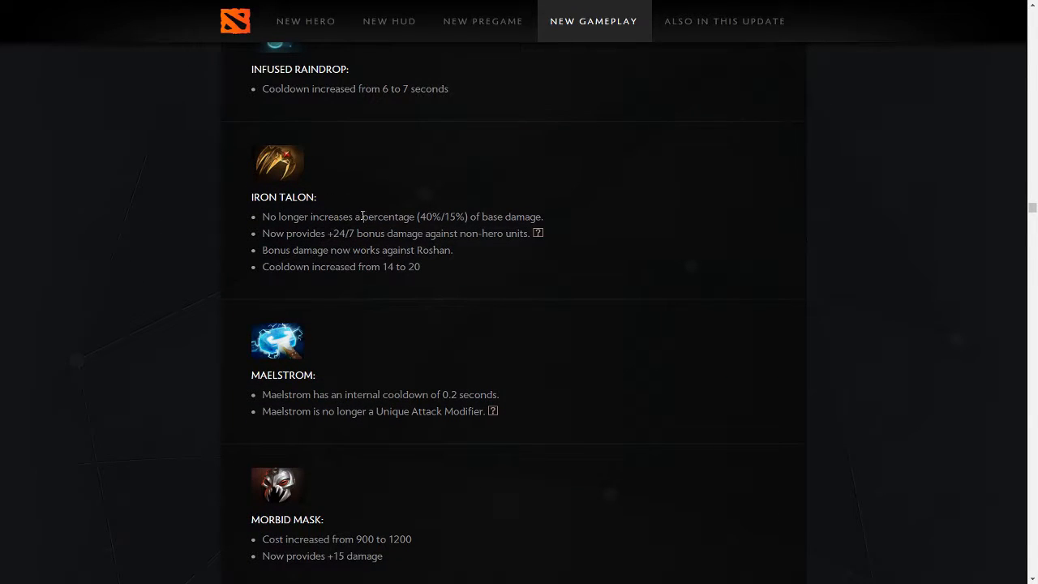
{"action": "mouse_move", "coordinate": [490, 237]}
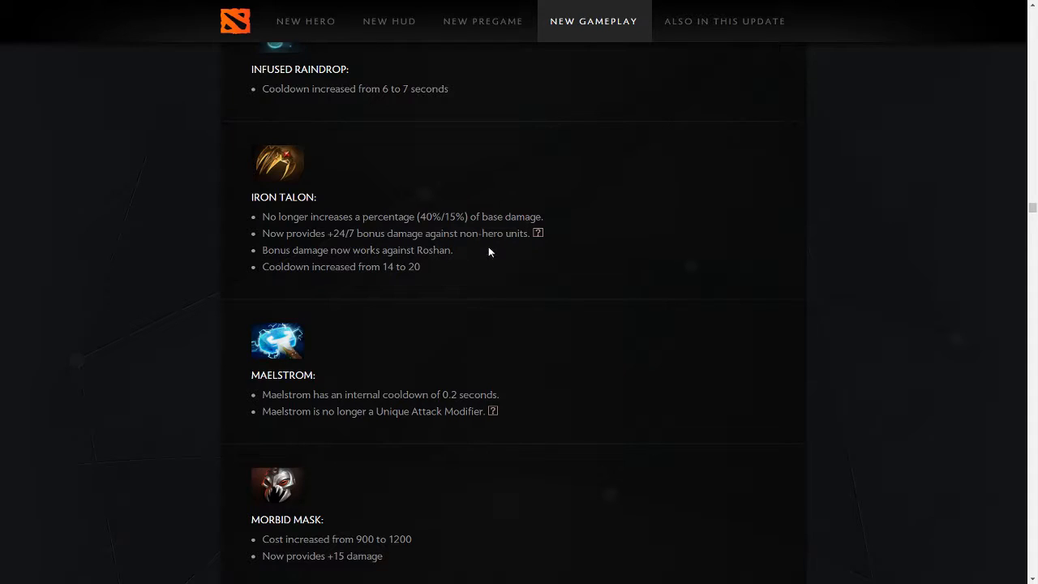
{"action": "mouse_move", "coordinate": [539, 234]}
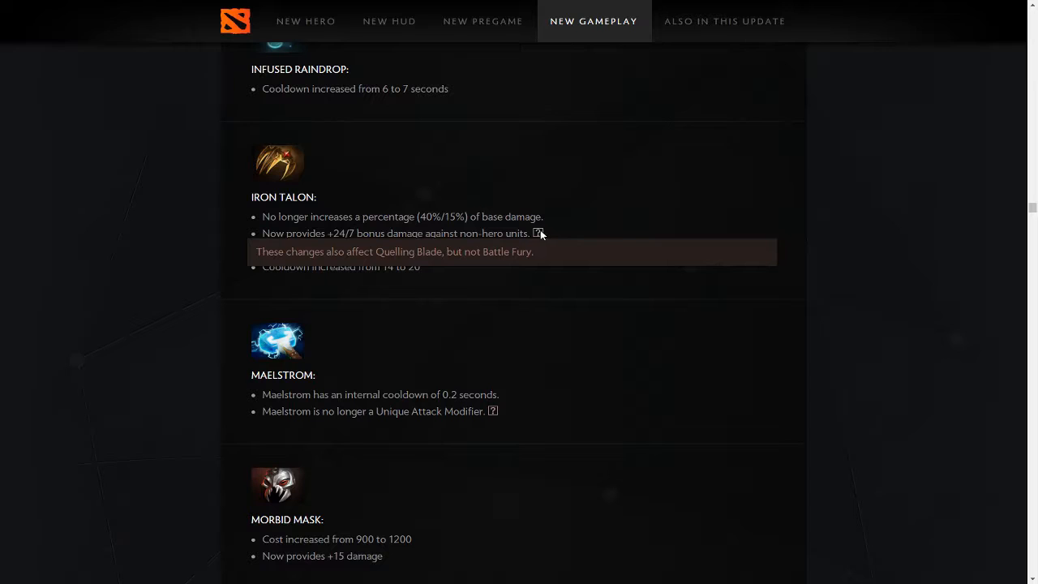
{"action": "mouse_move", "coordinate": [363, 261]}
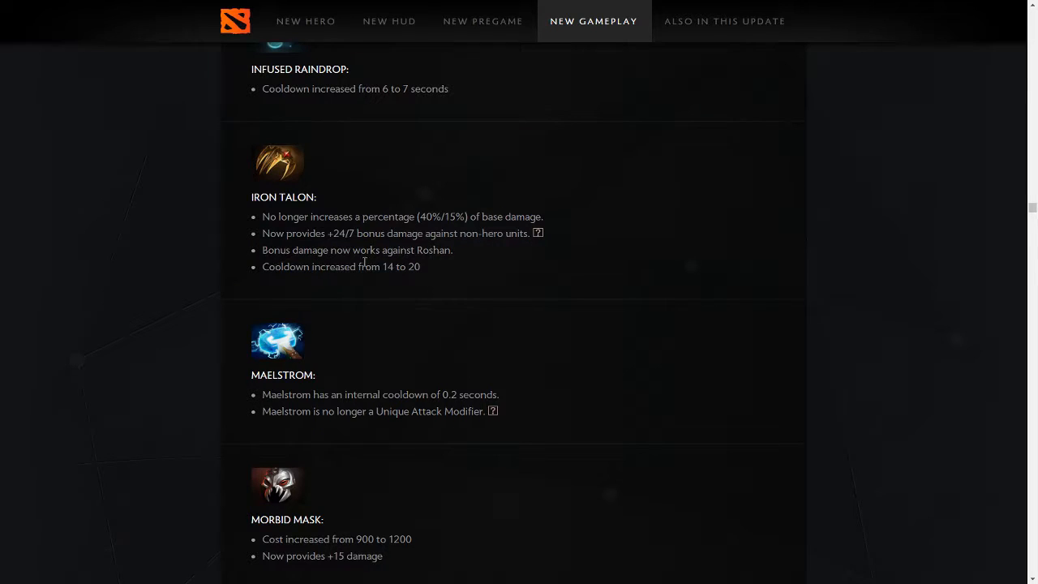
Scroll to the reworked Mask of Madness entry and its Berserk active, clearing the text highlight.
{"action": "scroll", "scroll_direction": "down", "scroll_amount": 3}
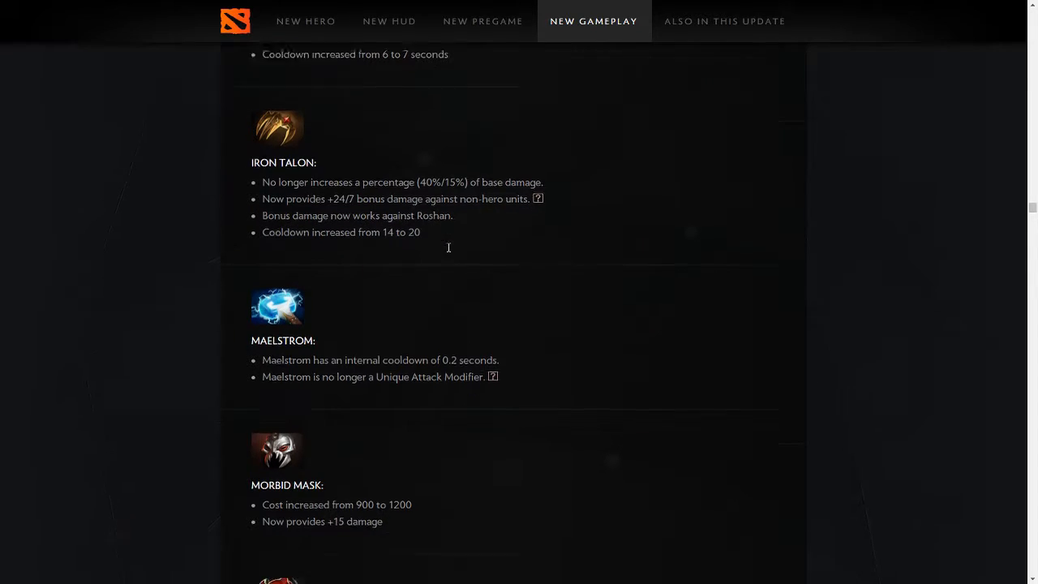
{"action": "scroll", "scroll_direction": "down", "scroll_amount": 3}
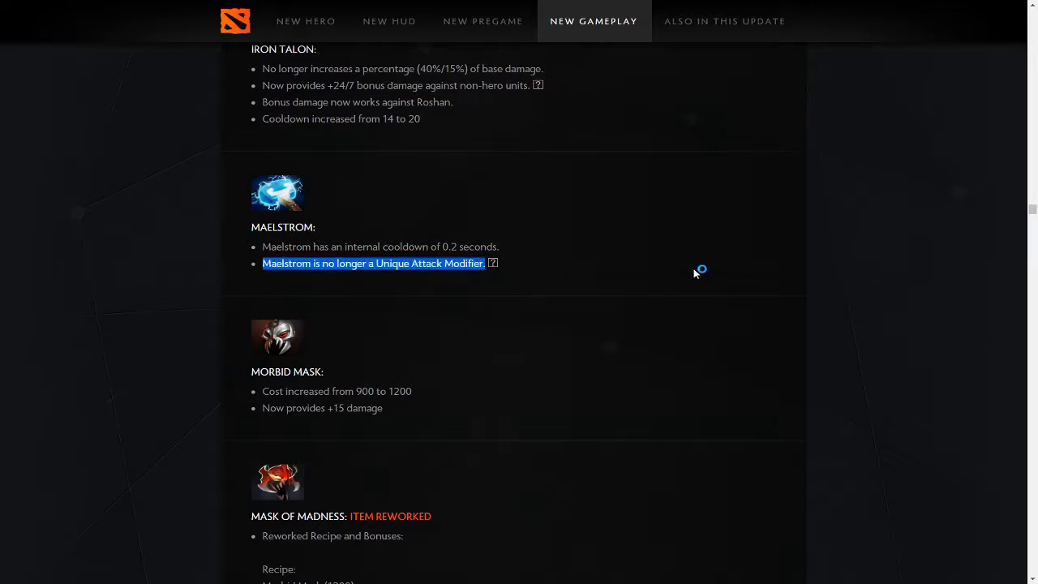
{"action": "mouse_move", "coordinate": [369, 279]}
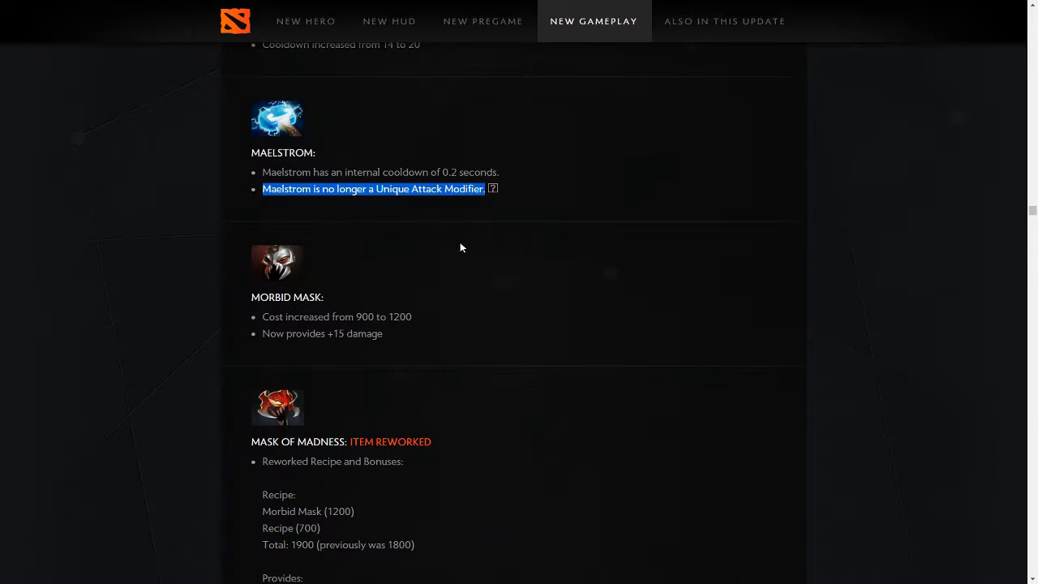
{"action": "scroll", "scroll_direction": "down", "scroll_amount": 3}
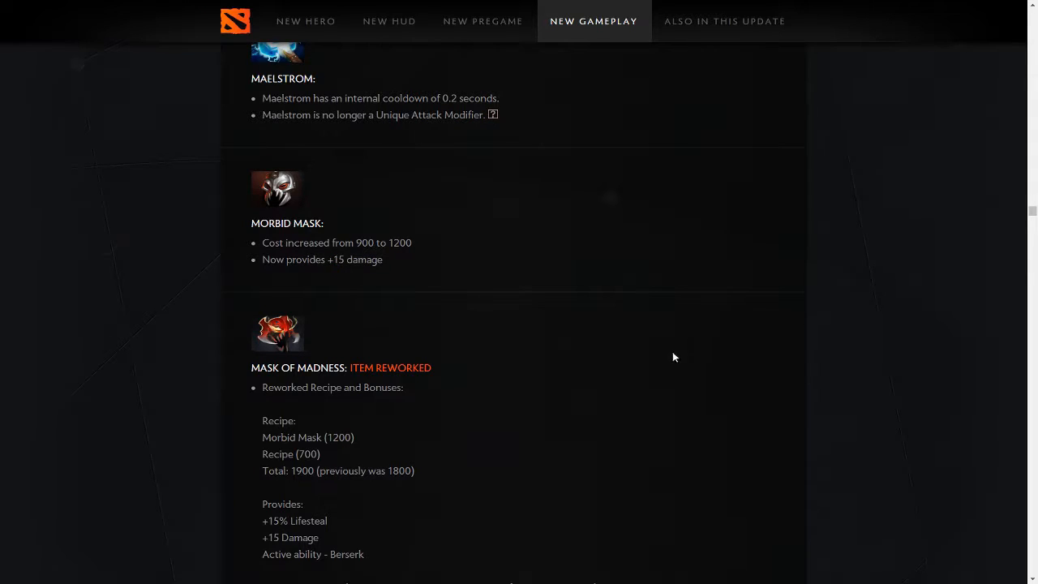
{"action": "scroll", "scroll_direction": "down", "scroll_amount": 3}
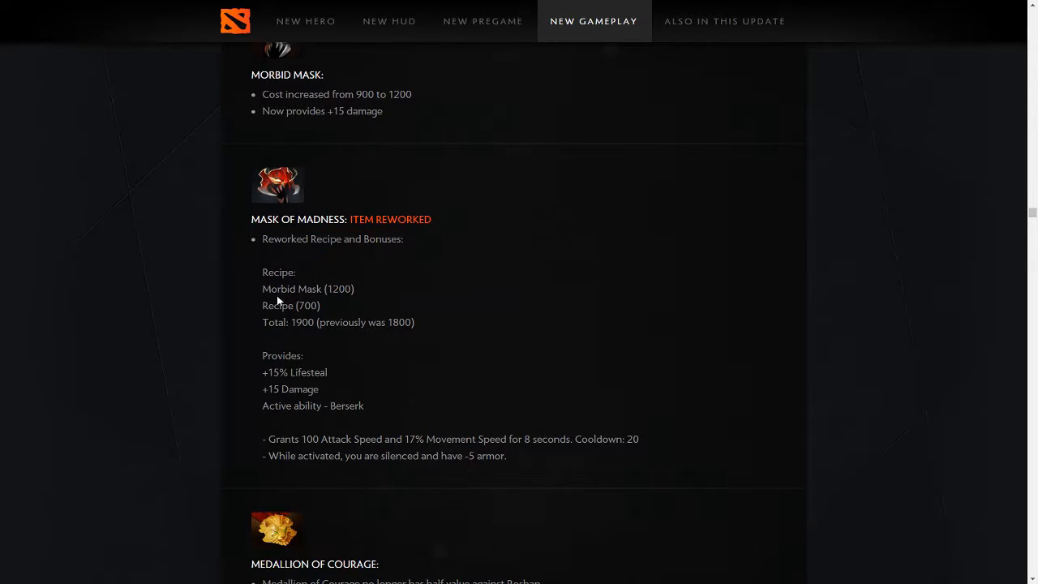
{"action": "scroll", "scroll_direction": "down", "scroll_amount": 3}
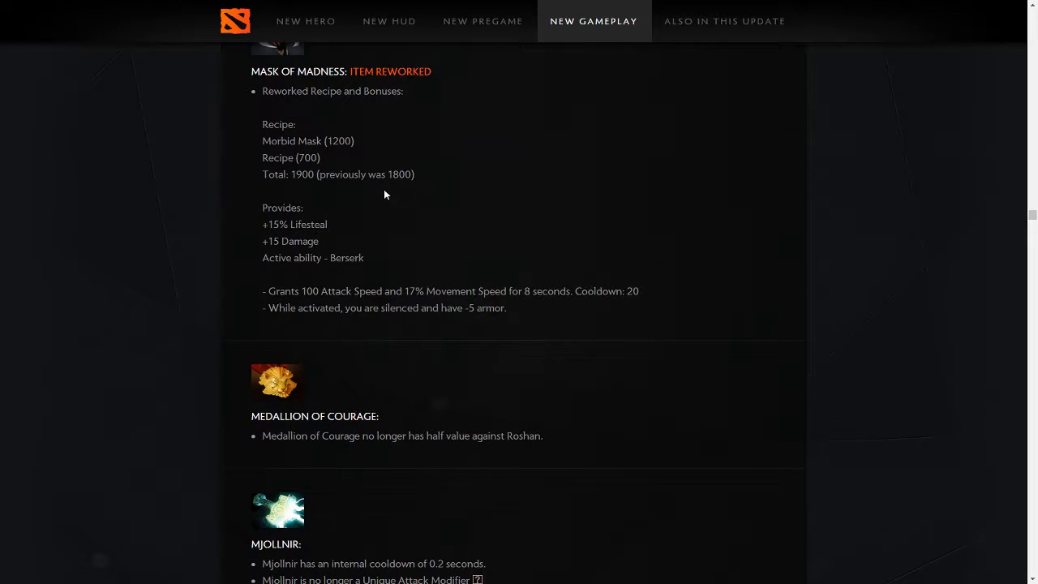
{"action": "mouse_move", "coordinate": [415, 227]}
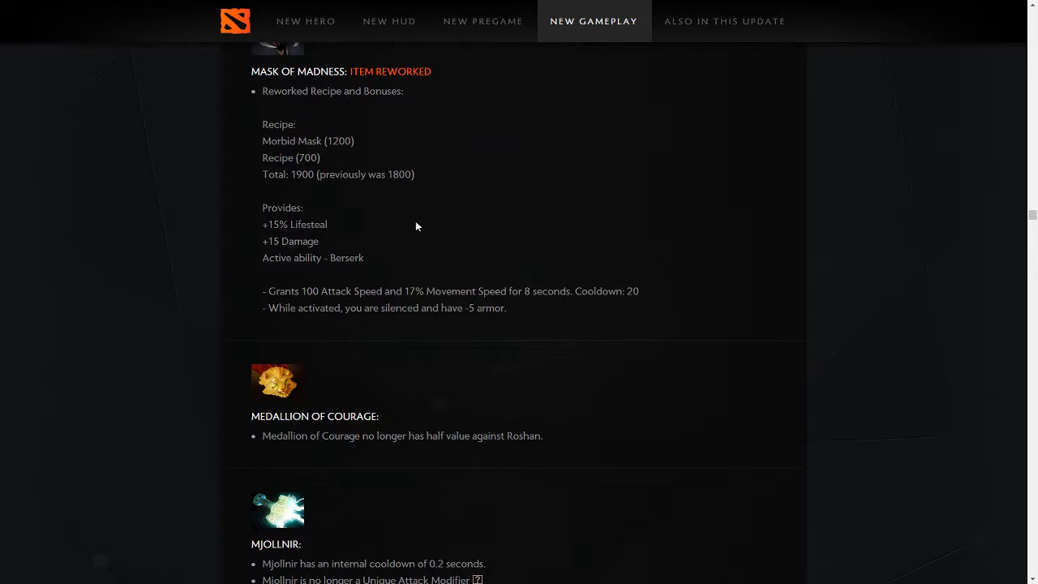
{"action": "mouse_move", "coordinate": [294, 262]}
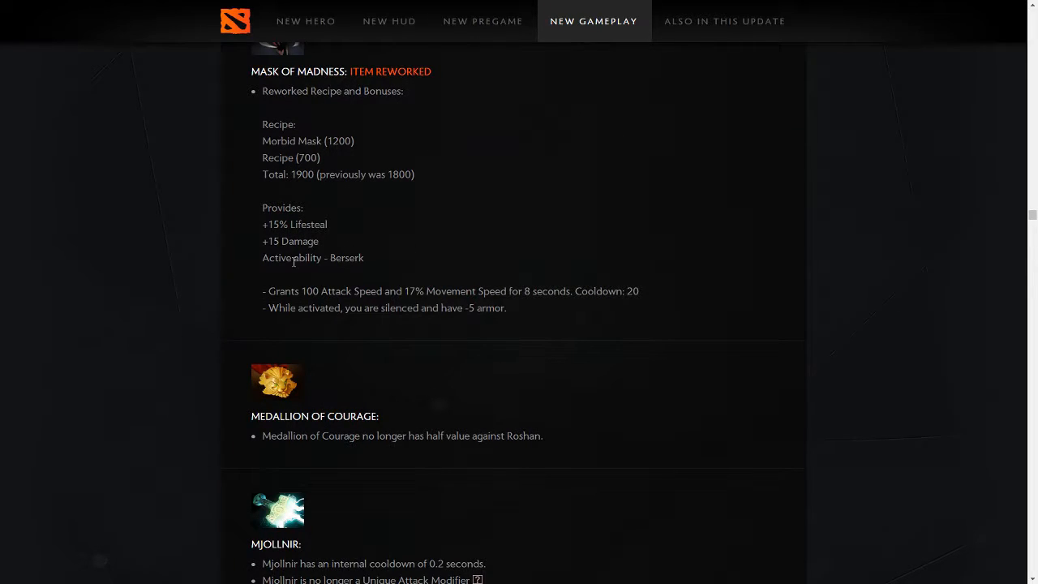
{"action": "mouse_move", "coordinate": [454, 289]}
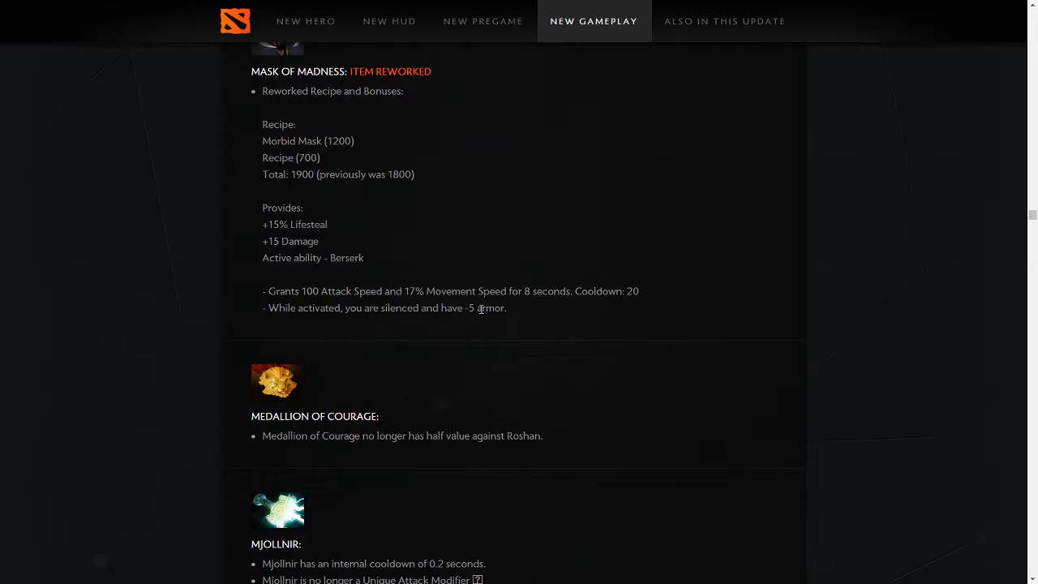
{"action": "mouse_move", "coordinate": [483, 284]}
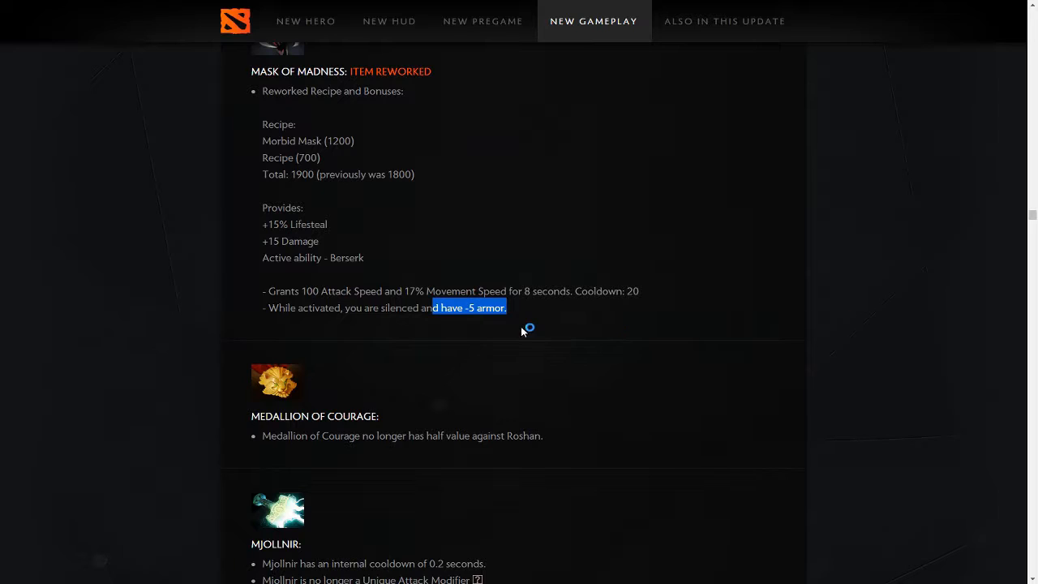
{"action": "mouse_move", "coordinate": [689, 349]}
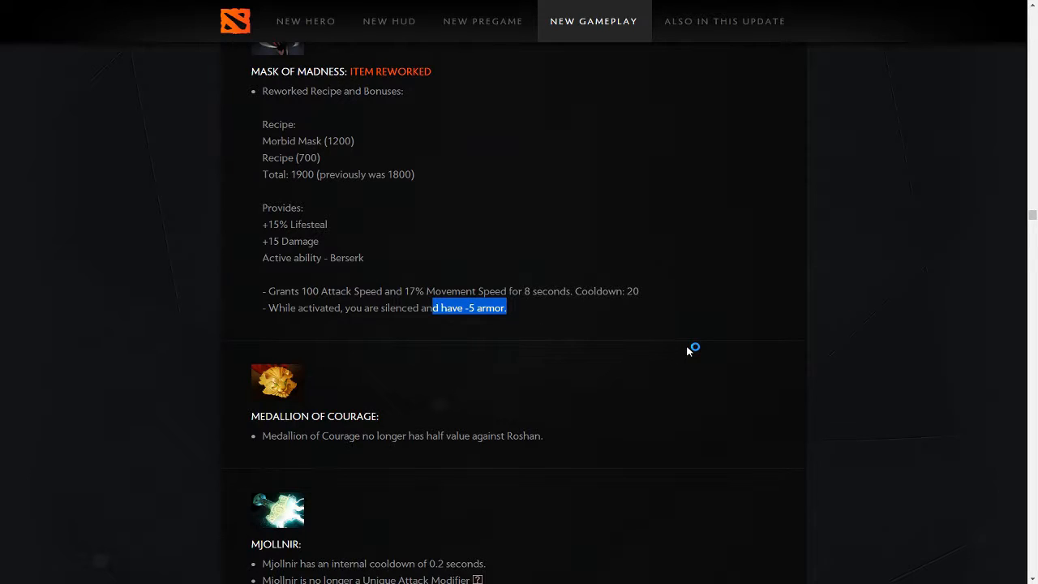
{"action": "mouse_move", "coordinate": [688, 351]}
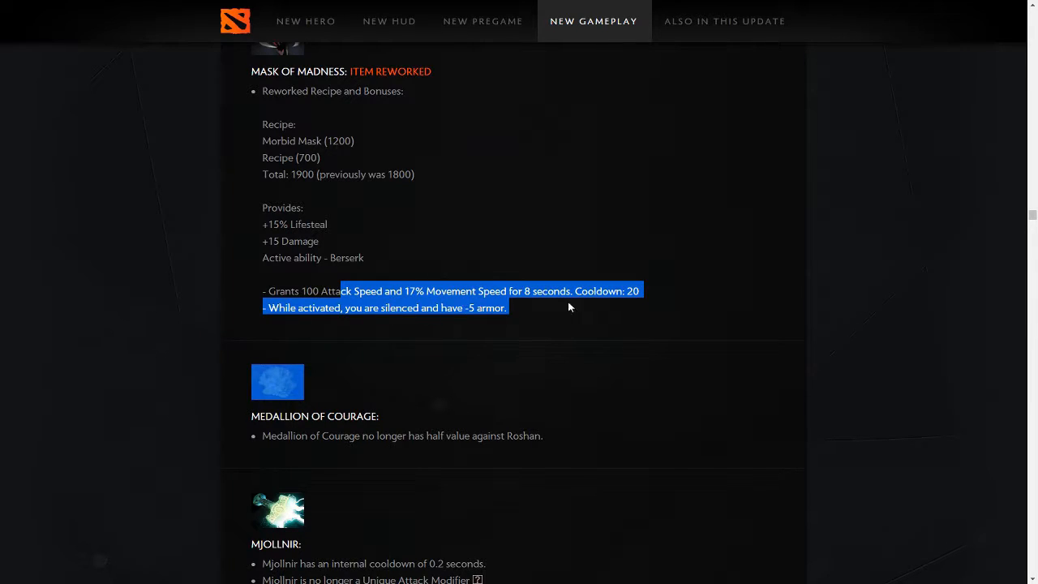
{"action": "left_click", "coordinate": [454, 308]}
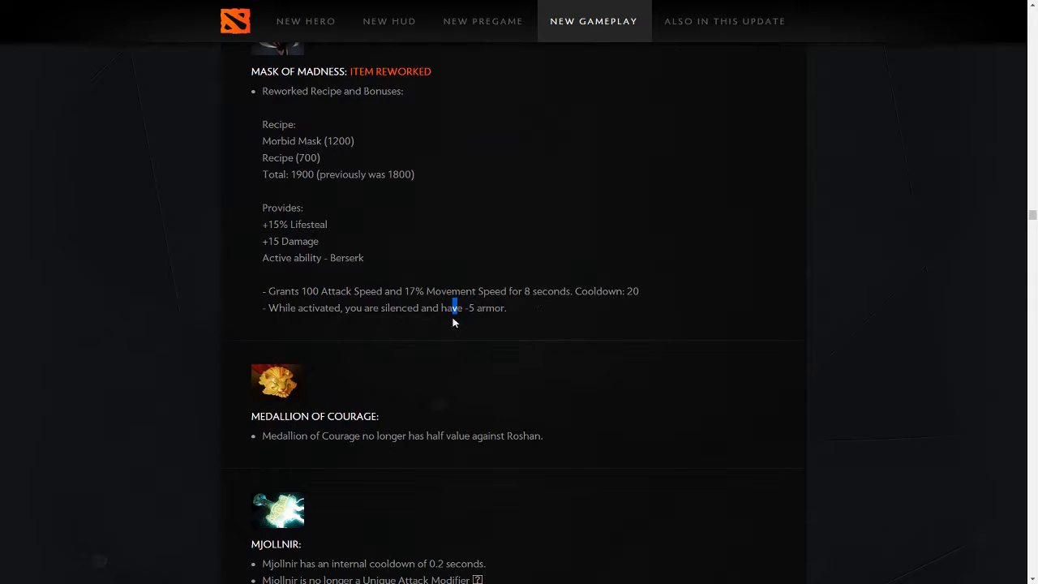
{"action": "mouse_move", "coordinate": [620, 315]}
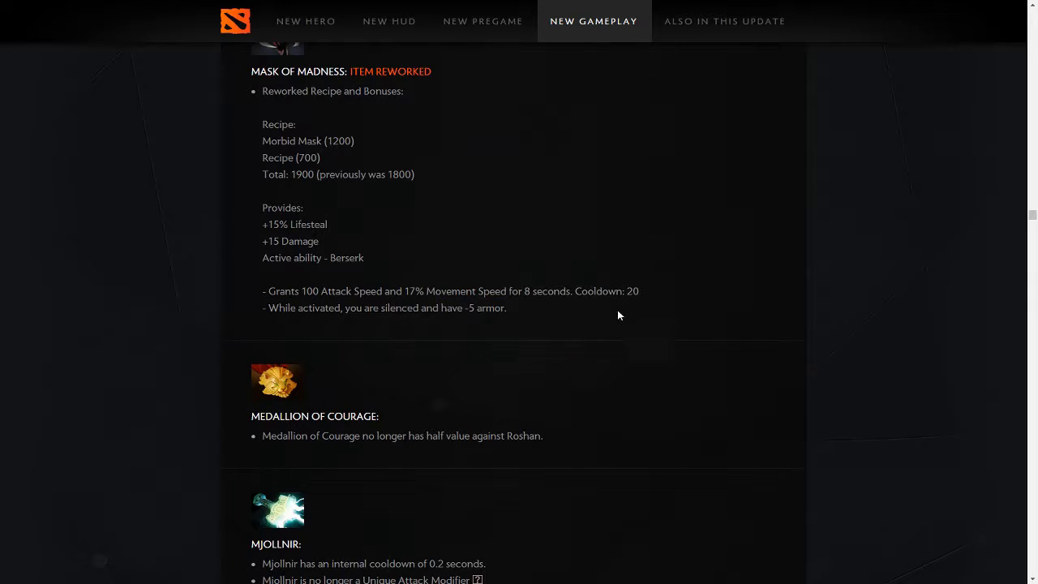
Scroll past Medallion of Courage and Mjollnir, highlighting the Monkey King Bar attack speed change.
{"action": "scroll", "scroll_direction": "down", "scroll_amount": 3}
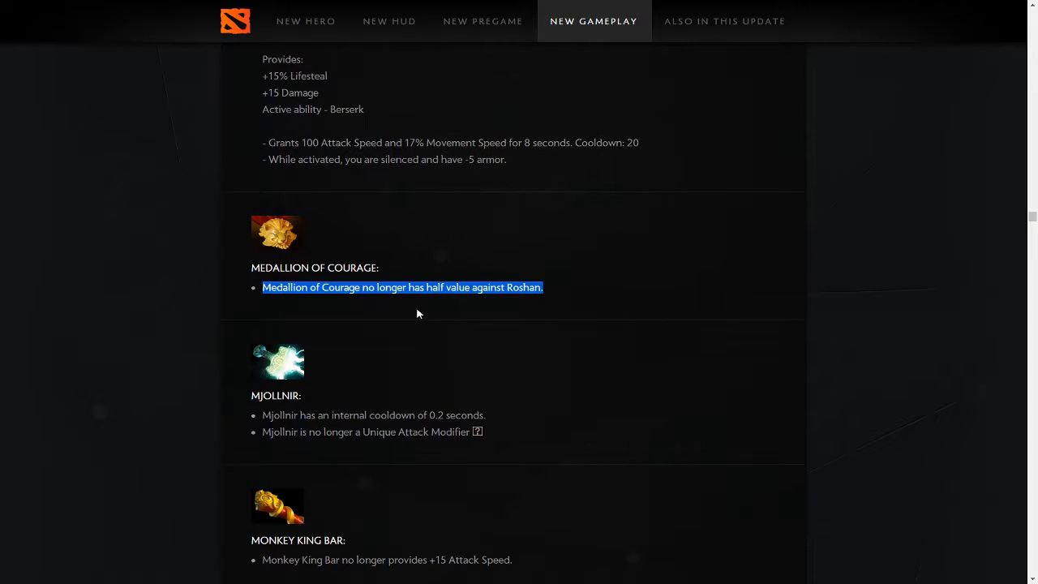
{"action": "left_click", "coordinate": [616, 380]}
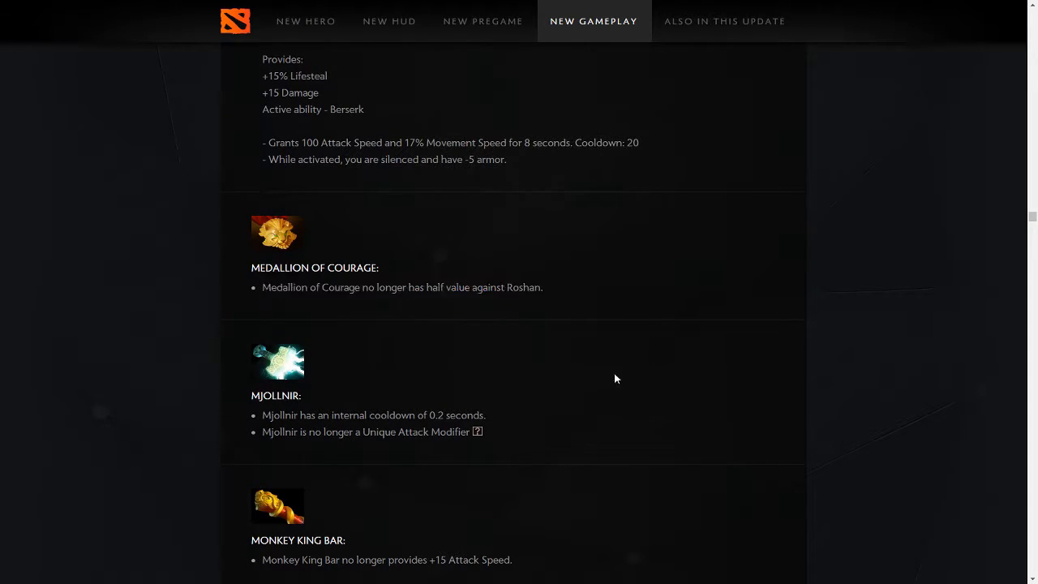
{"action": "scroll", "scroll_direction": "down", "scroll_amount": 3}
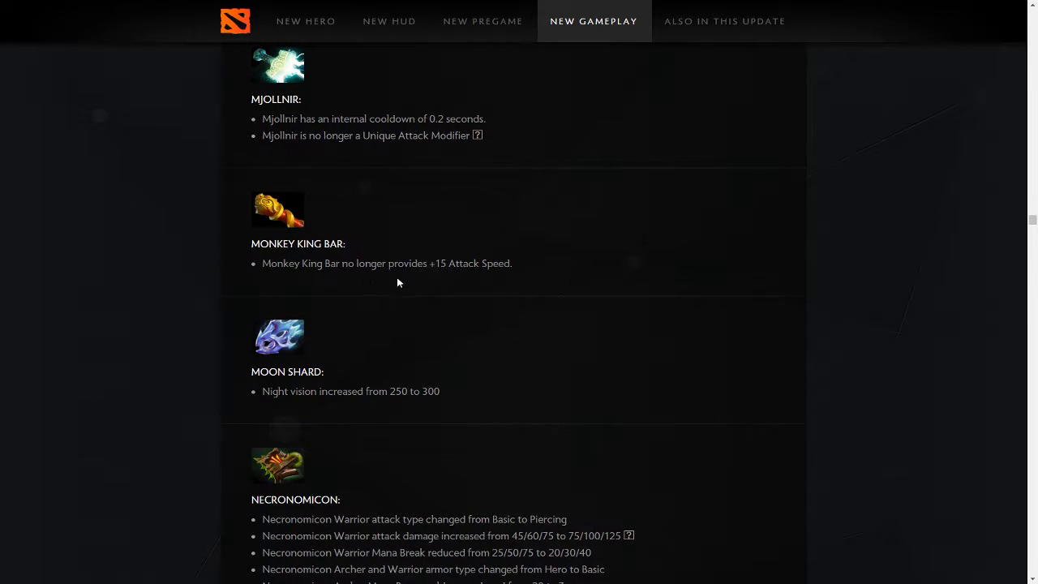
{"action": "left_click_drag", "start_coordinate": [251, 243], "coordinate": [512, 263]}
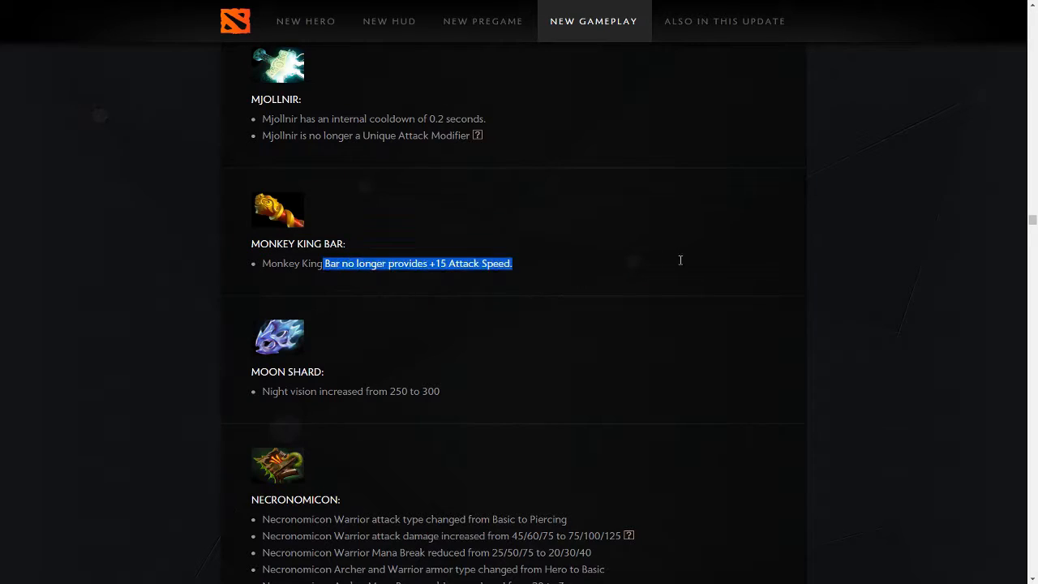
{"action": "scroll", "scroll_direction": "down", "scroll_amount": 3}
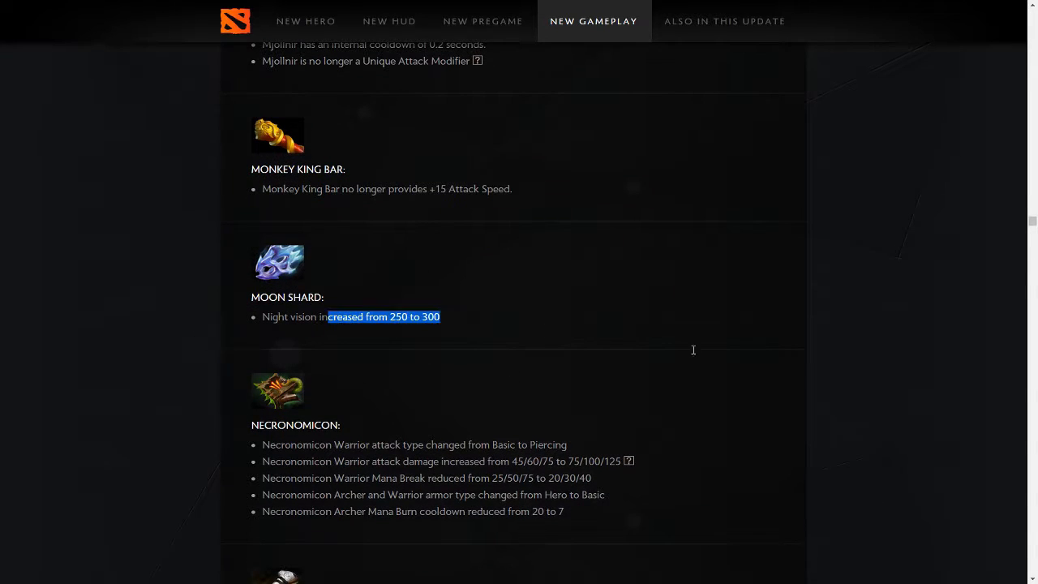
Scroll to Necronomicon and highlight its Warrior change lines, revealing Oblivion Staff below.
{"action": "scroll", "scroll_direction": "down", "scroll_amount": 3}
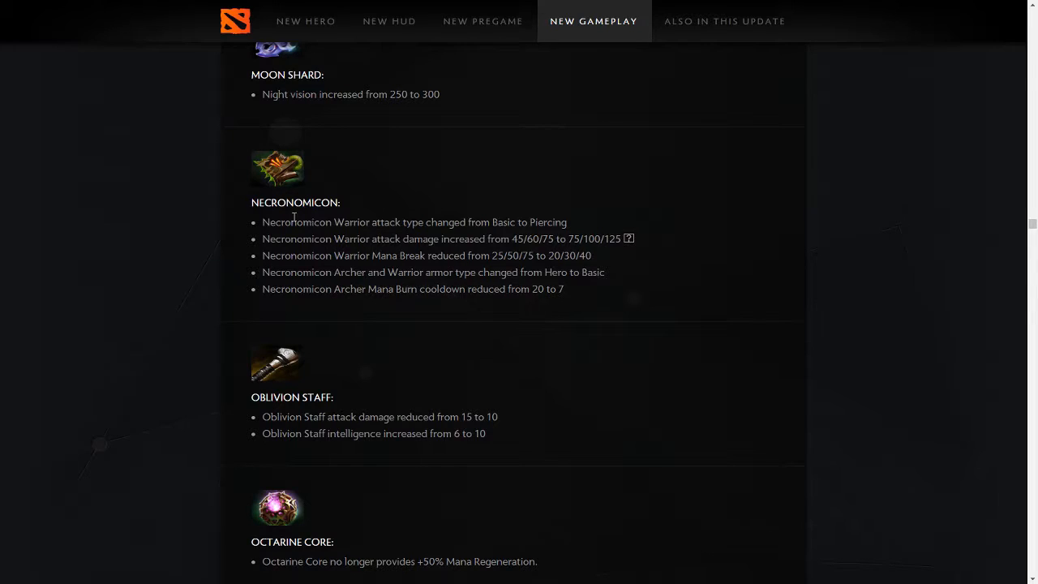
{"action": "left_click_drag", "start_coordinate": [285, 221], "coordinate": [613, 239]}
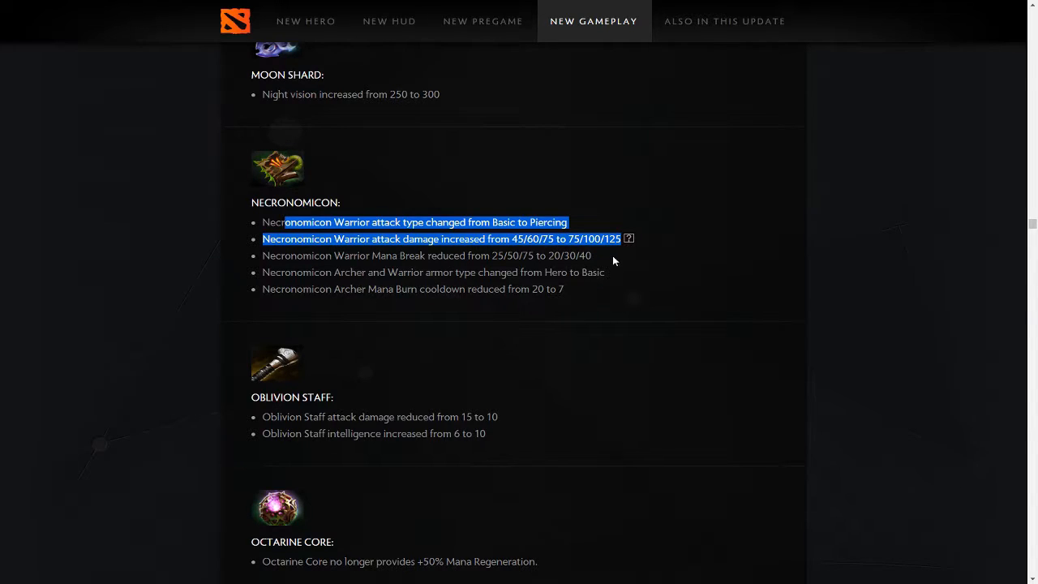
{"action": "mouse_move", "coordinate": [630, 237]}
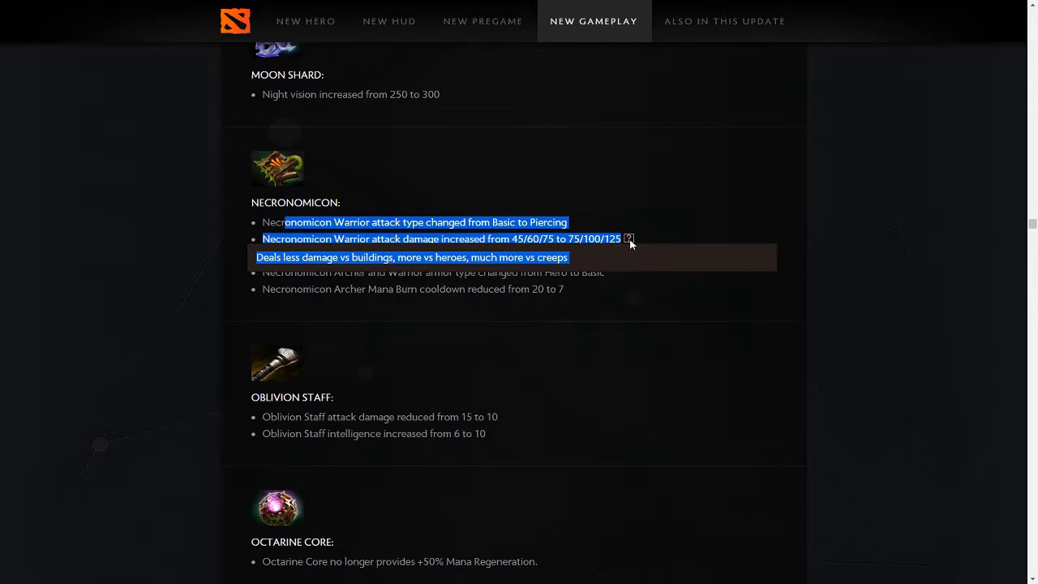
{"action": "mouse_move", "coordinate": [629, 250]}
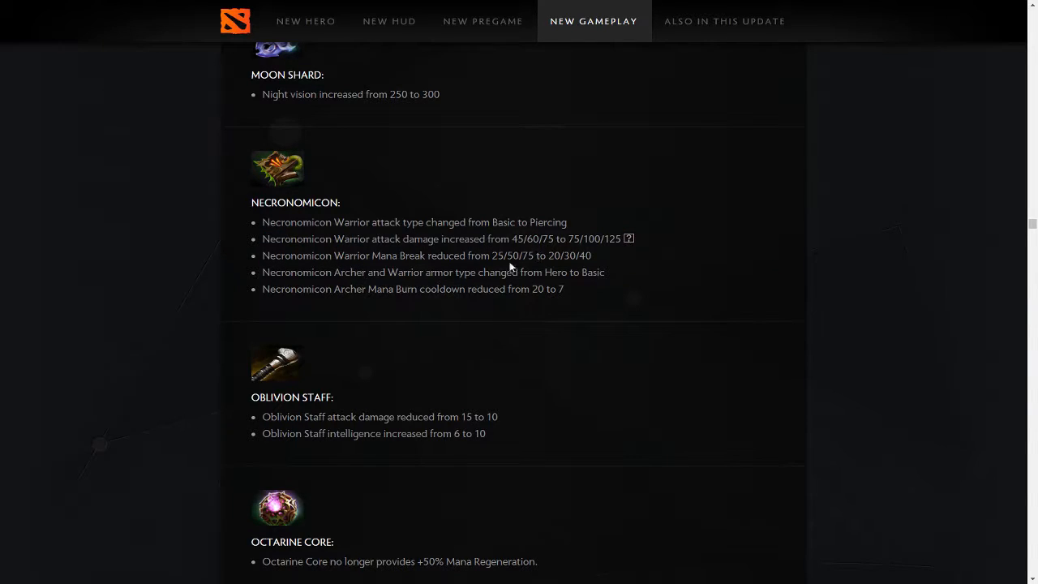
{"action": "left_click_drag", "start_coordinate": [334, 256], "coordinate": [565, 289]}
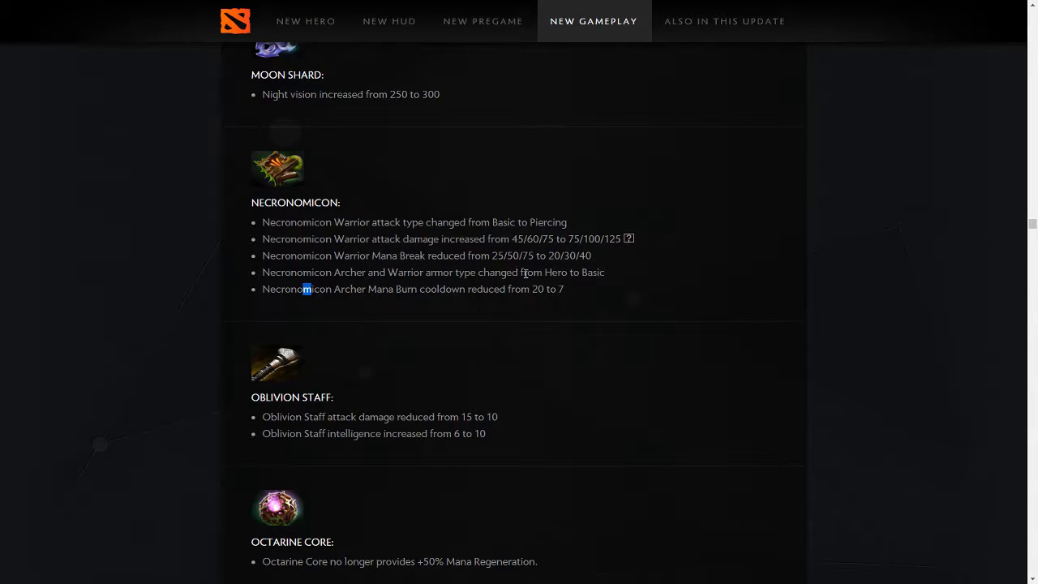
{"action": "mouse_move", "coordinate": [451, 306]}
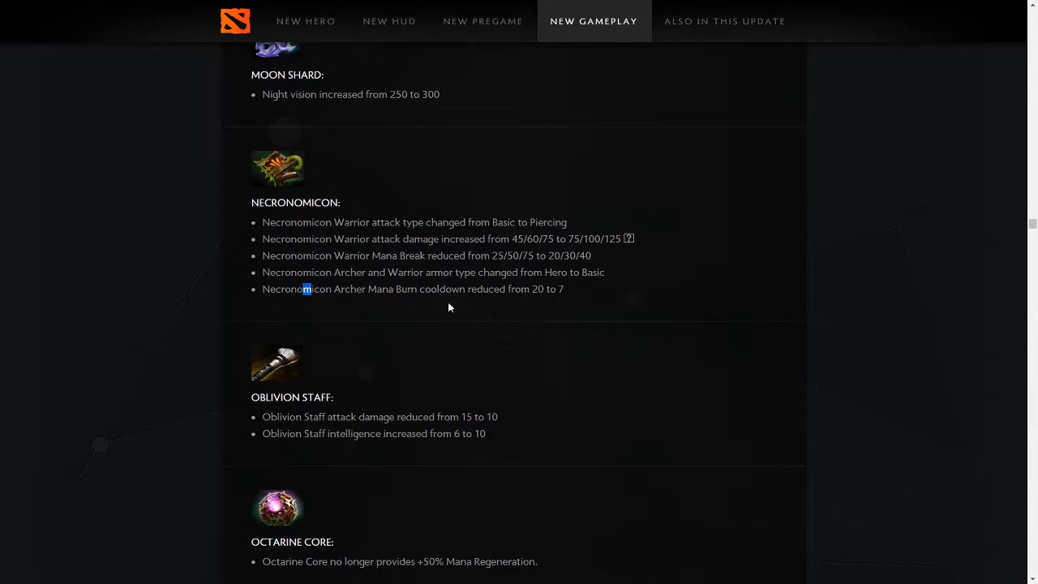
{"action": "mouse_move", "coordinate": [540, 313]}
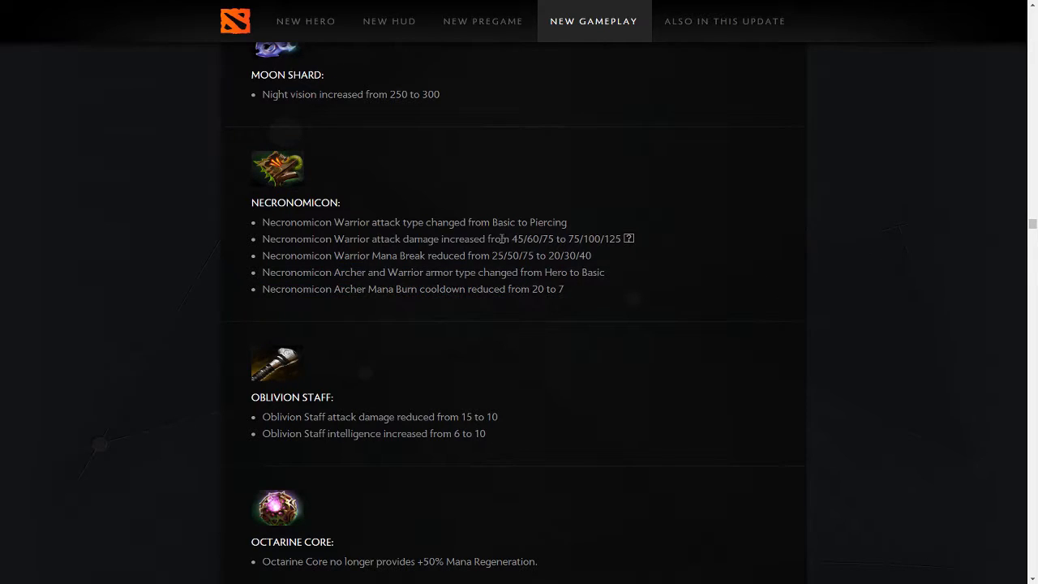
Scroll to Oblivion Staff and highlight both of its change lines.
{"action": "scroll", "scroll_direction": "down", "scroll_amount": 3}
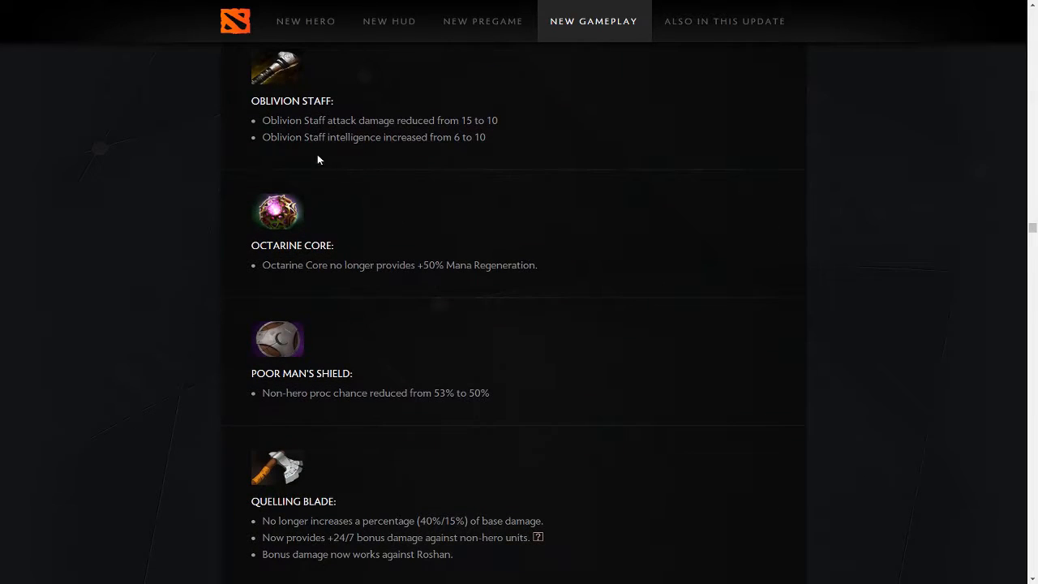
{"action": "mouse_move", "coordinate": [374, 133]}
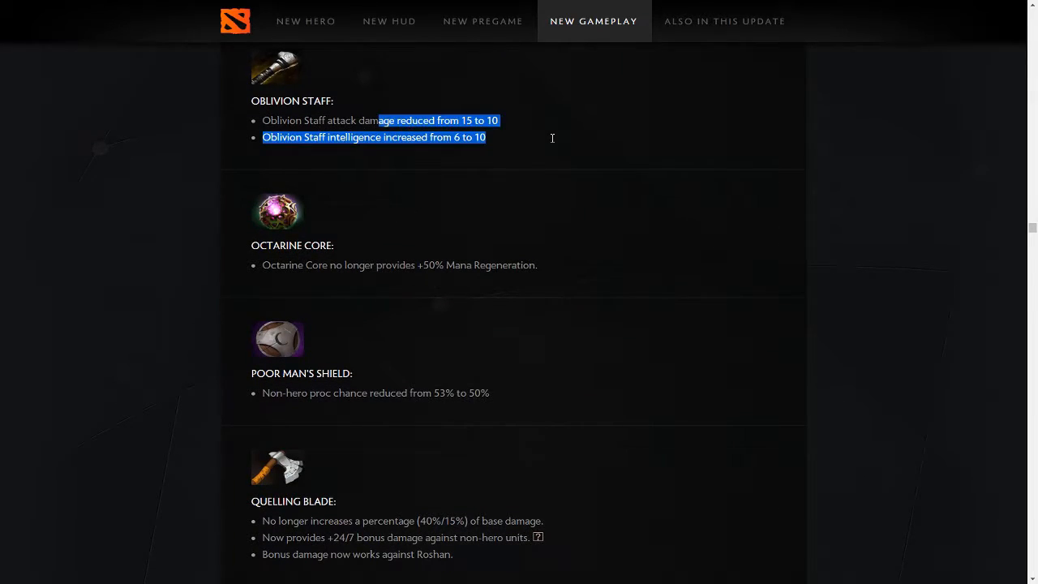
{"action": "mouse_move", "coordinate": [389, 162]}
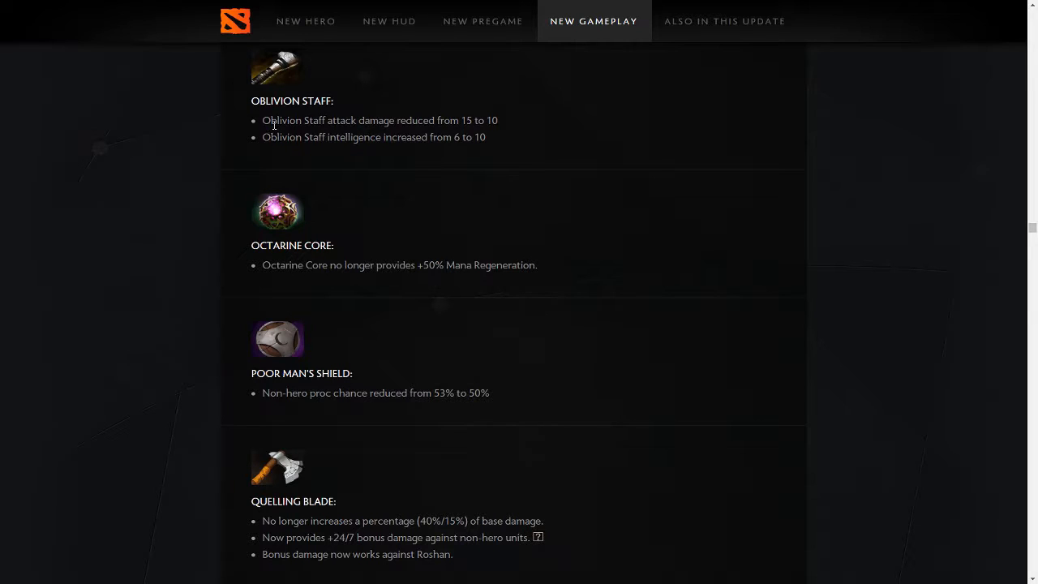
{"action": "left_click_drag", "start_coordinate": [262, 120], "coordinate": [487, 137]}
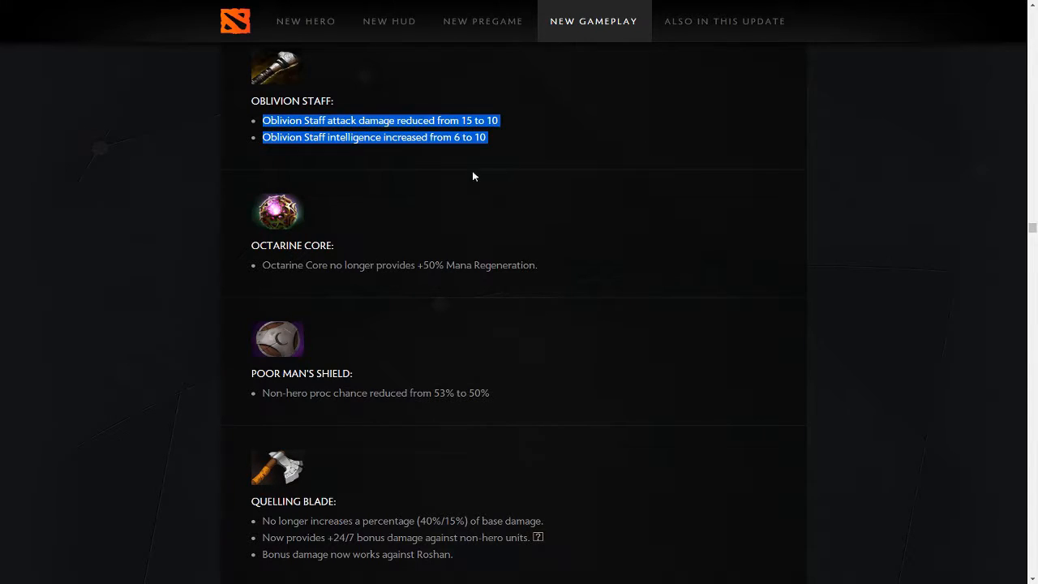
{"action": "mouse_move", "coordinate": [516, 123]}
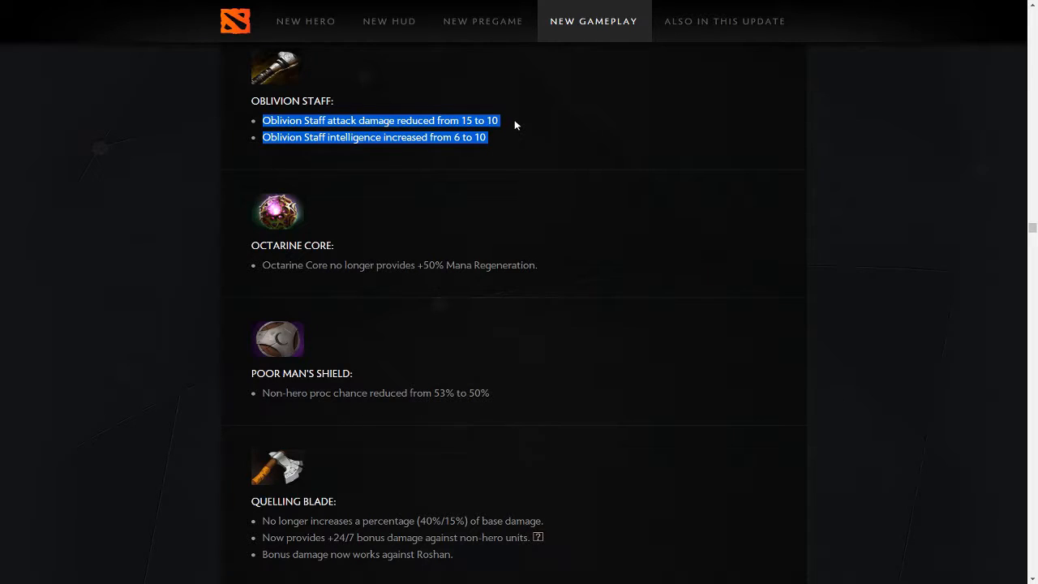
{"action": "mouse_move", "coordinate": [473, 97]}
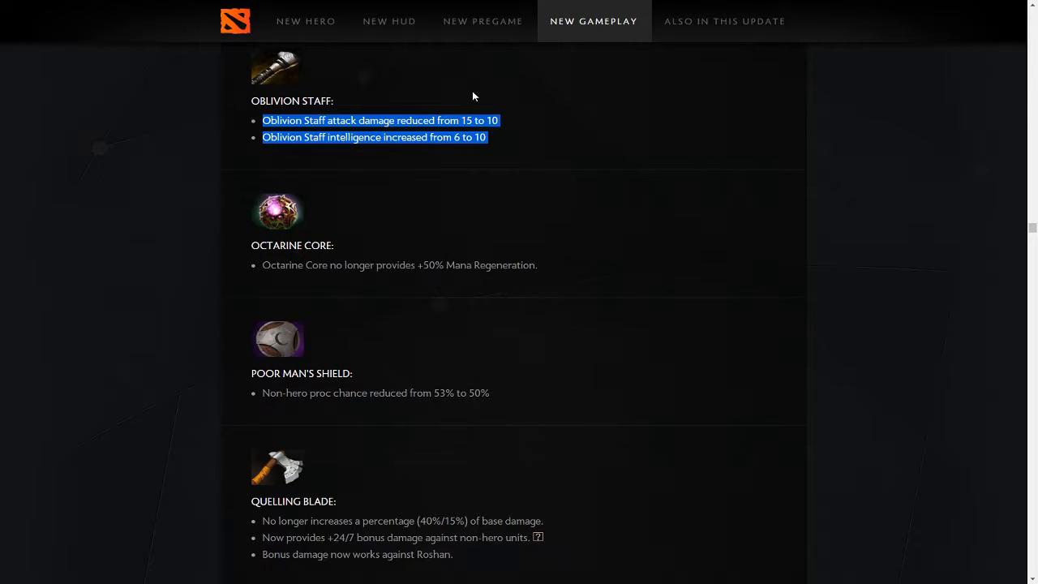
{"action": "mouse_move", "coordinate": [437, 99]}
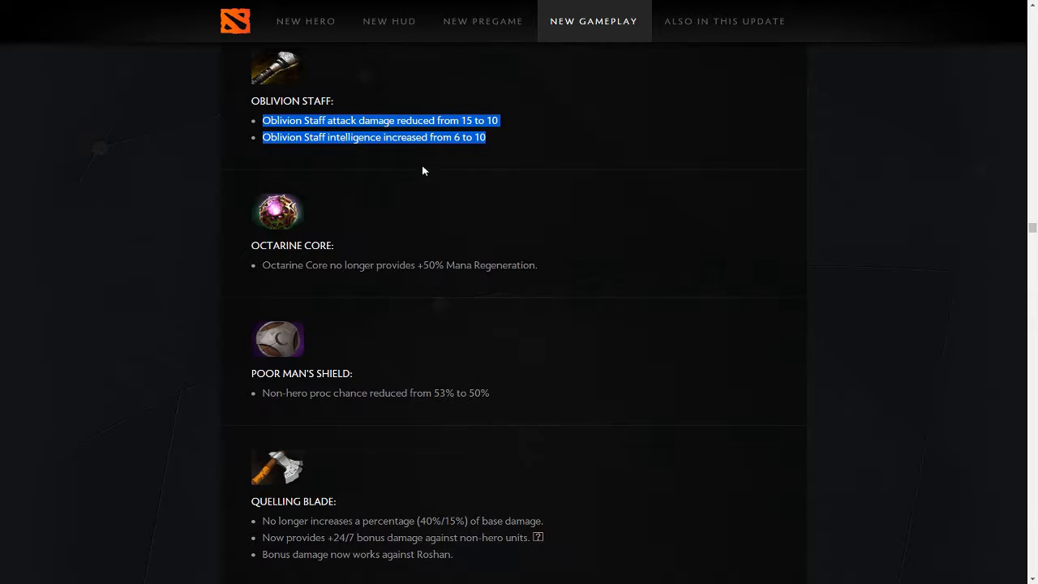
{"action": "mouse_move", "coordinate": [408, 100]}
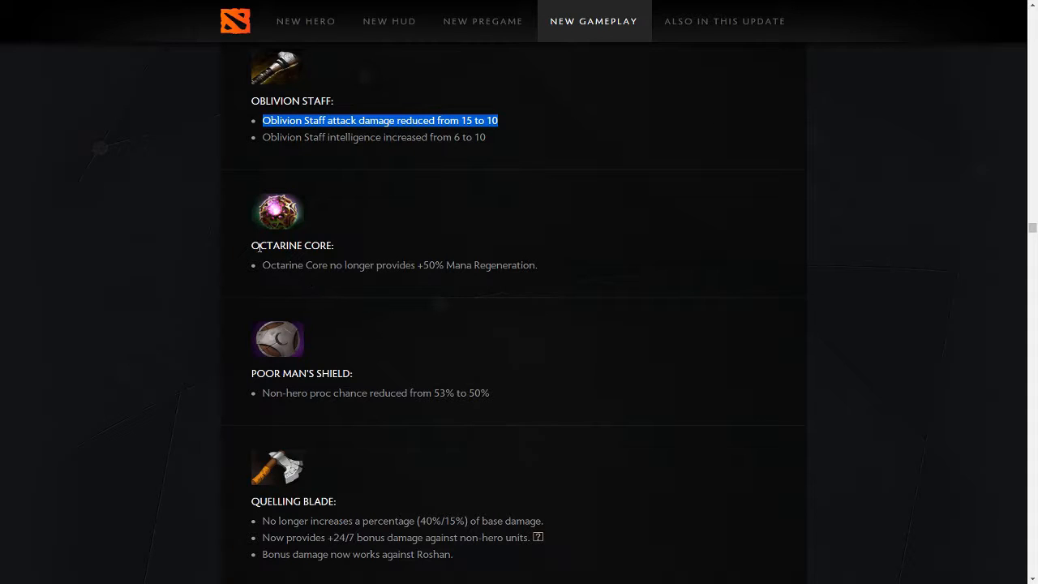
{"action": "mouse_move", "coordinate": [283, 237]}
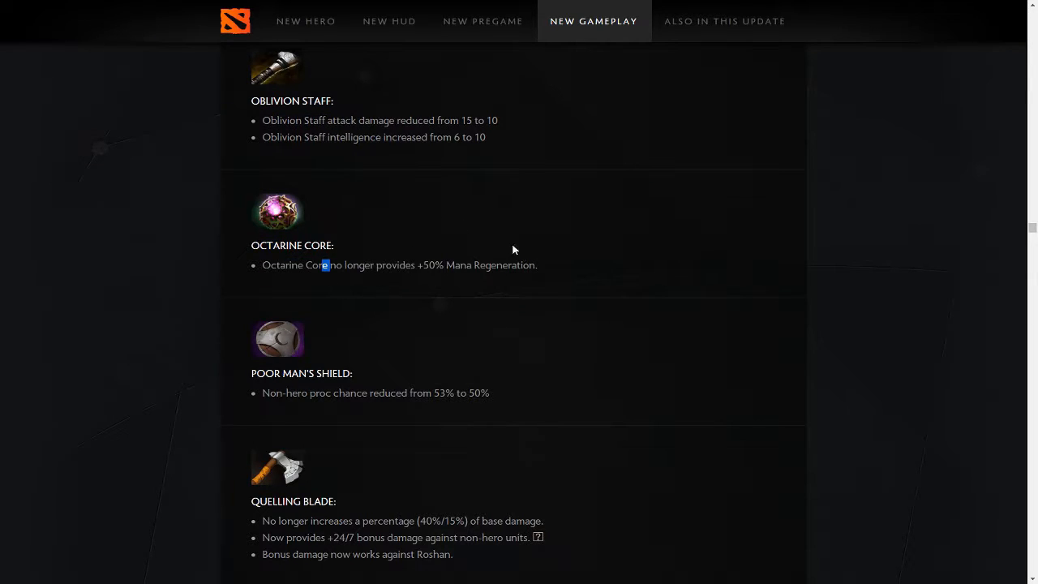
{"action": "mouse_move", "coordinate": [442, 205]}
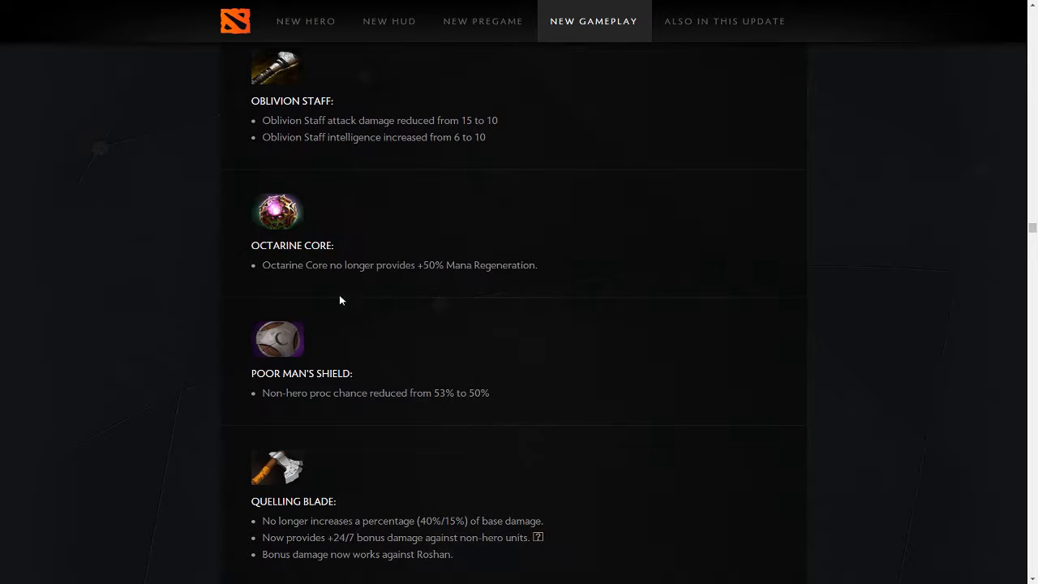
Scroll past Poor Man's Shield, highlighting its 53% to 50% values, down to Radiance and Rod of Atos.
{"action": "scroll", "scroll_direction": "down", "scroll_amount": 3}
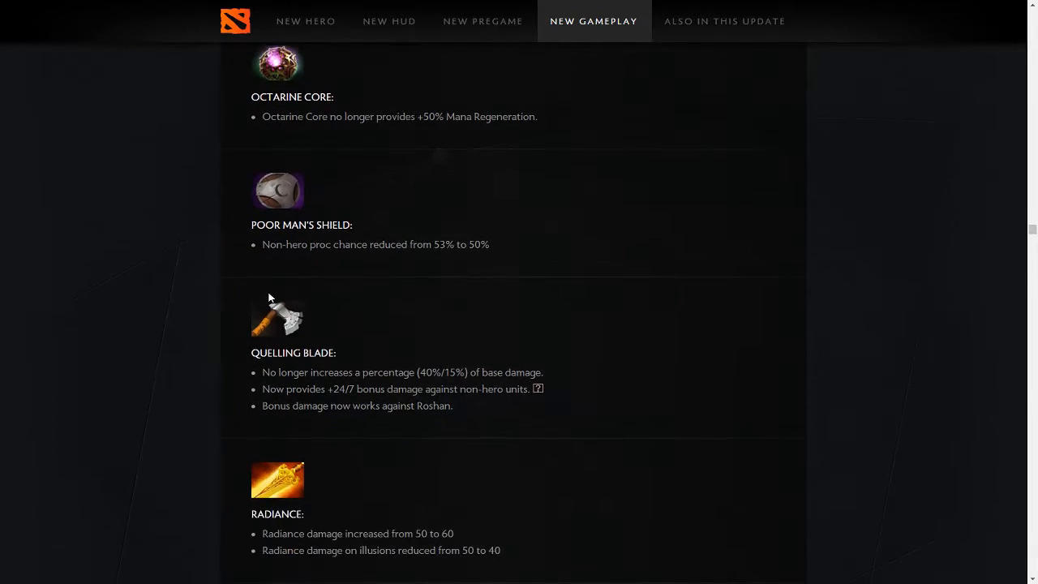
{"action": "scroll", "scroll_direction": "down", "scroll_amount": 3}
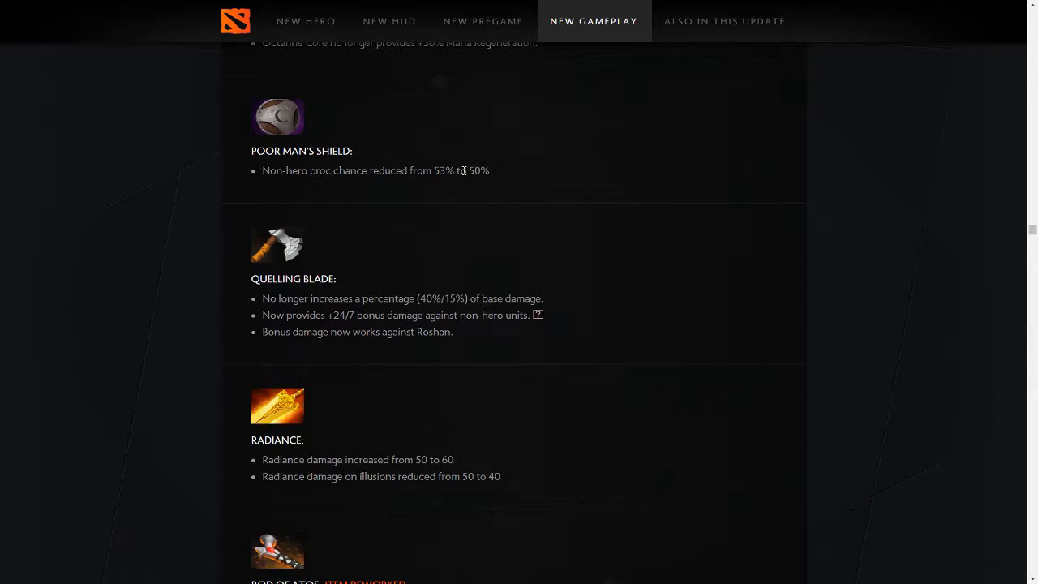
{"action": "left_click_drag", "start_coordinate": [412, 171], "coordinate": [490, 171]}
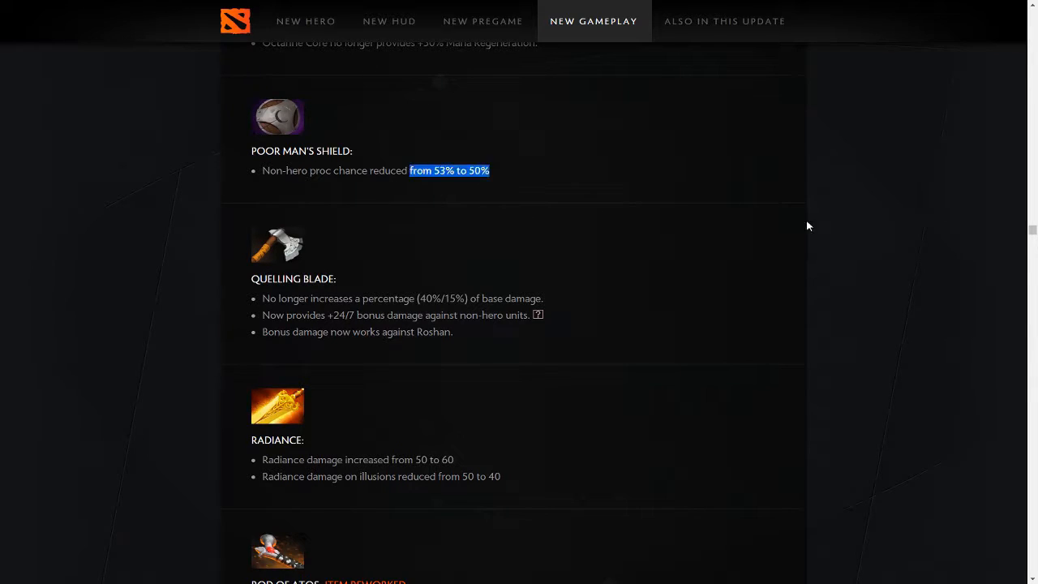
{"action": "scroll", "scroll_direction": "down", "scroll_amount": 3}
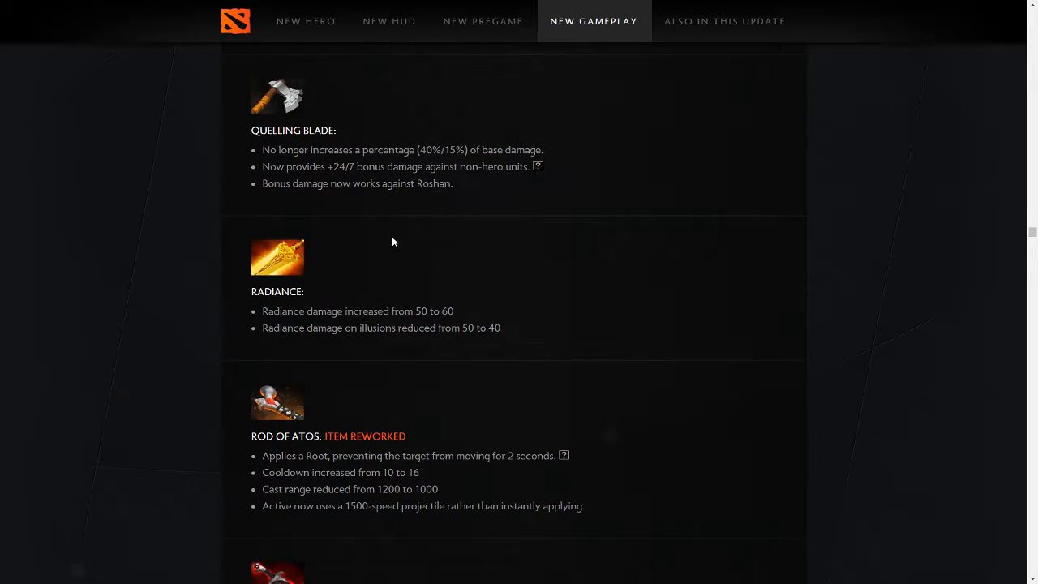
{"action": "mouse_move", "coordinate": [519, 166]}
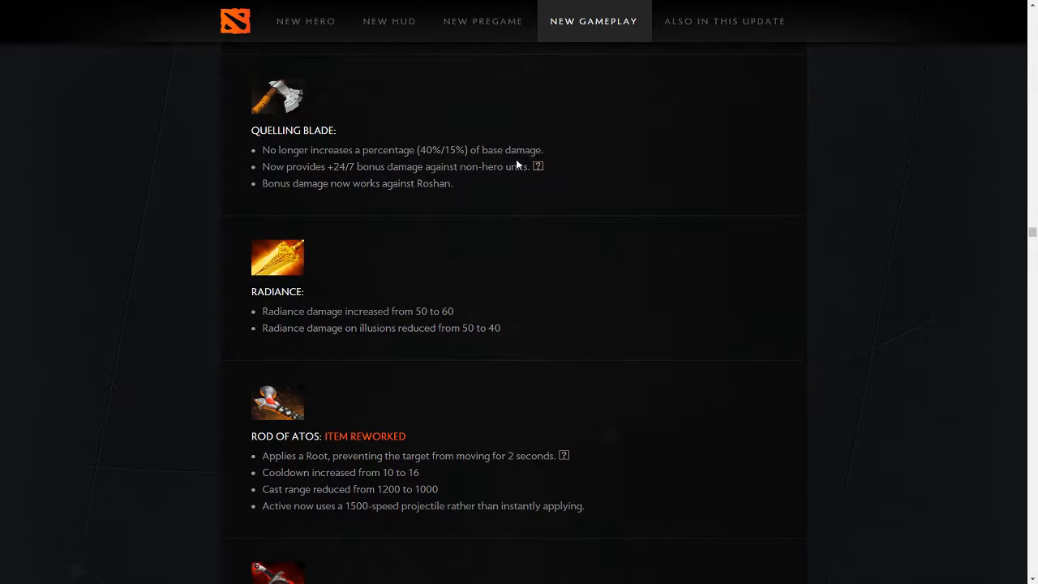
{"action": "mouse_move", "coordinate": [588, 253]}
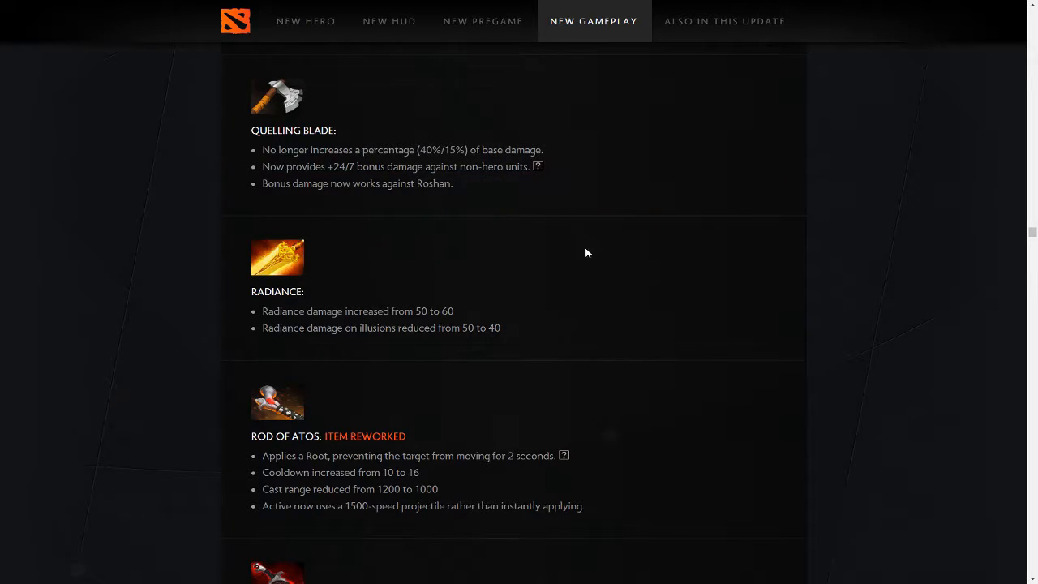
{"action": "scroll", "scroll_direction": "down", "scroll_amount": 3}
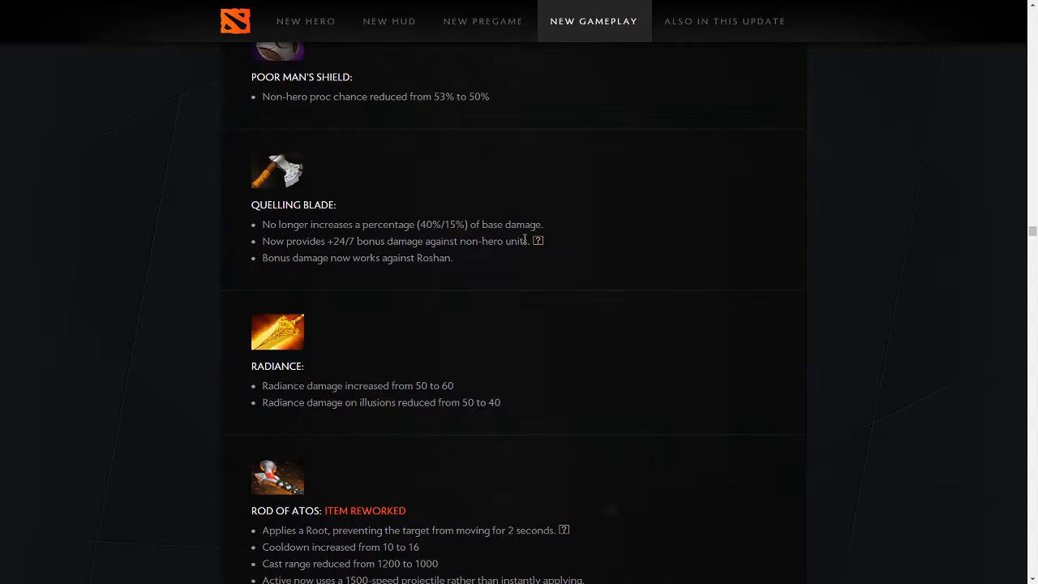
{"action": "mouse_move", "coordinate": [539, 240]}
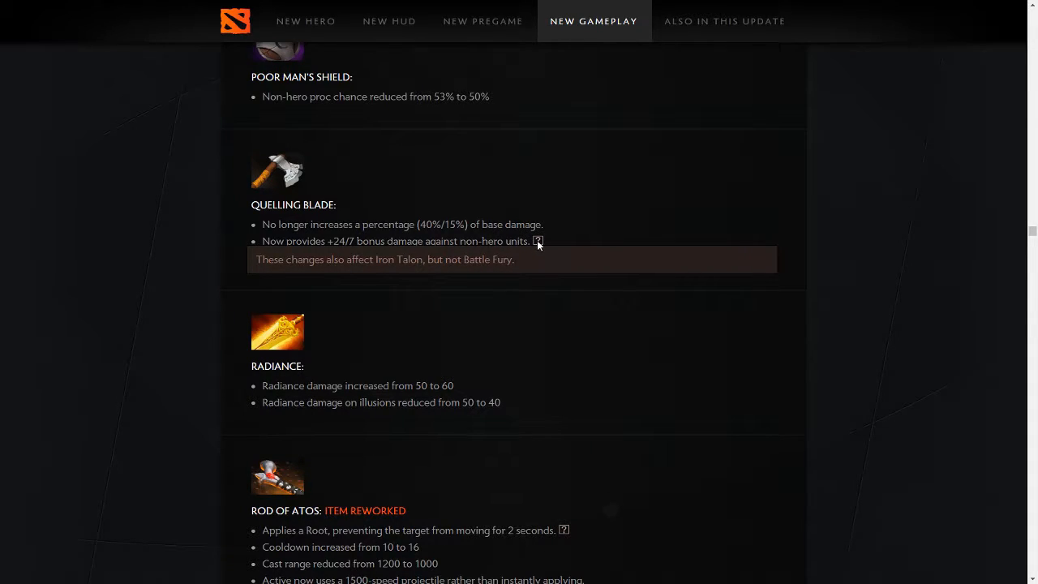
{"action": "mouse_move", "coordinate": [639, 421]}
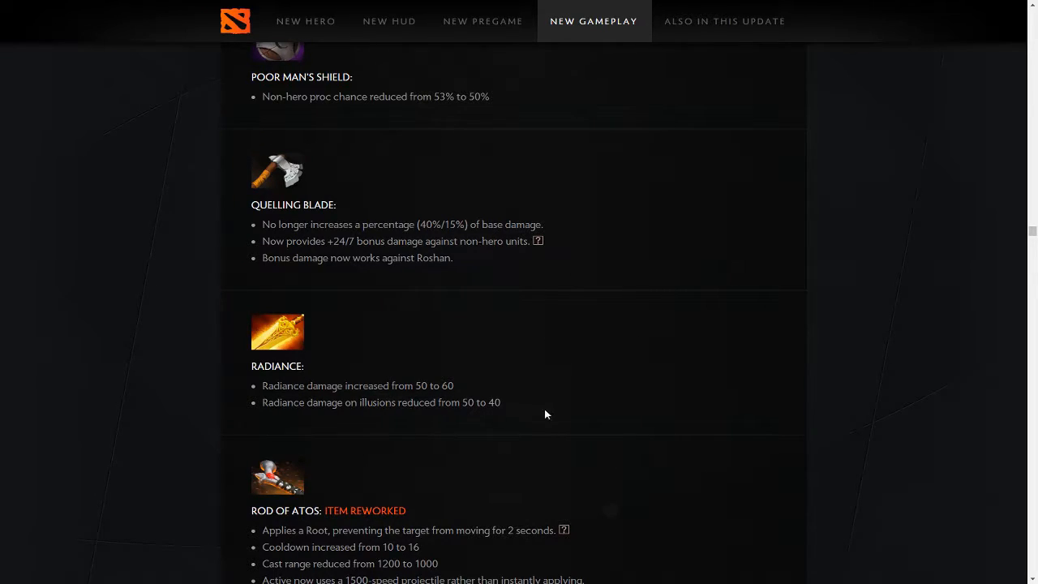
{"action": "scroll", "scroll_direction": "down", "scroll_amount": 3}
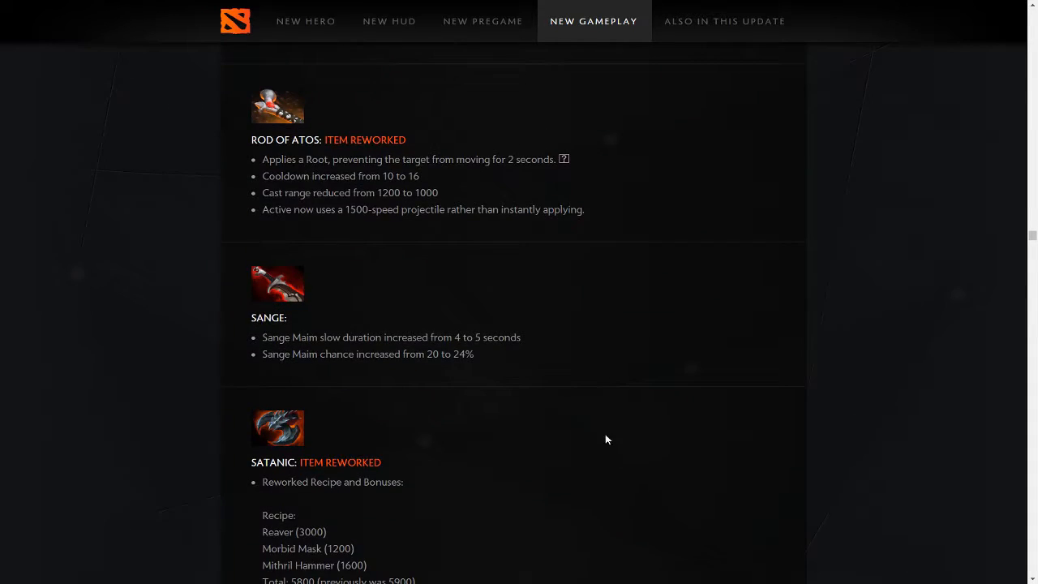
{"action": "scroll", "scroll_direction": "up", "scroll_amount": 3}
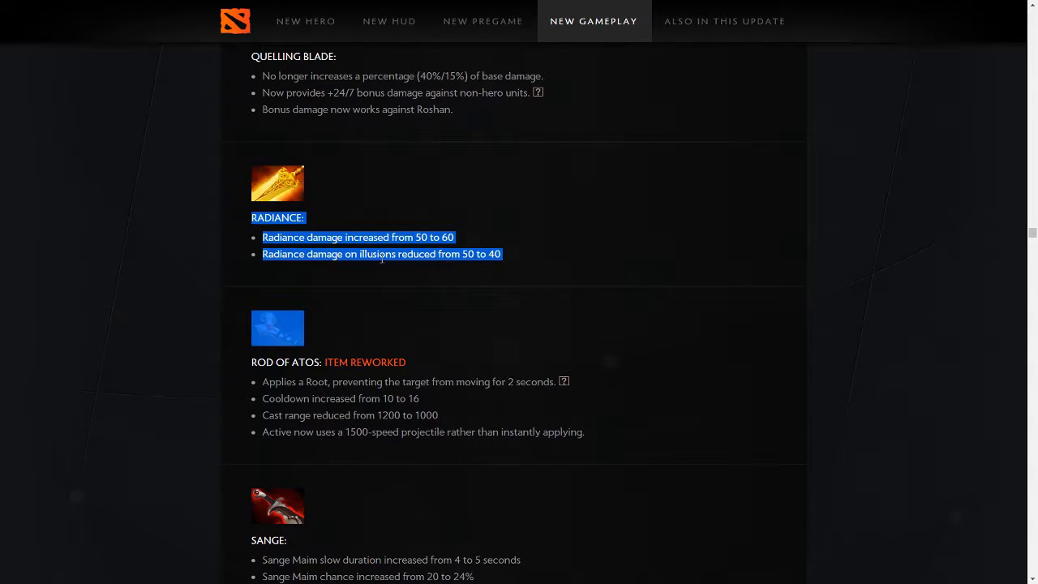
{"action": "mouse_move", "coordinate": [396, 227]}
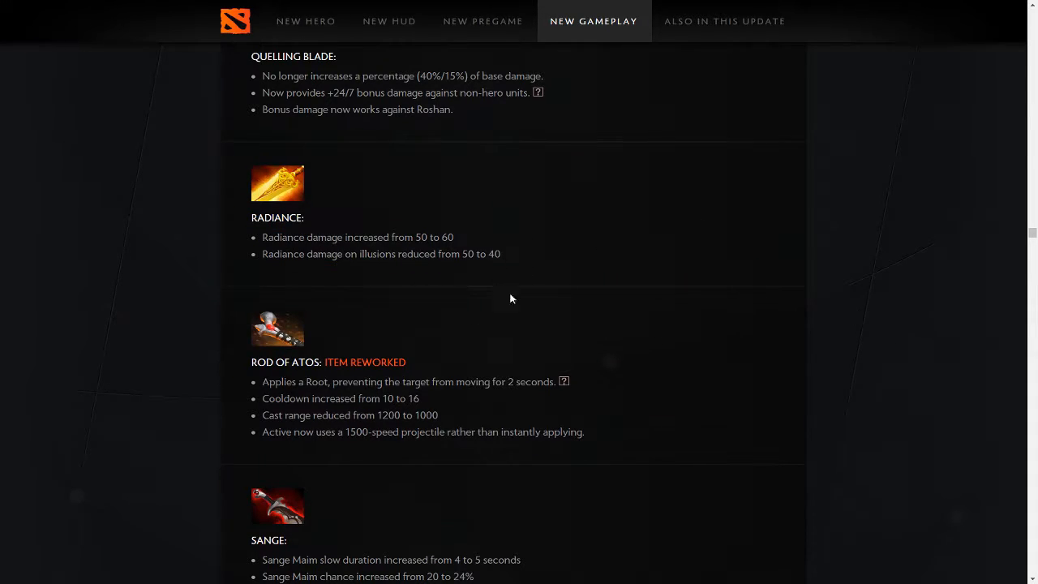
{"action": "mouse_move", "coordinate": [435, 370]}
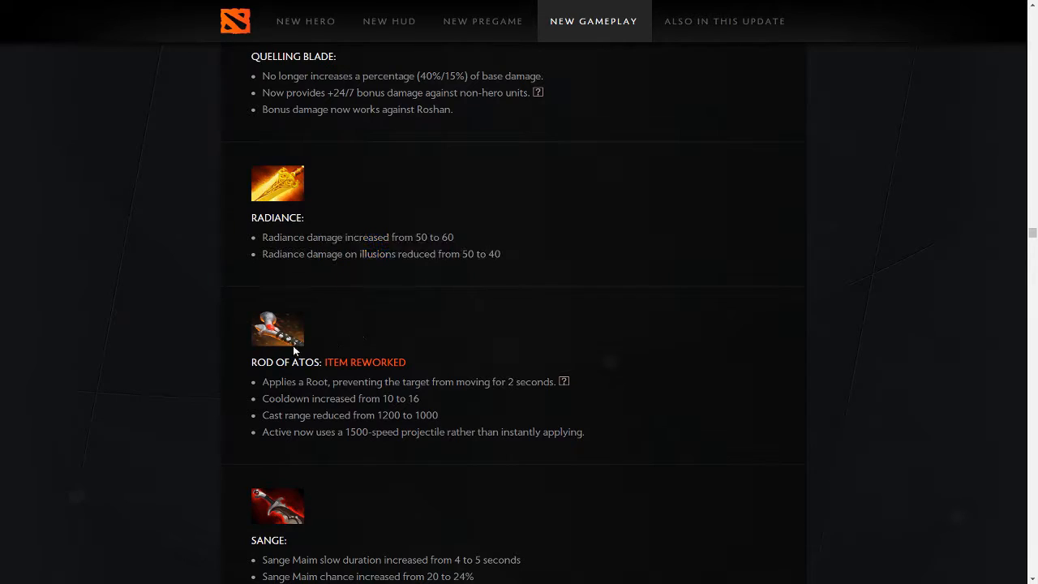
{"action": "mouse_move", "coordinate": [351, 386]}
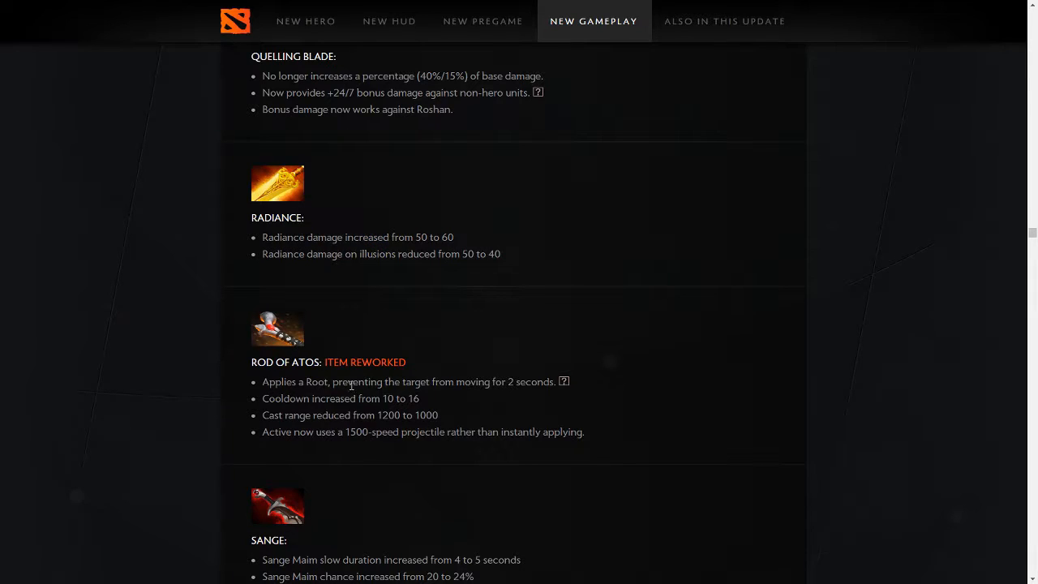
{"action": "mouse_move", "coordinate": [284, 367]}
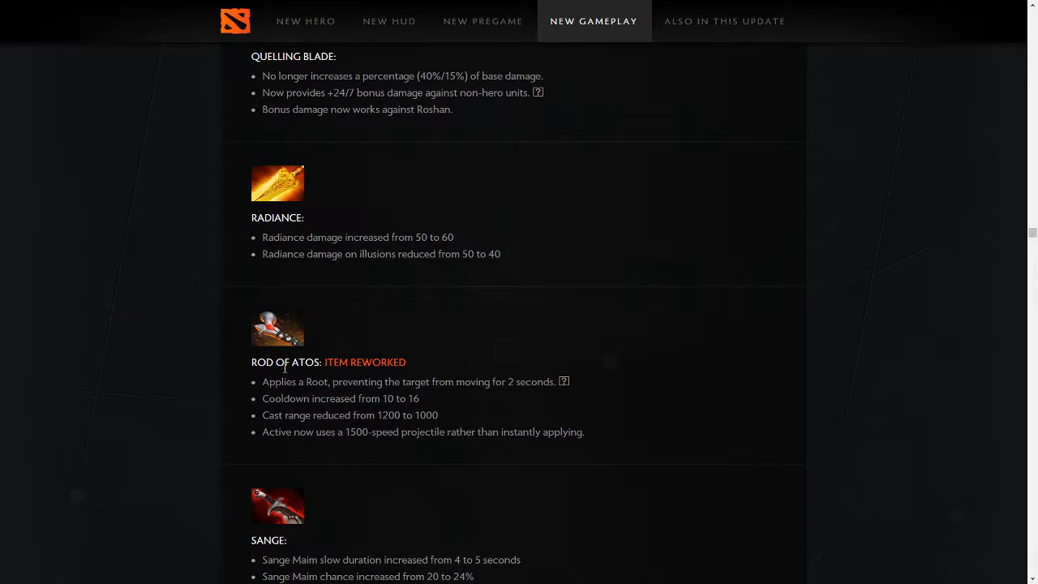
{"action": "mouse_move", "coordinate": [308, 363]}
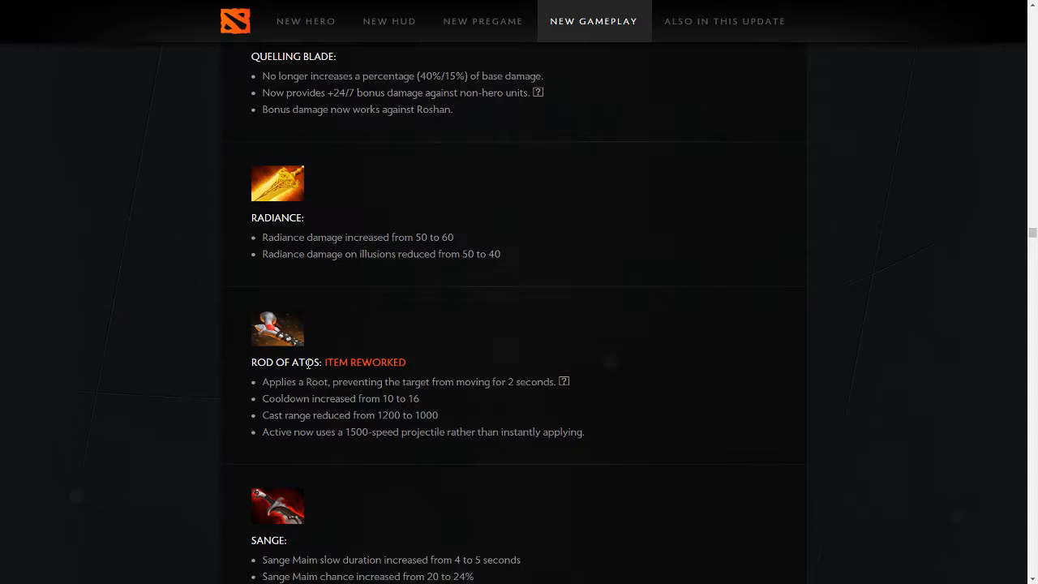
{"action": "mouse_move", "coordinate": [527, 388]}
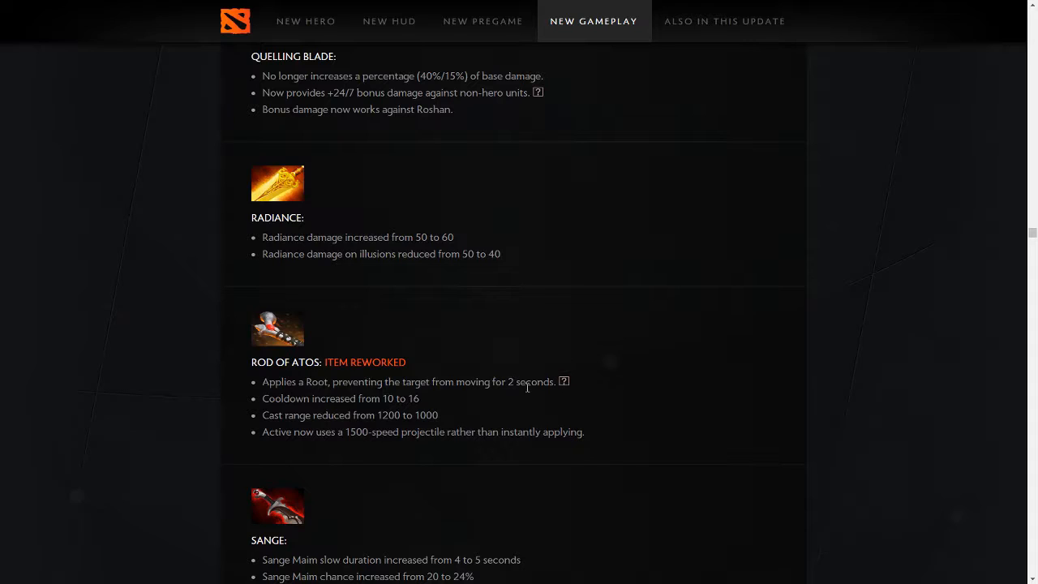
{"action": "mouse_move", "coordinate": [609, 339]}
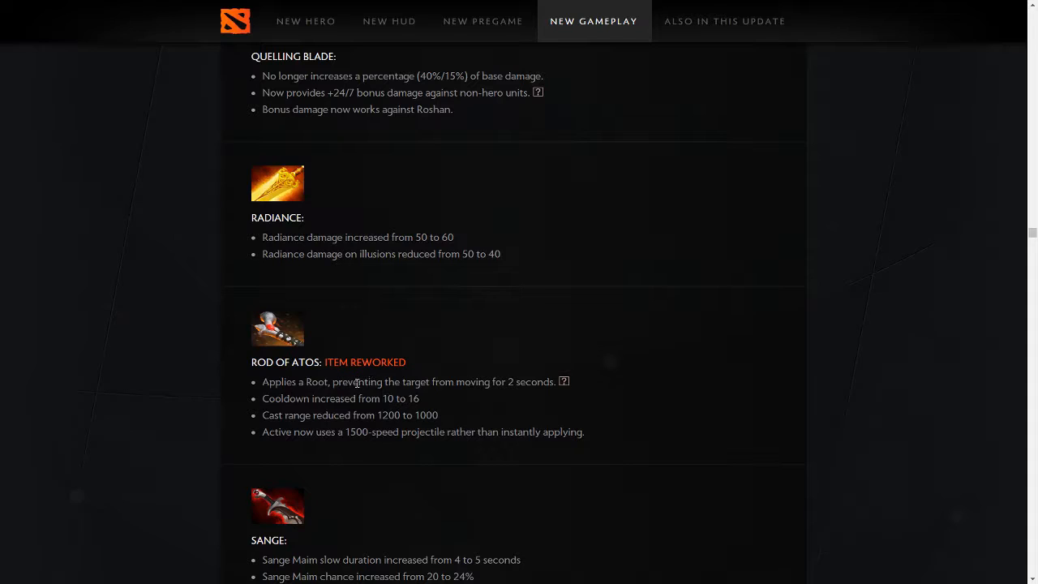
{"action": "mouse_move", "coordinate": [408, 428]}
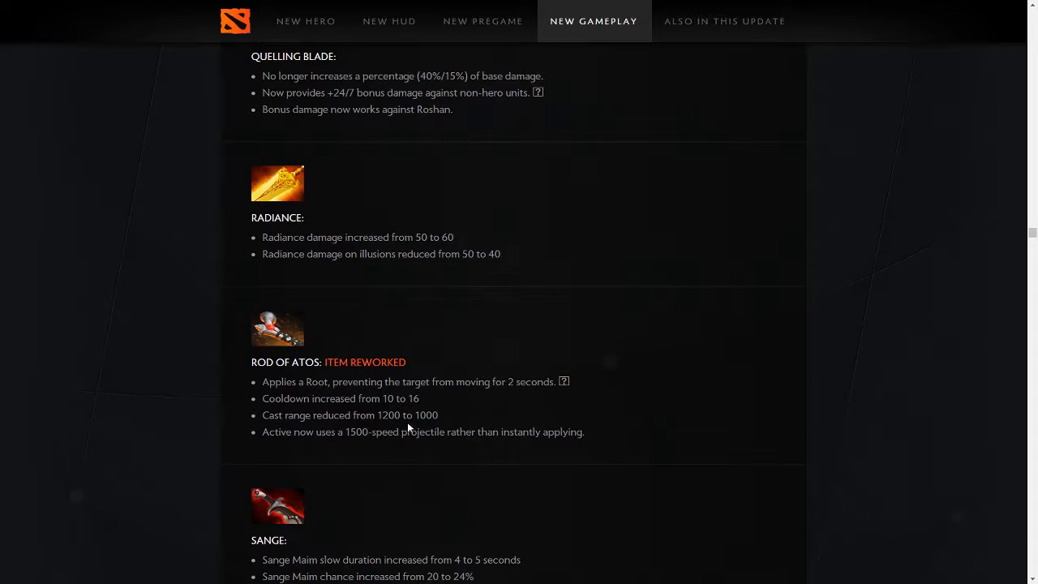
{"action": "left_click_drag", "start_coordinate": [263, 431], "coordinate": [441, 431]}
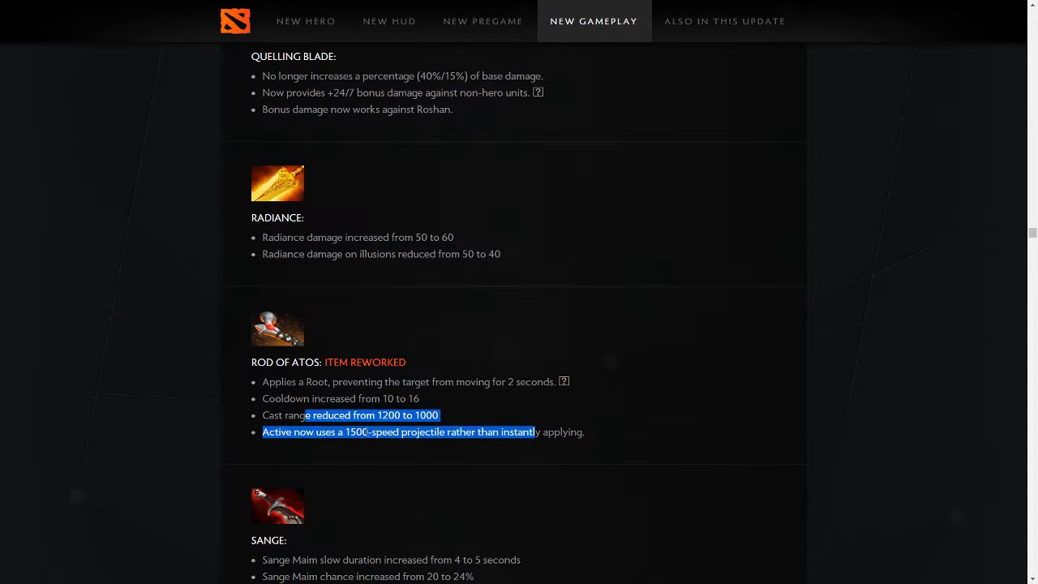
{"action": "mouse_move", "coordinate": [749, 458]}
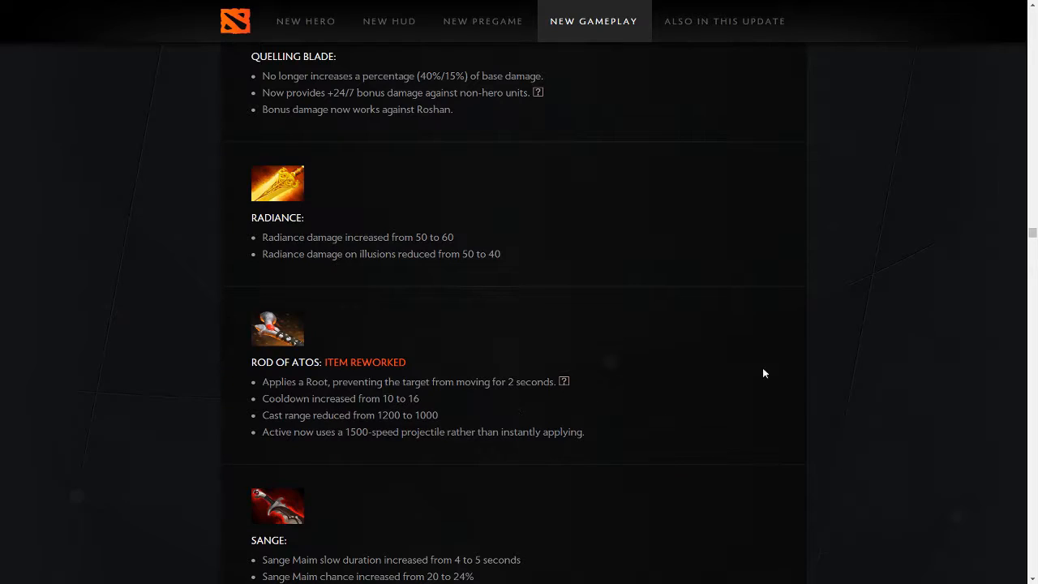
{"action": "mouse_move", "coordinate": [807, 396]}
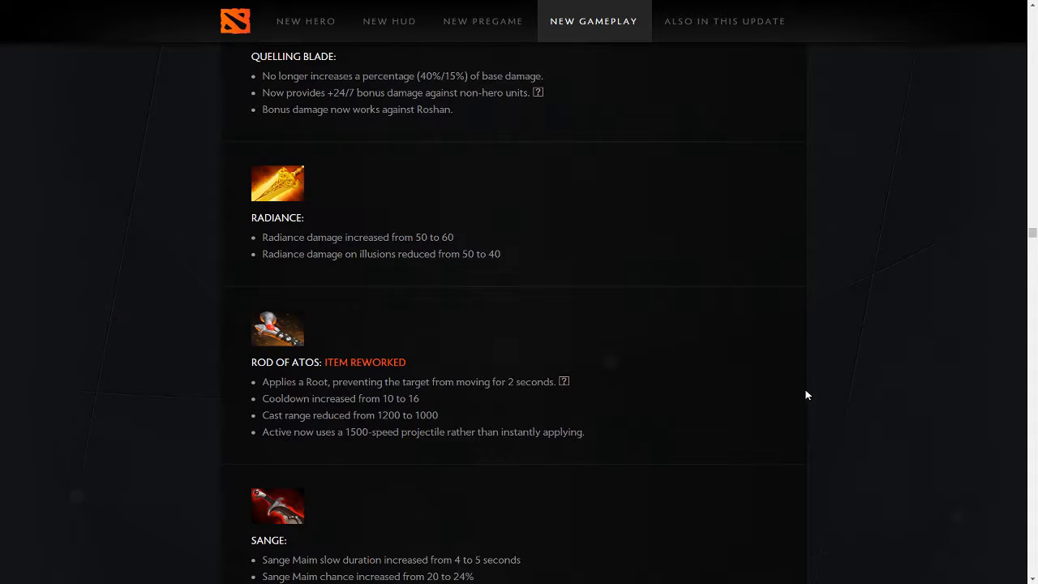
{"action": "mouse_move", "coordinate": [933, 367]}
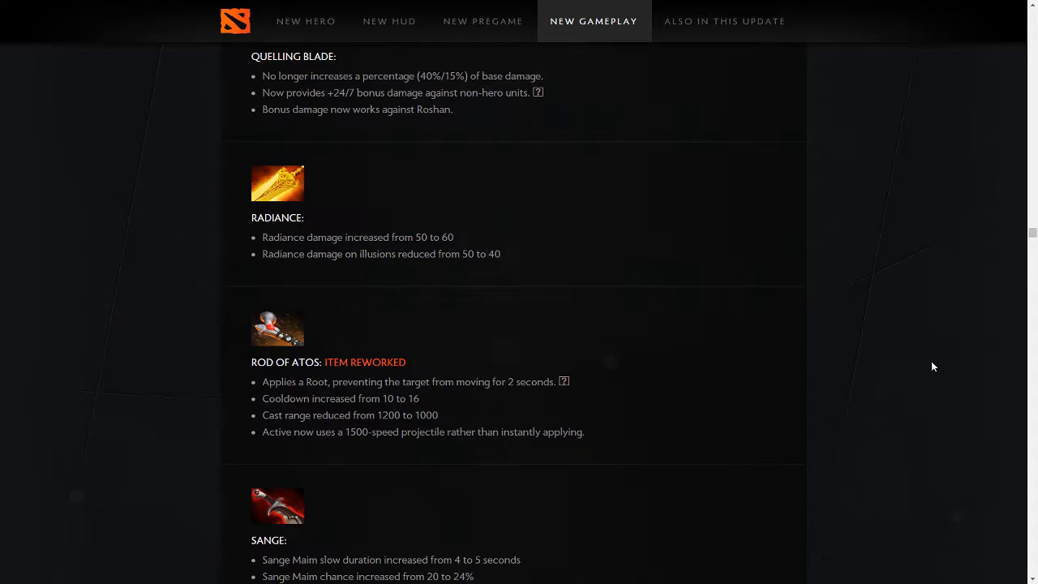
{"action": "mouse_move", "coordinate": [627, 373]}
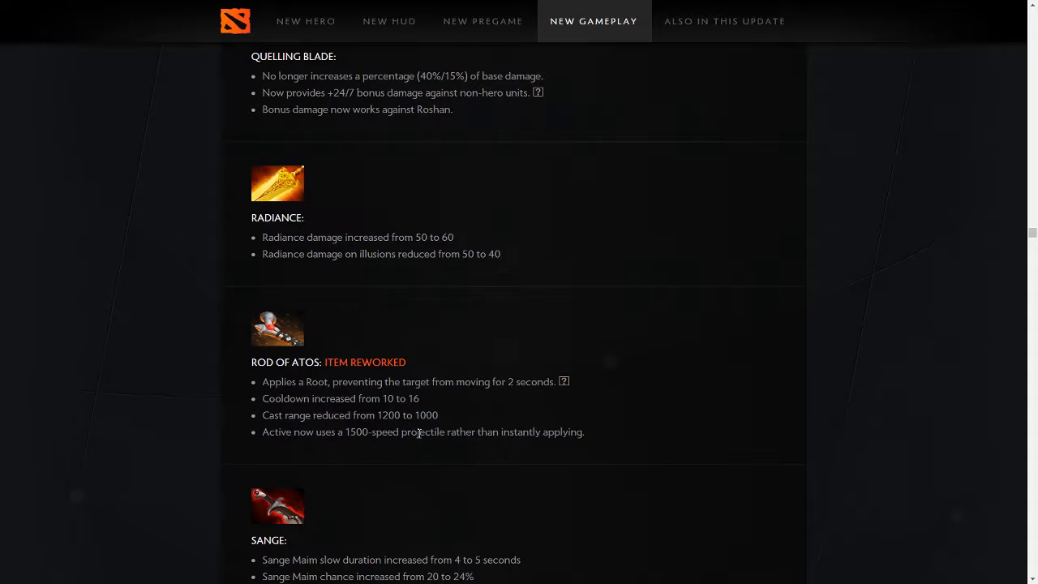
{"action": "left_click_drag", "start_coordinate": [351, 431], "coordinate": [584, 432]}
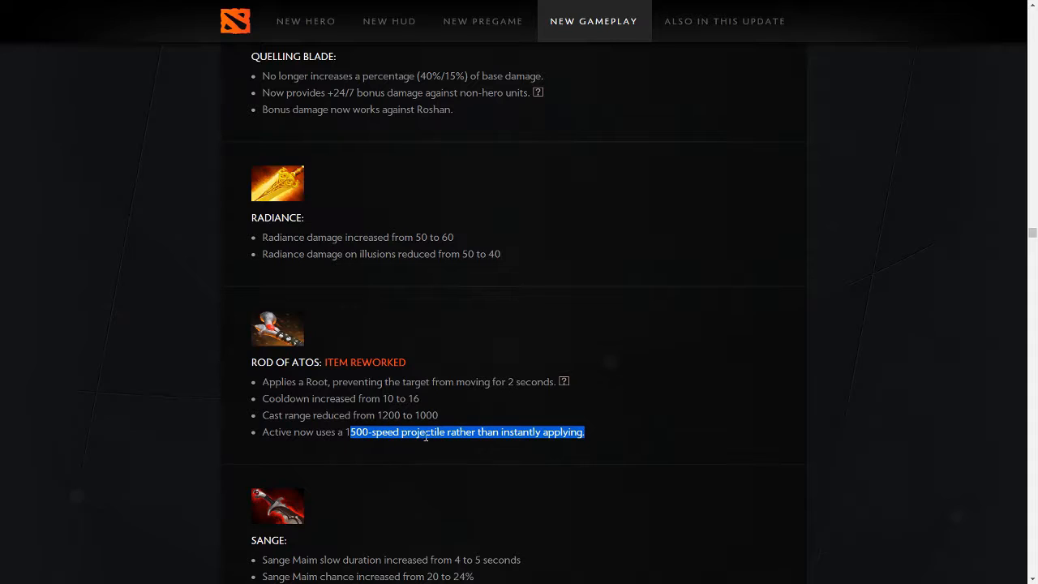
{"action": "left_click", "coordinate": [566, 445]}
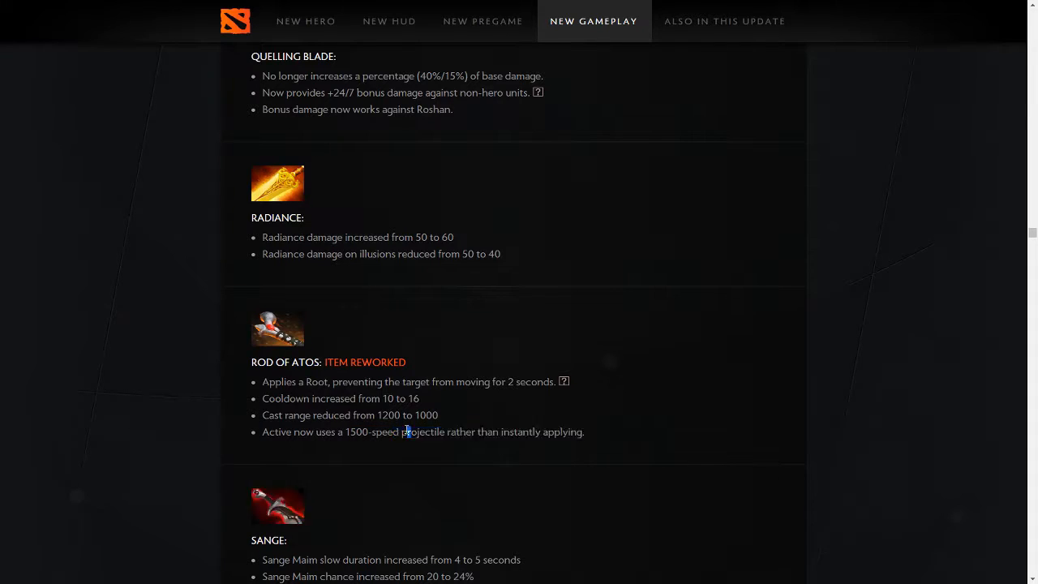
{"action": "left_click_drag", "start_coordinate": [406, 431], "coordinate": [464, 432]}
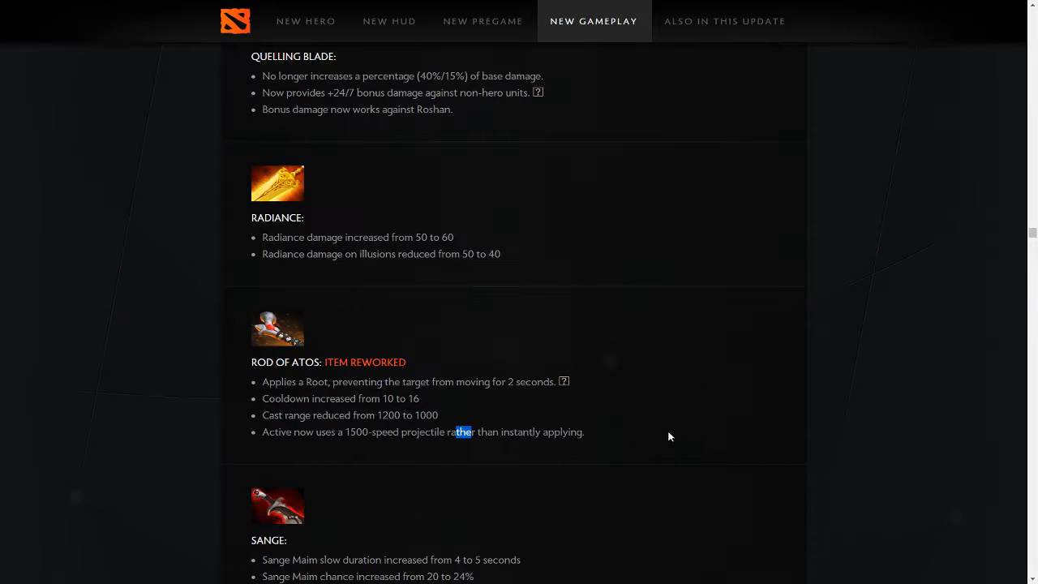
{"action": "mouse_move", "coordinate": [565, 382]}
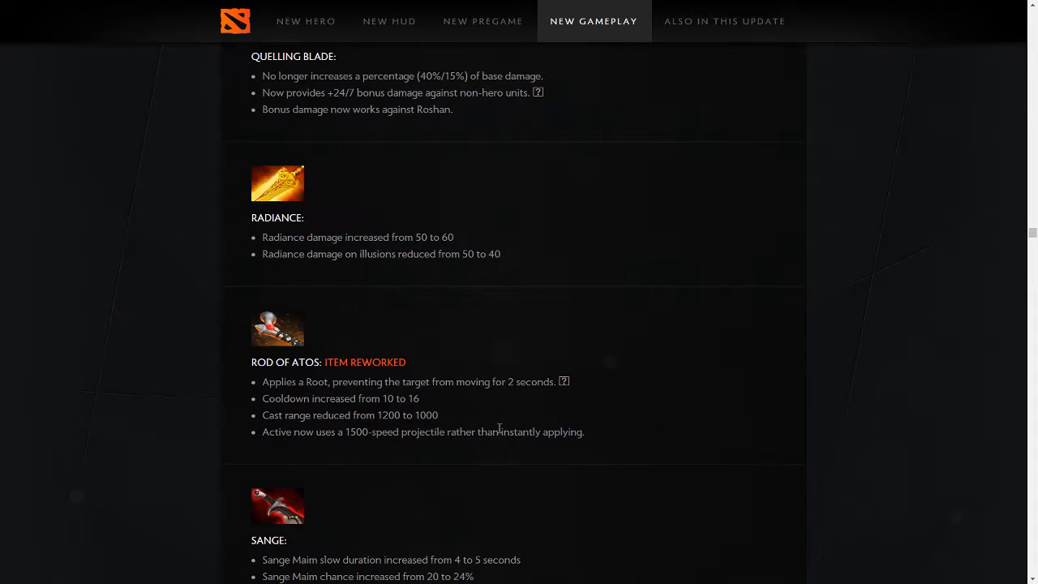
{"action": "mouse_move", "coordinate": [619, 394]}
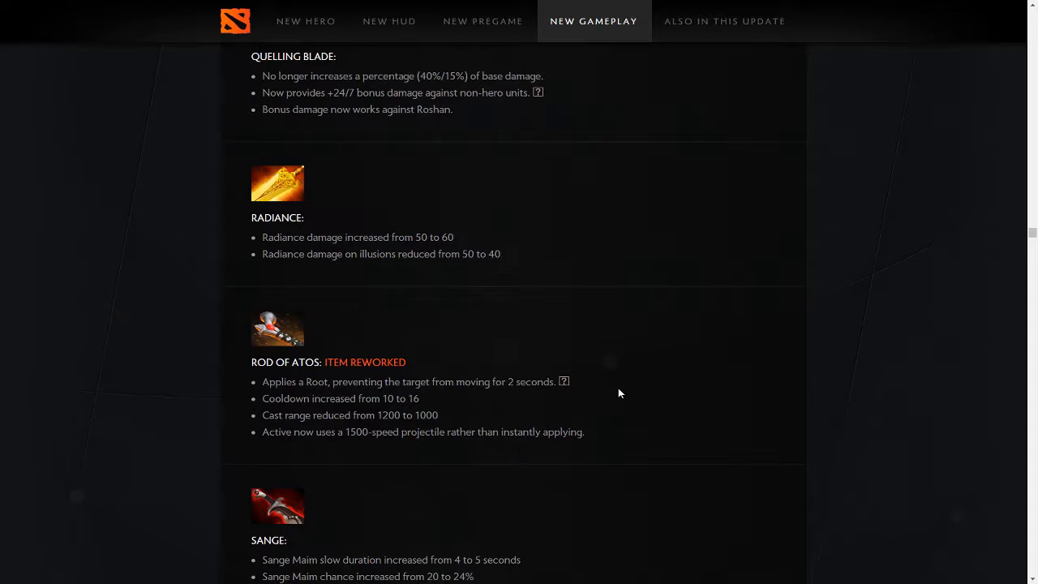
{"action": "mouse_move", "coordinate": [643, 372]}
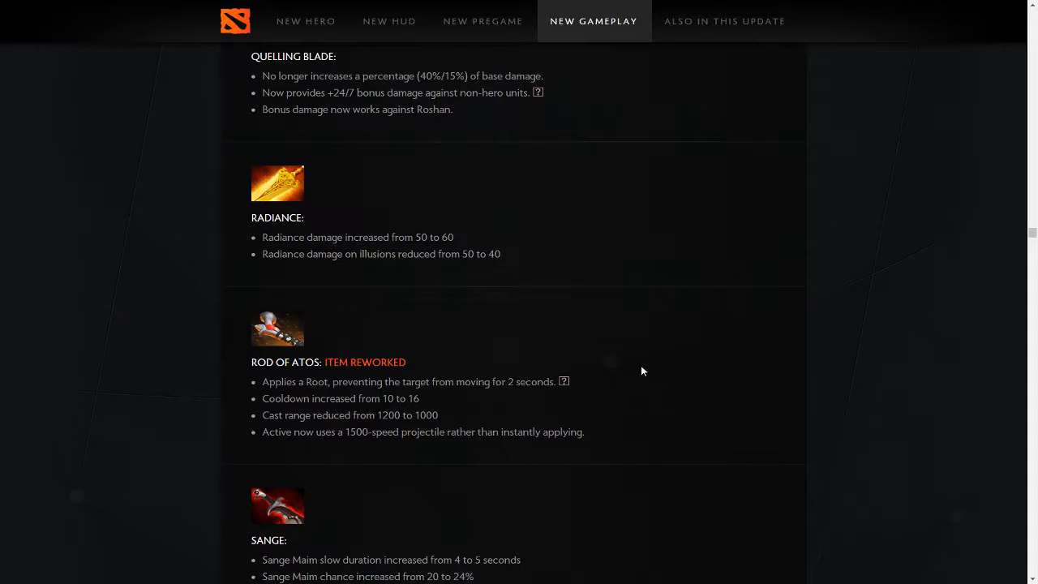
{"action": "mouse_move", "coordinate": [667, 350]}
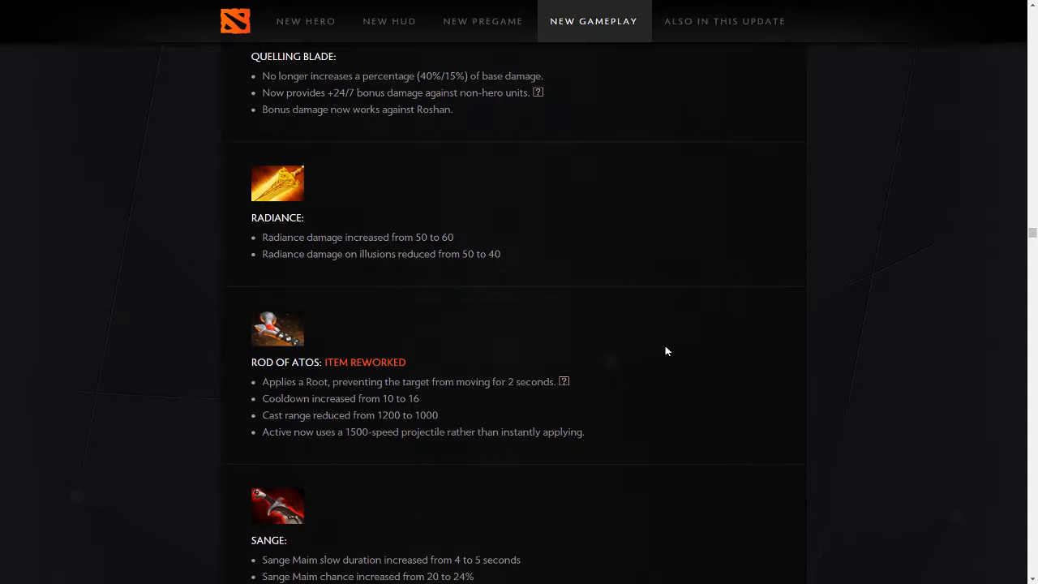
{"action": "mouse_move", "coordinate": [178, 371]}
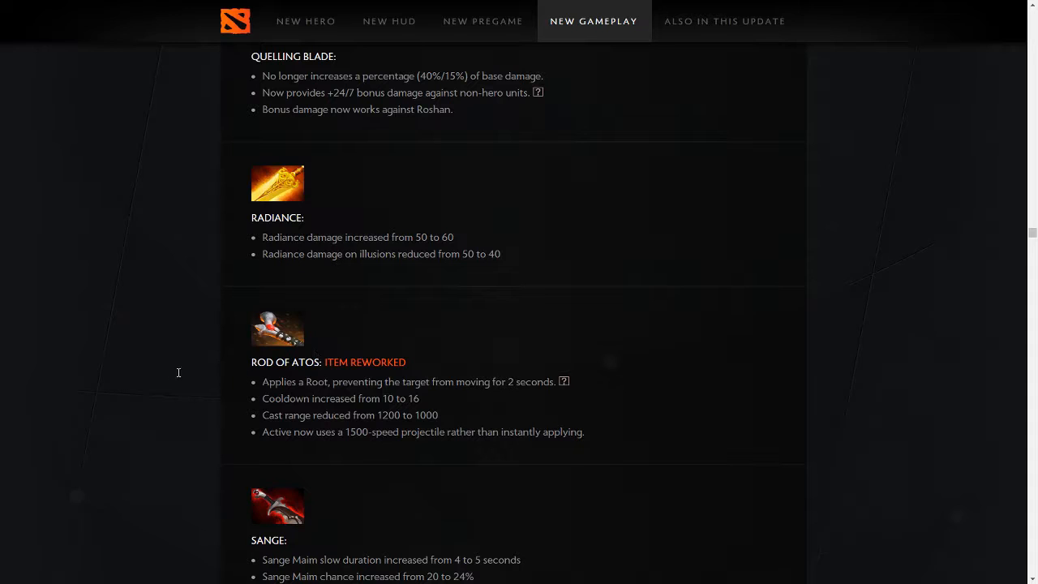
Scroll to the Sange maim changes and the reworked Satanic recipe with its bonuses.
{"action": "scroll", "scroll_direction": "down", "scroll_amount": 3}
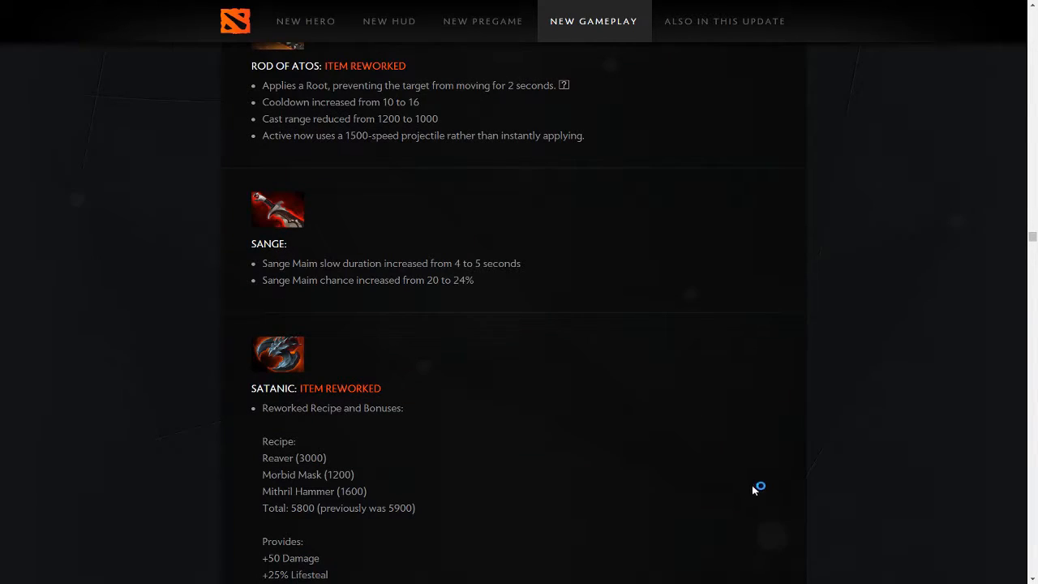
{"action": "scroll", "scroll_direction": "down", "scroll_amount": 3}
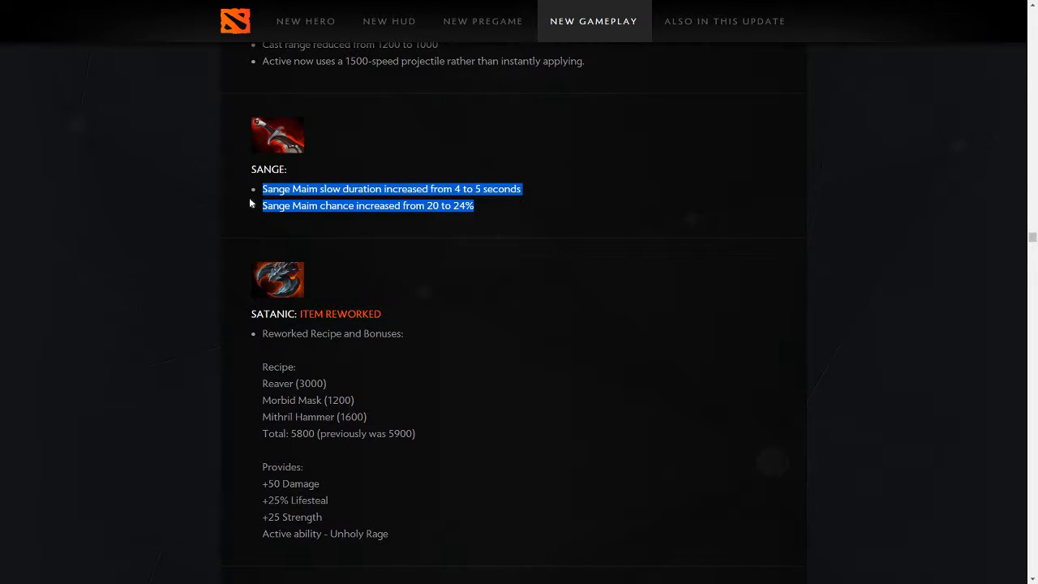
{"action": "scroll", "scroll_direction": "down", "scroll_amount": 3}
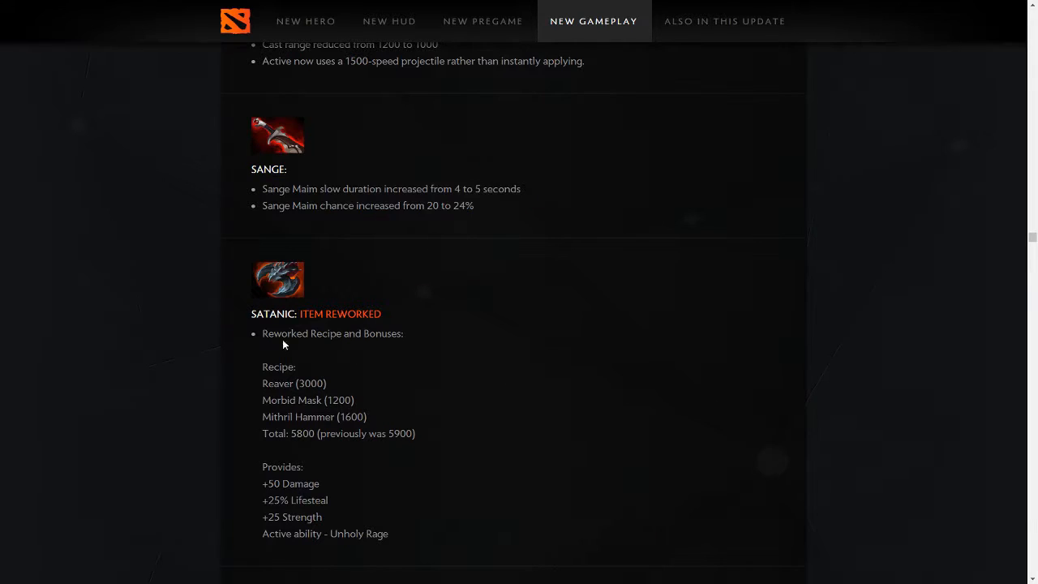
Read over Satanic's provided bonuses, selecting the +50 Damage and Strength lines.
{"action": "scroll", "scroll_direction": "down", "scroll_amount": 3}
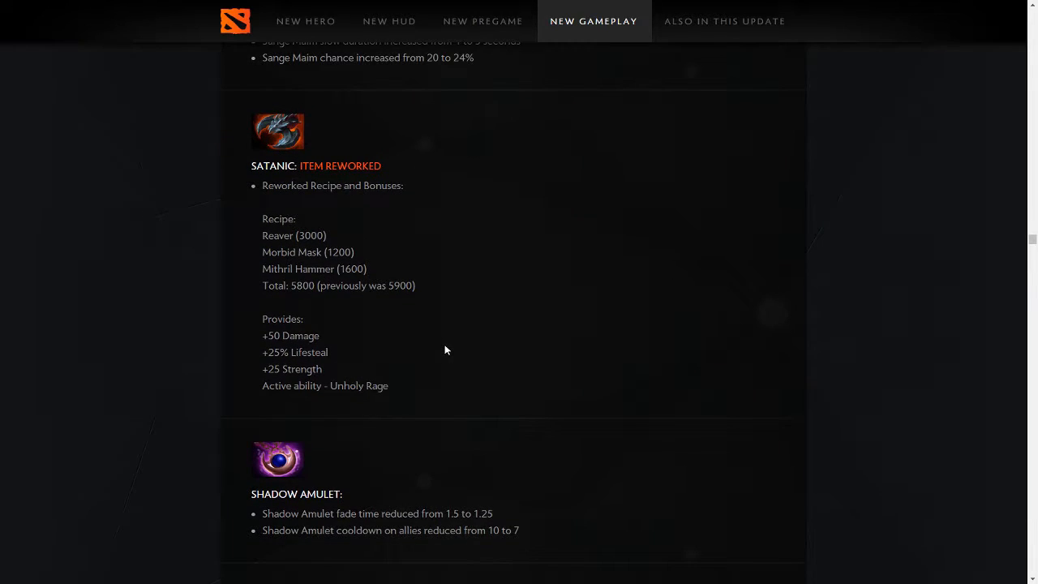
{"action": "mouse_move", "coordinate": [337, 311]}
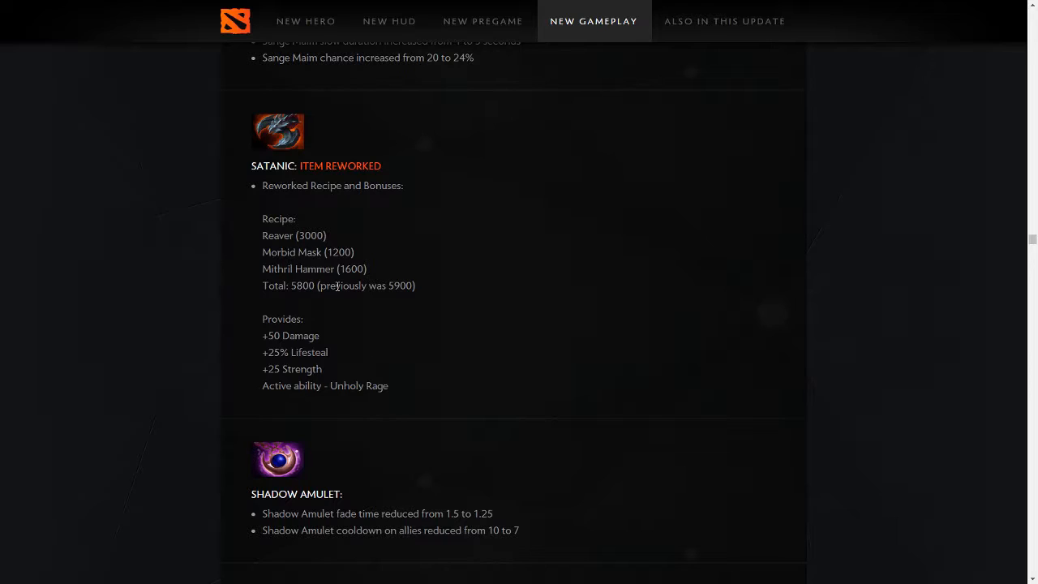
{"action": "mouse_move", "coordinate": [331, 398]}
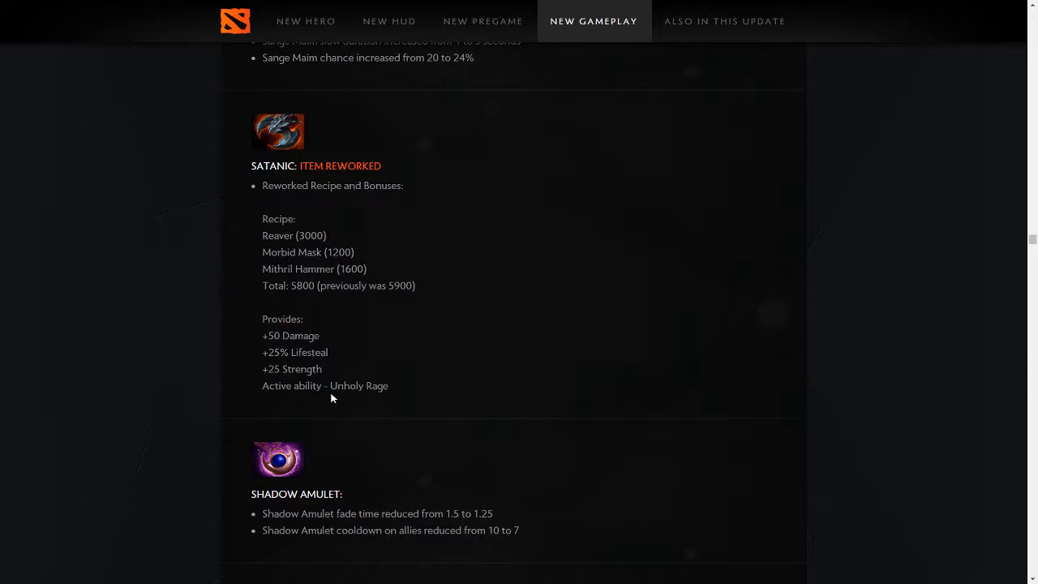
{"action": "mouse_move", "coordinate": [298, 383]}
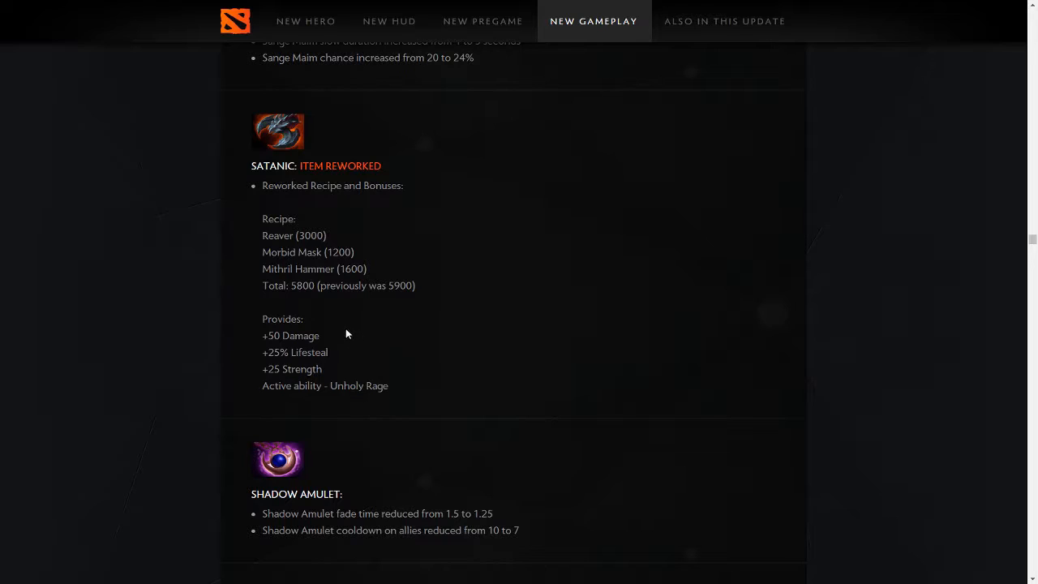
{"action": "mouse_move", "coordinate": [346, 305]}
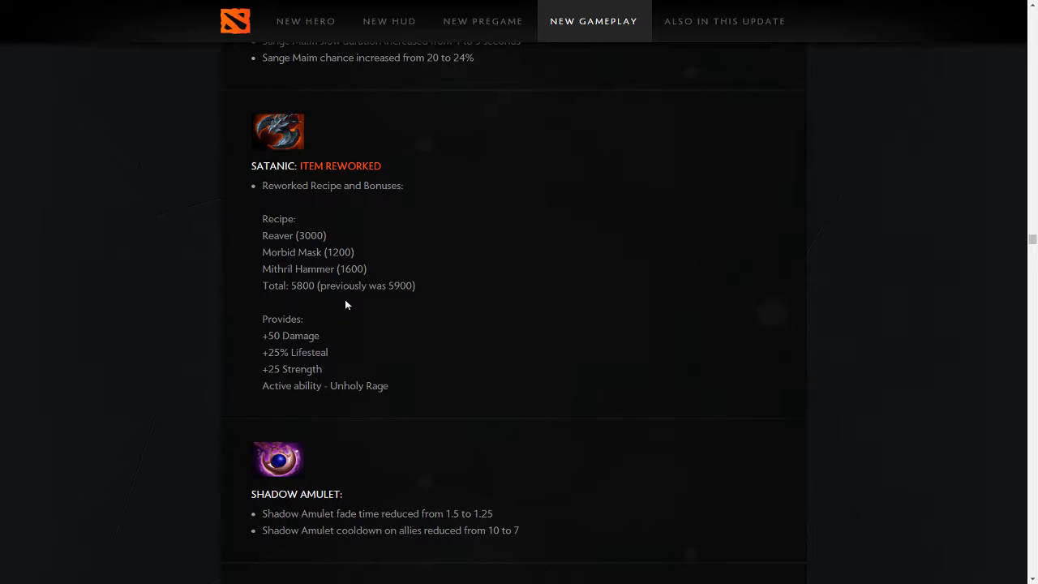
{"action": "mouse_move", "coordinate": [335, 298]}
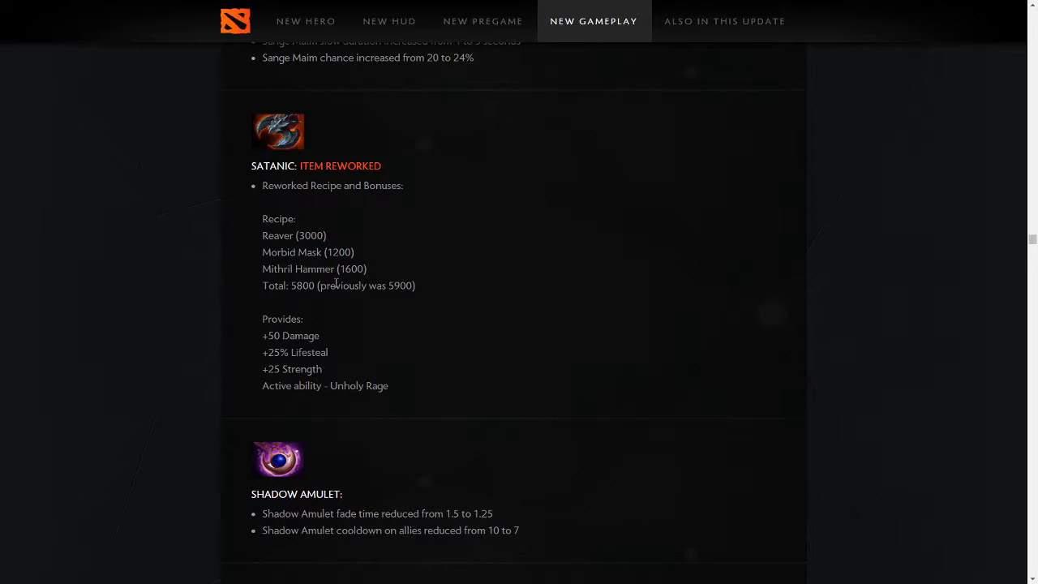
{"action": "left_click_drag", "start_coordinate": [263, 235], "coordinate": [390, 386]}
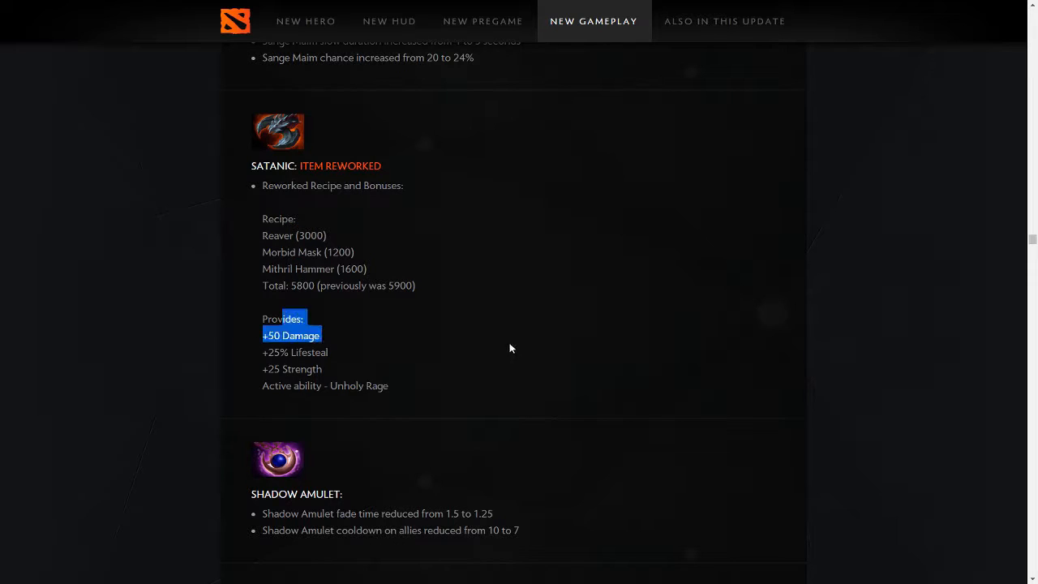
{"action": "left_click", "coordinate": [289, 344]}
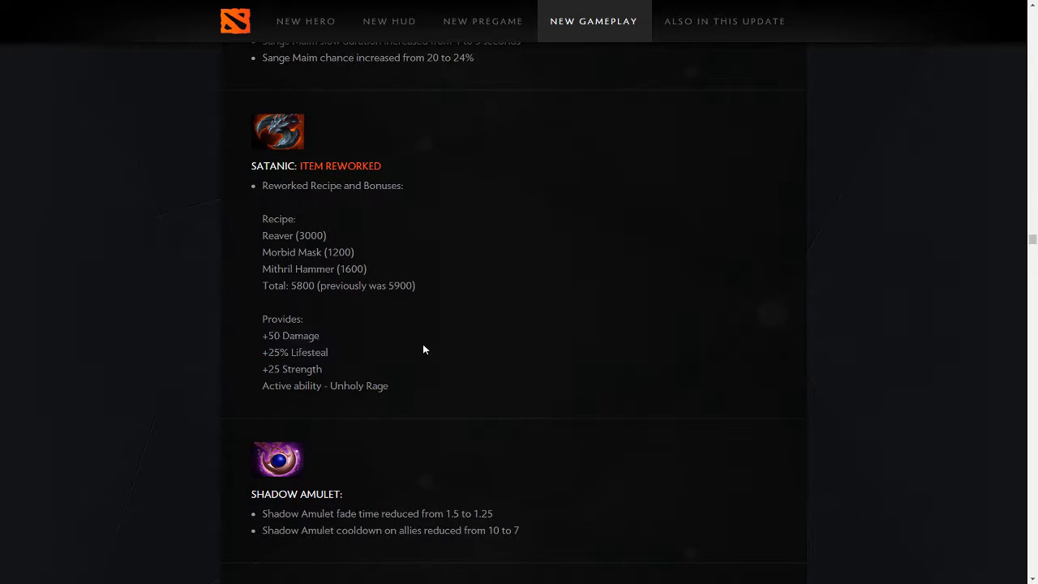
{"action": "mouse_move", "coordinate": [396, 370]}
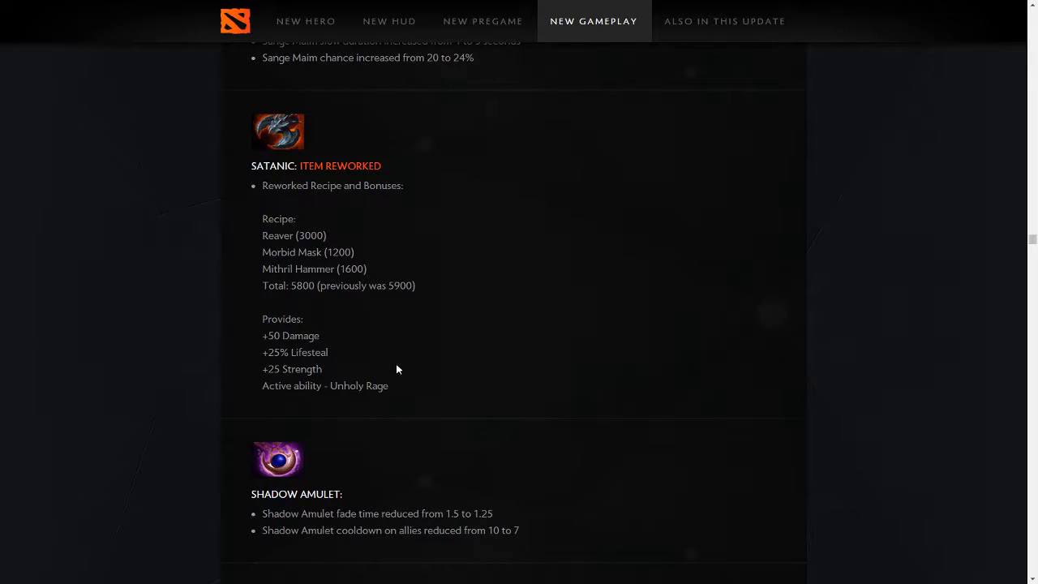
{"action": "left_click_drag", "start_coordinate": [263, 352], "coordinate": [330, 376]}
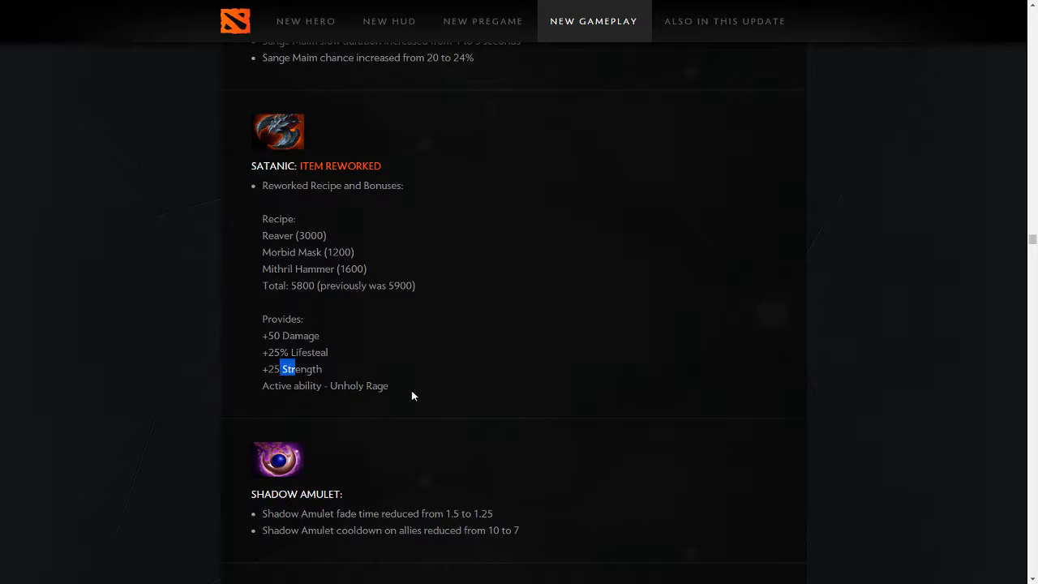
{"action": "left_click_drag", "start_coordinate": [289, 370], "coordinate": [377, 386]}
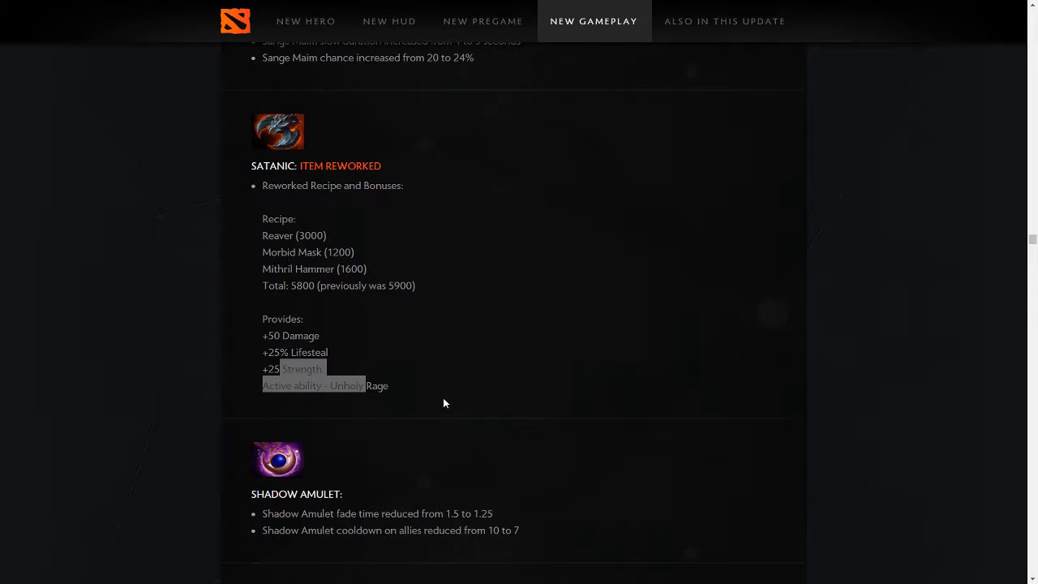
{"action": "mouse_move", "coordinate": [454, 406]}
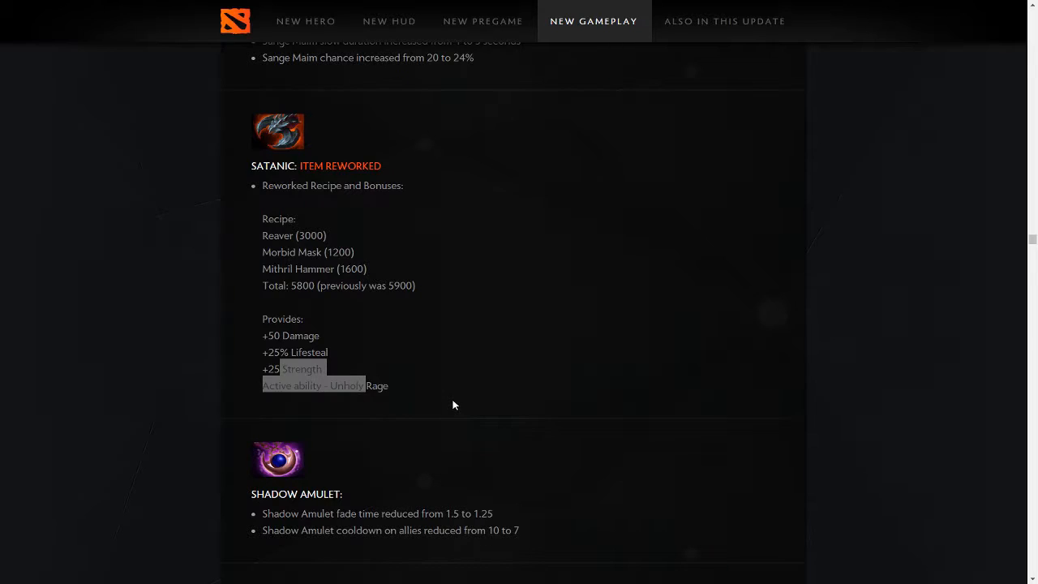
Select the +25 Strength line, clear it, then highlight the +25% Lifesteal bonus.
{"action": "double_click", "coordinate": [292, 370]}
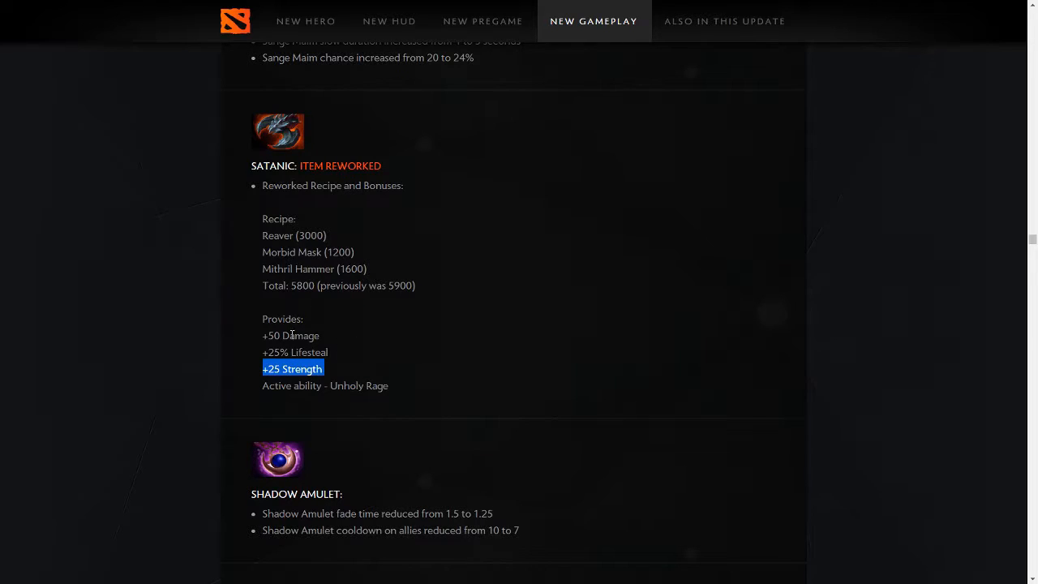
{"action": "left_click_drag", "start_coordinate": [321, 370], "coordinate": [262, 334]}
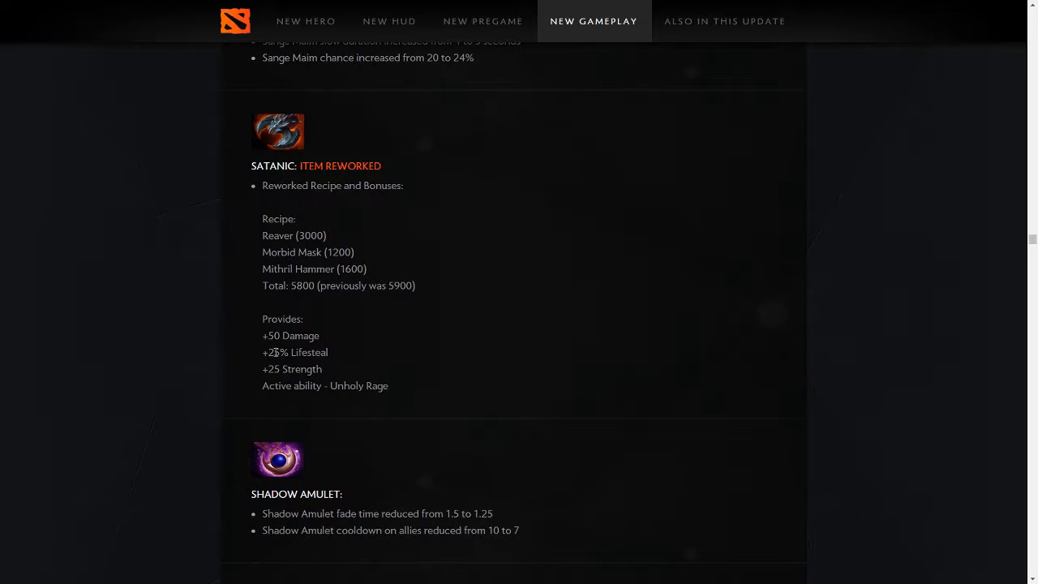
{"action": "mouse_move", "coordinate": [422, 444]}
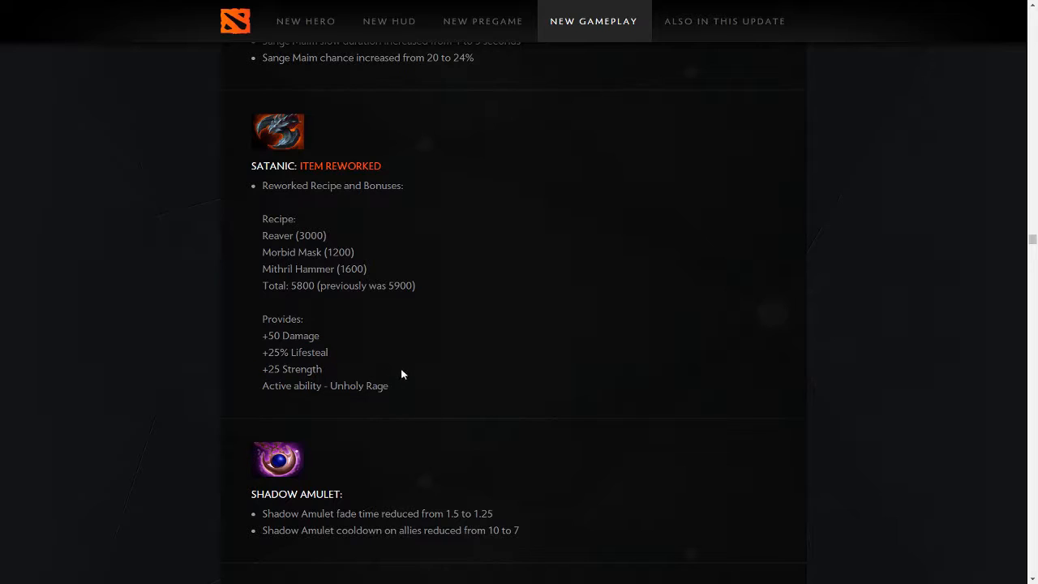
{"action": "mouse_move", "coordinate": [185, 298]}
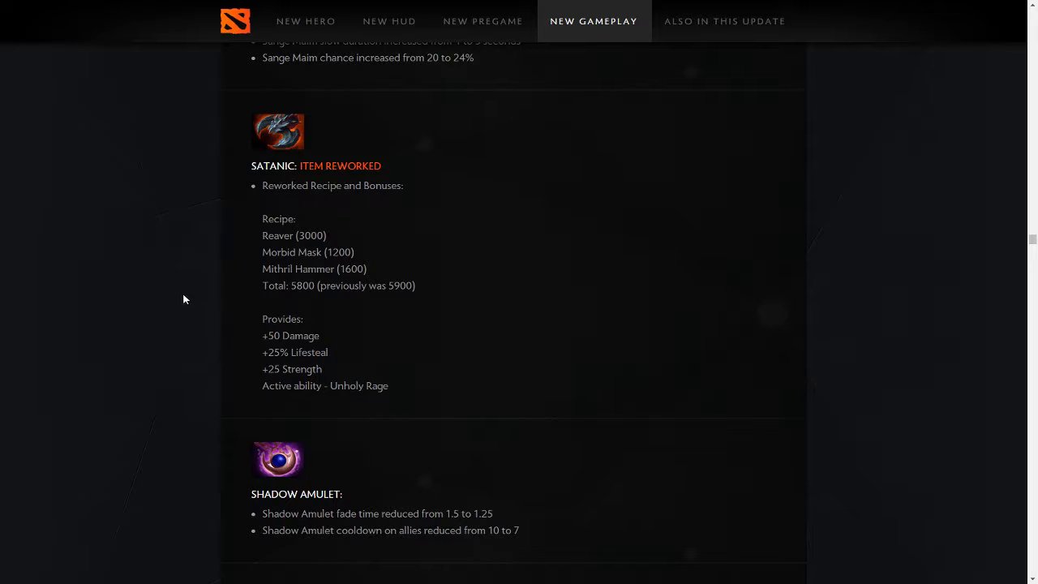
{"action": "left_click_drag", "start_coordinate": [263, 318], "coordinate": [323, 375]}
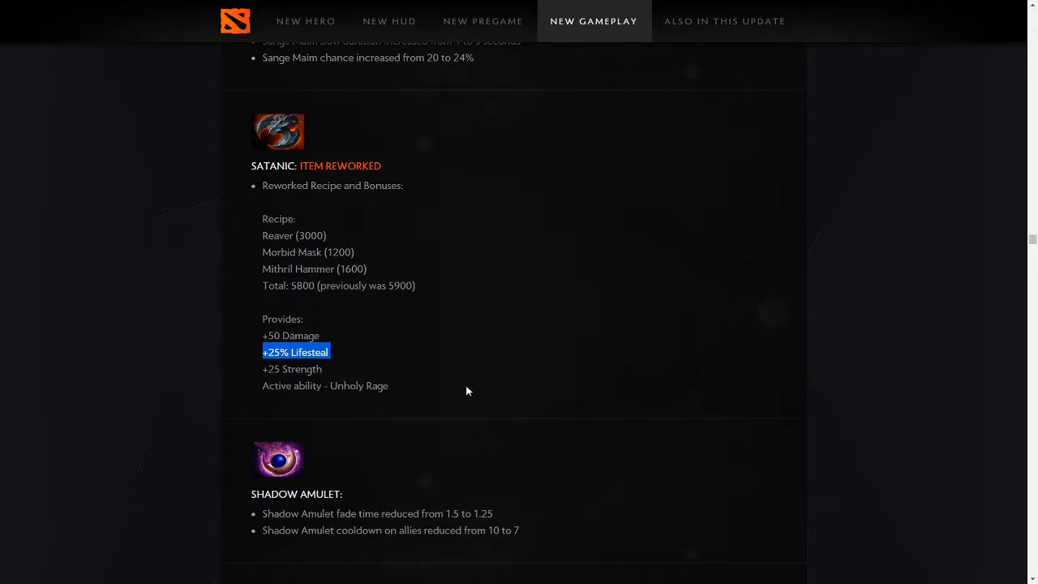
{"action": "mouse_move", "coordinate": [365, 333]}
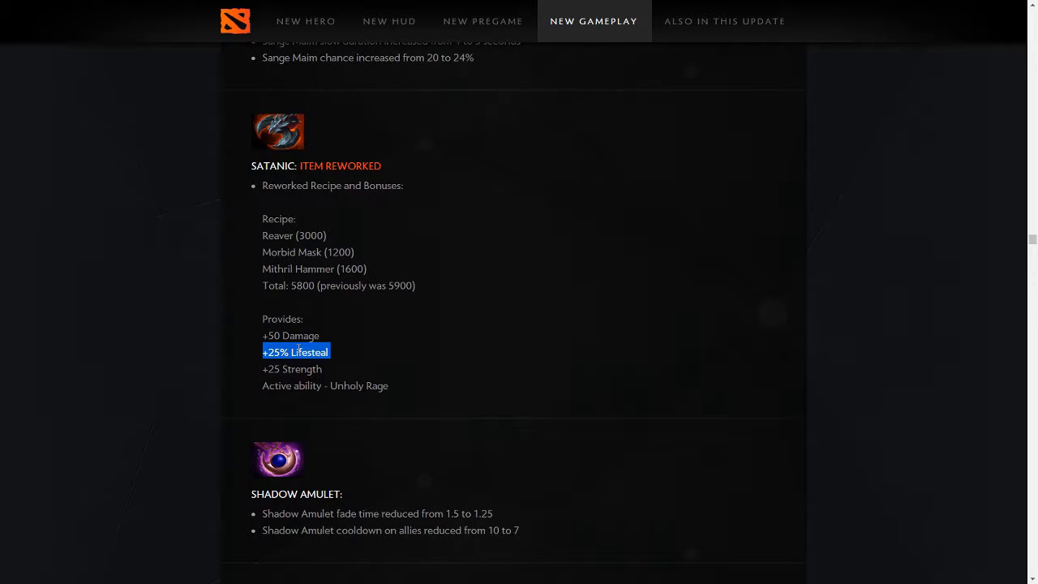
{"action": "mouse_move", "coordinate": [363, 353]}
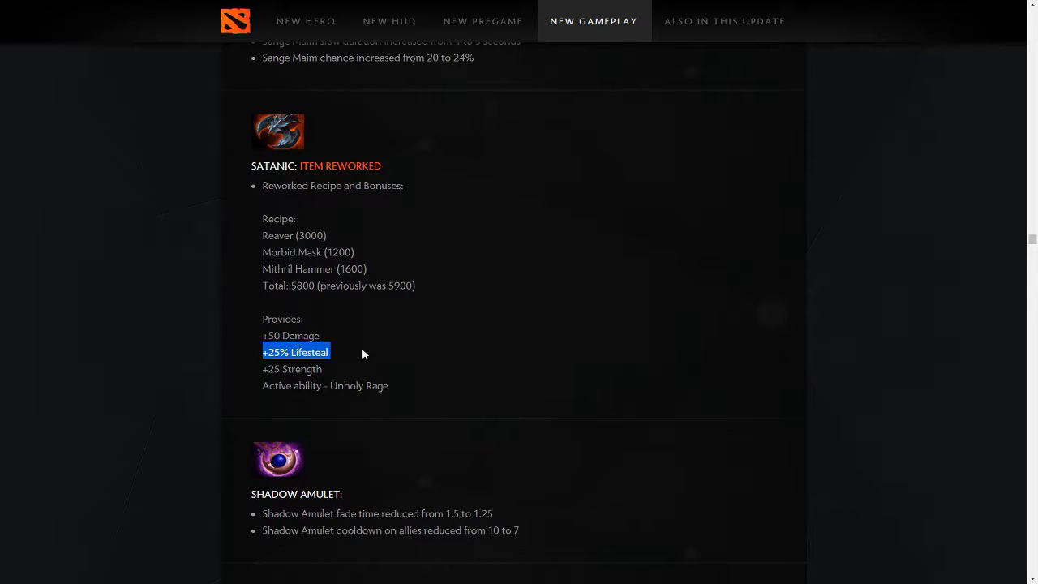
Scroll past Shadow Amulet and Solar Crest to the Soul Booster, Soul Ring and Talisman of Evasion notes.
{"action": "scroll", "scroll_direction": "down", "scroll_amount": 3}
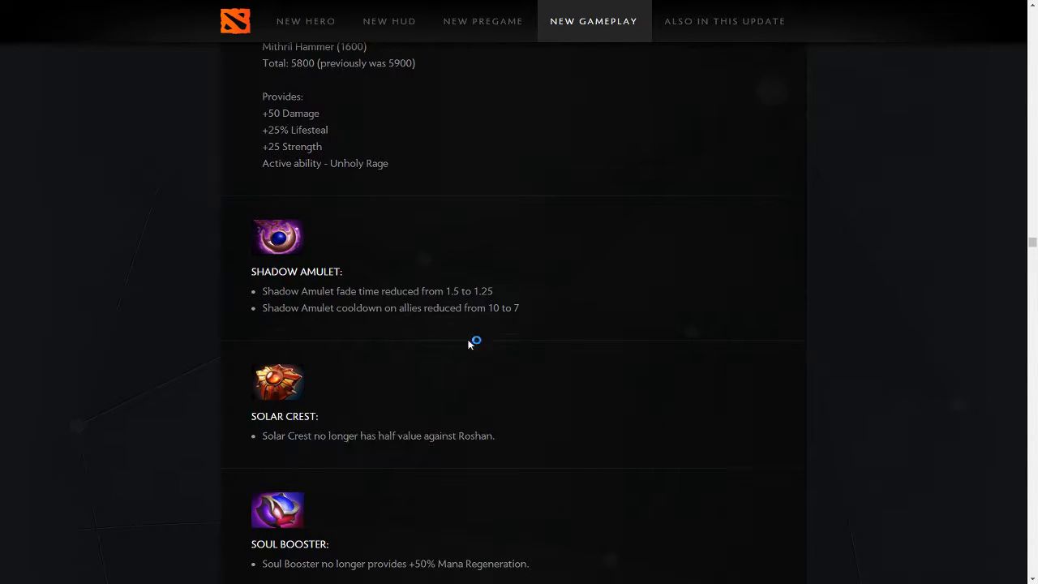
{"action": "mouse_move", "coordinate": [237, 289]}
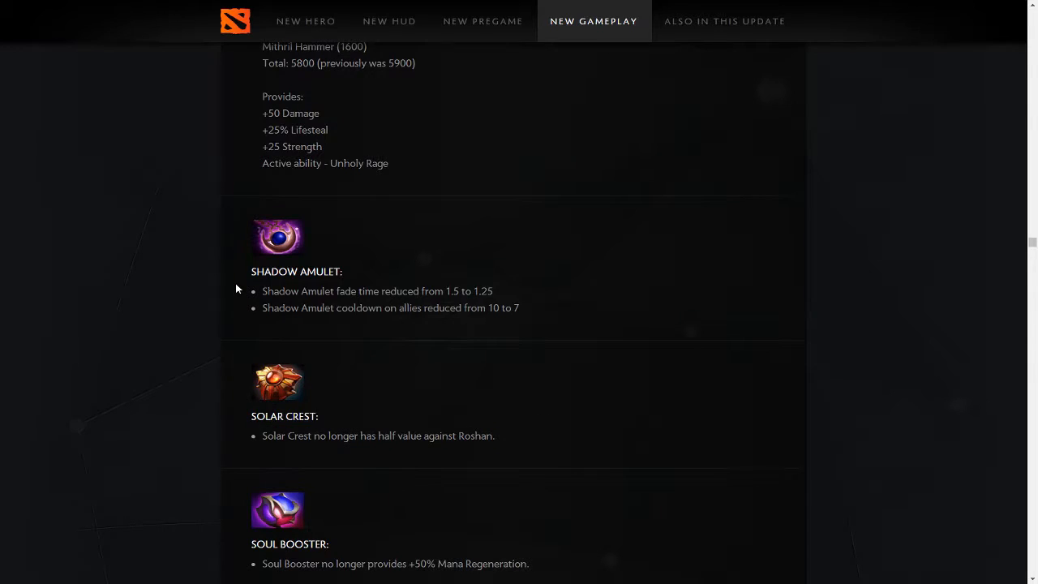
{"action": "scroll", "scroll_direction": "down", "scroll_amount": 3}
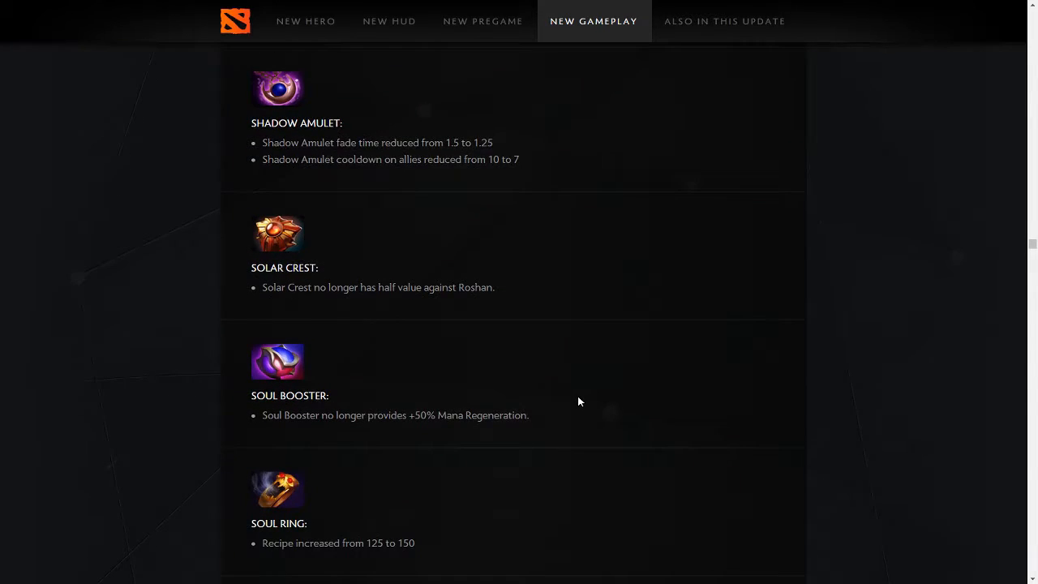
{"action": "scroll", "scroll_direction": "down", "scroll_amount": 3}
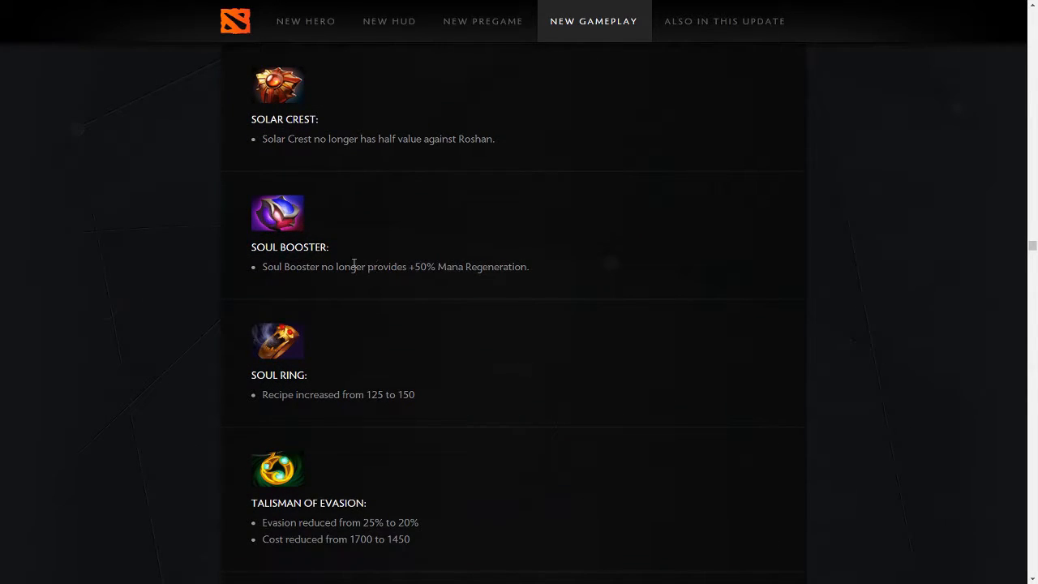
{"action": "mouse_move", "coordinate": [323, 259]}
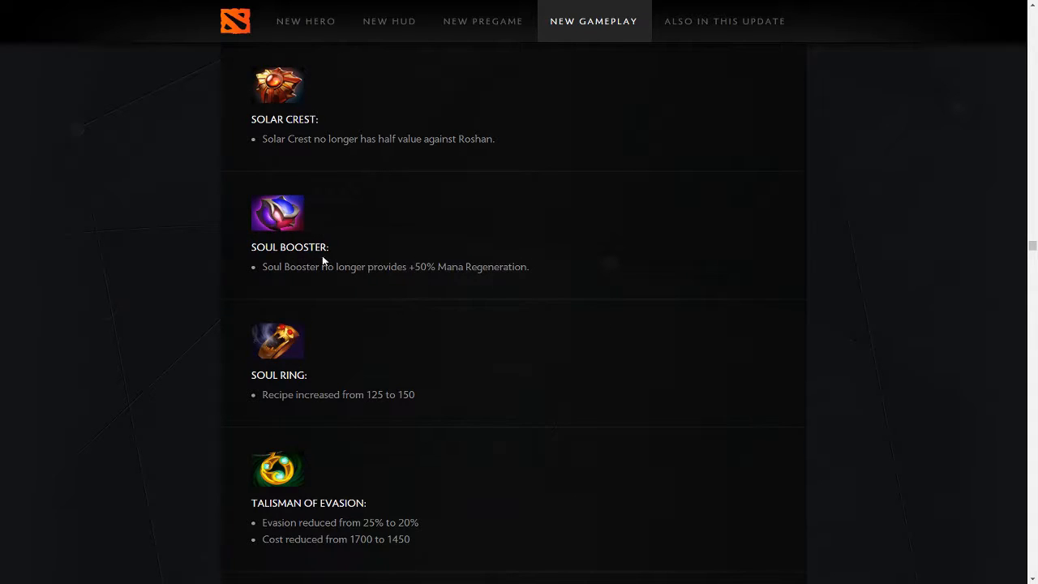
{"action": "scroll", "scroll_direction": "down", "scroll_amount": 3}
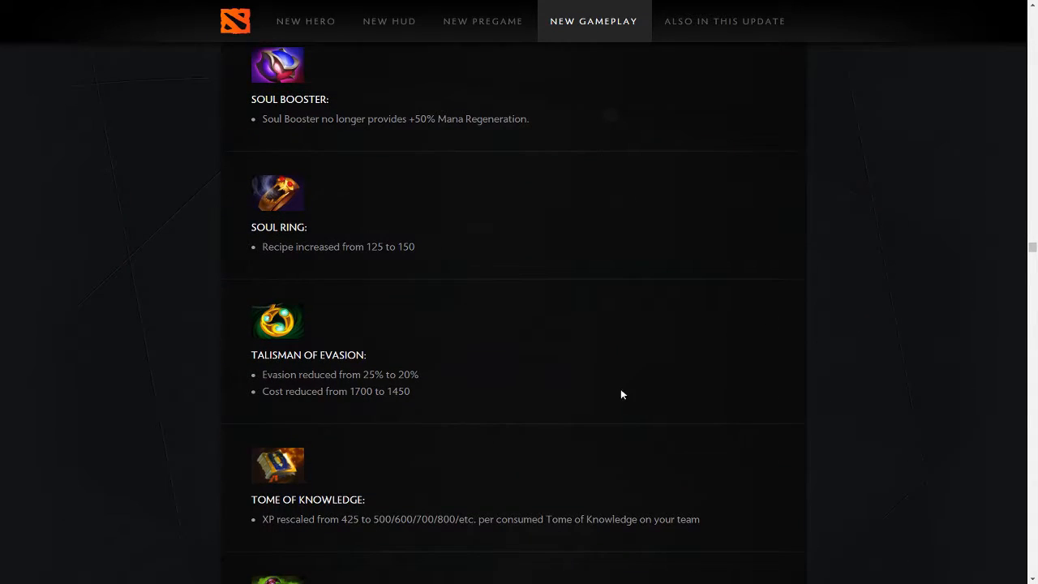
{"action": "mouse_move", "coordinate": [382, 142]}
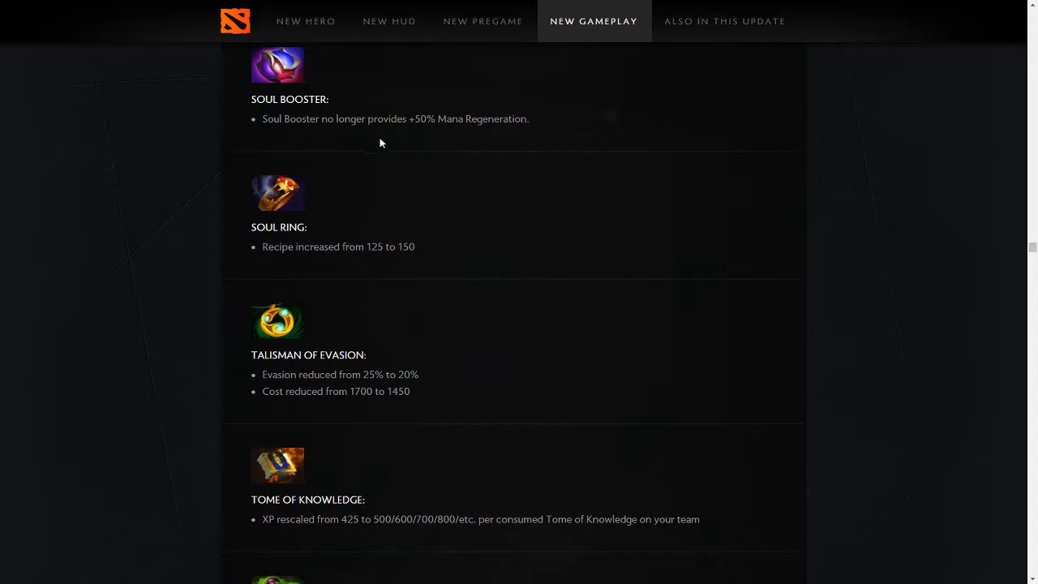
{"action": "mouse_move", "coordinate": [365, 258]}
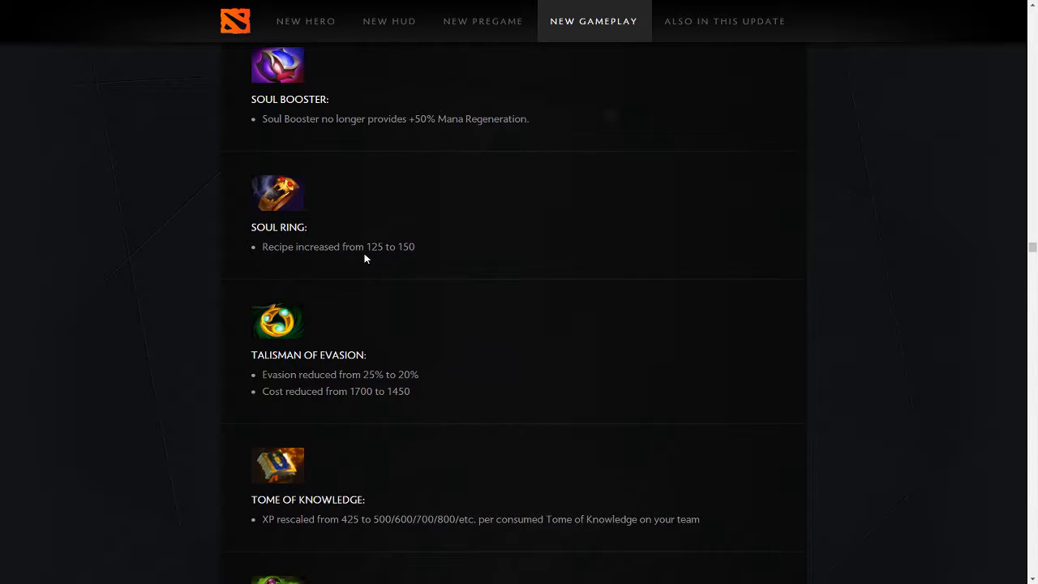
{"action": "mouse_move", "coordinate": [301, 184]}
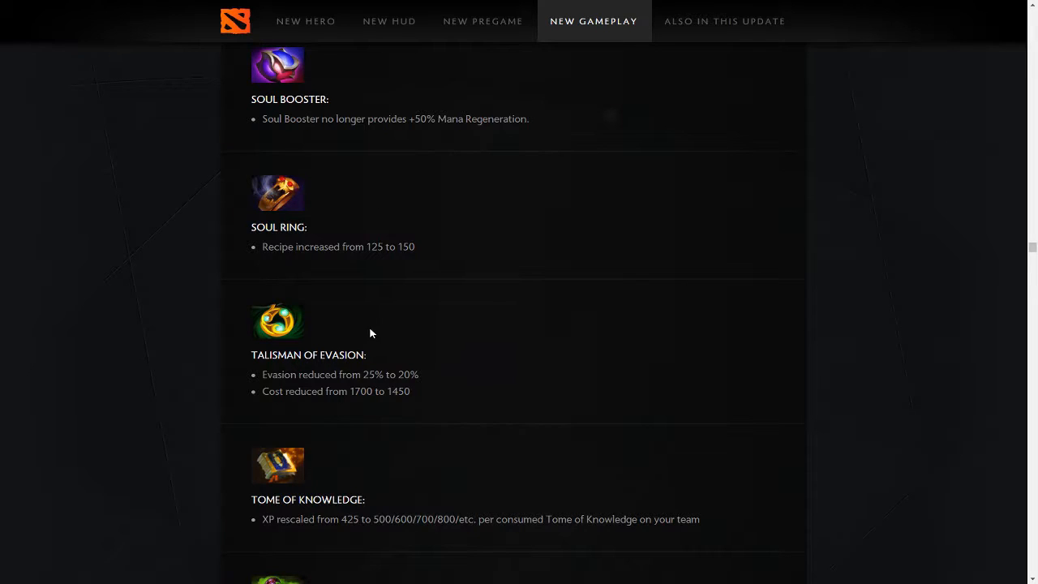
Scroll down so Urn of Shadows' regeneration change shows below Tome of Knowledge.
{"action": "scroll", "scroll_direction": "down", "scroll_amount": 3}
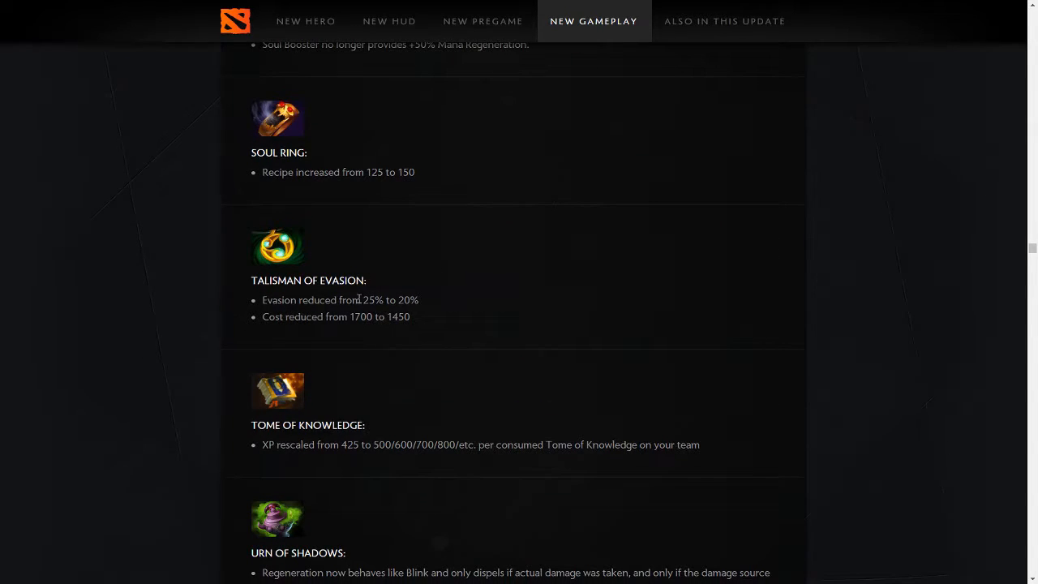
{"action": "mouse_move", "coordinate": [416, 326]}
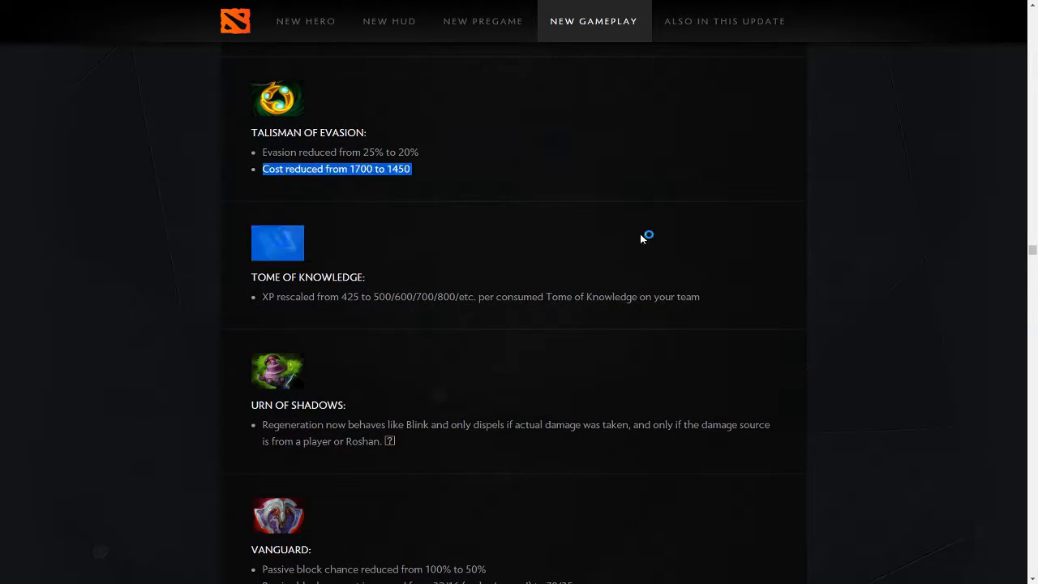
{"action": "mouse_move", "coordinate": [414, 185]}
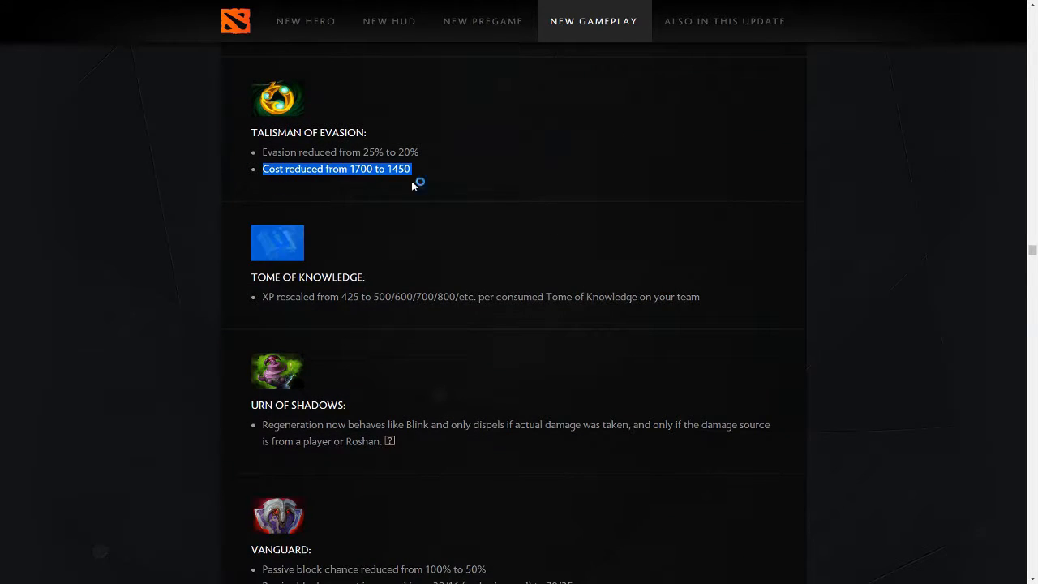
{"action": "mouse_move", "coordinate": [469, 160]}
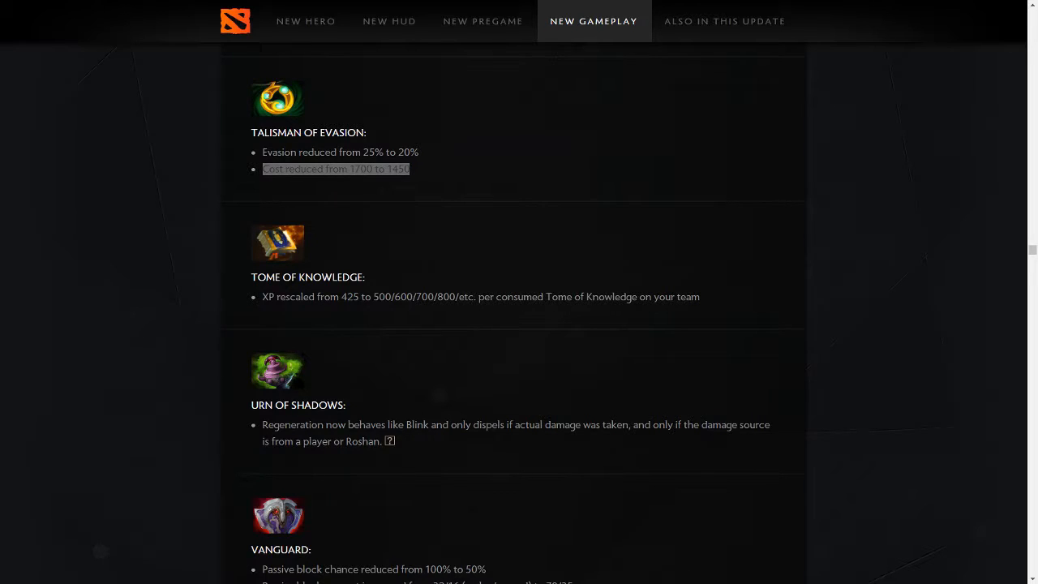
{"action": "mouse_move", "coordinate": [860, 214]}
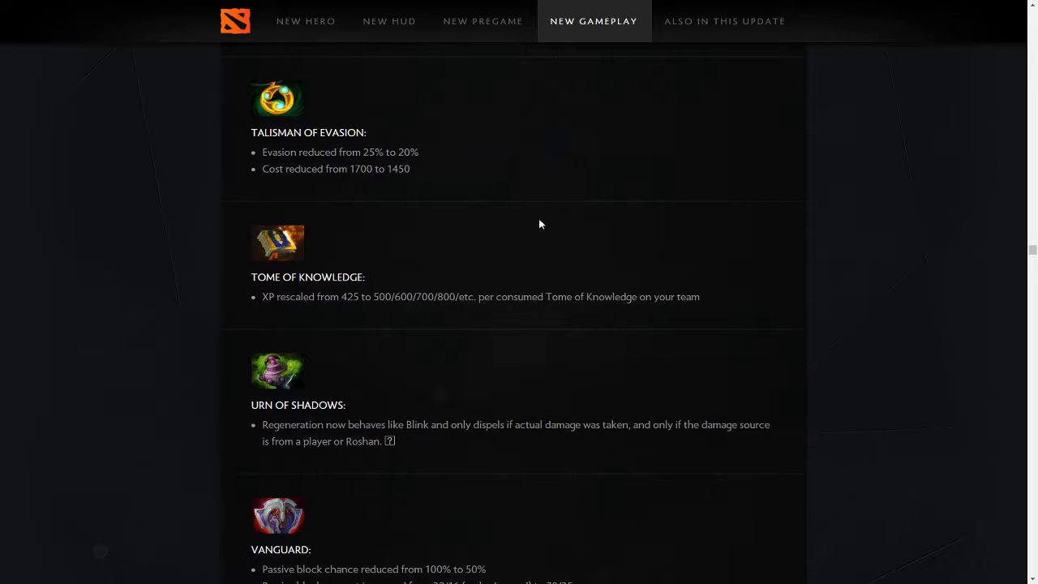
{"action": "mouse_move", "coordinate": [296, 321]}
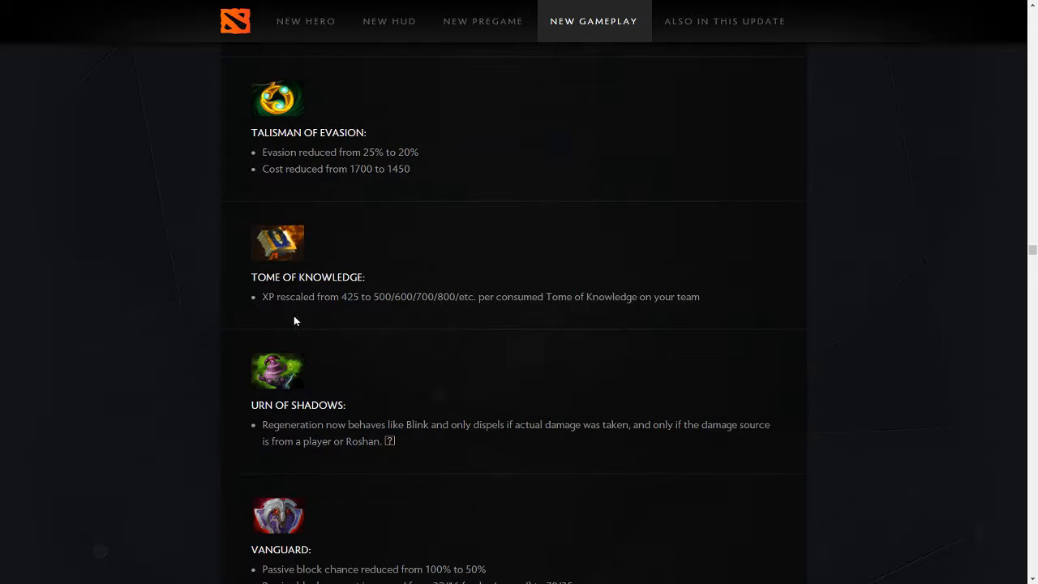
Highlight the old 425 XP value, then the new 500/600/700/800 per-tome scaling text.
{"action": "left_click_drag", "start_coordinate": [507, 296], "coordinate": [701, 297]}
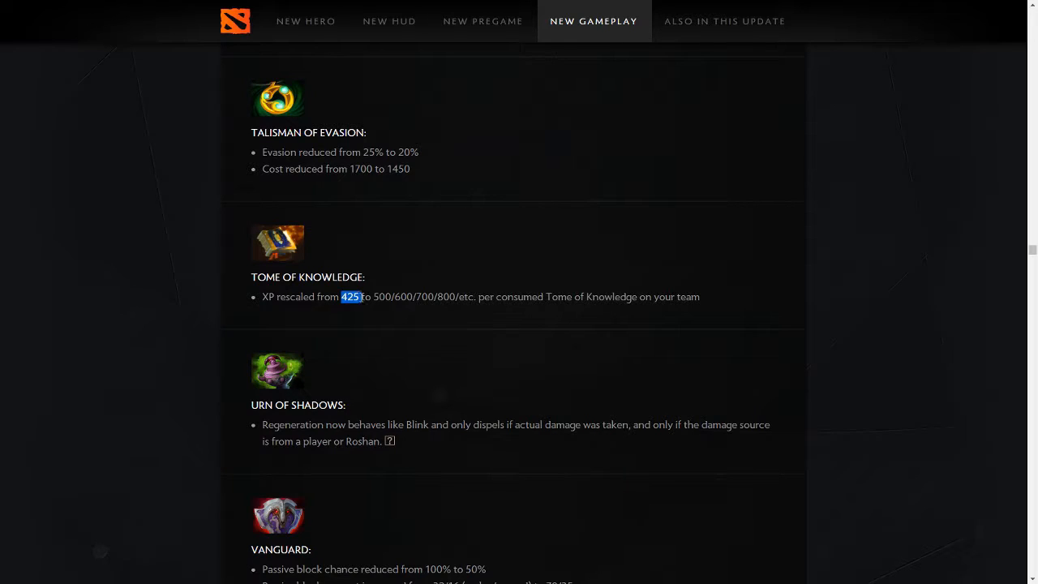
{"action": "mouse_move", "coordinate": [385, 323]}
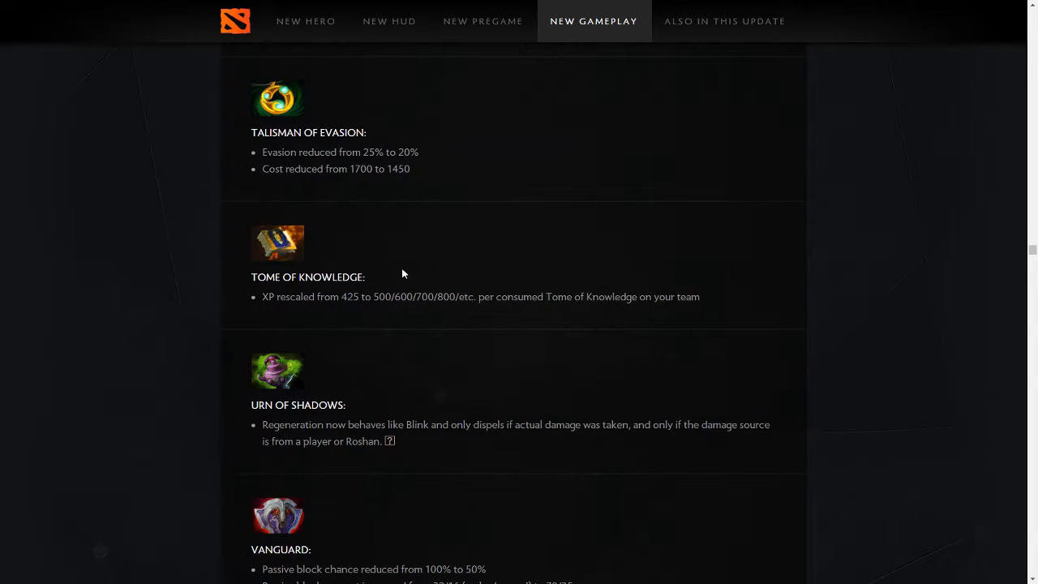
{"action": "left_click_drag", "start_coordinate": [374, 295], "coordinate": [737, 317]}
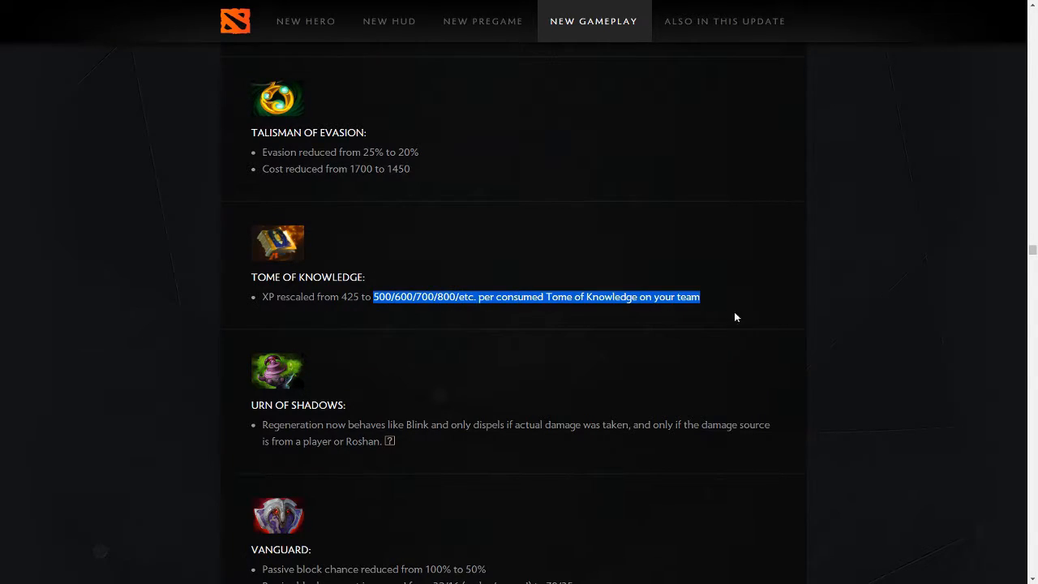
{"action": "mouse_move", "coordinate": [809, 306]}
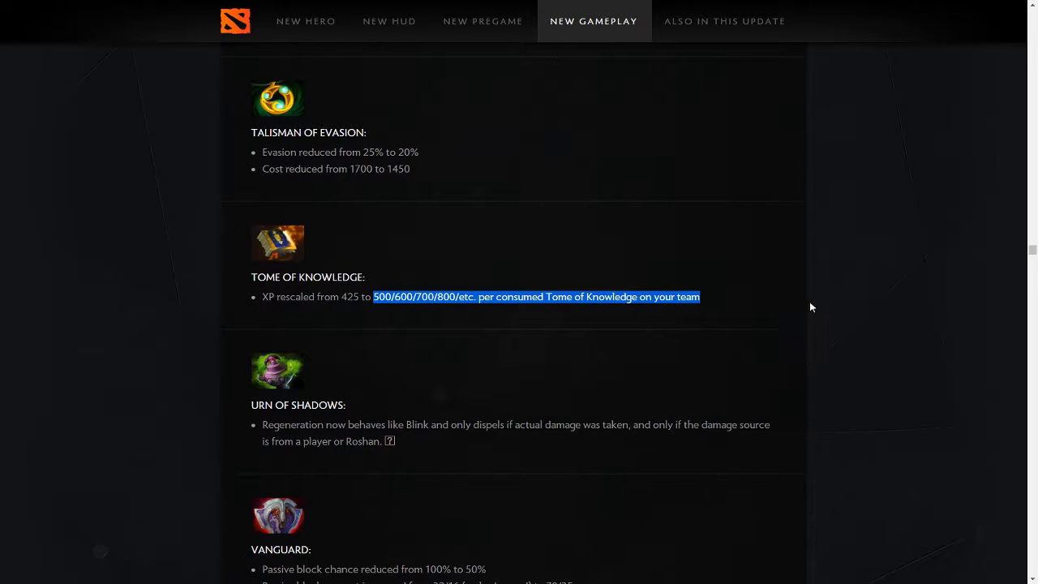
{"action": "mouse_move", "coordinate": [768, 373]}
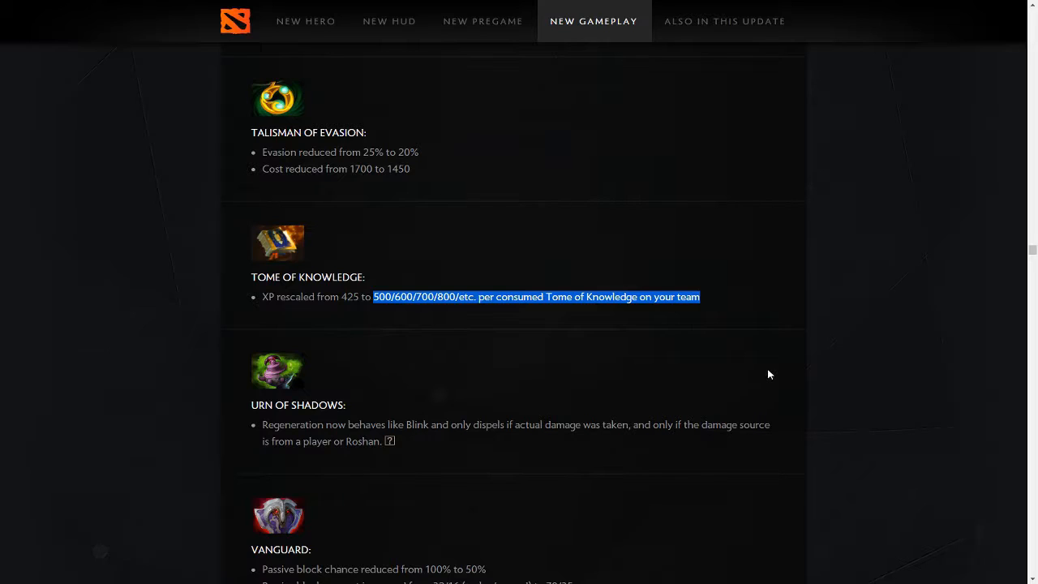
{"action": "mouse_move", "coordinate": [458, 367]}
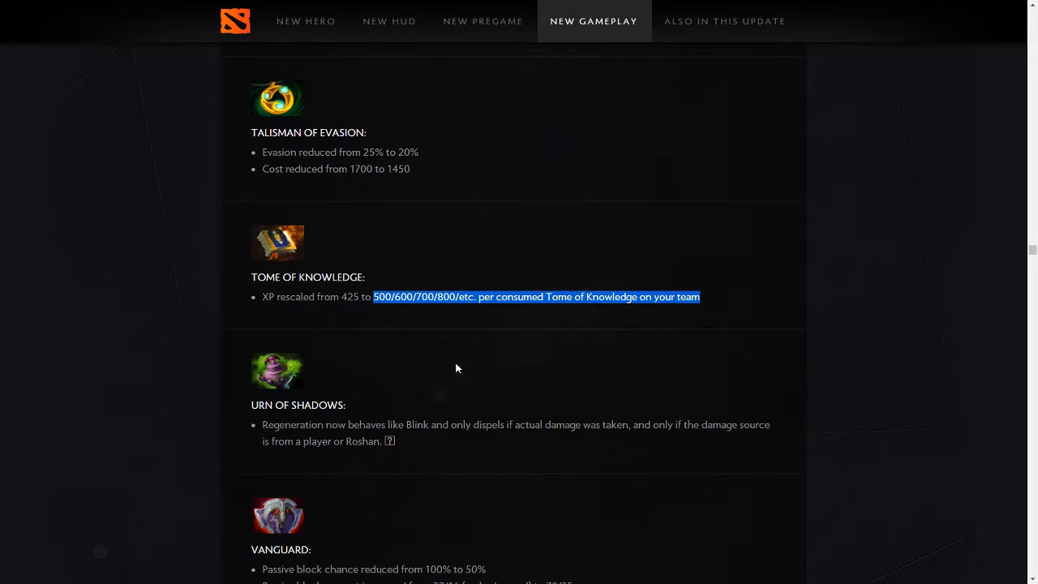
{"action": "mouse_move", "coordinate": [617, 386]}
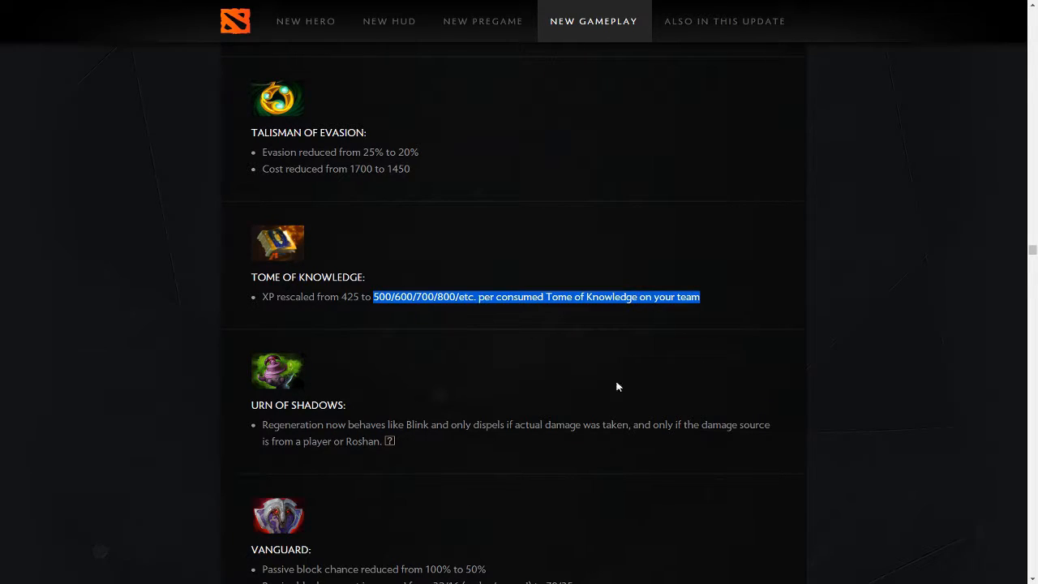
Scroll past Tome of Knowledge to the Urn of Shadows, Vanguard and Vladmir's Offering notes.
{"action": "scroll", "scroll_direction": "down", "scroll_amount": 3}
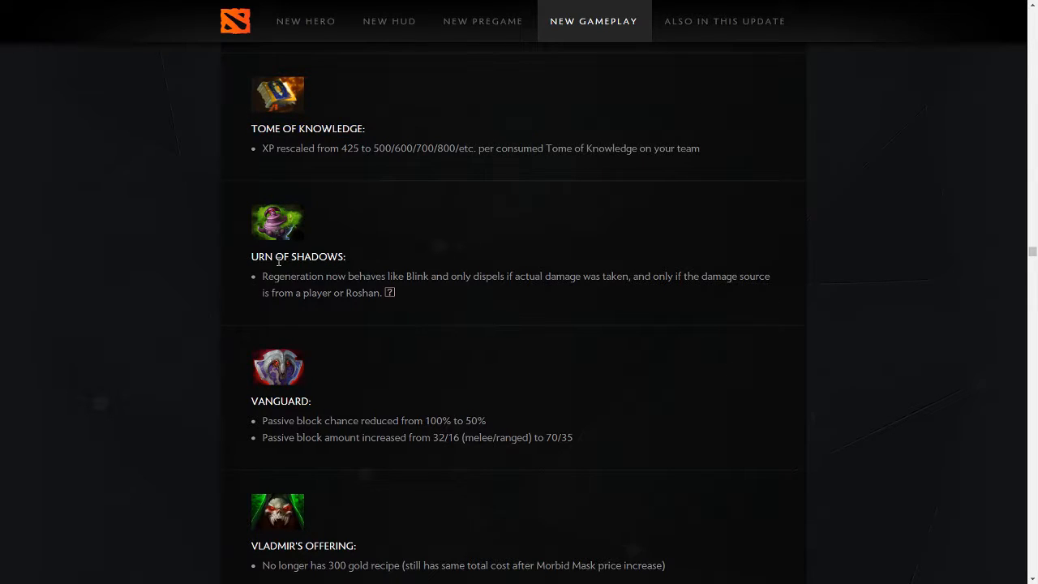
{"action": "mouse_move", "coordinate": [312, 311]}
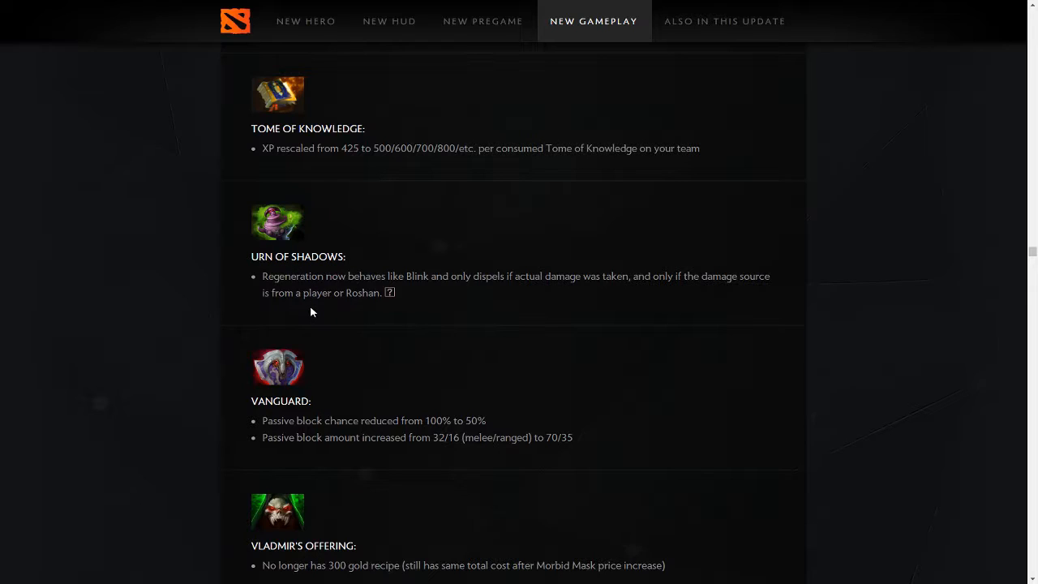
{"action": "mouse_move", "coordinate": [444, 262]}
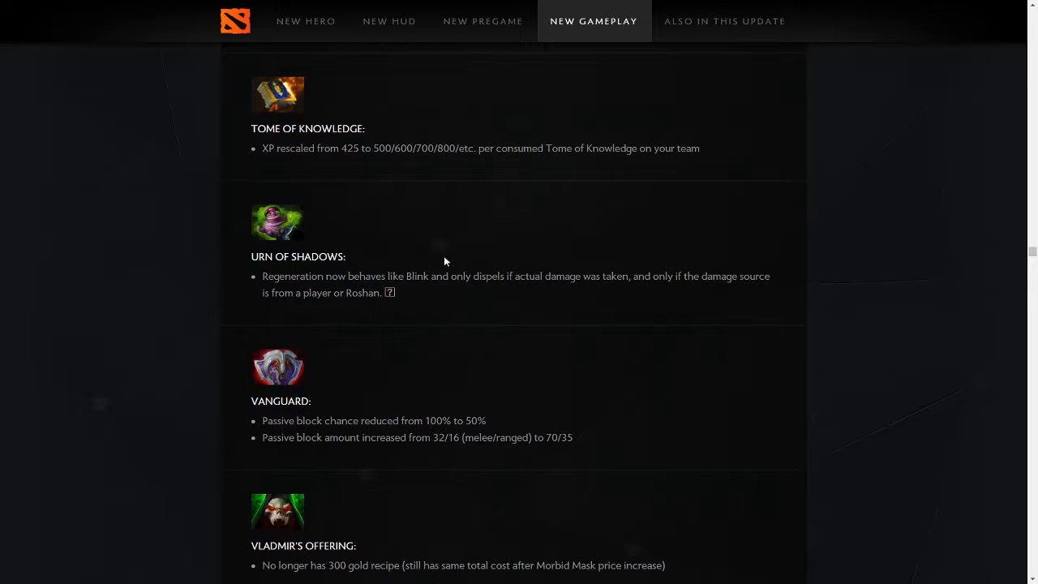
{"action": "mouse_move", "coordinate": [759, 331]}
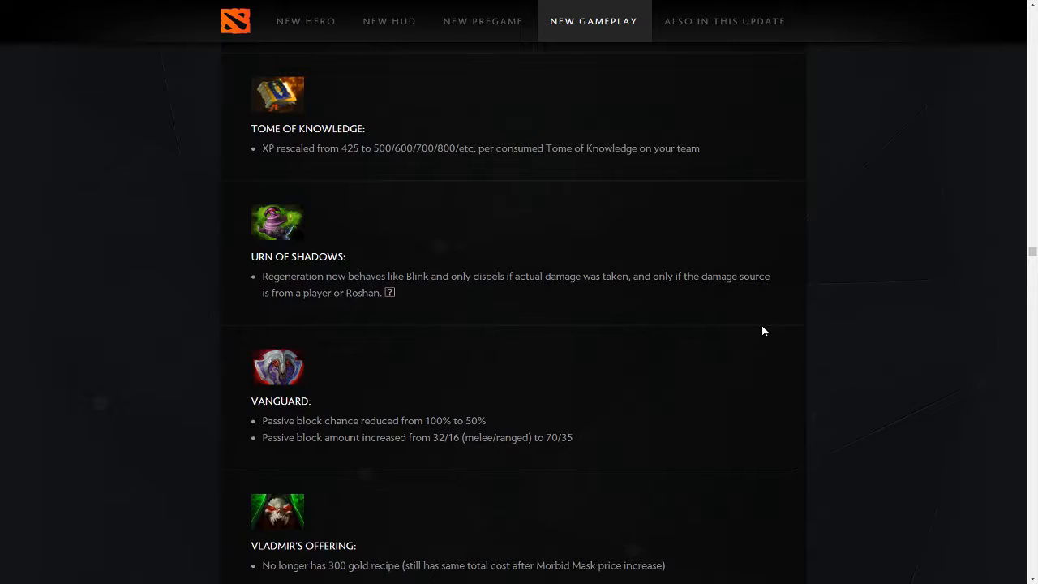
{"action": "mouse_move", "coordinate": [727, 276]}
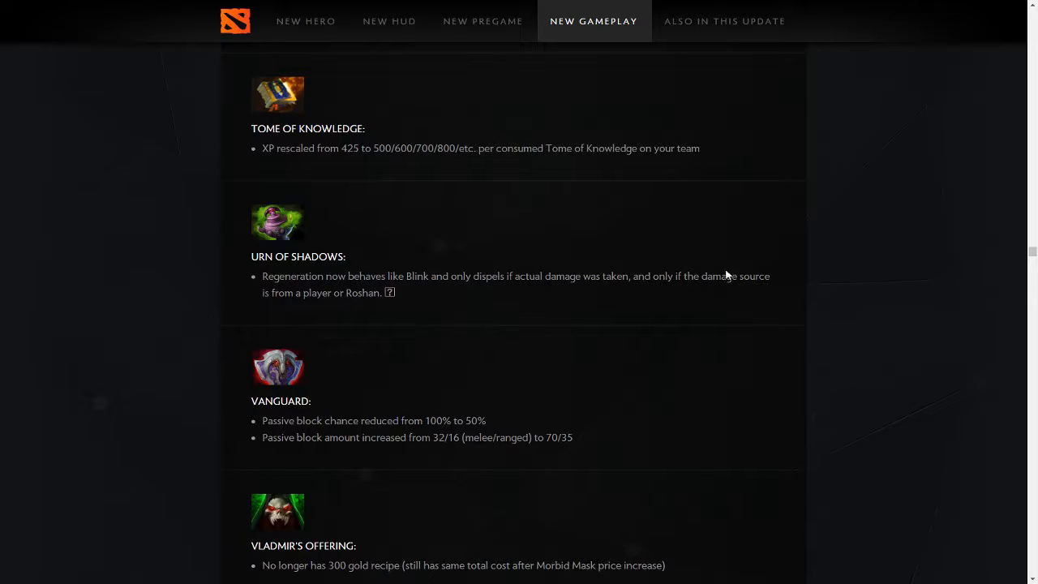
{"action": "mouse_move", "coordinate": [272, 273]}
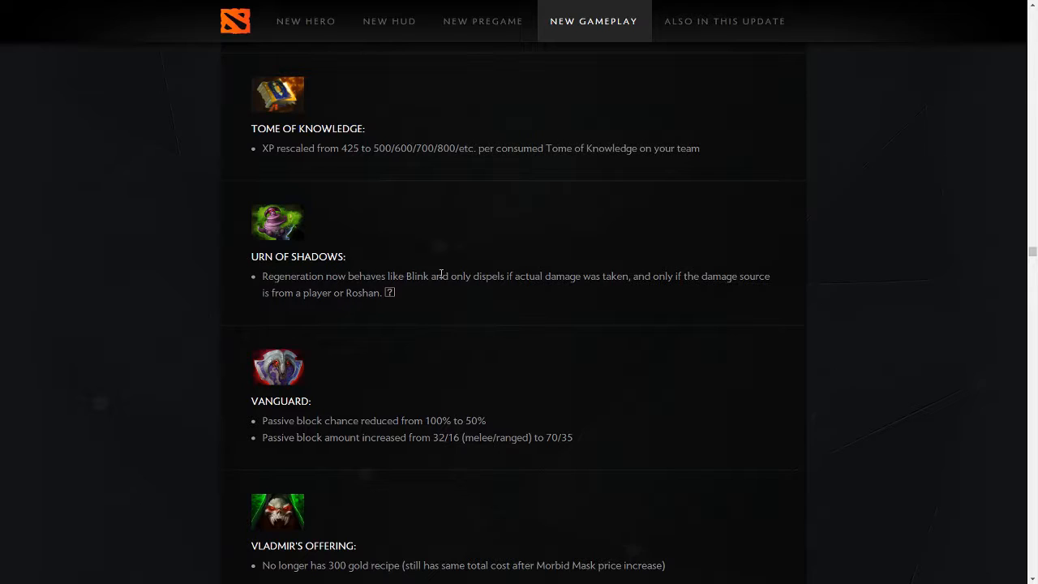
{"action": "mouse_move", "coordinate": [453, 295]}
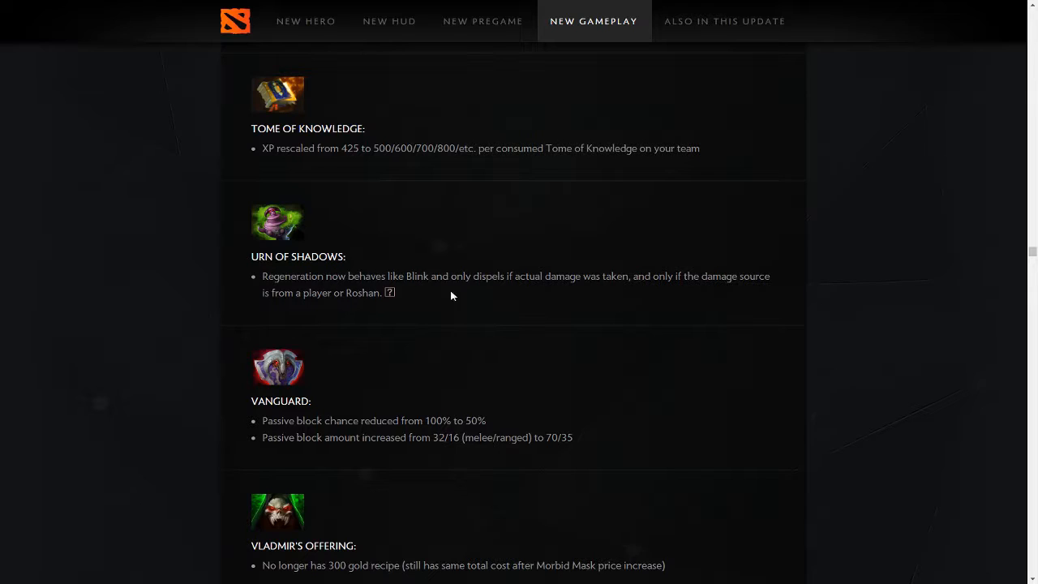
Scroll to the Wind Lace 235 to 250 cost increase and clear the Vladmir's Offering highlight.
{"action": "scroll", "scroll_direction": "down", "scroll_amount": 3}
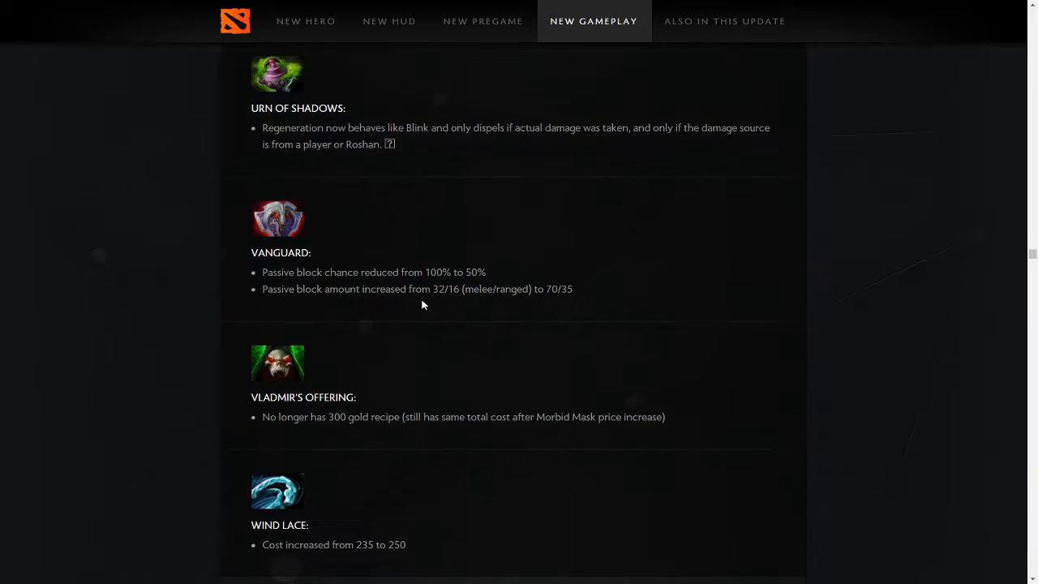
{"action": "mouse_move", "coordinate": [383, 344]}
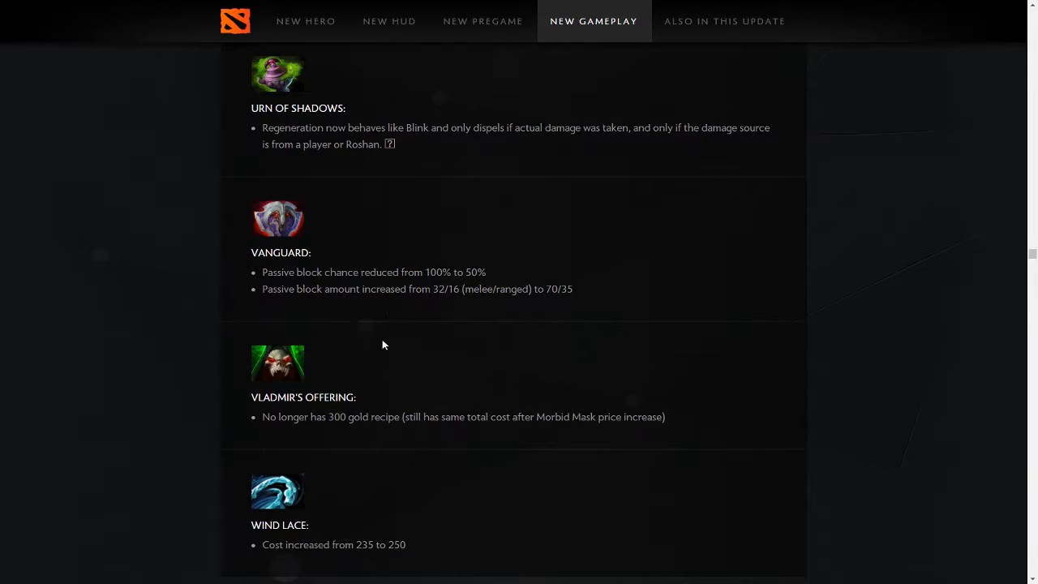
{"action": "mouse_move", "coordinate": [475, 461]}
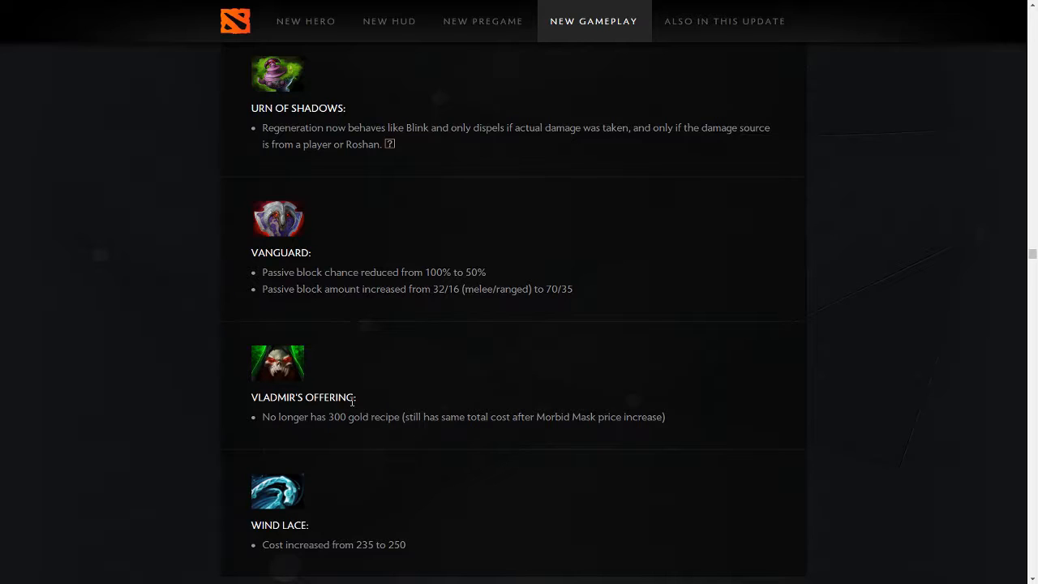
{"action": "mouse_move", "coordinate": [331, 448]}
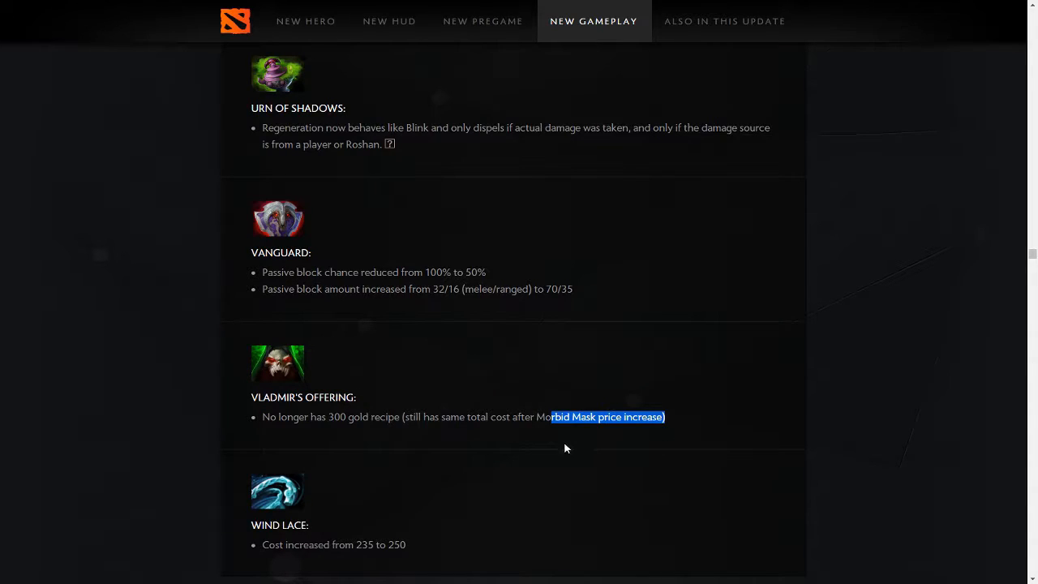
{"action": "mouse_move", "coordinate": [552, 499]}
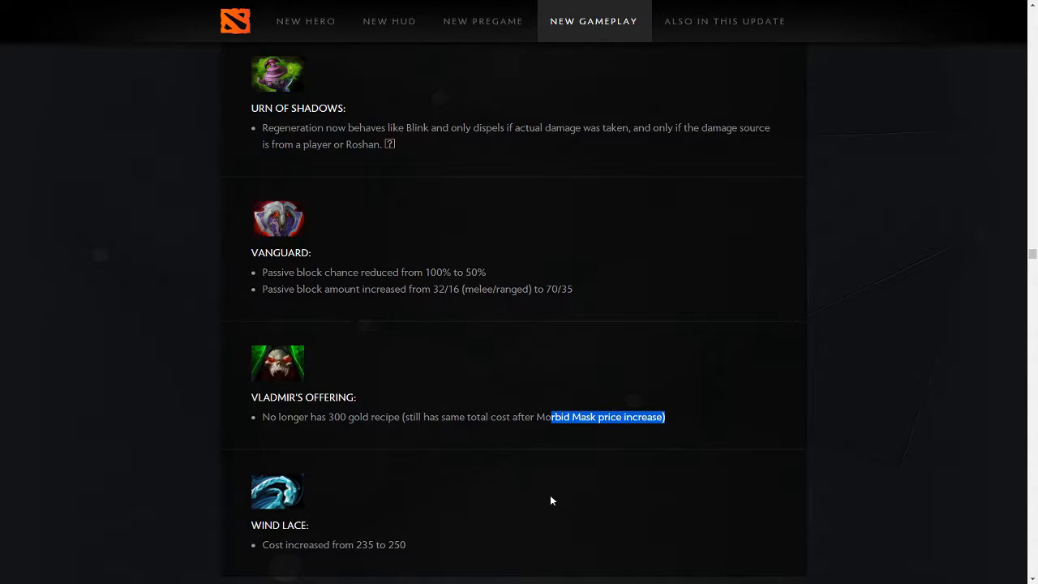
{"action": "left_click", "coordinate": [827, 477]}
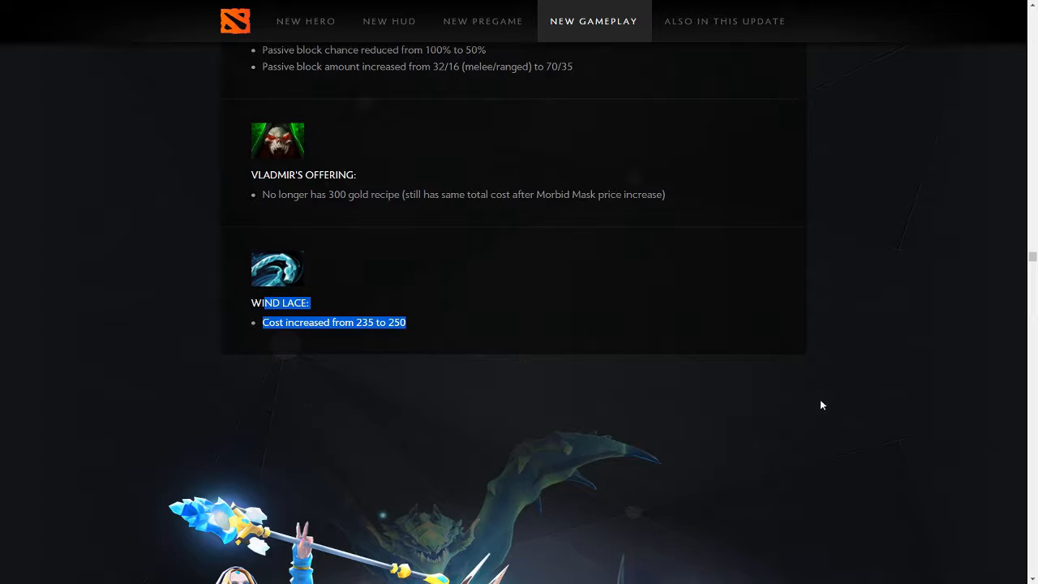
Scroll past the item notes into the hero artwork with the Hero Changes heading.
{"action": "scroll", "scroll_direction": "down", "scroll_amount": 3}
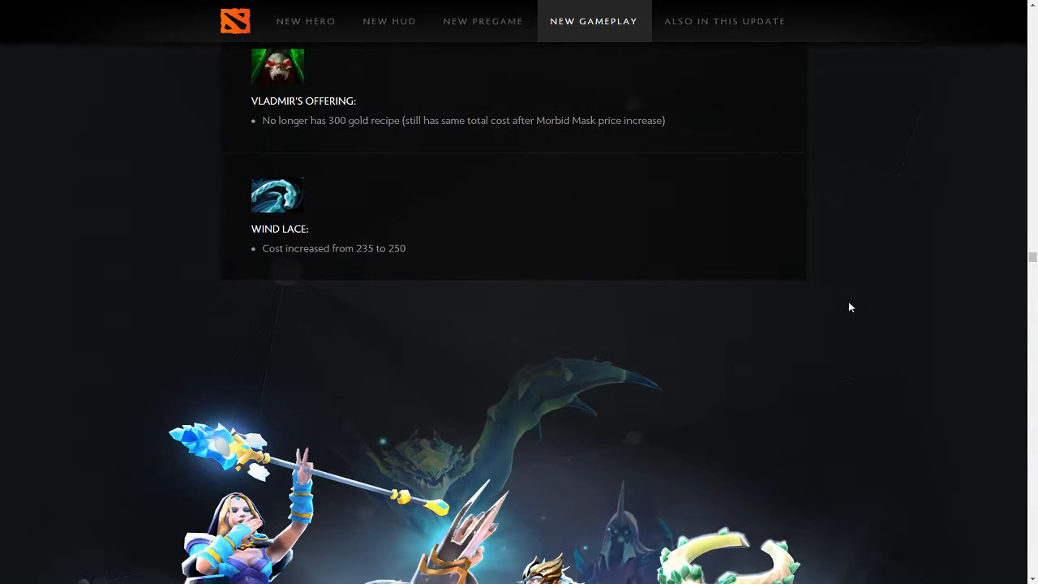
{"action": "scroll", "scroll_direction": "down", "scroll_amount": 3}
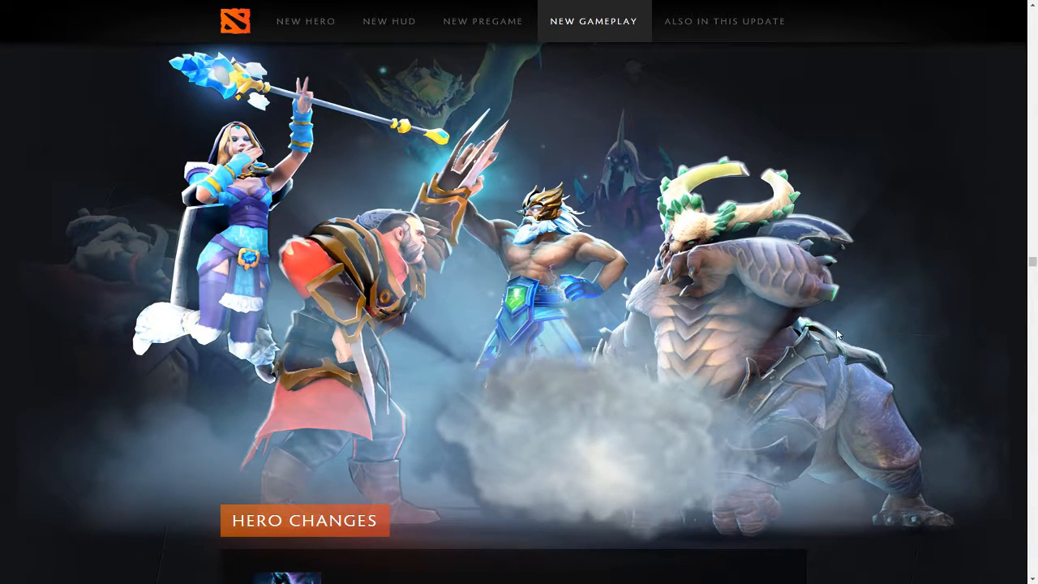
{"action": "mouse_move", "coordinate": [593, 234]}
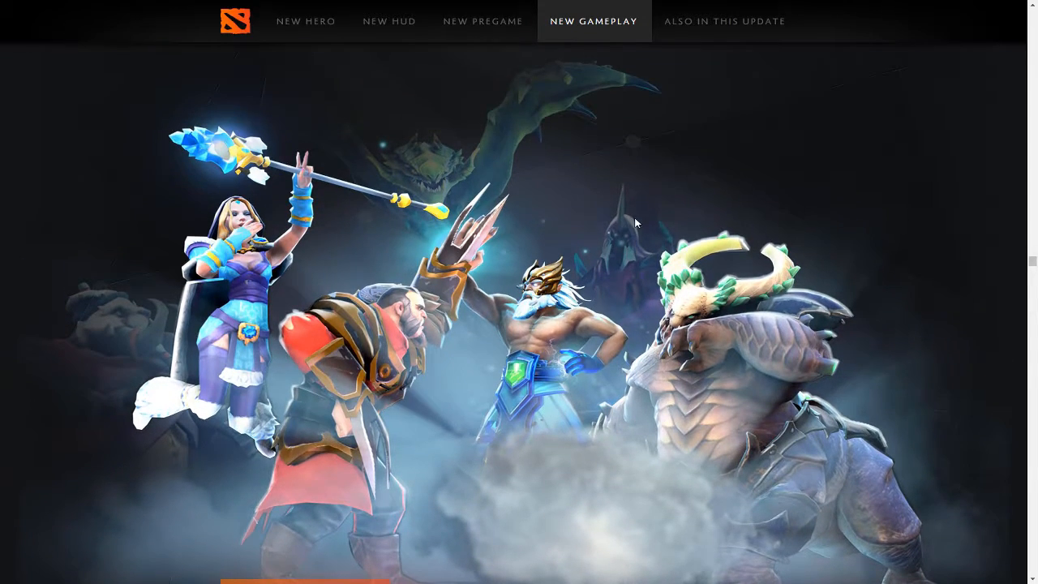
{"action": "mouse_move", "coordinate": [261, 269]}
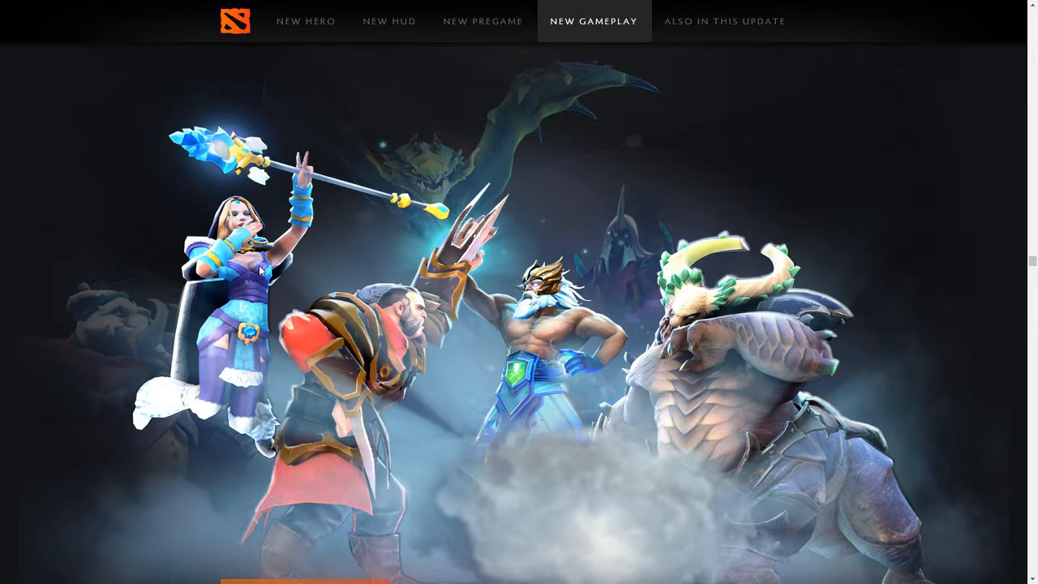
Scroll to the Hero Changes header, select Abaddon's notes and highlight its +200 Shield HP talent.
{"action": "scroll", "scroll_direction": "down", "scroll_amount": 3}
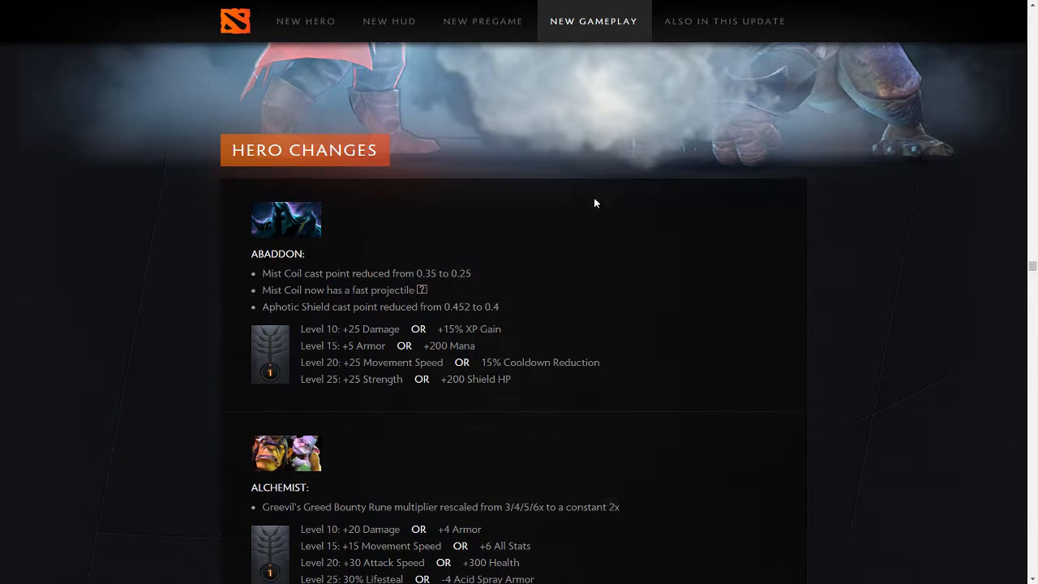
{"action": "mouse_move", "coordinate": [468, 293]}
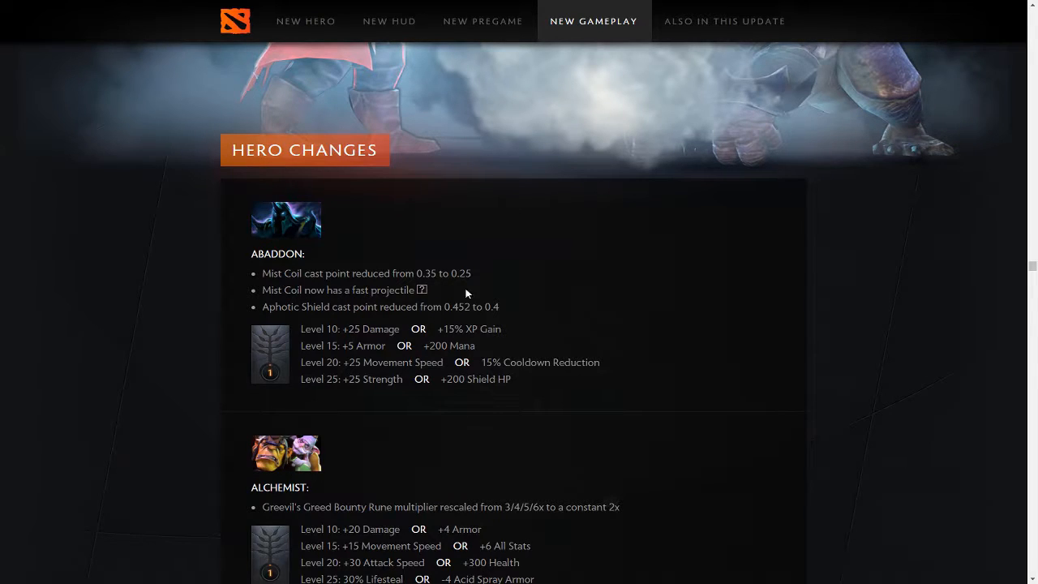
{"action": "mouse_move", "coordinate": [422, 288]}
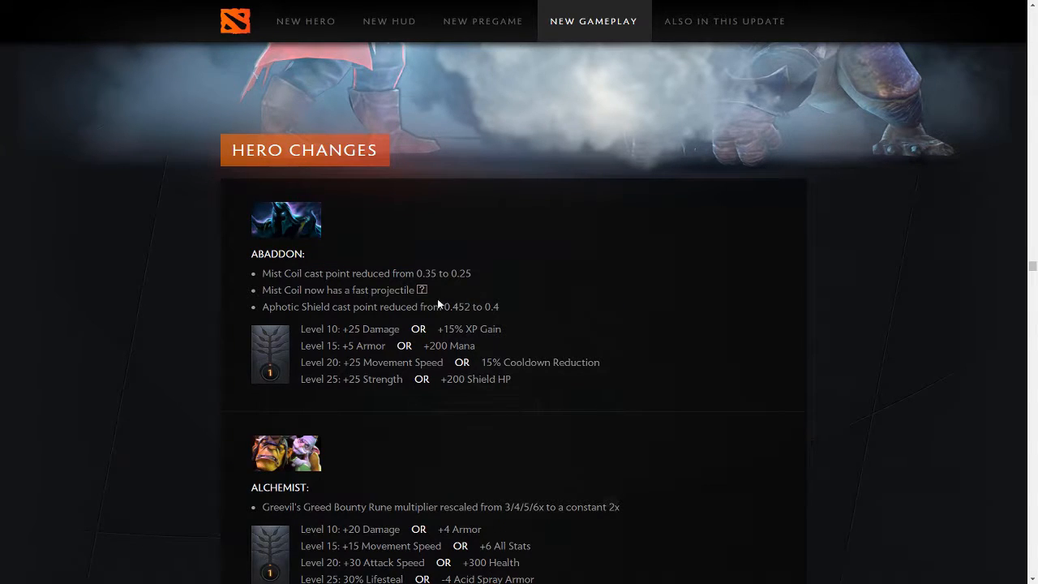
{"action": "left_click_drag", "start_coordinate": [444, 307], "coordinate": [499, 327]}
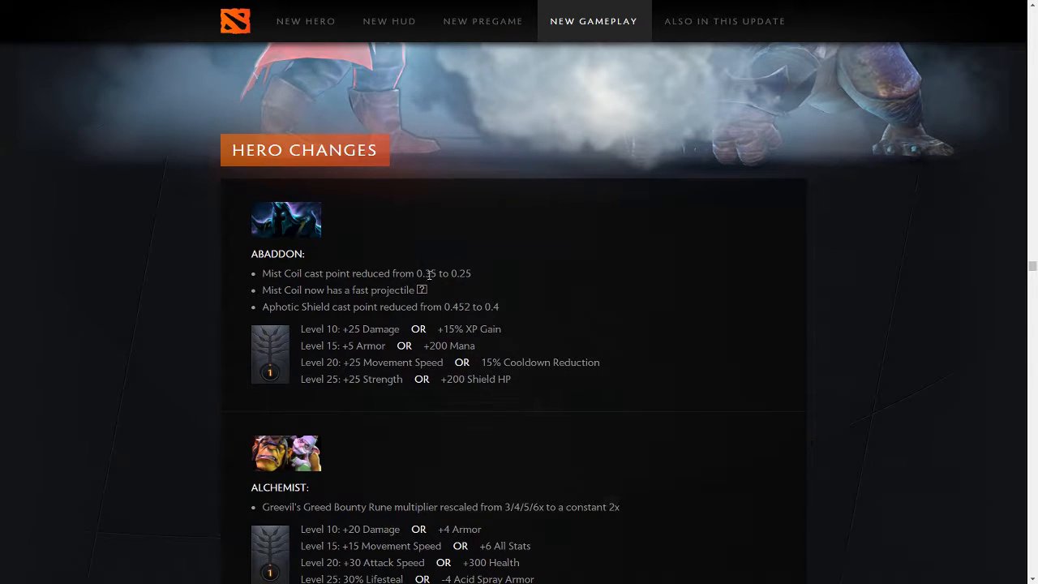
{"action": "left_click_drag", "start_coordinate": [432, 272], "coordinate": [470, 272]}
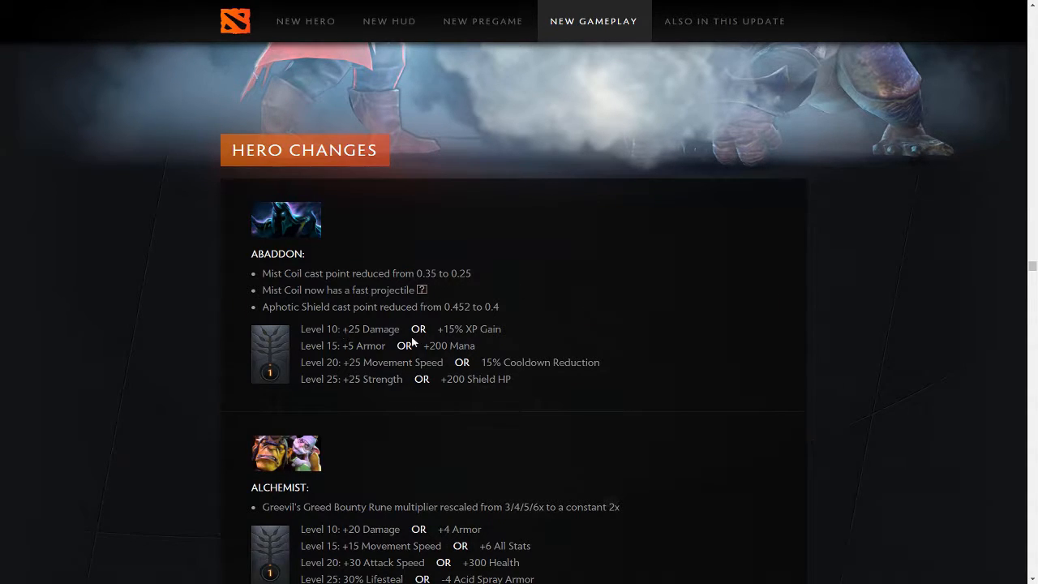
{"action": "mouse_move", "coordinate": [409, 334]}
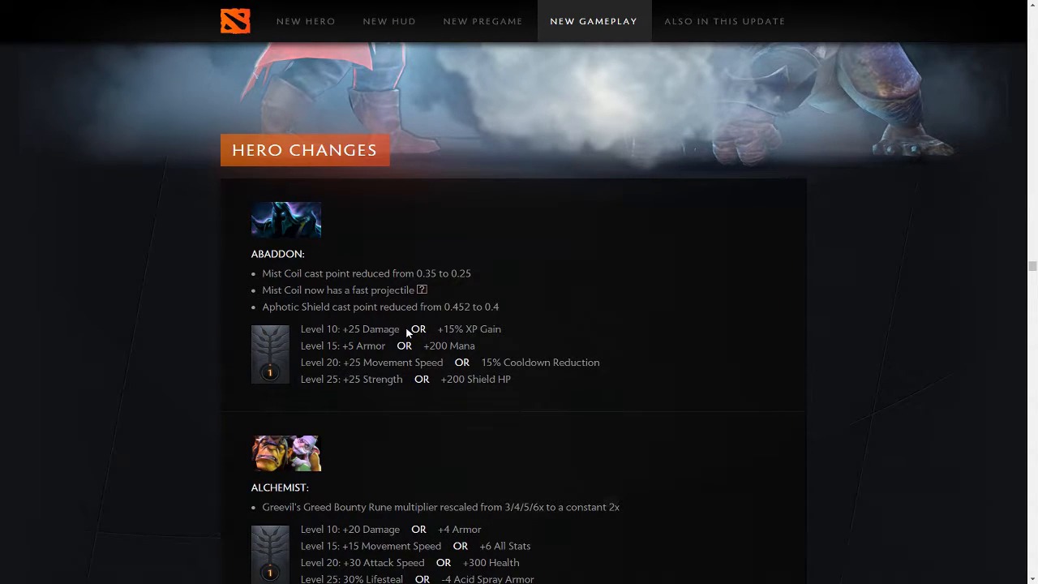
{"action": "mouse_move", "coordinate": [415, 328]}
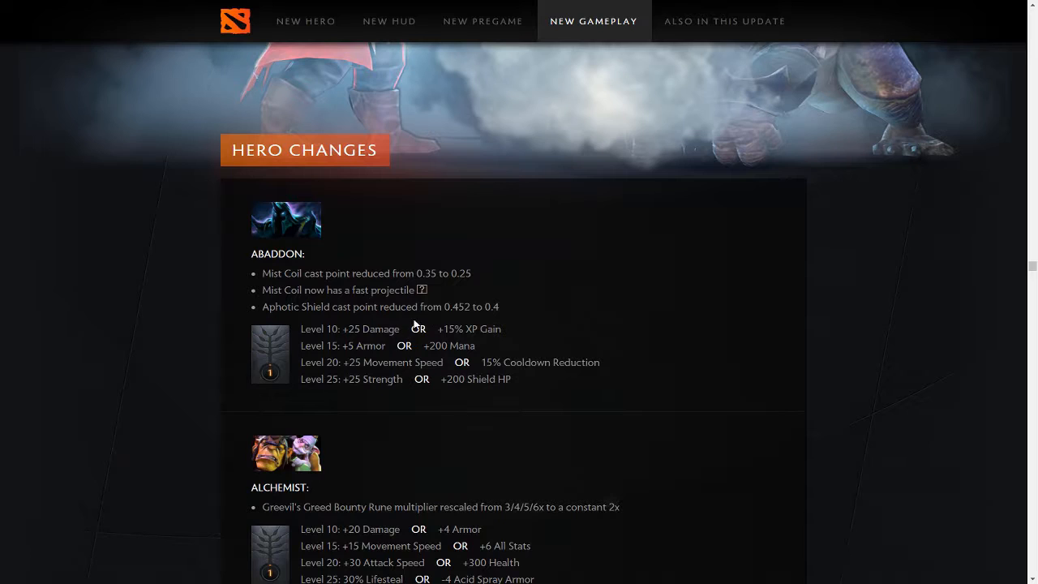
{"action": "mouse_move", "coordinate": [445, 323]}
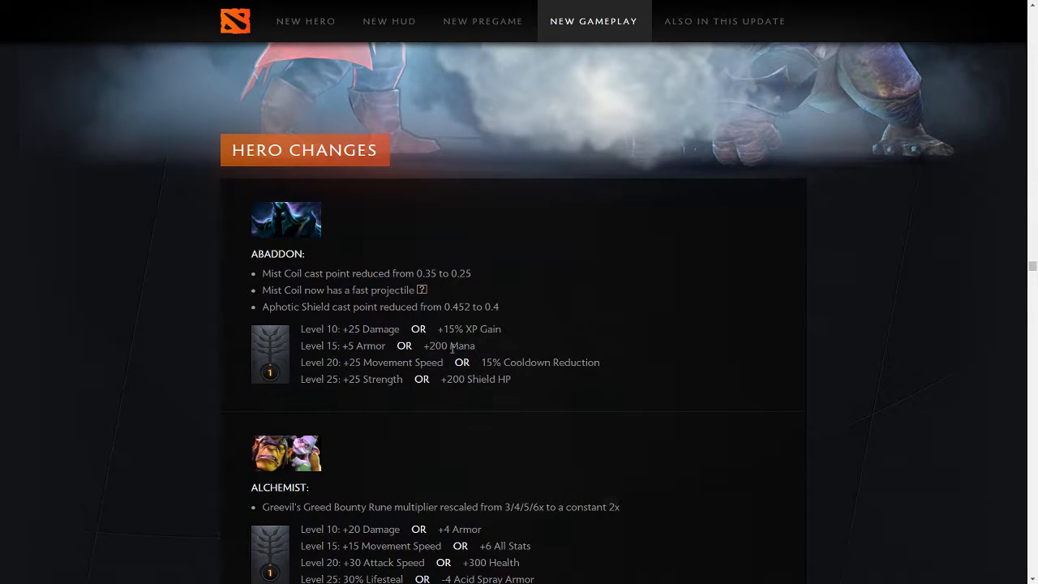
{"action": "mouse_move", "coordinate": [367, 362]}
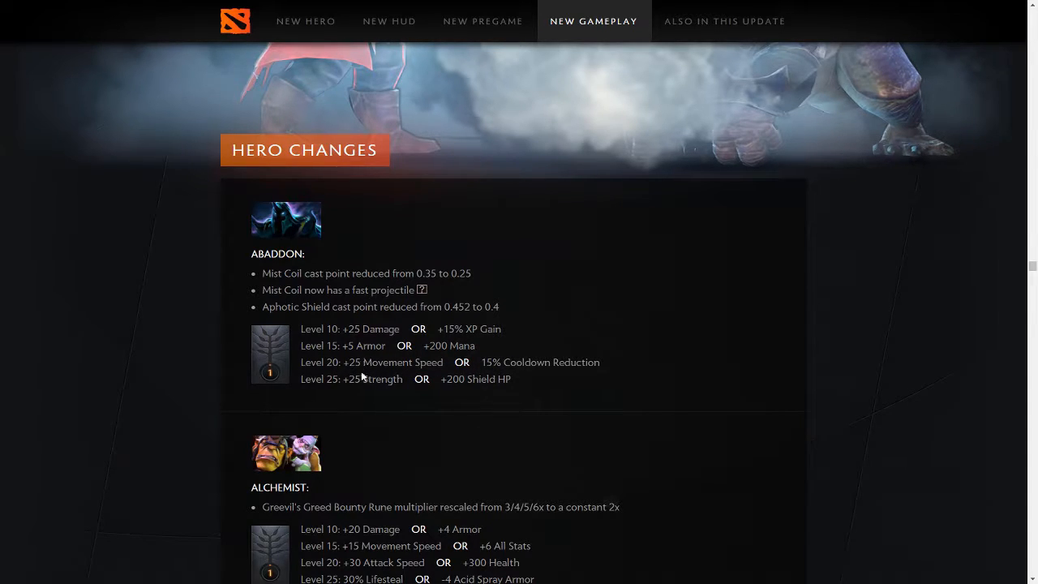
{"action": "mouse_move", "coordinate": [368, 339]}
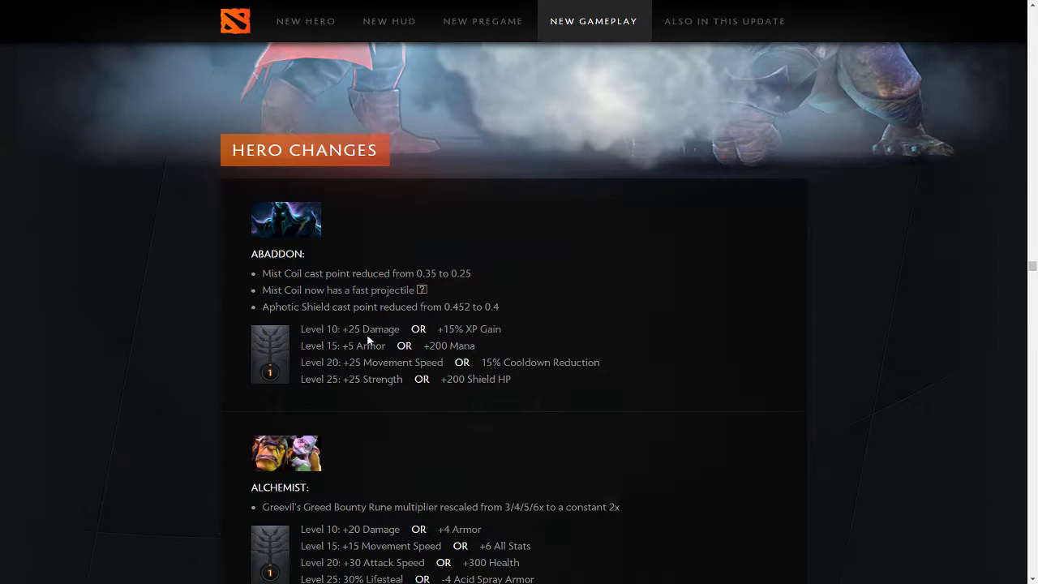
{"action": "mouse_move", "coordinate": [526, 347]}
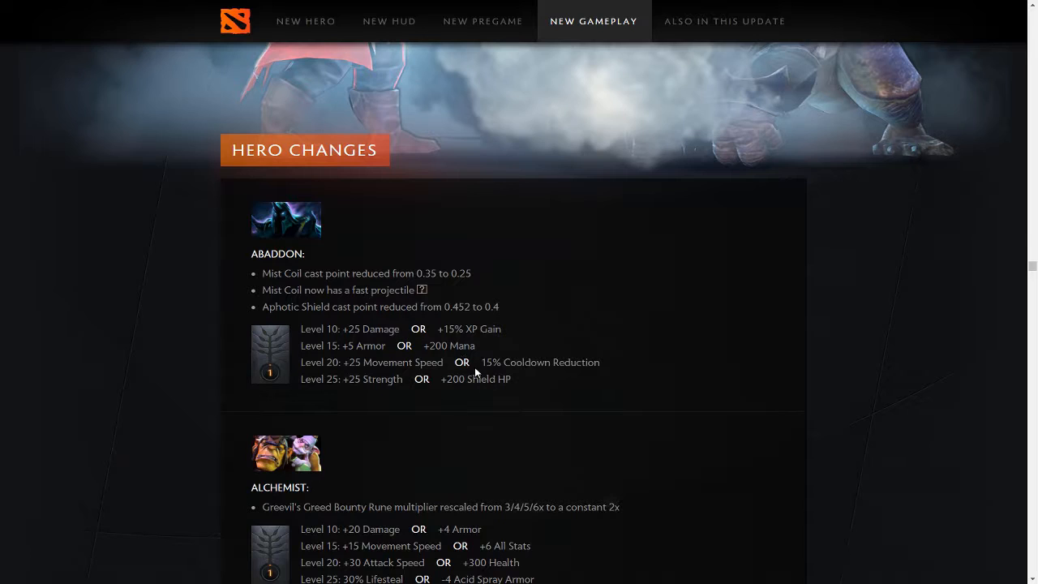
{"action": "mouse_move", "coordinate": [464, 394]}
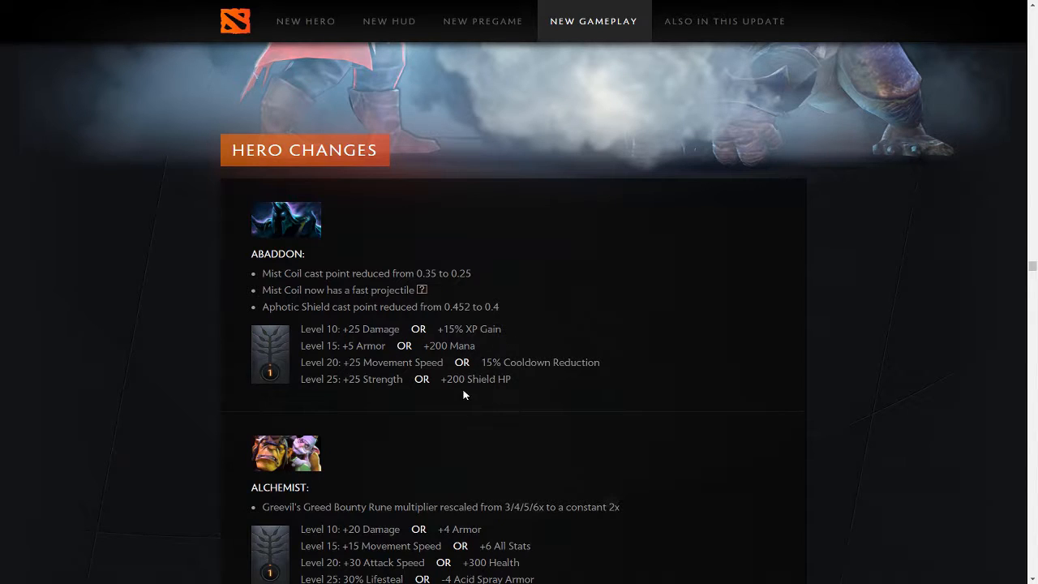
{"action": "double_click", "coordinate": [476, 379]}
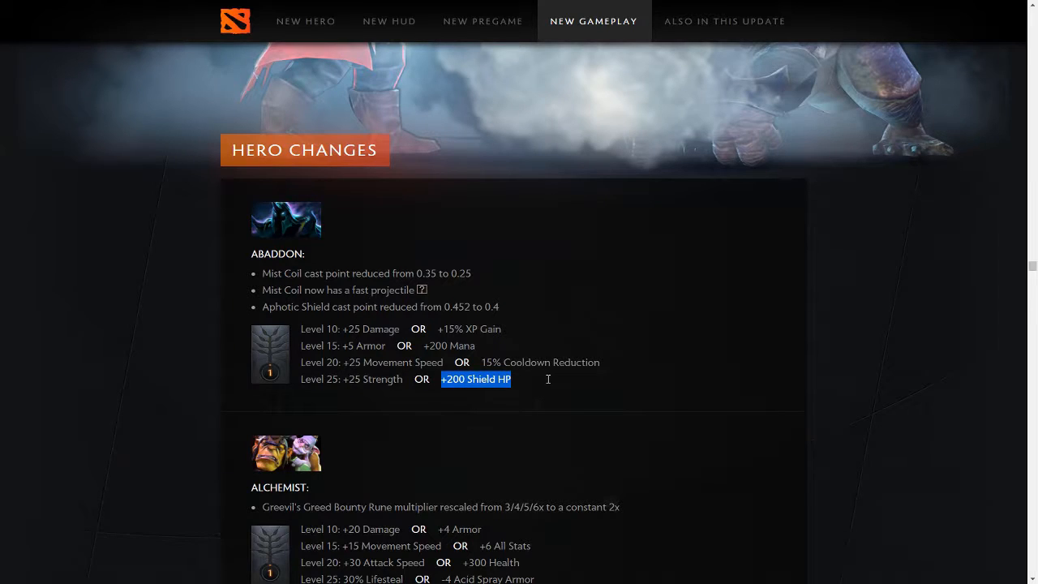
{"action": "mouse_move", "coordinate": [636, 341]}
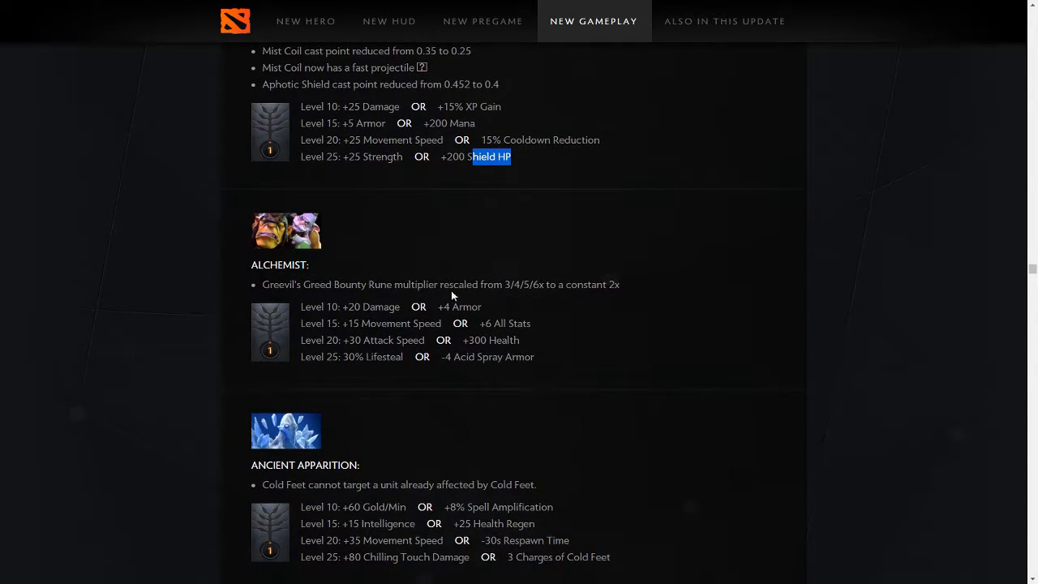
{"action": "mouse_move", "coordinate": [415, 334]}
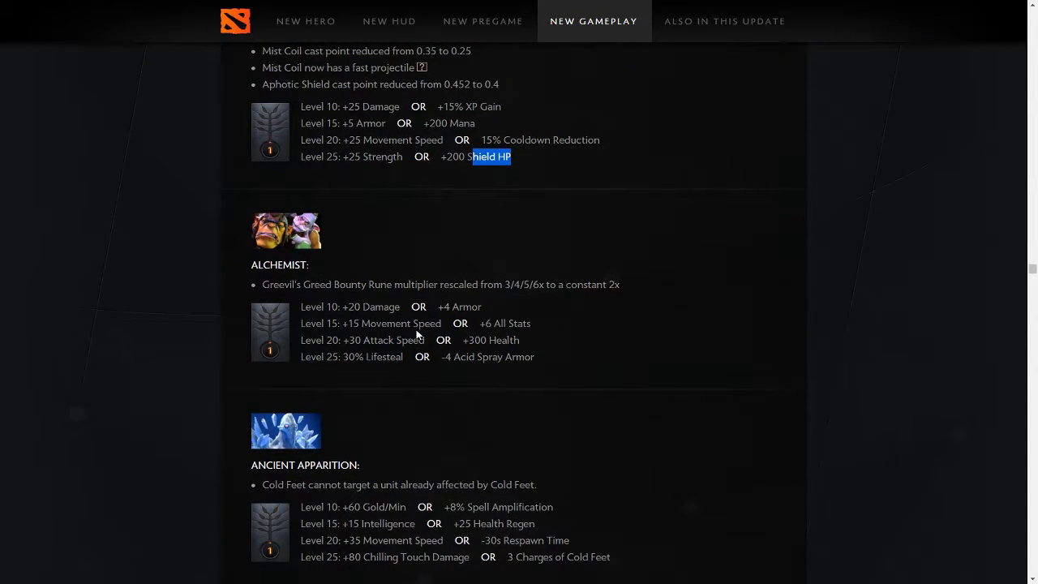
{"action": "mouse_move", "coordinate": [376, 185]}
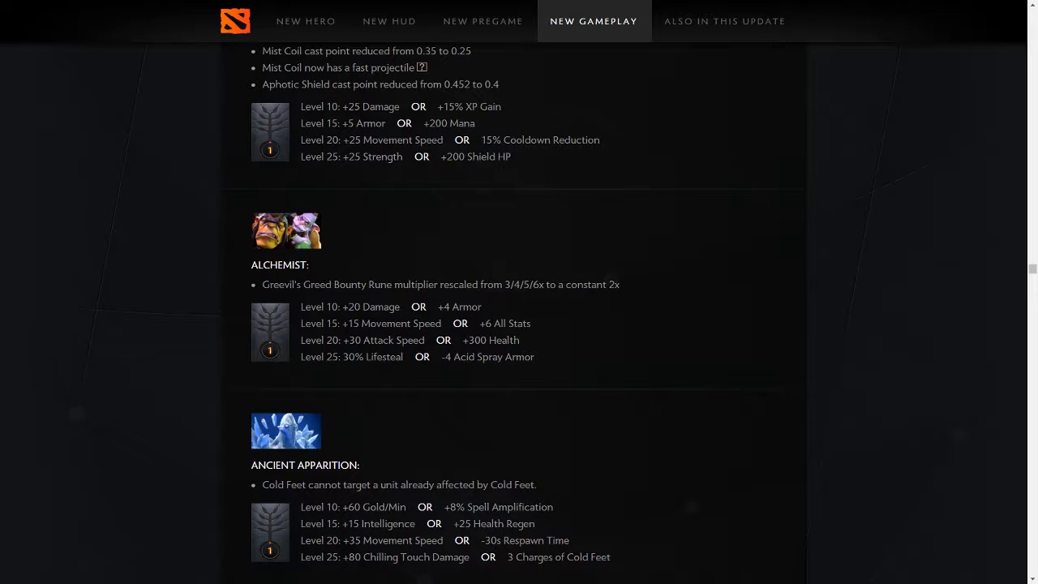
{"action": "mouse_move", "coordinate": [938, 214]}
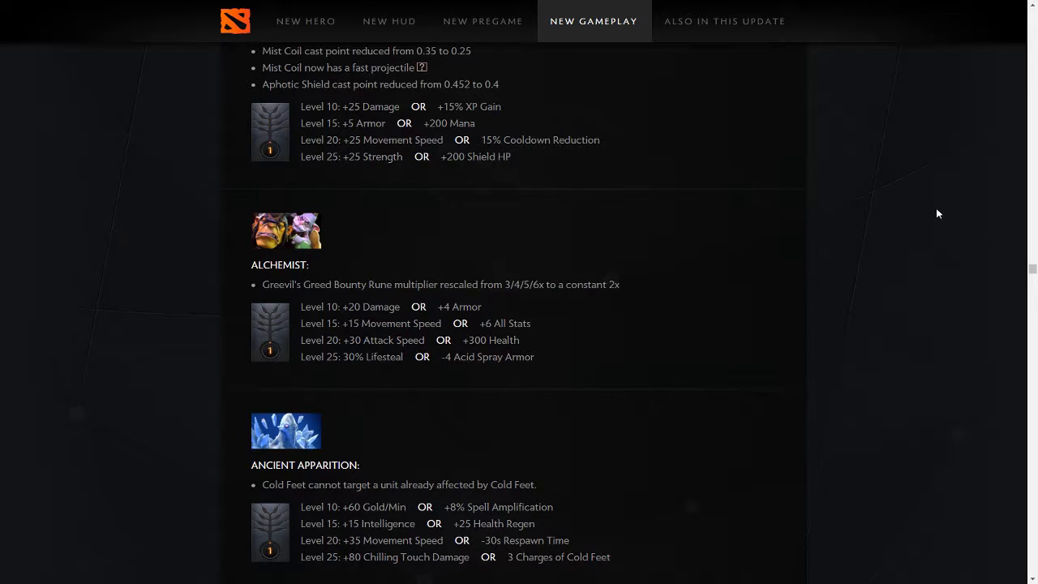
{"action": "mouse_move", "coordinate": [636, 273]}
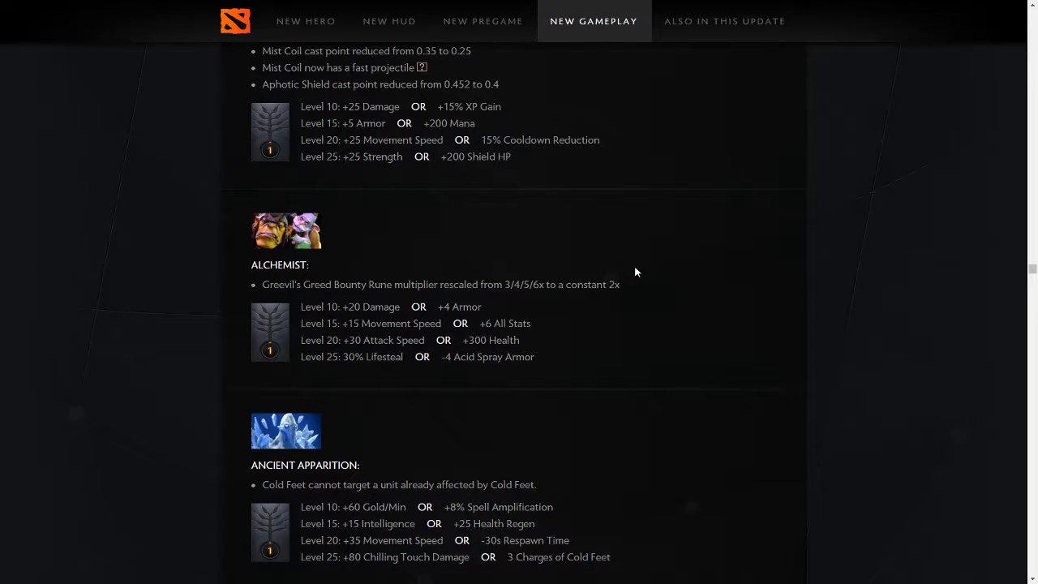
{"action": "mouse_move", "coordinate": [618, 256]}
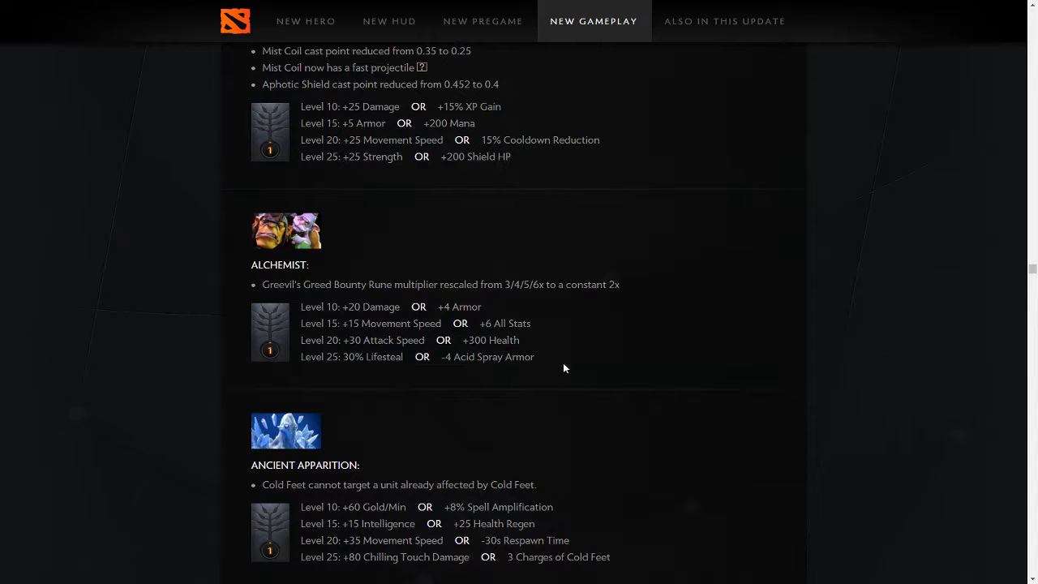
{"action": "mouse_move", "coordinate": [705, 170]}
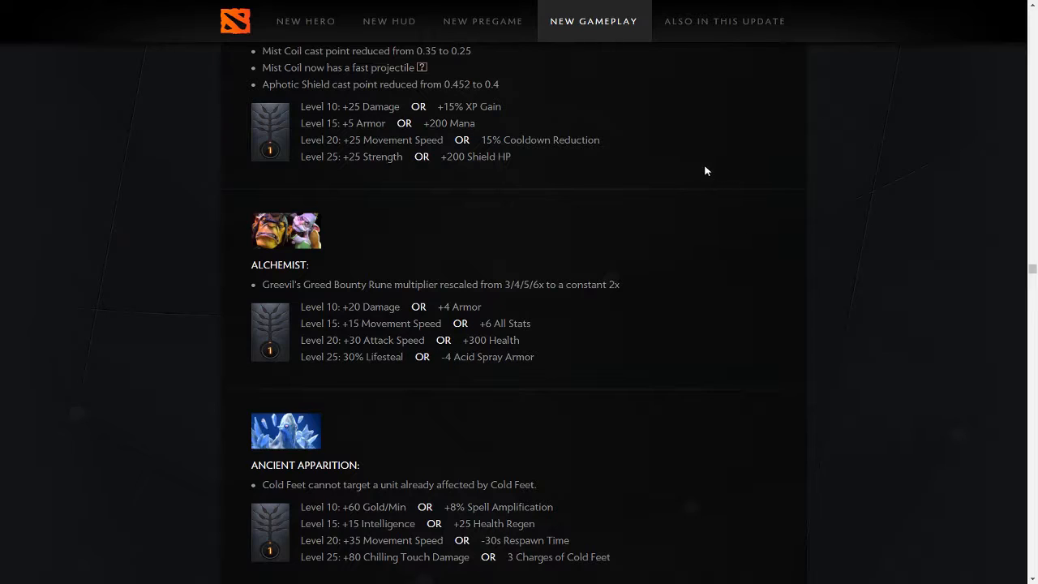
{"action": "mouse_move", "coordinate": [792, 207]}
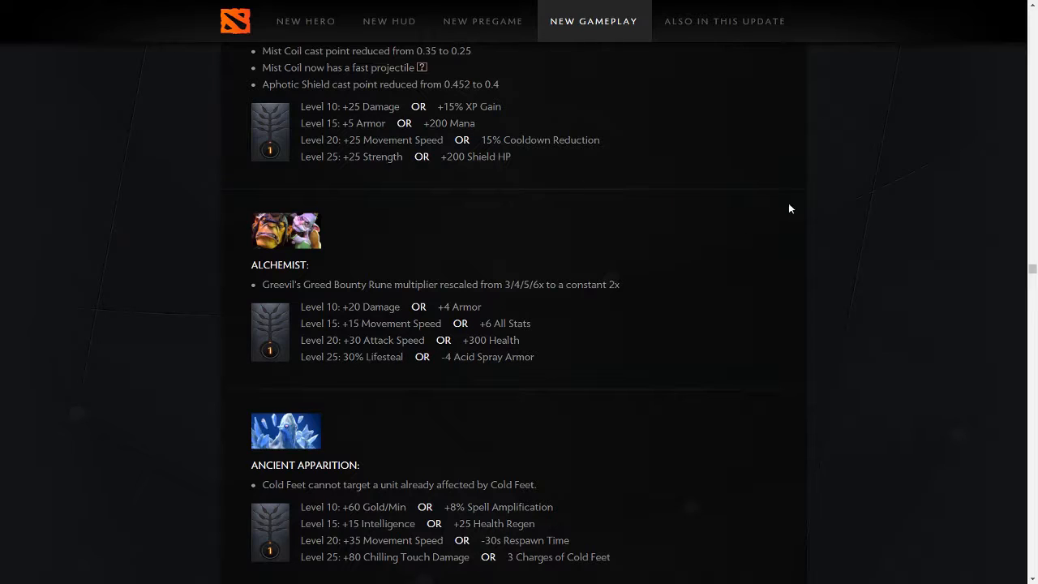
{"action": "mouse_move", "coordinate": [641, 295]}
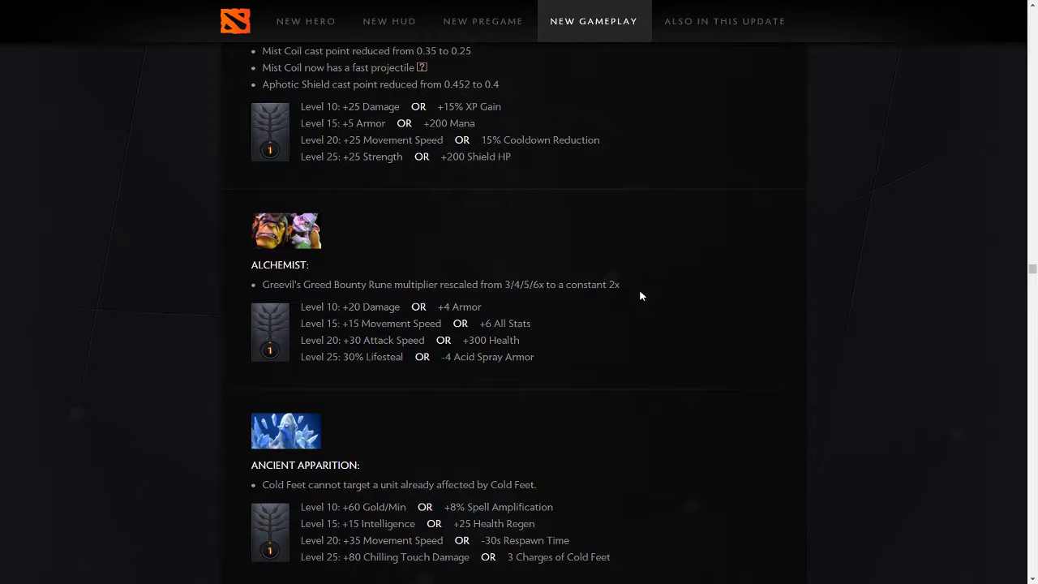
{"action": "mouse_move", "coordinate": [565, 307]}
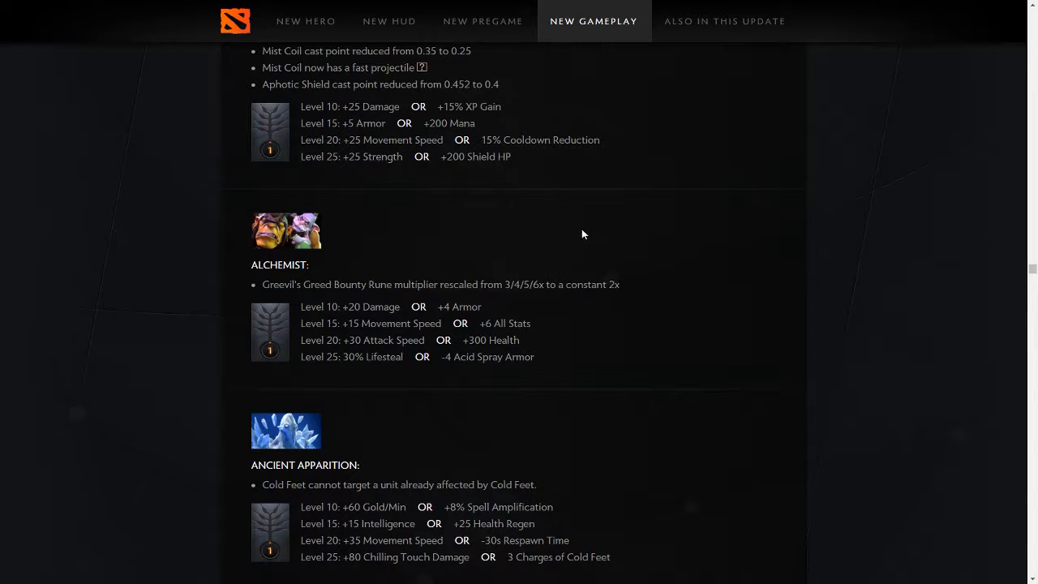
{"action": "mouse_move", "coordinate": [613, 272]}
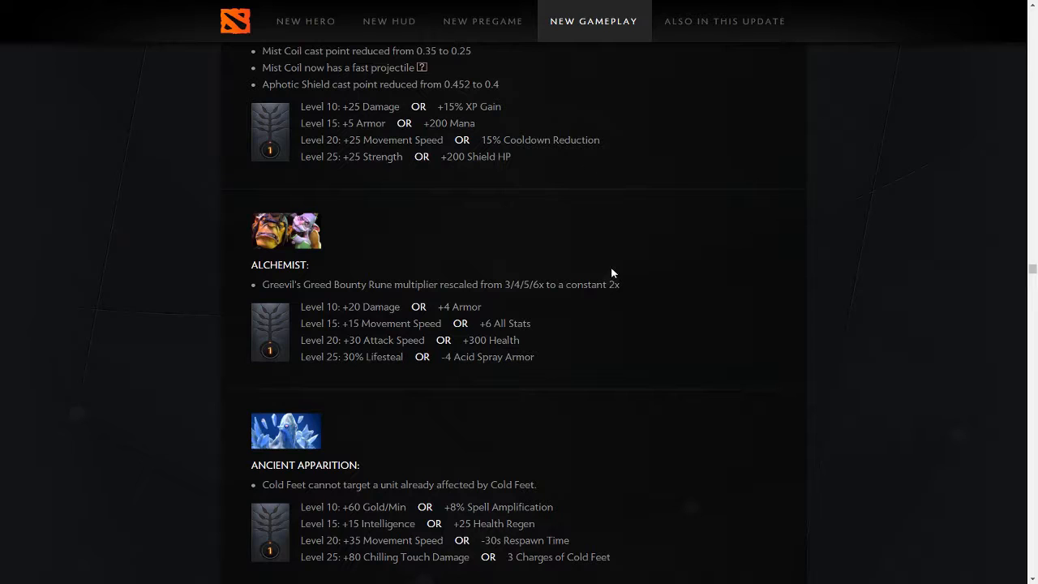
{"action": "scroll", "scroll_direction": "down", "scroll_amount": 3}
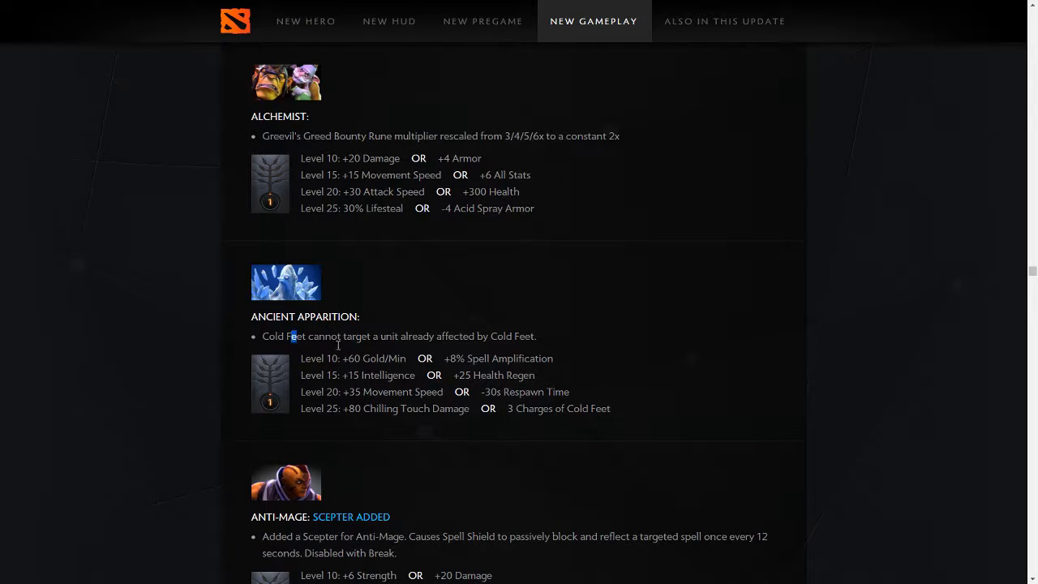
{"action": "left_click_drag", "start_coordinate": [306, 159], "coordinate": [532, 175]}
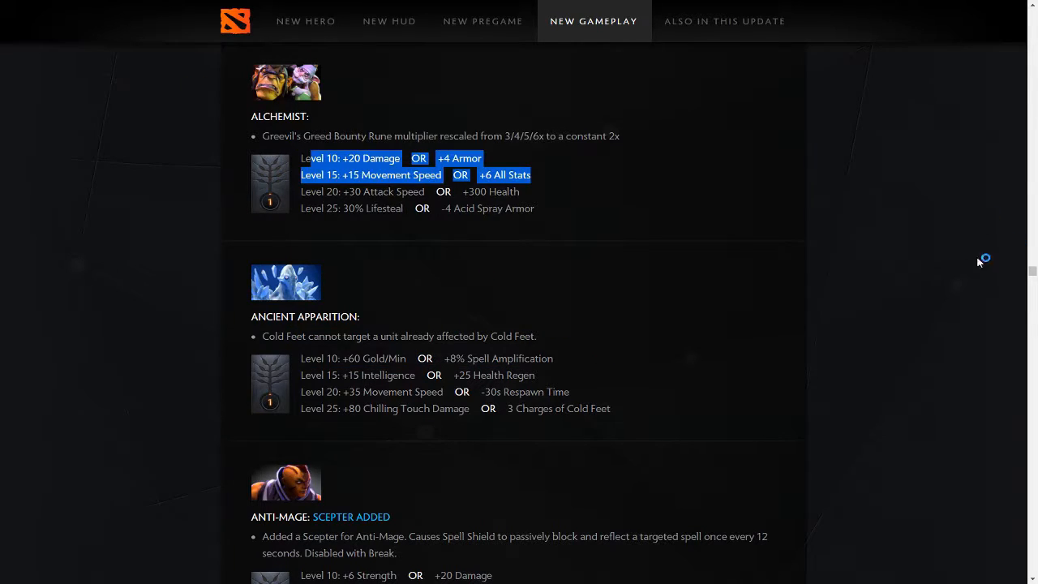
{"action": "scroll", "scroll_direction": "down", "scroll_amount": 3}
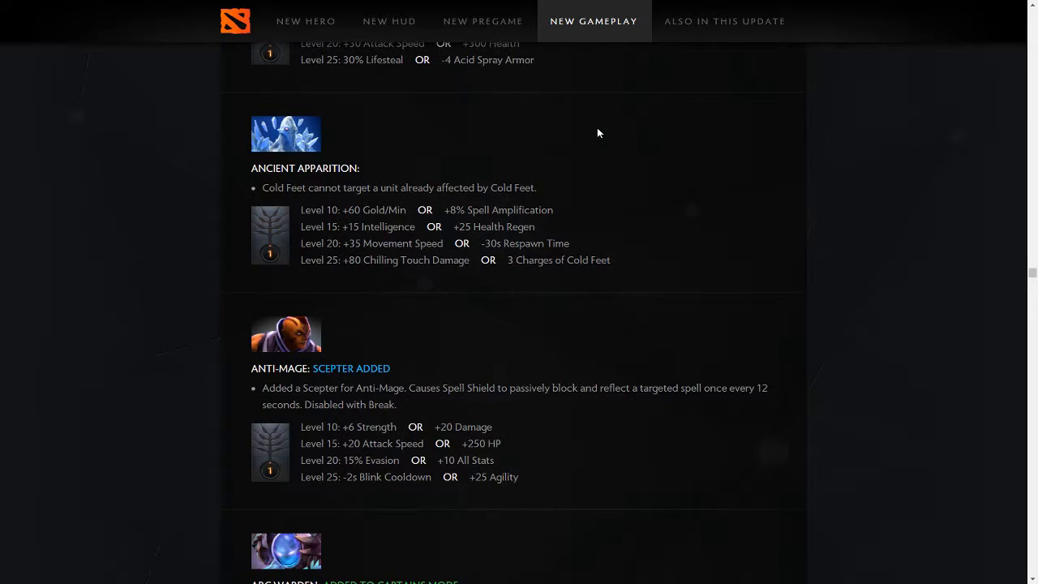
{"action": "scroll", "scroll_direction": "up", "scroll_amount": 3}
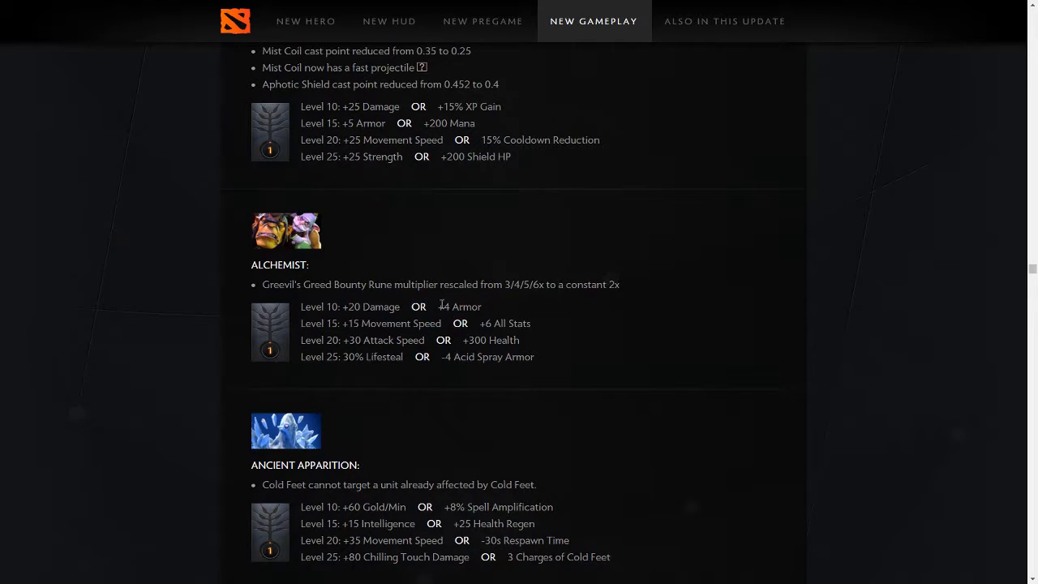
{"action": "double_click", "coordinate": [459, 306]}
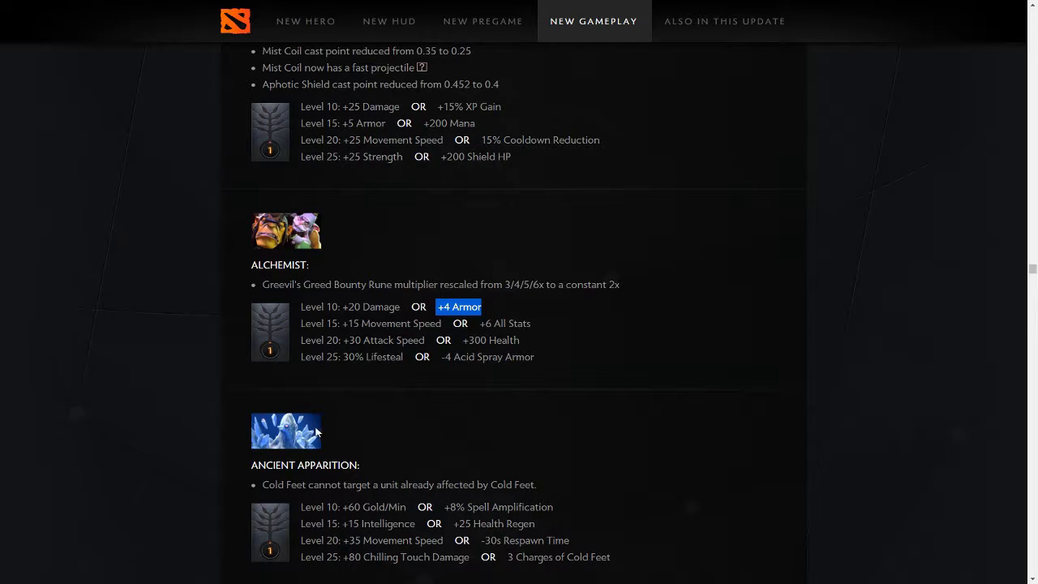
{"action": "mouse_move", "coordinate": [473, 418]}
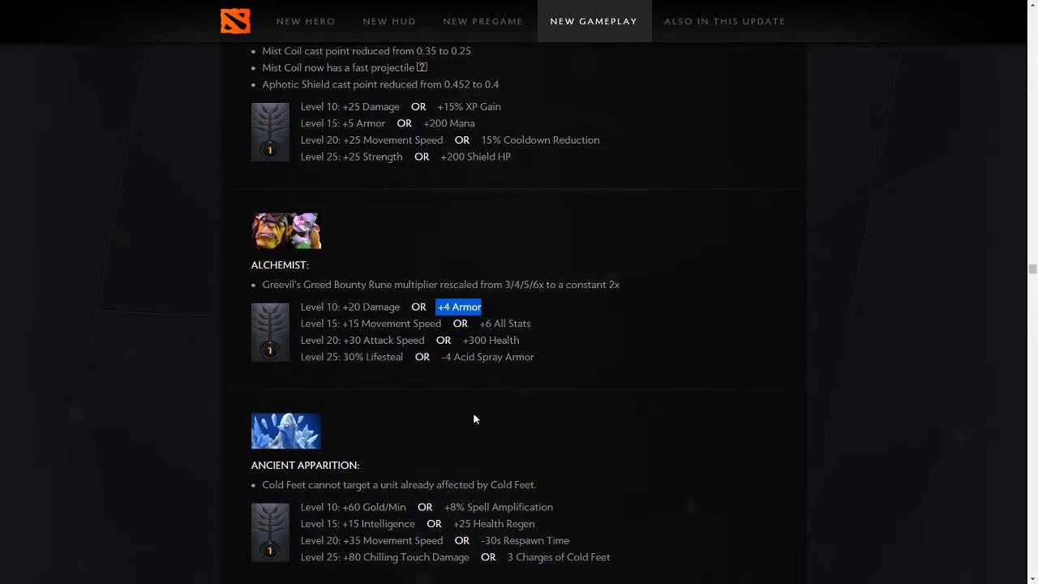
{"action": "mouse_move", "coordinate": [422, 386]}
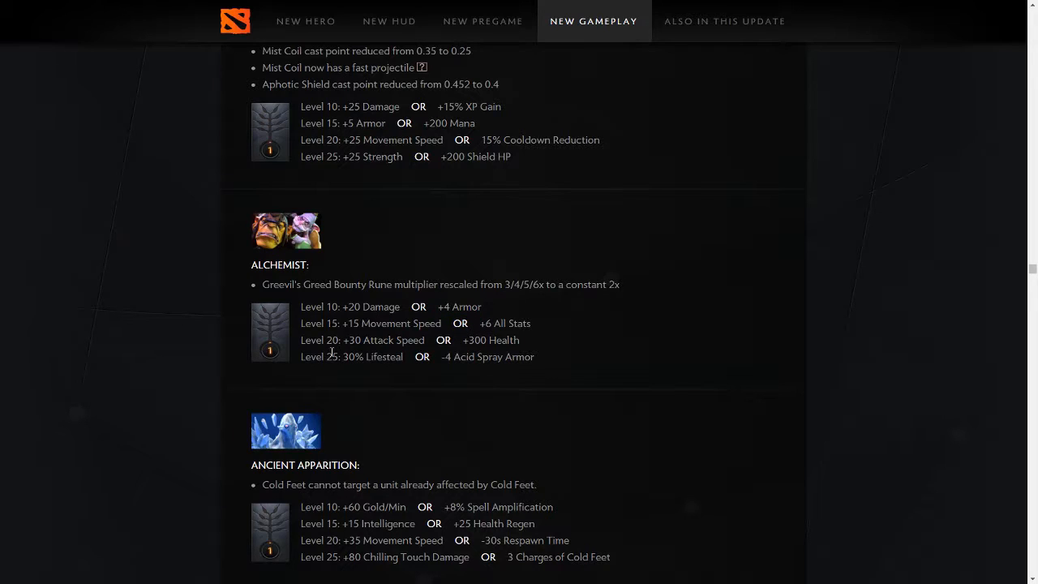
{"action": "mouse_move", "coordinate": [375, 328]}
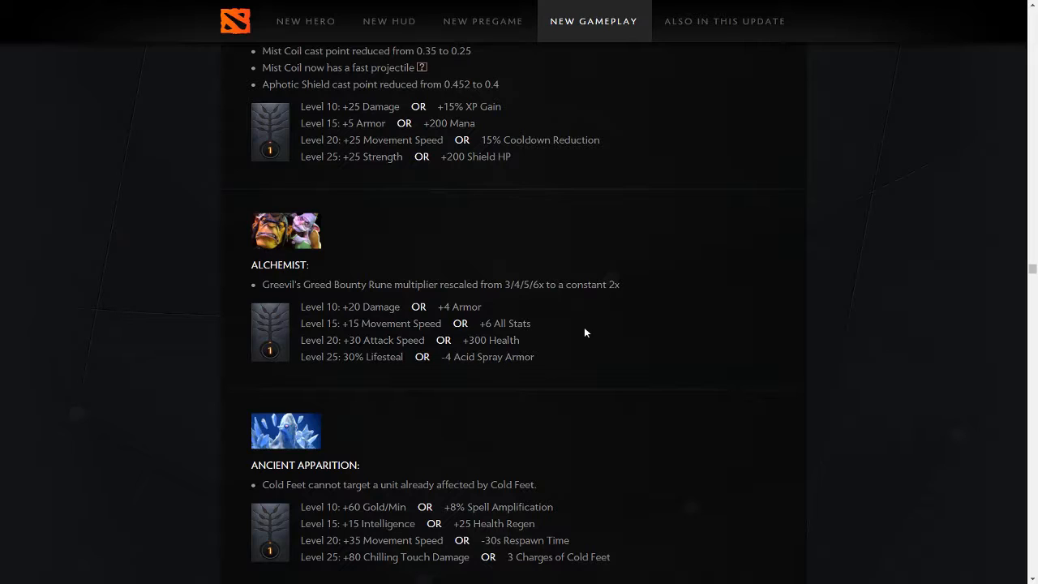
{"action": "mouse_move", "coordinate": [456, 289]}
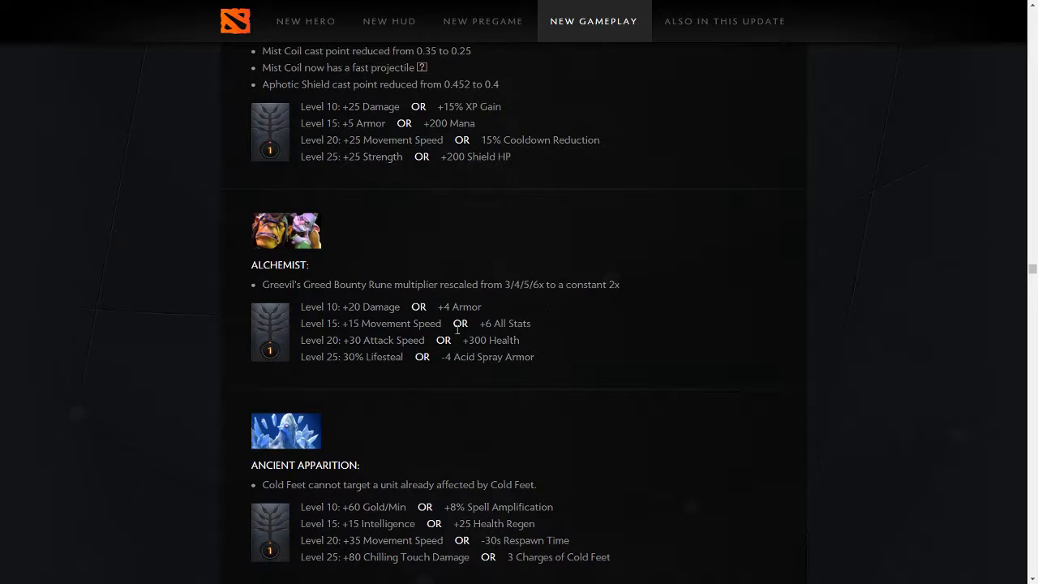
{"action": "mouse_move", "coordinate": [328, 232]}
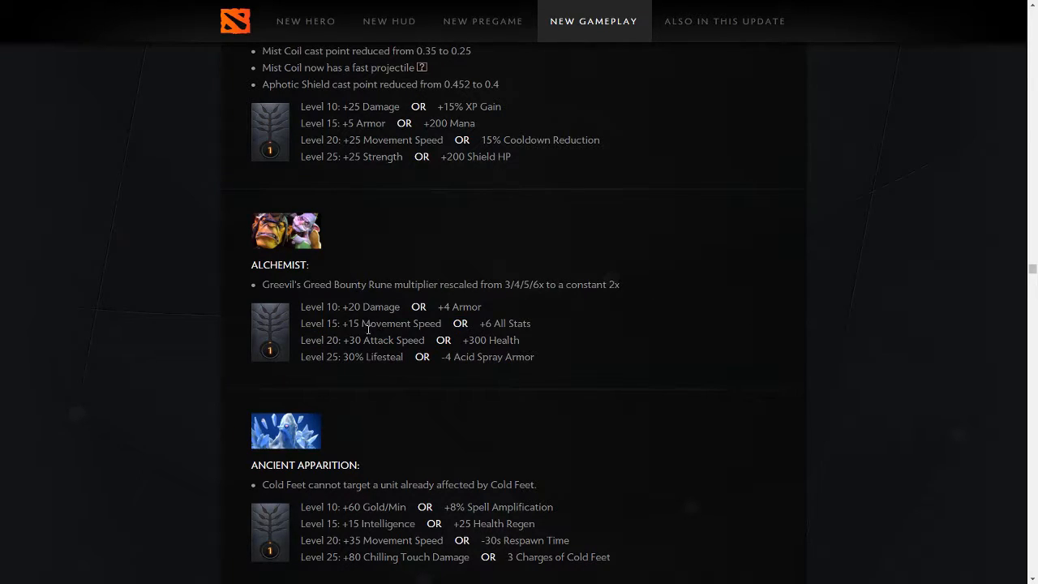
{"action": "mouse_move", "coordinate": [422, 334]}
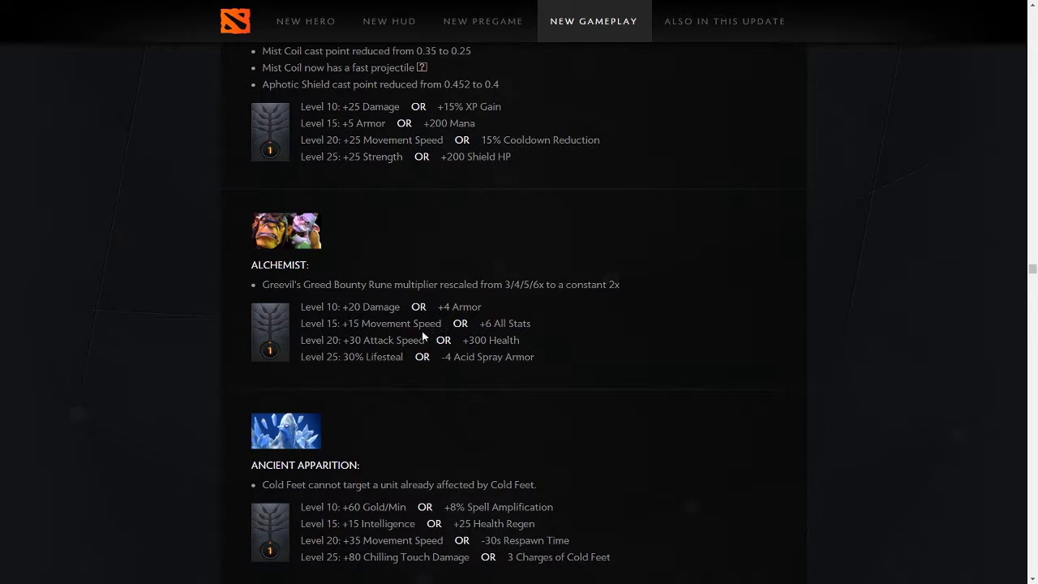
{"action": "mouse_move", "coordinate": [447, 283]}
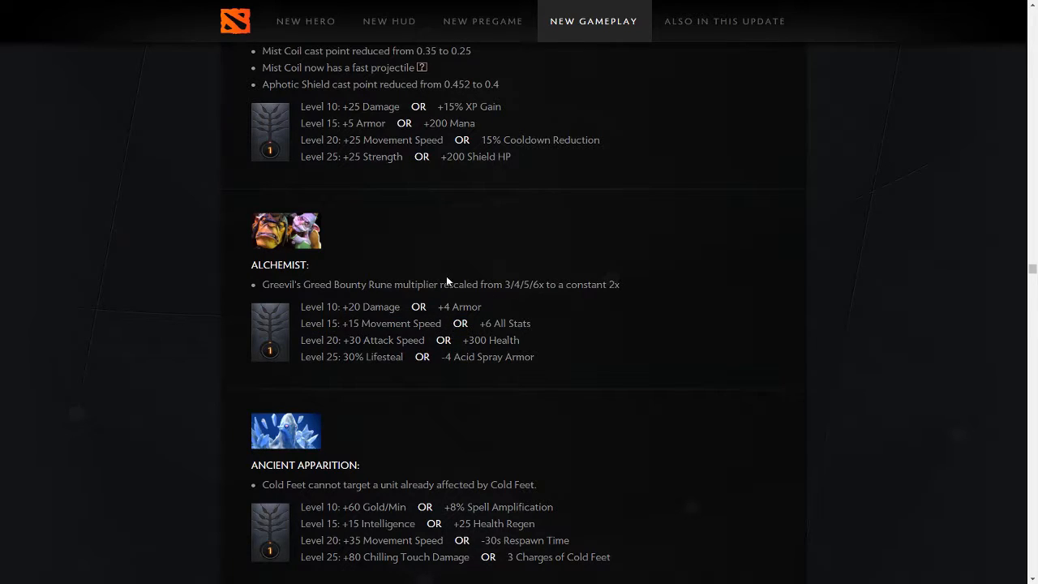
{"action": "left_click_drag", "start_coordinate": [350, 322], "coordinate": [532, 323]}
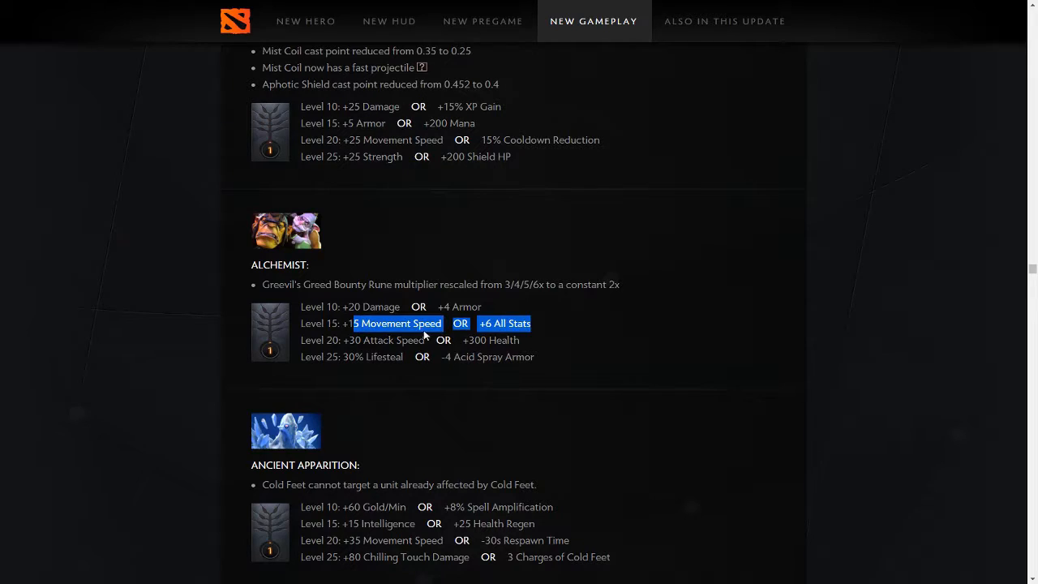
{"action": "left_click_drag", "start_coordinate": [442, 323], "coordinate": [425, 341]}
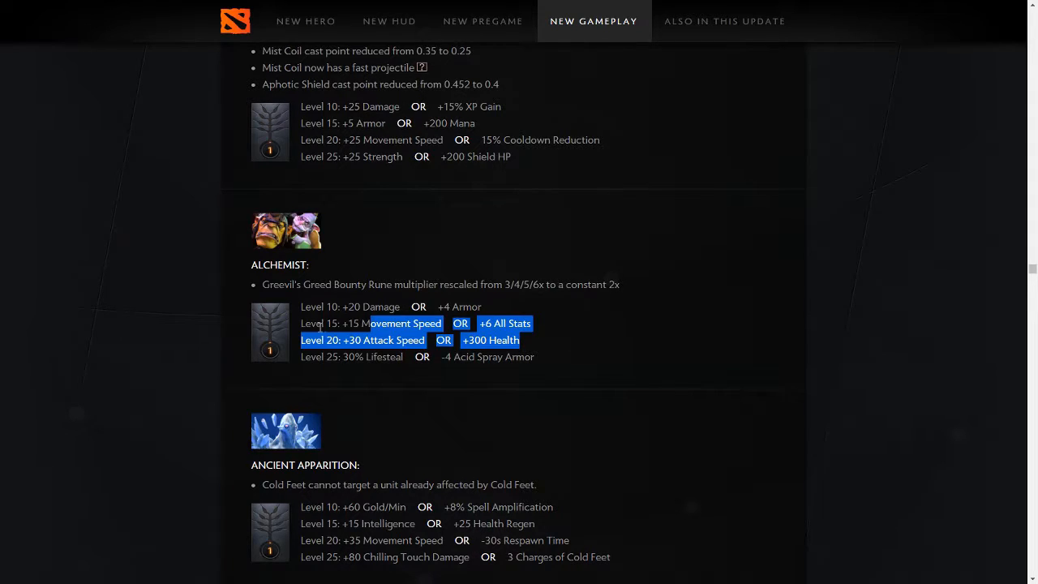
{"action": "left_click", "coordinate": [378, 331]}
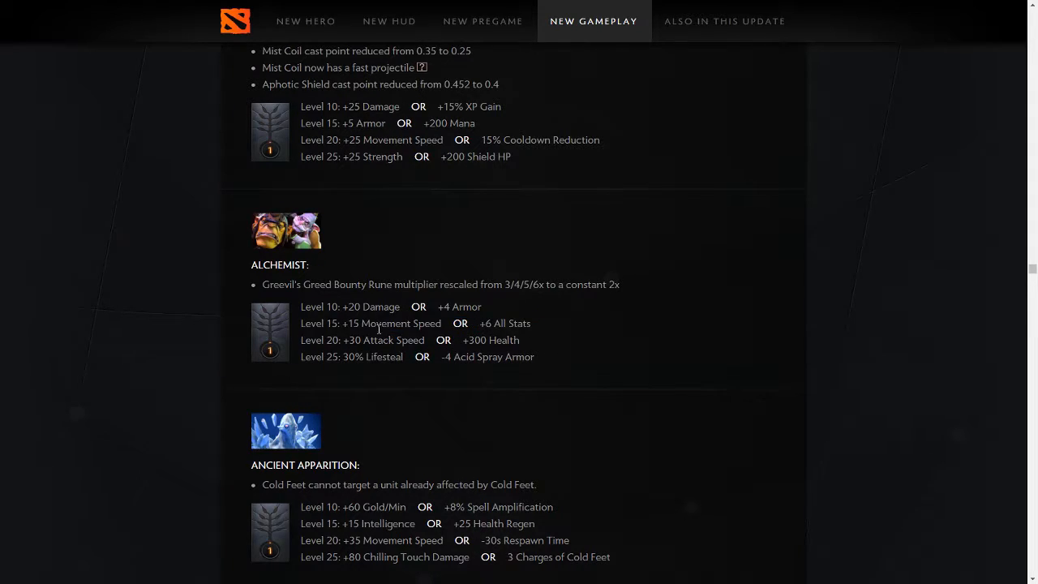
{"action": "double_click", "coordinate": [470, 340]}
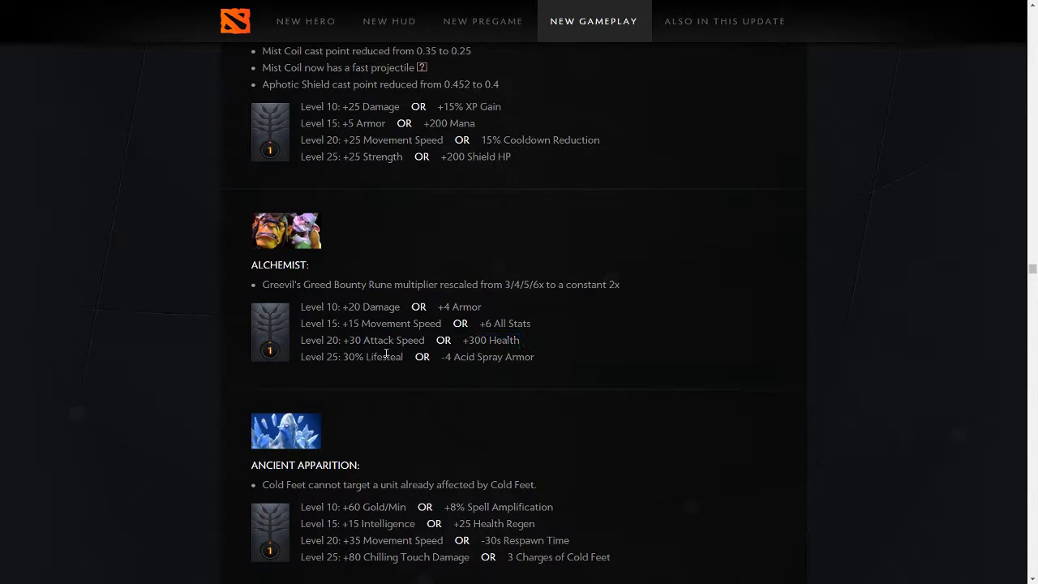
{"action": "mouse_move", "coordinate": [308, 380]}
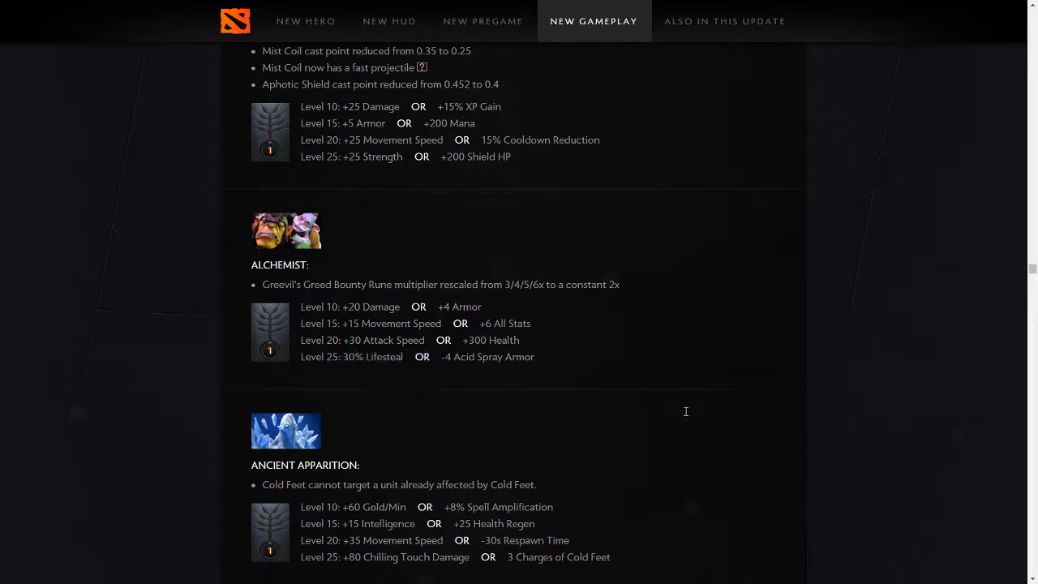
{"action": "left_click_drag", "start_coordinate": [321, 357], "coordinate": [511, 357]}
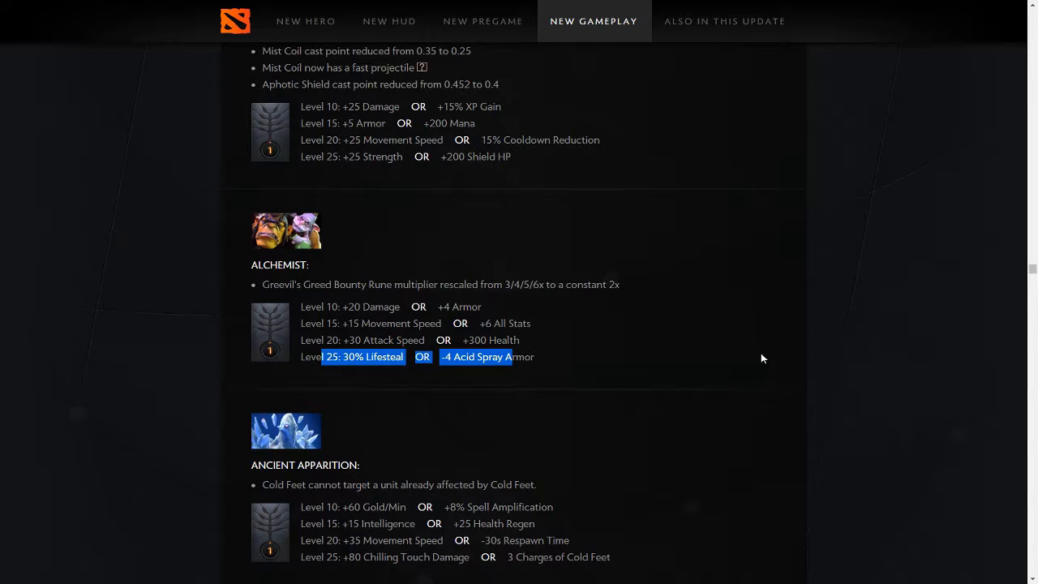
Scroll to Ancient Apparition's talent tree and highlight the 3 Charges of Cold Feet talent.
{"action": "scroll", "scroll_direction": "down", "scroll_amount": 3}
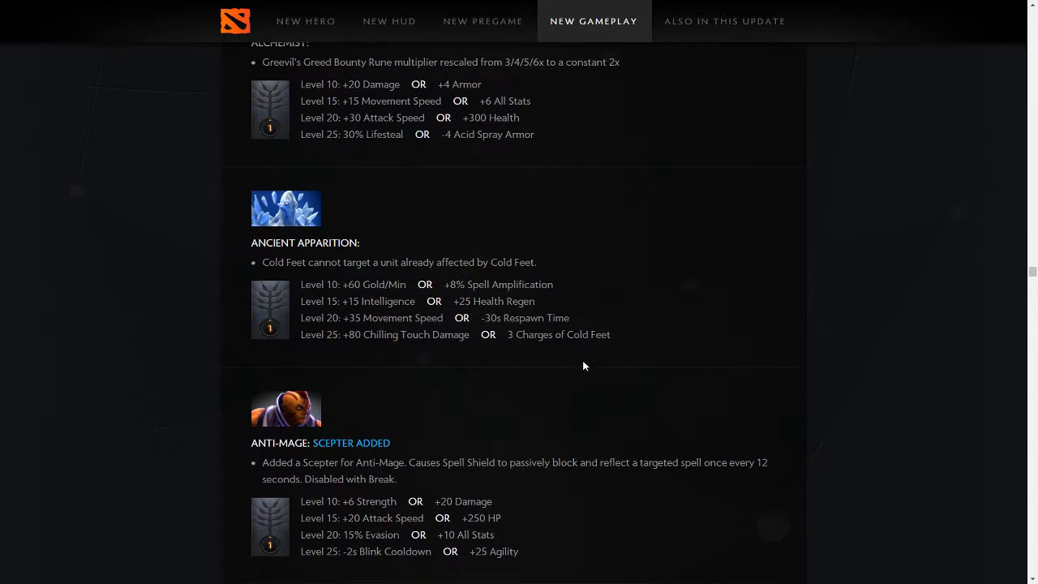
{"action": "mouse_move", "coordinate": [333, 363]}
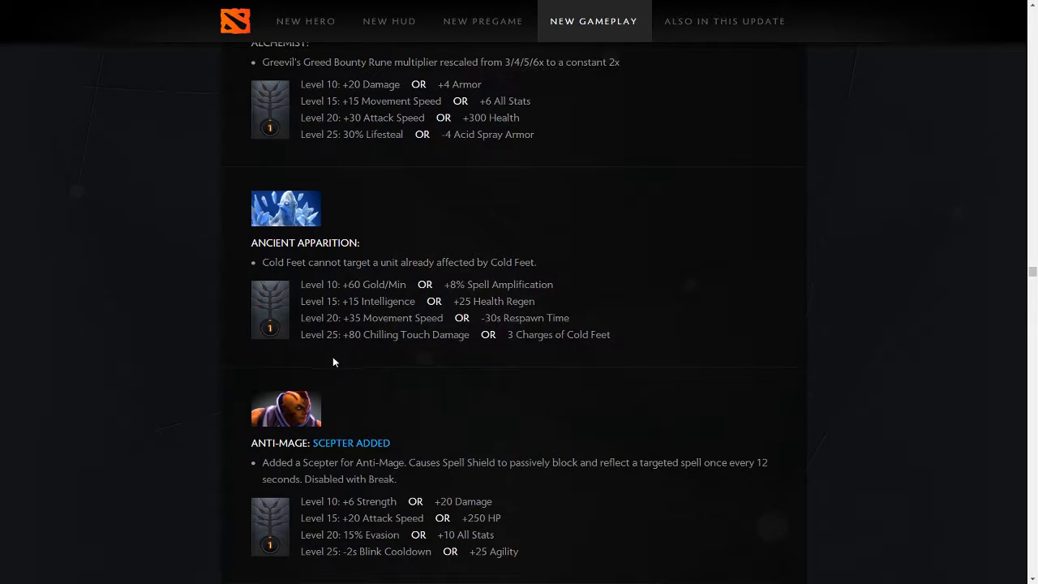
{"action": "mouse_move", "coordinate": [360, 287]}
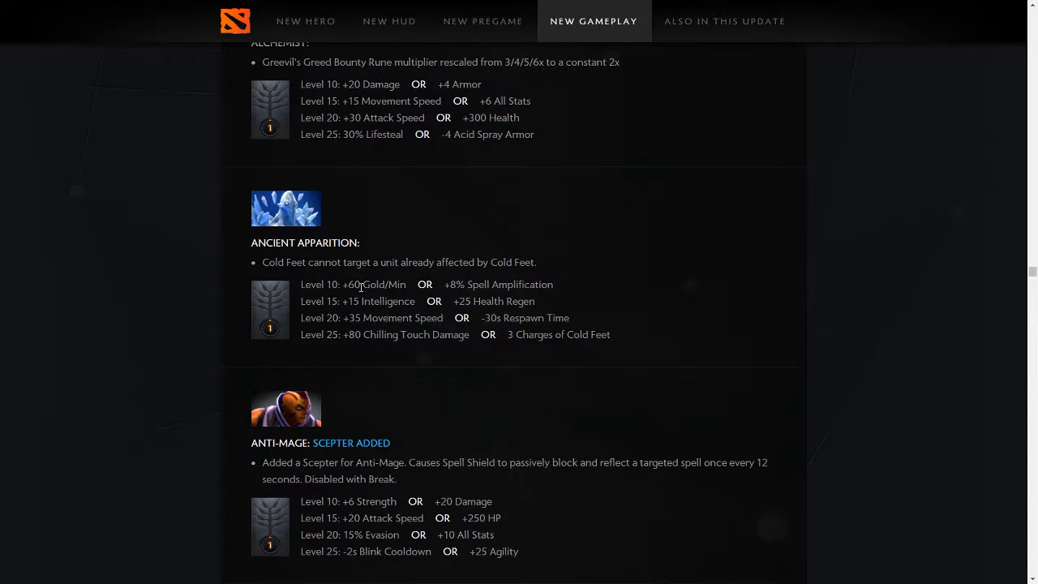
{"action": "mouse_move", "coordinate": [211, 302]}
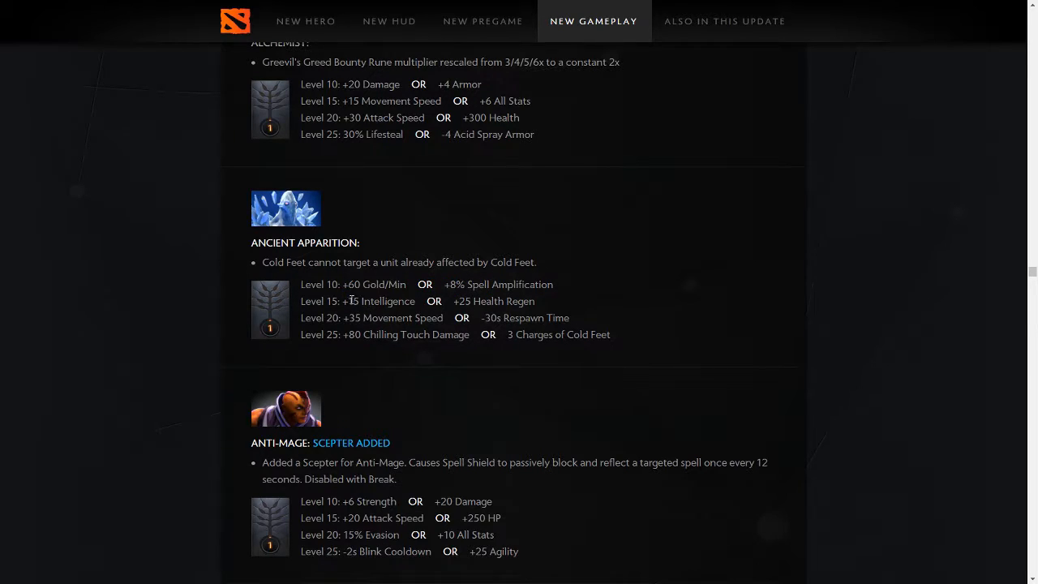
{"action": "mouse_move", "coordinate": [420, 300]}
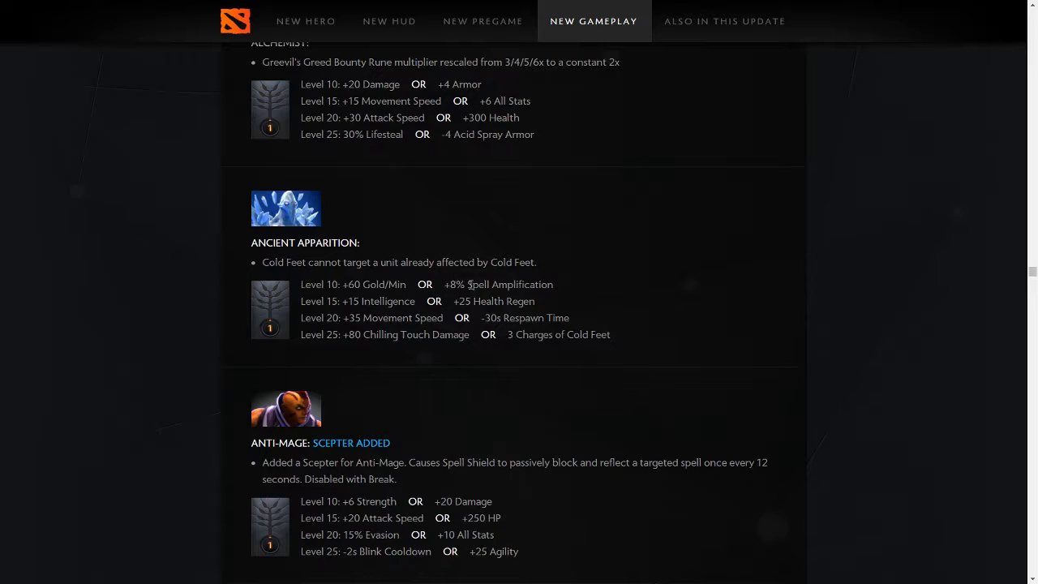
{"action": "mouse_move", "coordinate": [467, 312]}
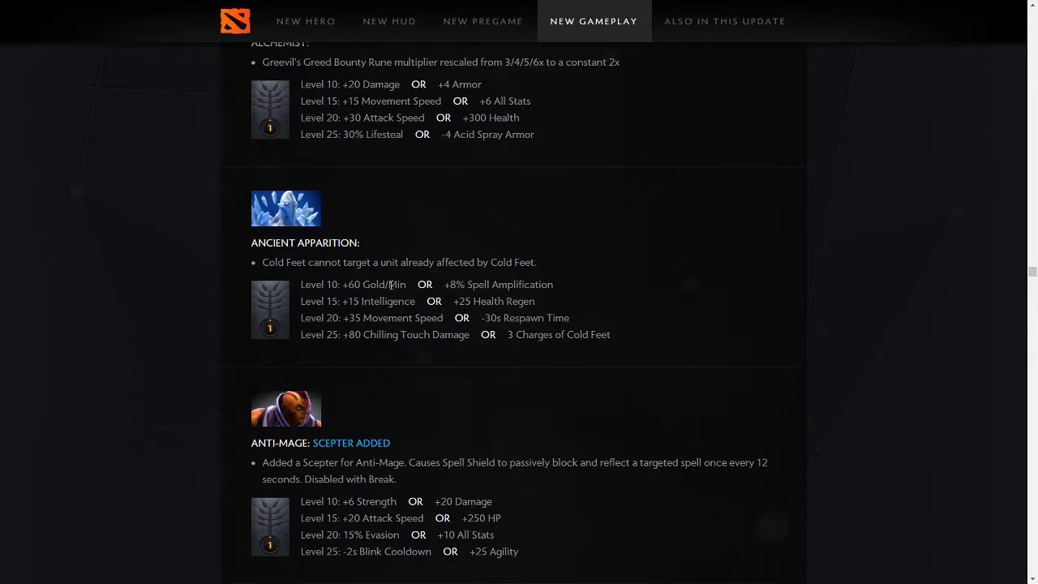
{"action": "left_click_drag", "start_coordinate": [506, 334], "coordinate": [527, 334]}
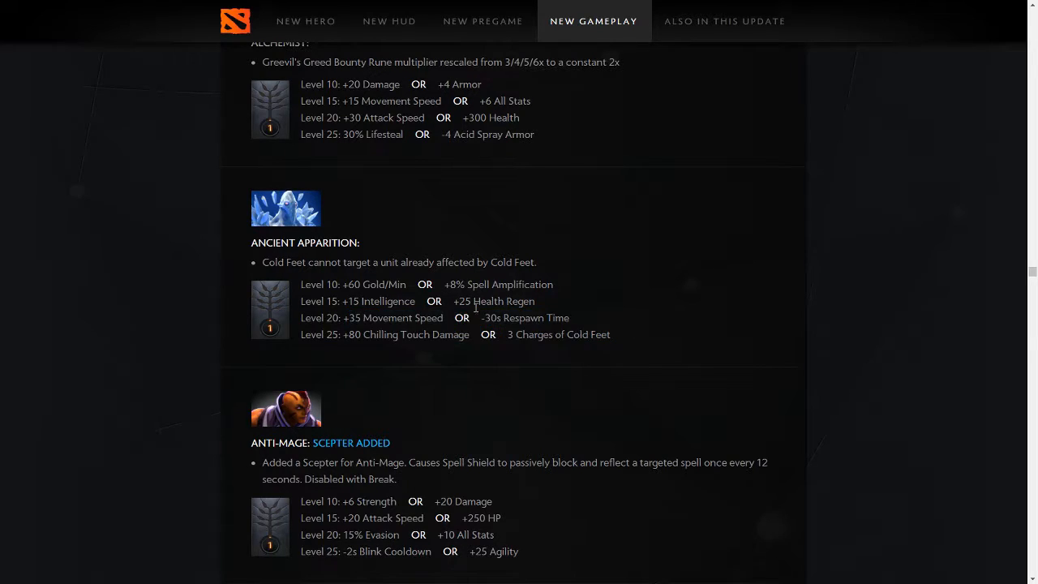
{"action": "mouse_move", "coordinate": [360, 362]}
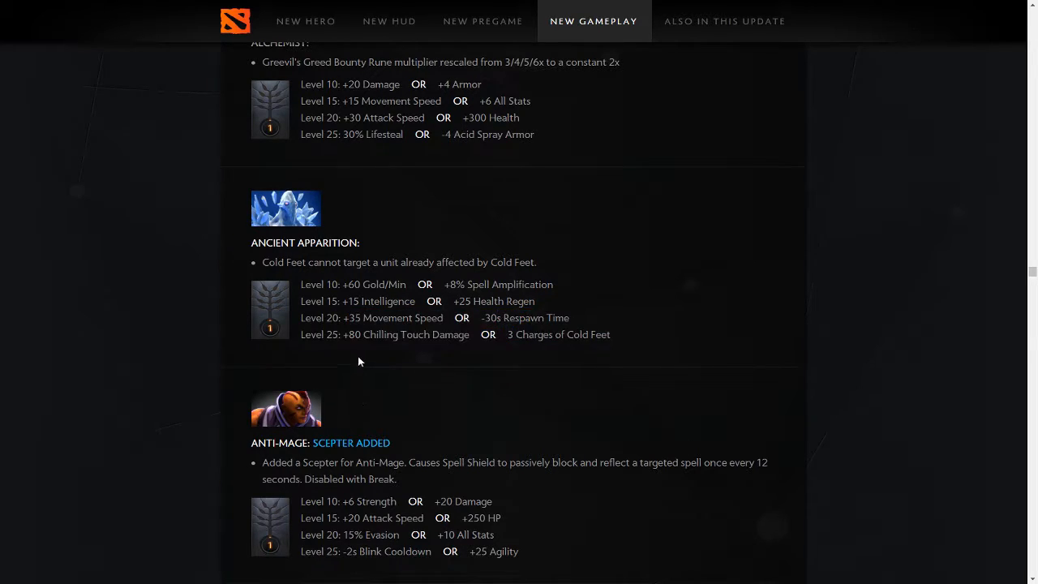
{"action": "mouse_move", "coordinate": [377, 350]}
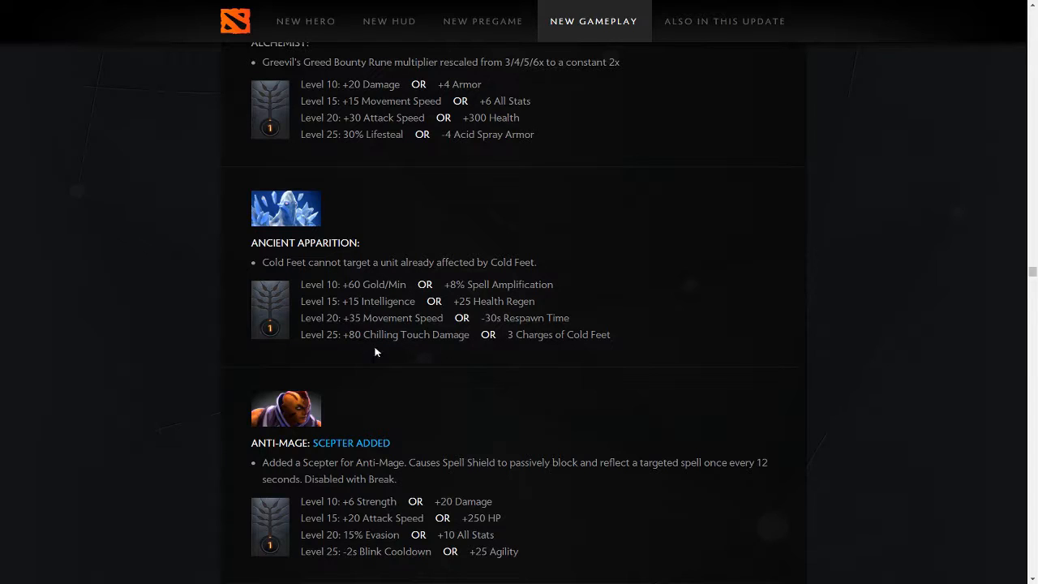
{"action": "mouse_move", "coordinate": [590, 347]}
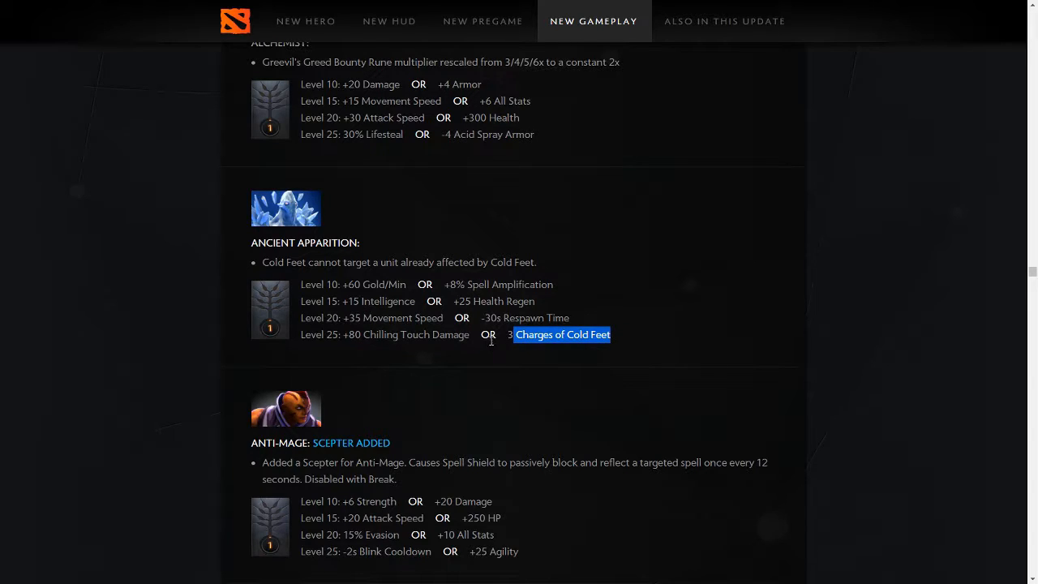
{"action": "mouse_move", "coordinate": [218, 287]}
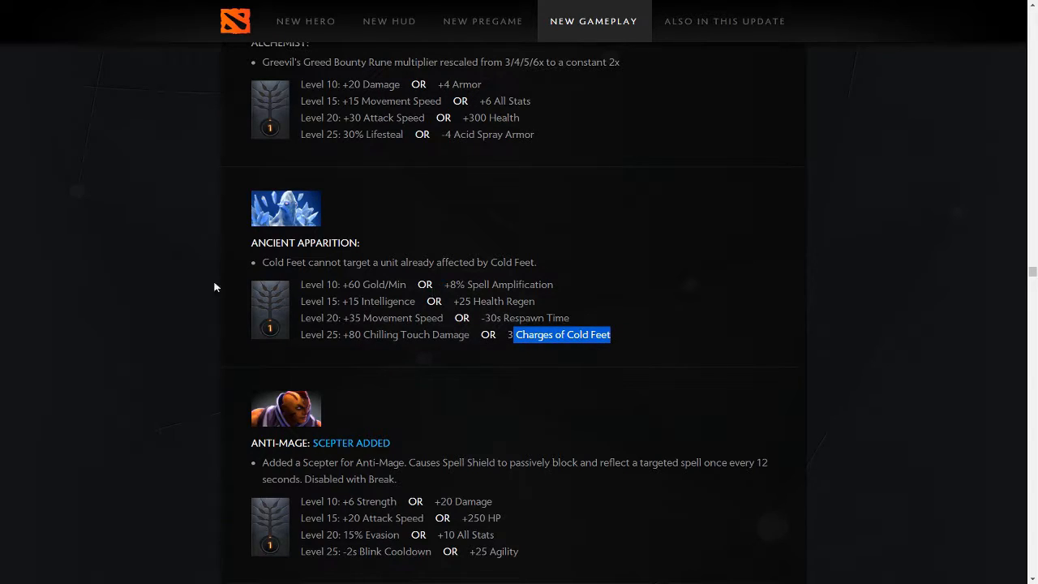
Highlight and clear Anti-Mage's Scepter description, then highlight Alchemist's rune and talent lines.
{"action": "scroll", "scroll_direction": "down", "scroll_amount": 3}
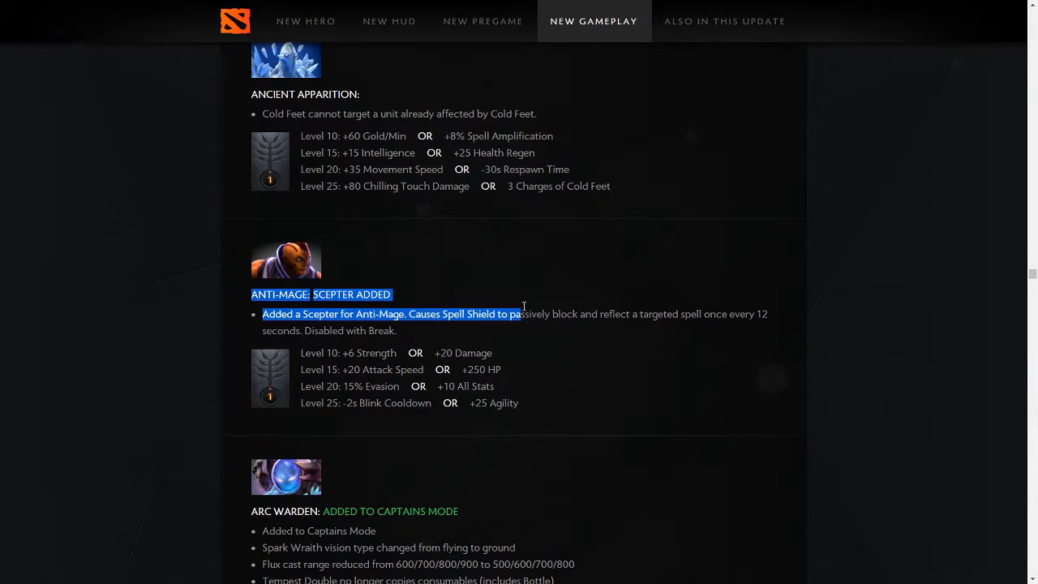
{"action": "left_click_drag", "start_coordinate": [522, 315], "coordinate": [395, 331]}
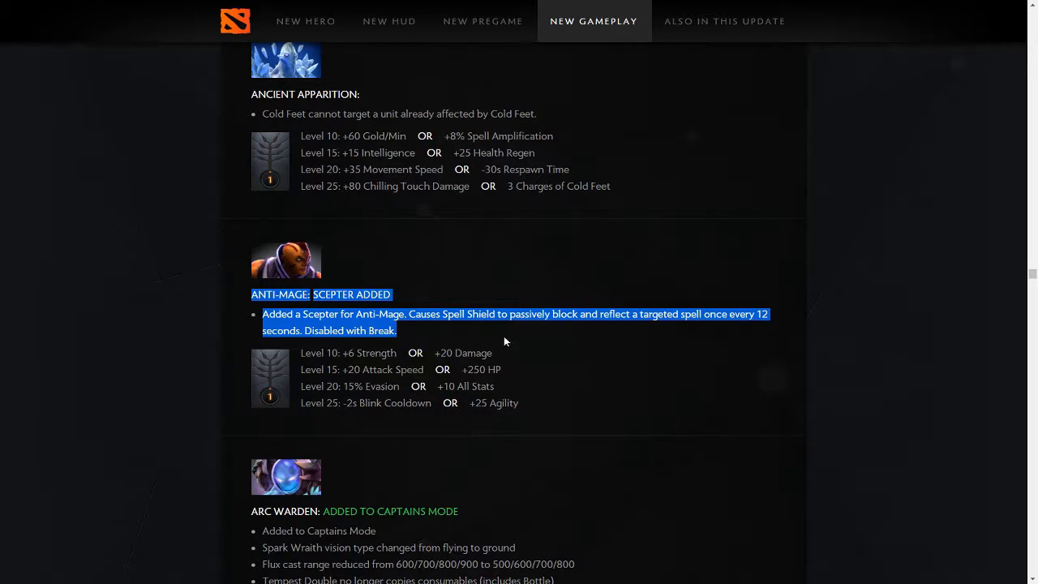
{"action": "mouse_move", "coordinate": [726, 361]}
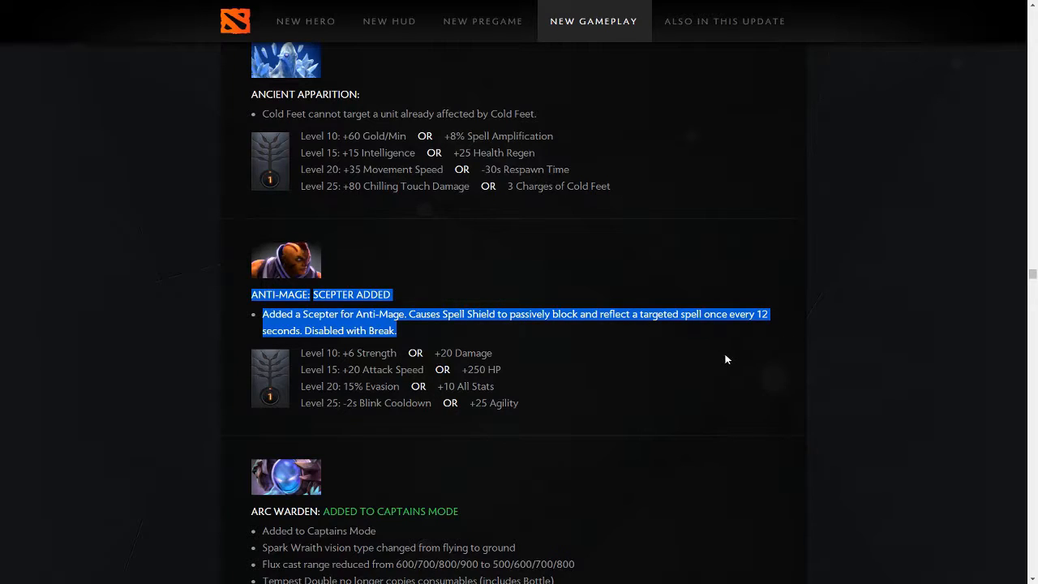
{"action": "mouse_move", "coordinate": [717, 344]}
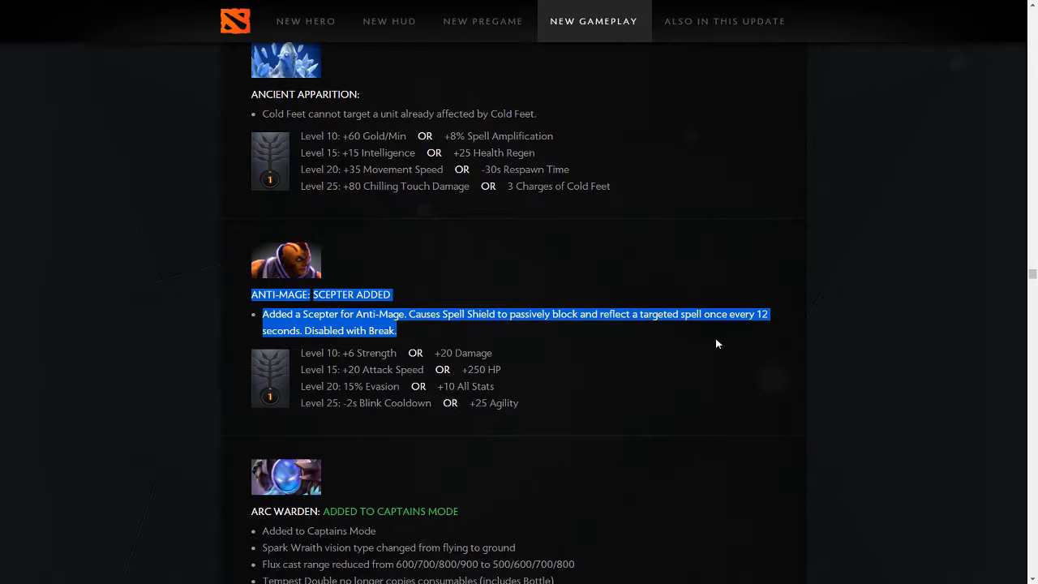
{"action": "mouse_move", "coordinate": [808, 355]}
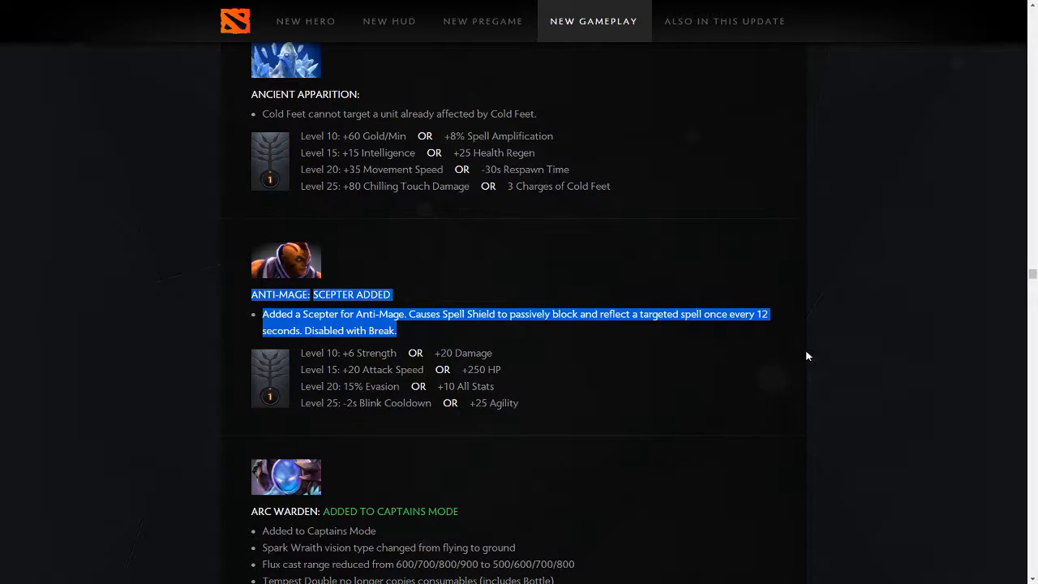
{"action": "left_click", "coordinate": [681, 315]}
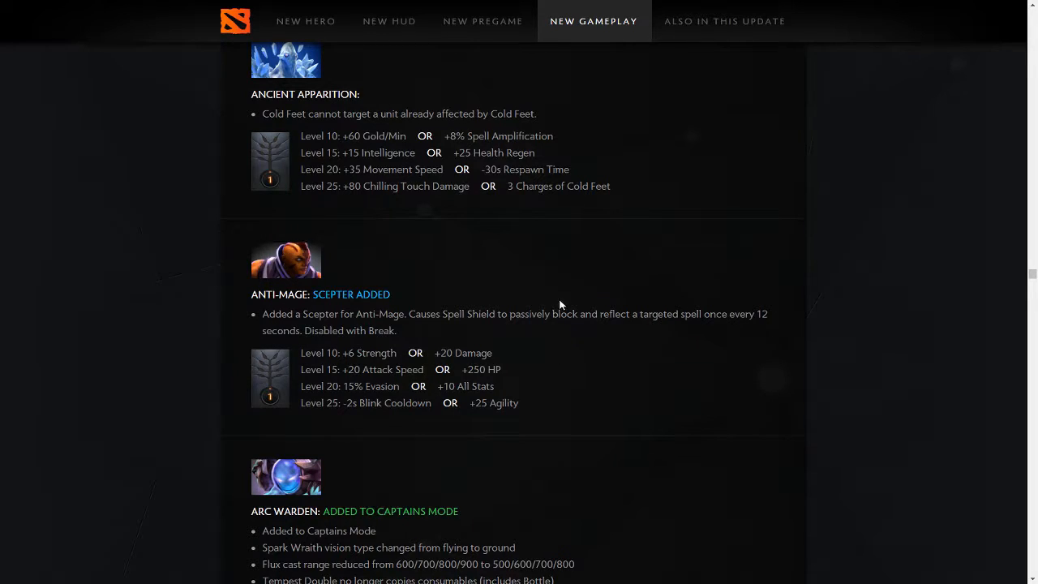
{"action": "mouse_move", "coordinate": [556, 300]}
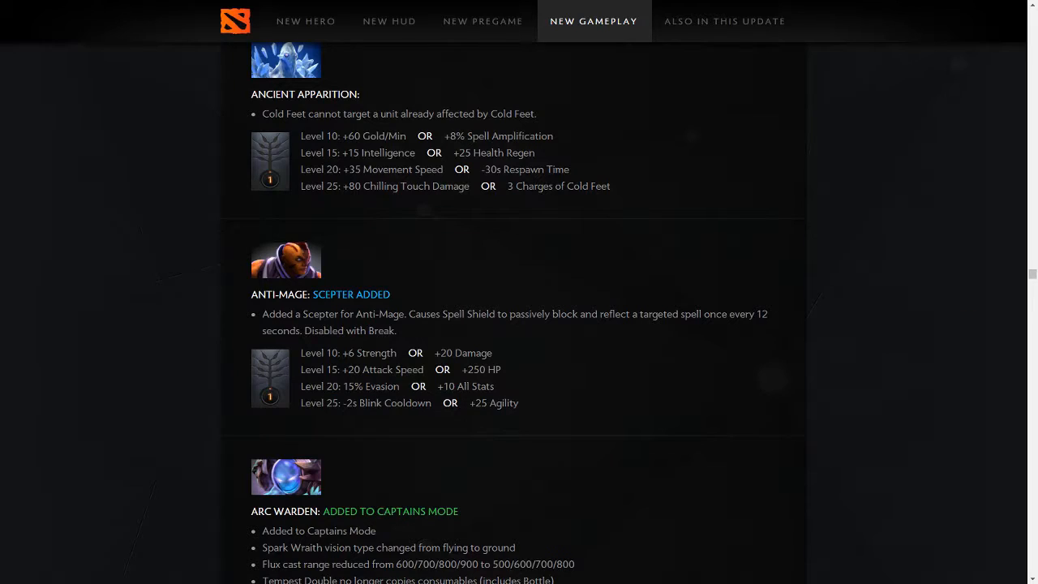
{"action": "mouse_move", "coordinate": [753, 104]}
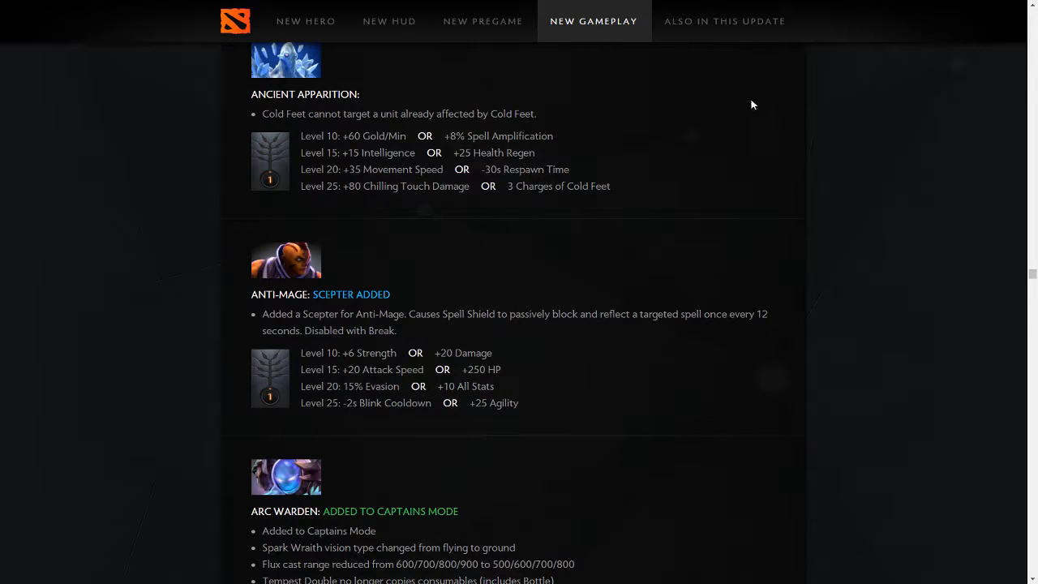
{"action": "mouse_move", "coordinate": [406, 373]}
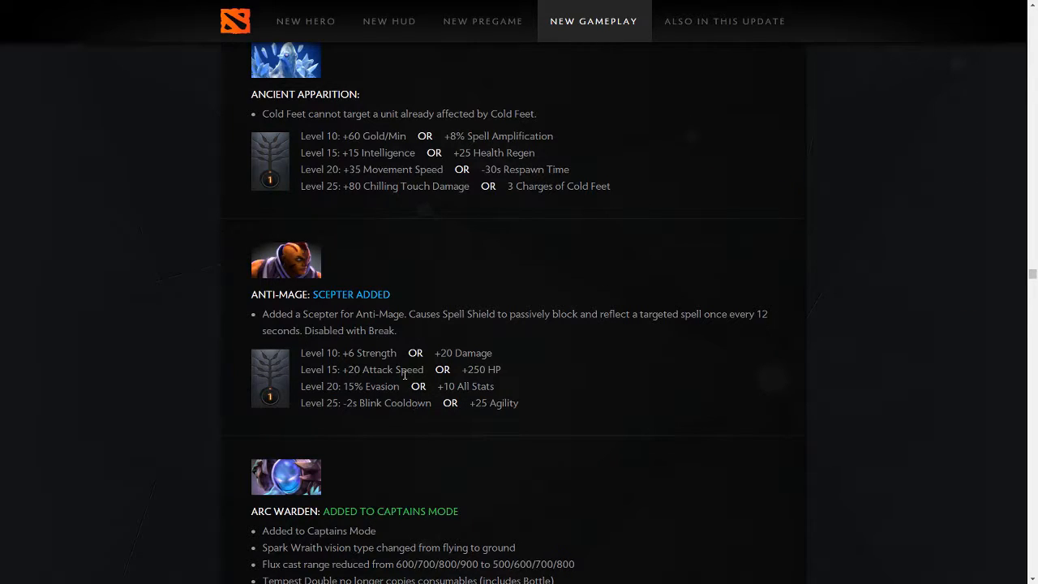
{"action": "double_click", "coordinate": [311, 386]}
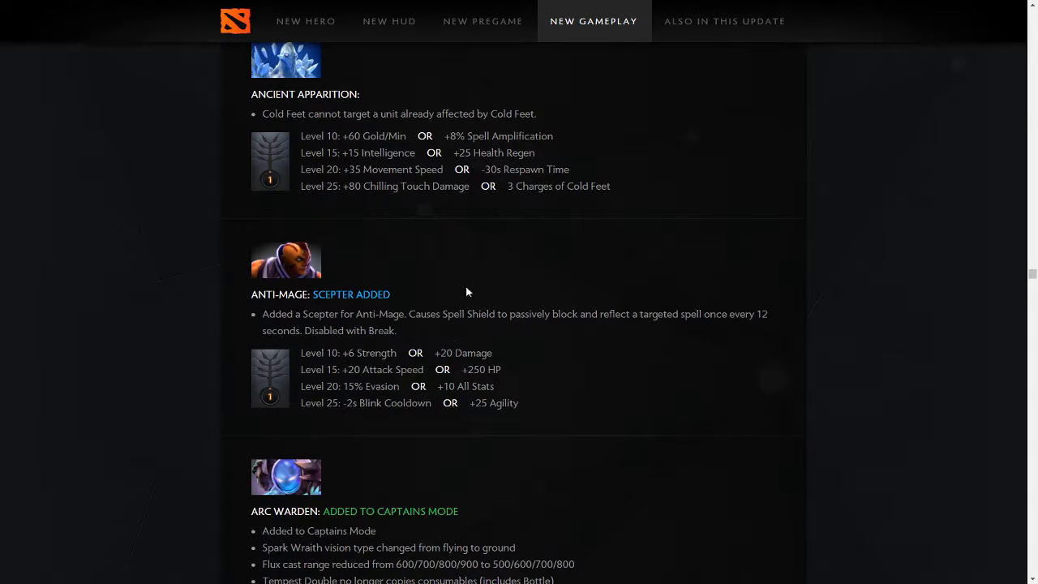
{"action": "mouse_move", "coordinate": [355, 384]}
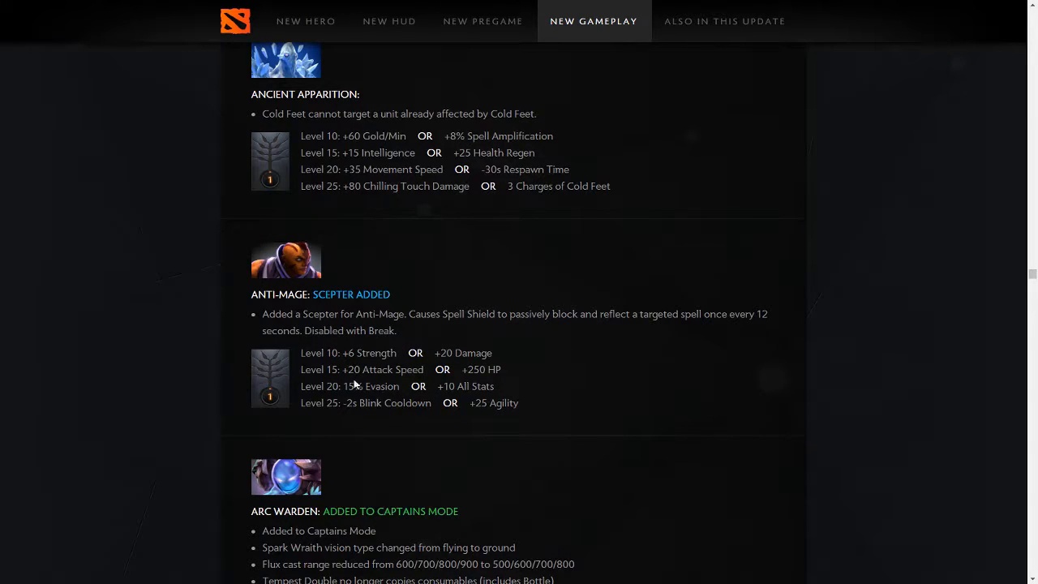
{"action": "left_click_drag", "start_coordinate": [301, 402], "coordinate": [518, 403]}
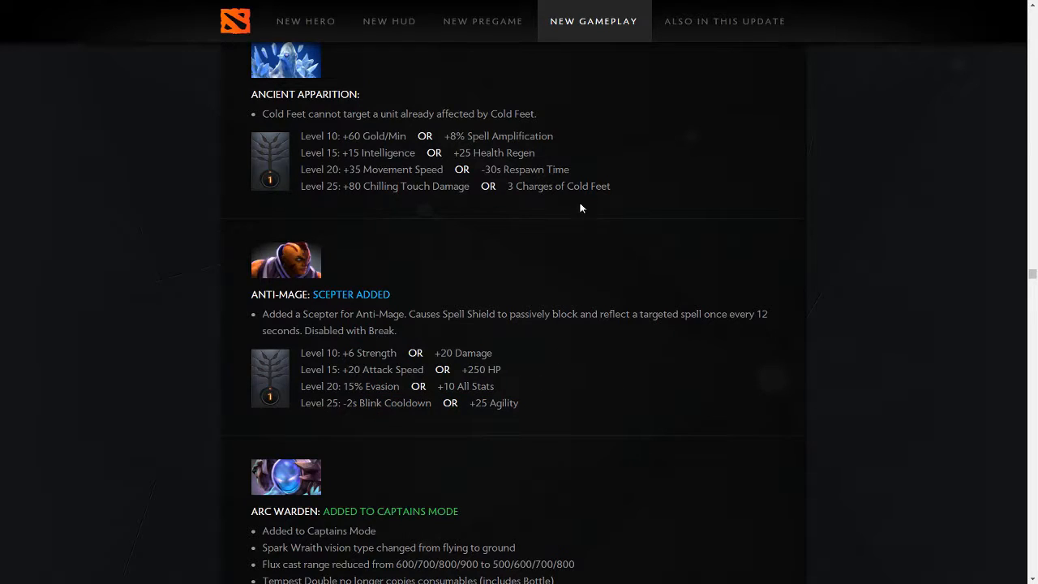
{"action": "mouse_move", "coordinate": [558, 246]}
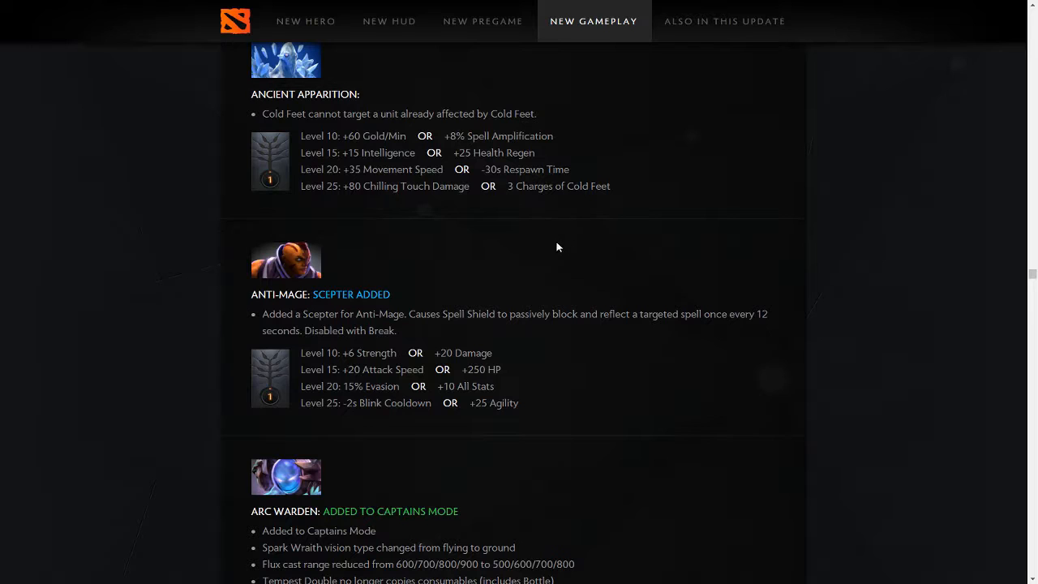
{"action": "mouse_move", "coordinate": [486, 276]}
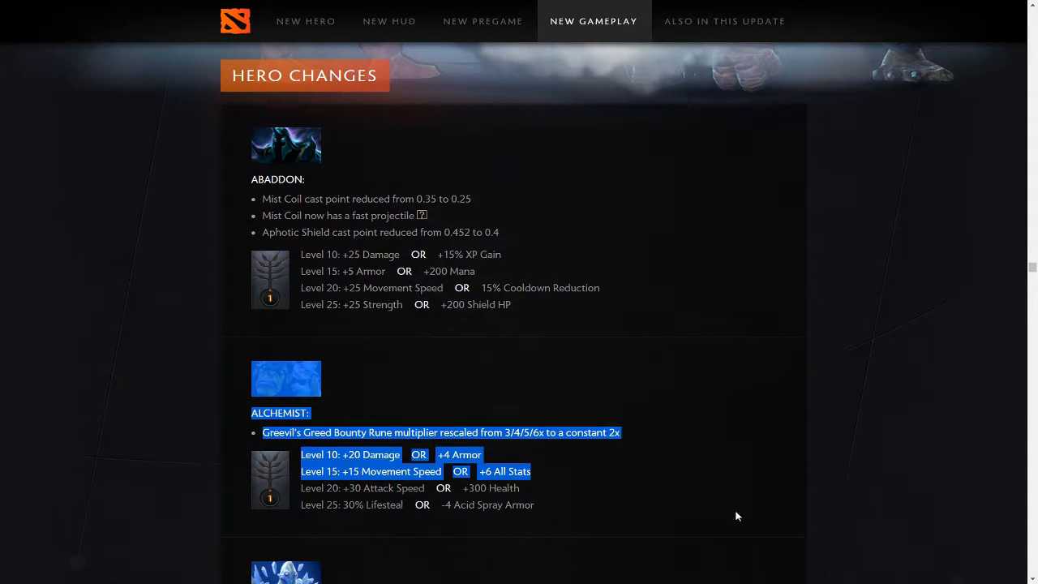
Scroll to Arc Warden and highlight its Tempest Double changes, then its entire change list.
{"action": "scroll", "scroll_direction": "down", "scroll_amount": 3}
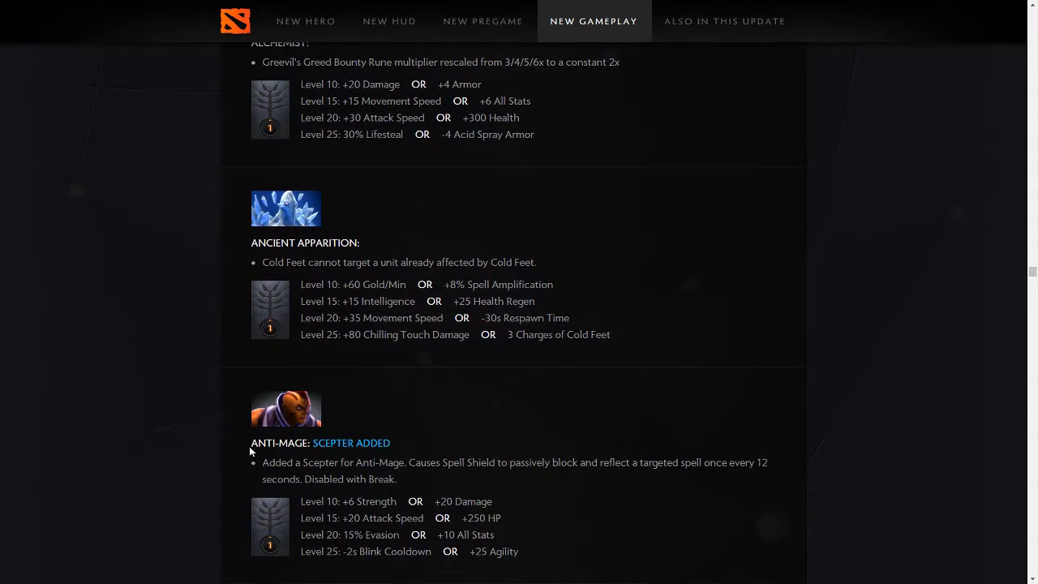
{"action": "scroll", "scroll_direction": "down", "scroll_amount": 3}
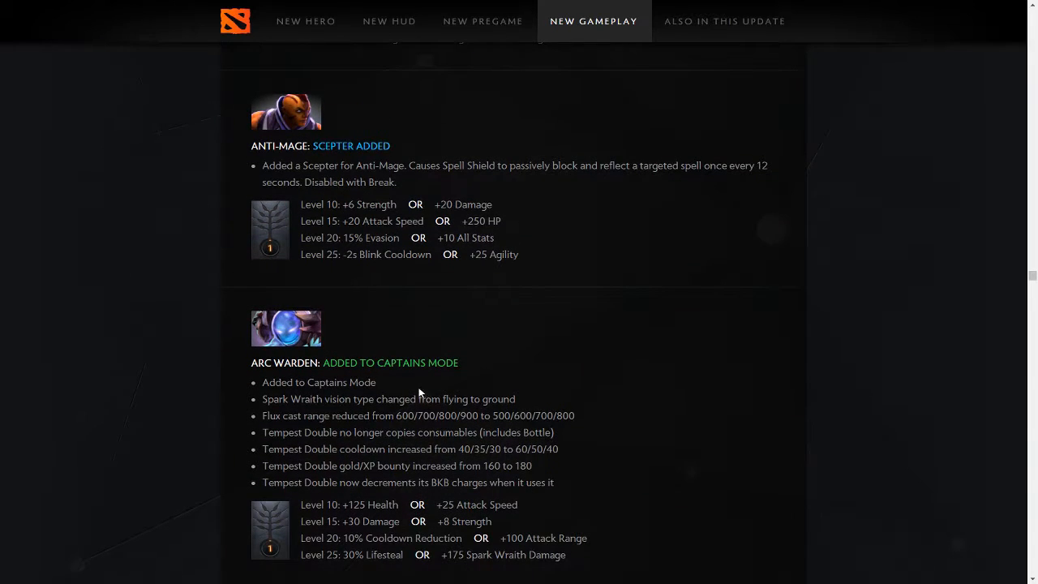
{"action": "mouse_move", "coordinate": [136, 193]}
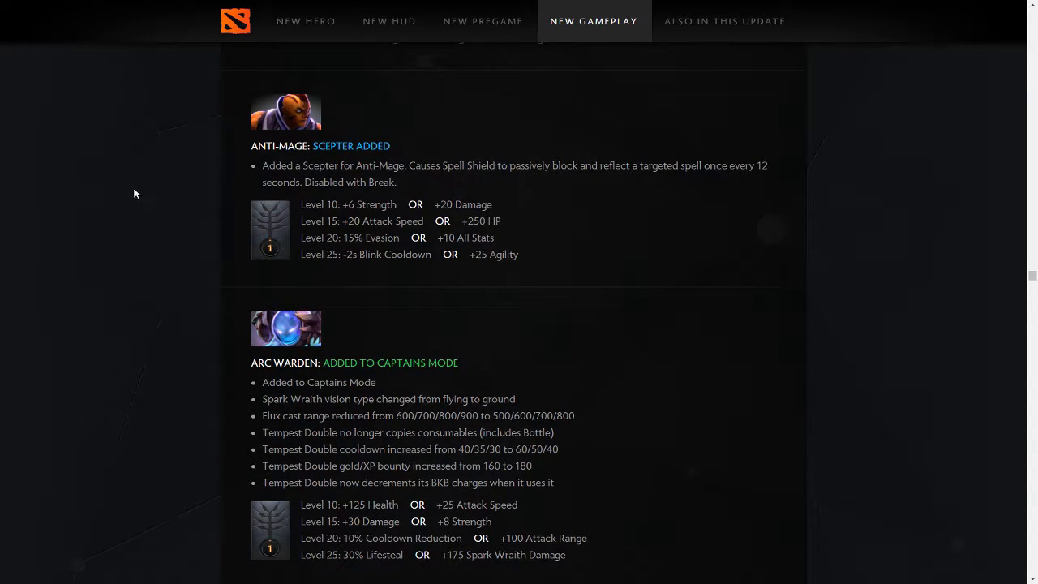
{"action": "scroll", "scroll_direction": "down", "scroll_amount": 3}
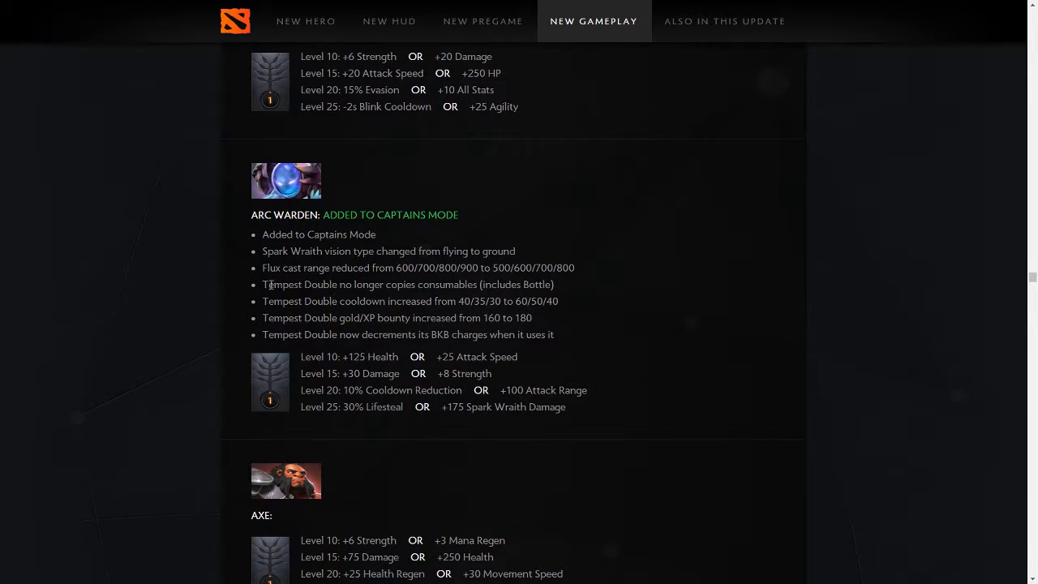
{"action": "left_click_drag", "start_coordinate": [267, 283], "coordinate": [532, 318]}
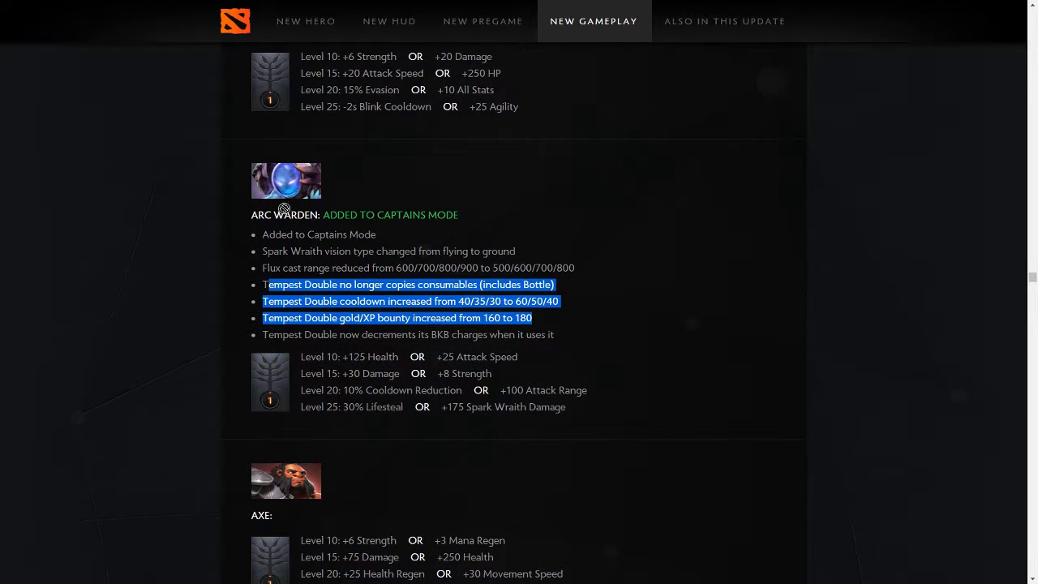
{"action": "left_click_drag", "start_coordinate": [286, 209], "coordinate": [533, 396]}
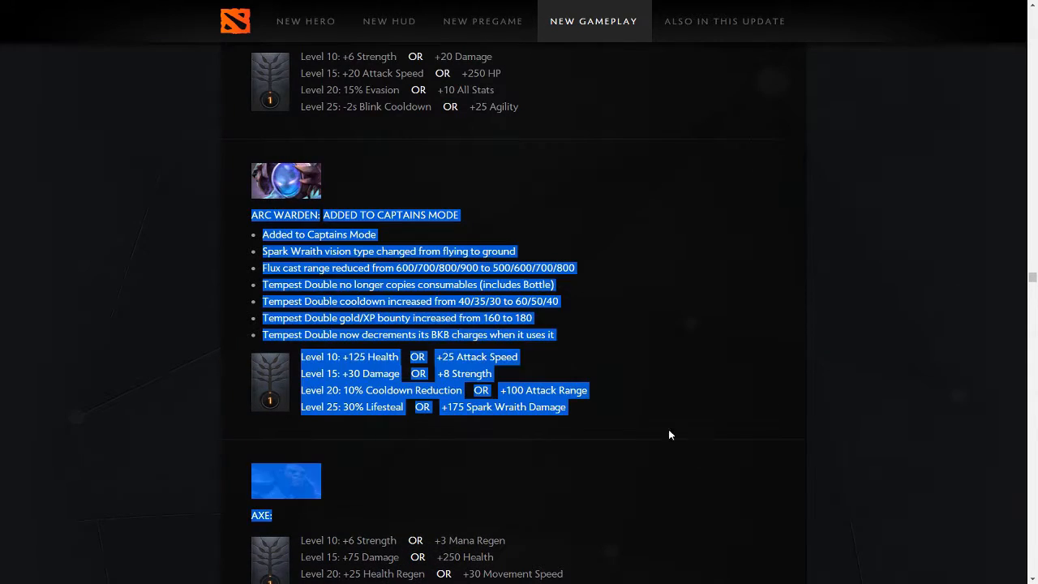
Scroll to Axe's talent tree and highlight its +250 Health and +30 Movement Speed talents.
{"action": "scroll", "scroll_direction": "down", "scroll_amount": 3}
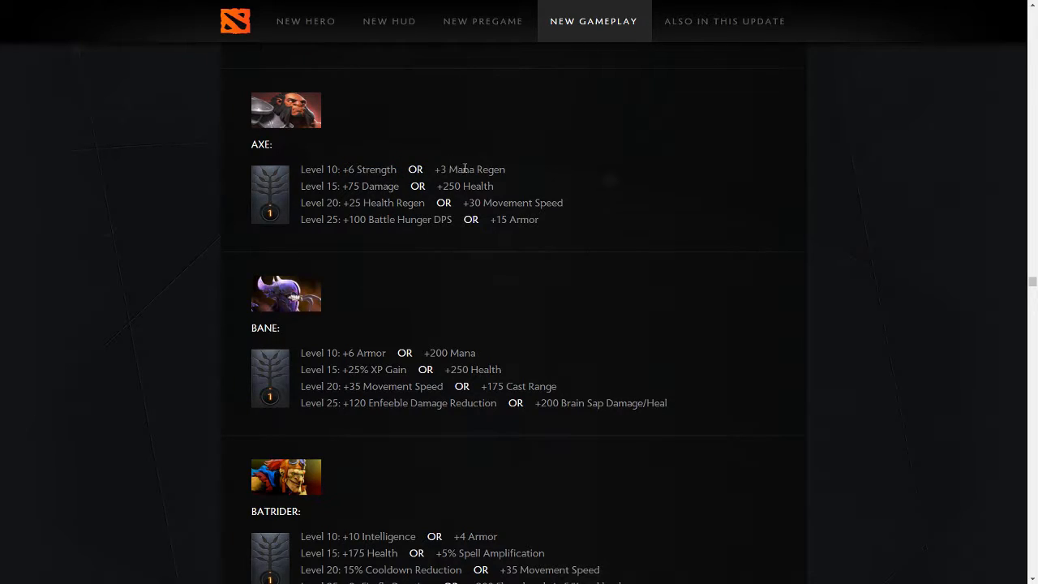
{"action": "double_click", "coordinate": [463, 185]}
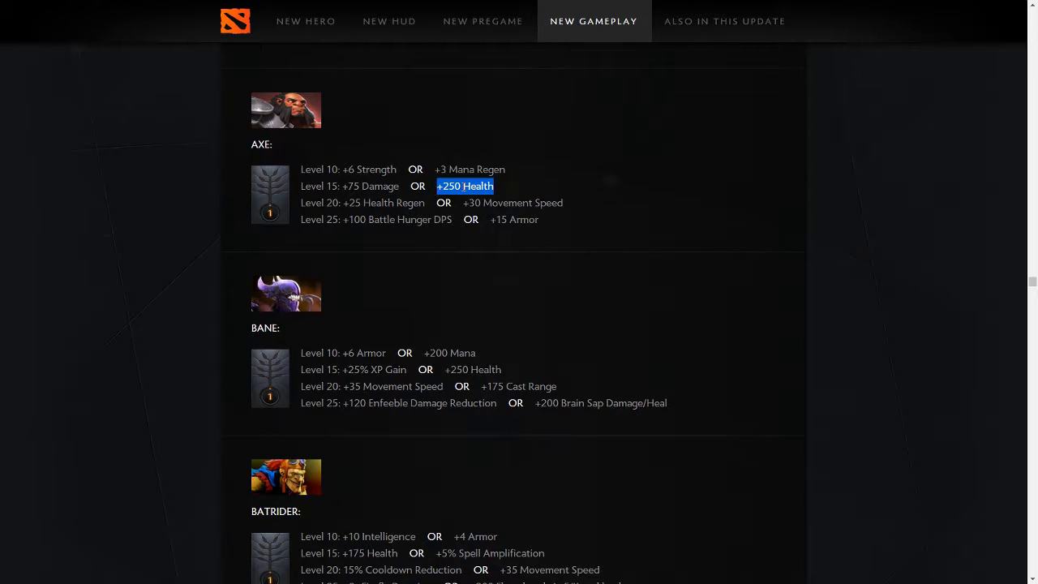
{"action": "mouse_move", "coordinate": [534, 179]}
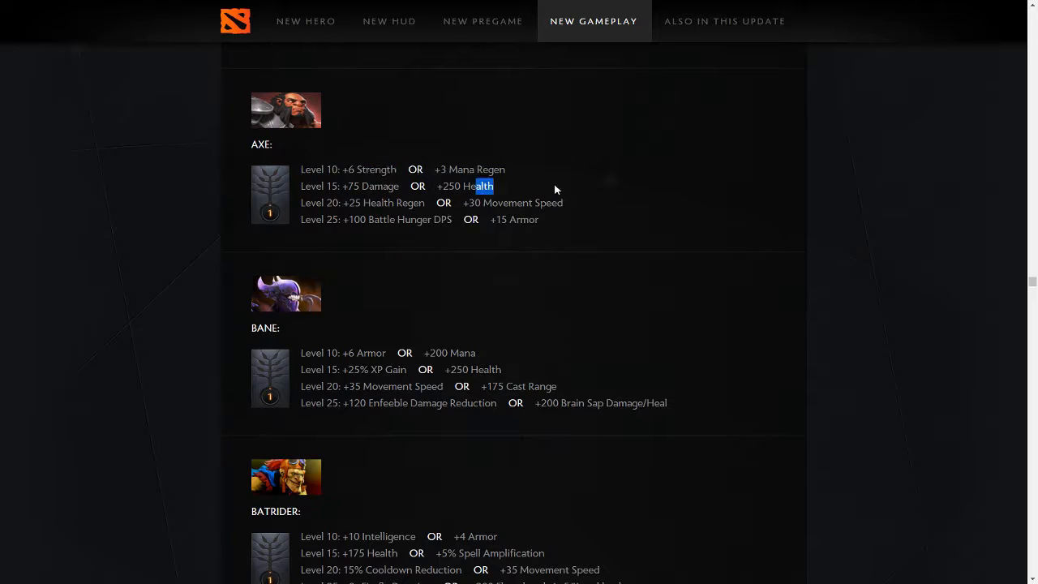
{"action": "left_click_drag", "start_coordinate": [492, 185], "coordinate": [587, 219]}
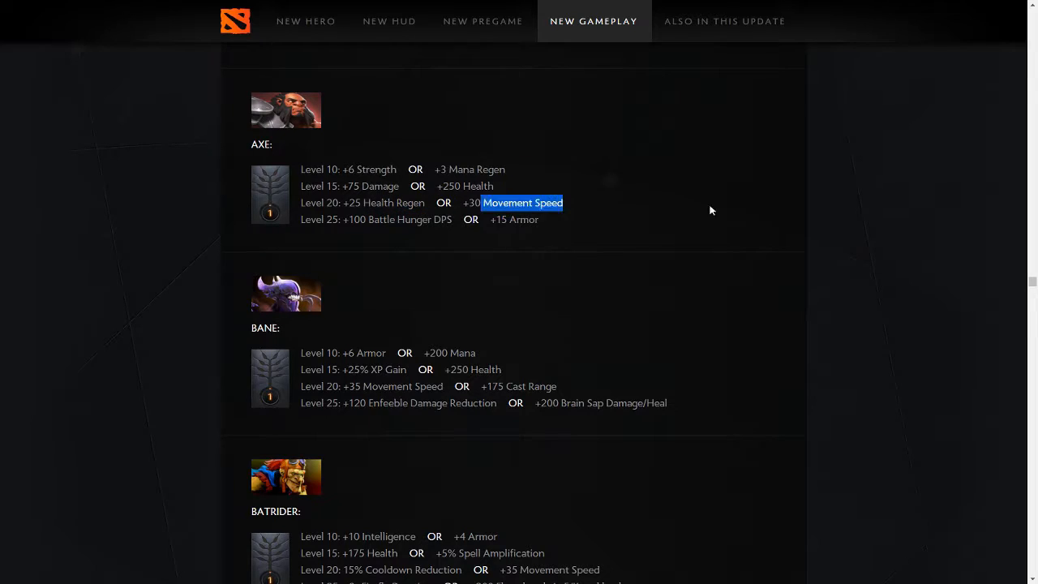
{"action": "mouse_move", "coordinate": [396, 216]}
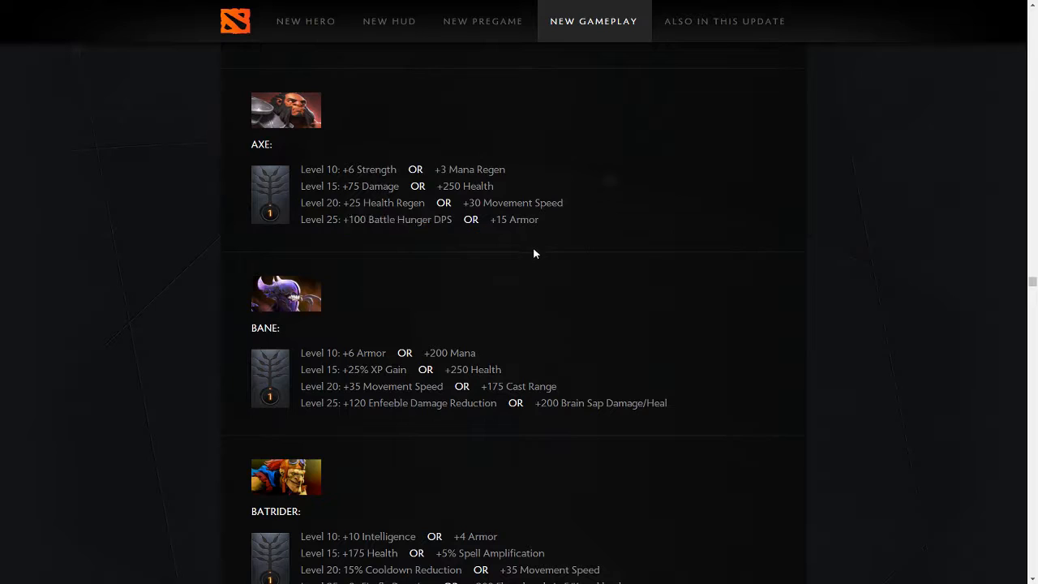
{"action": "mouse_move", "coordinate": [497, 215]}
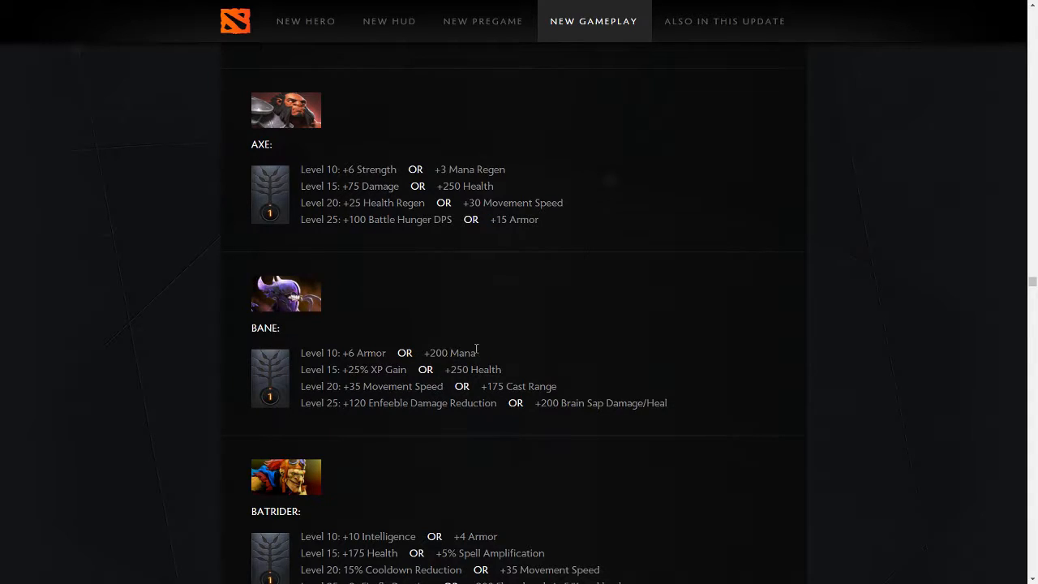
{"action": "mouse_move", "coordinate": [649, 438]}
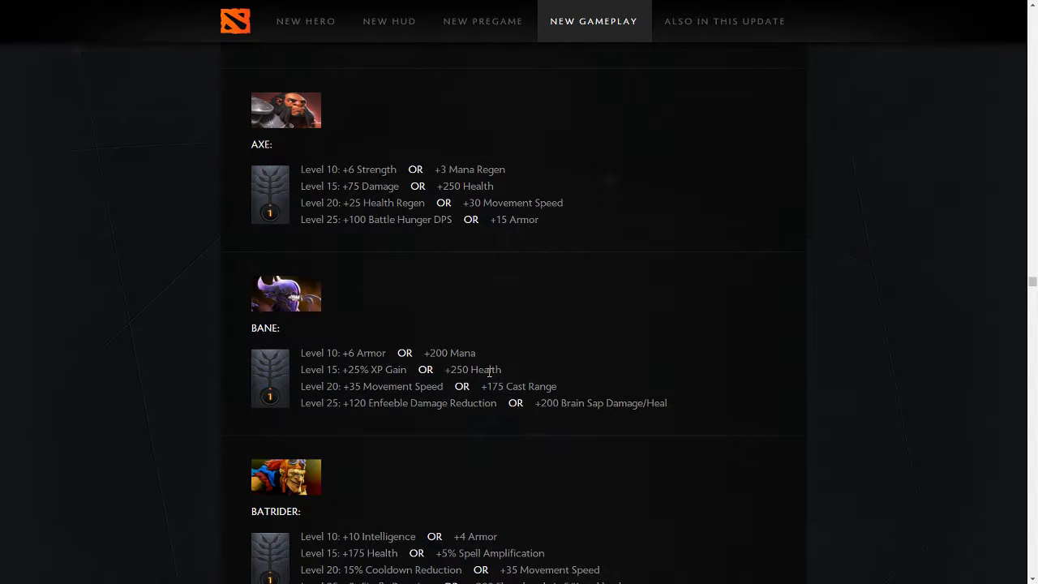
{"action": "mouse_move", "coordinate": [308, 401]}
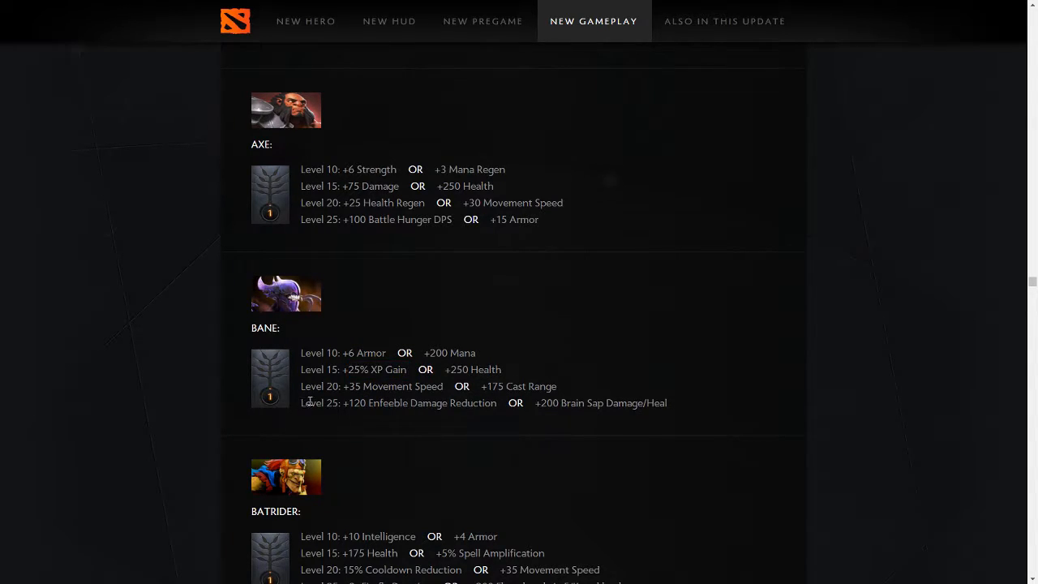
{"action": "mouse_move", "coordinate": [495, 388]}
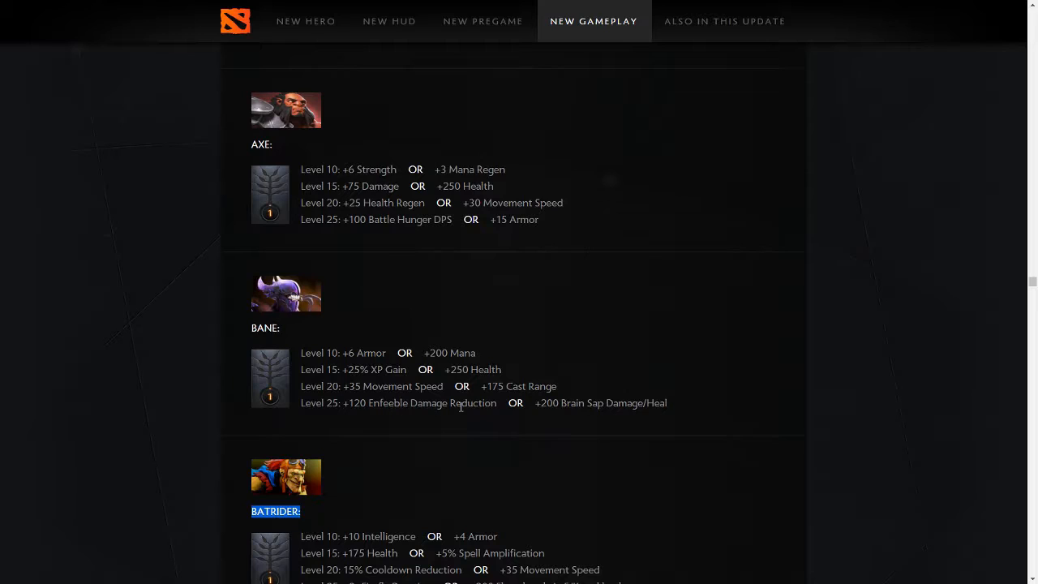
{"action": "mouse_move", "coordinate": [615, 414]}
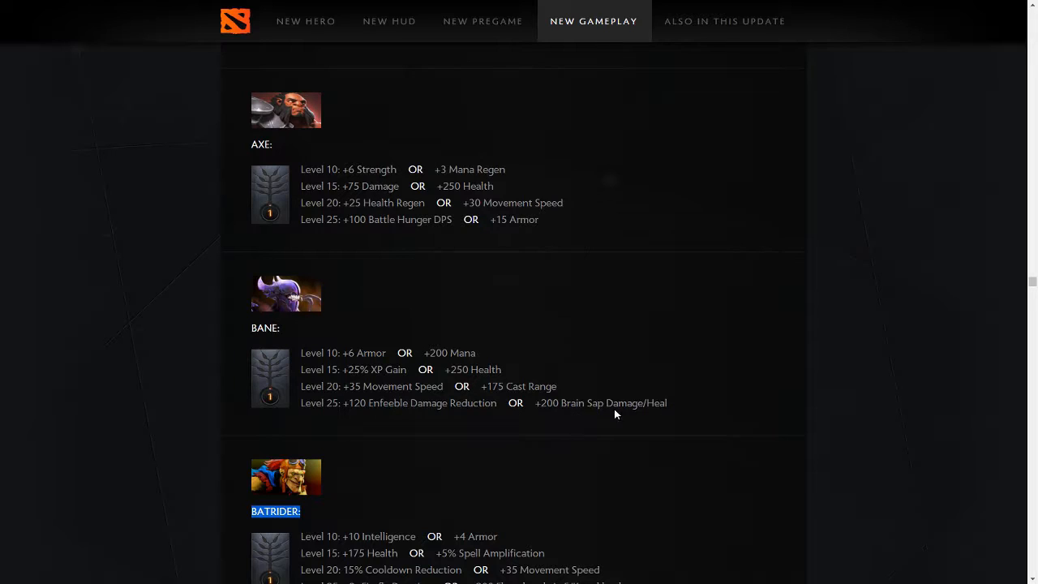
{"action": "mouse_move", "coordinate": [954, 435]}
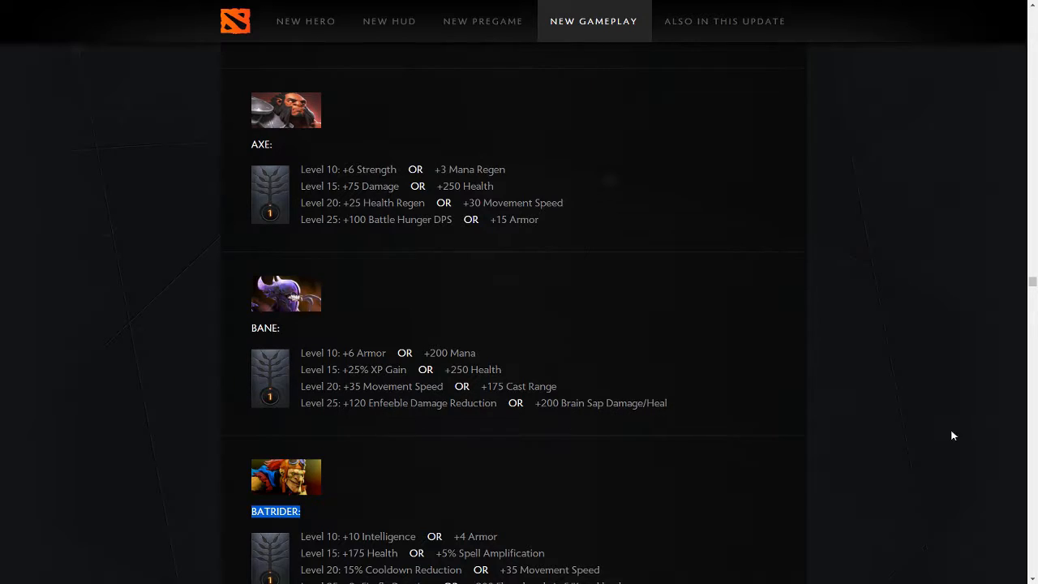
{"action": "mouse_move", "coordinate": [350, 408]}
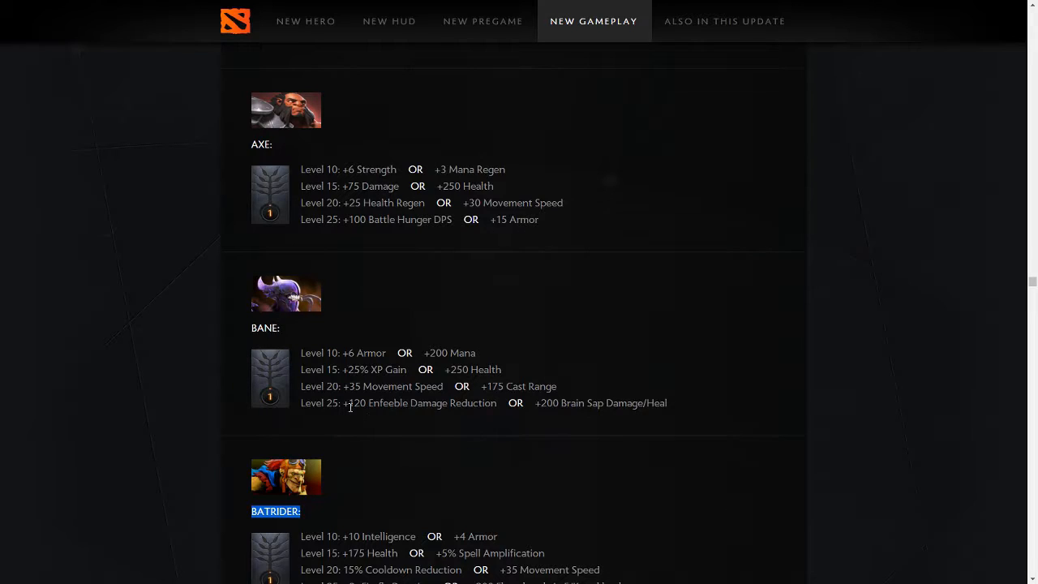
{"action": "mouse_move", "coordinate": [295, 409]}
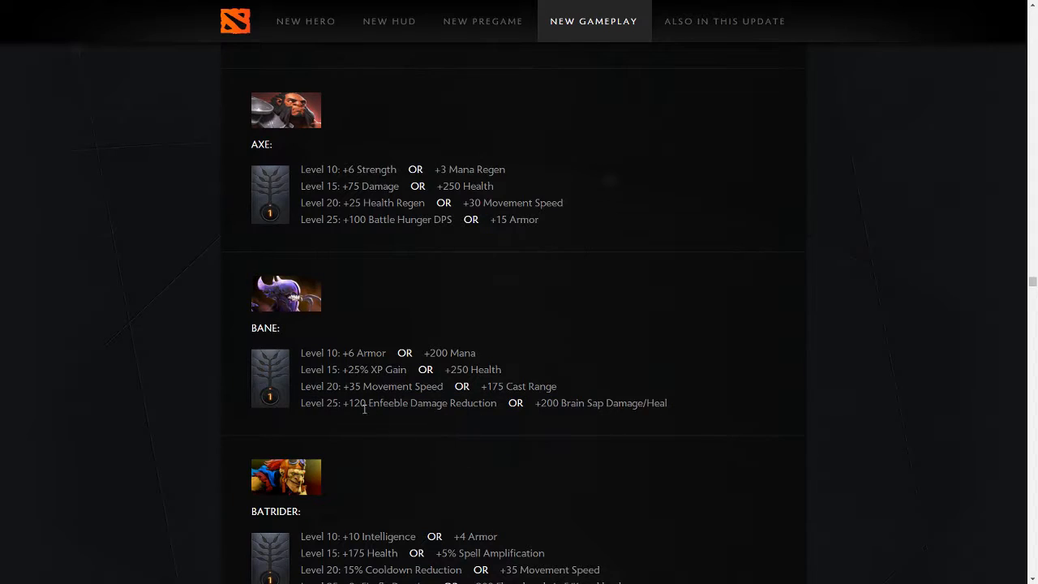
{"action": "mouse_move", "coordinate": [348, 399]}
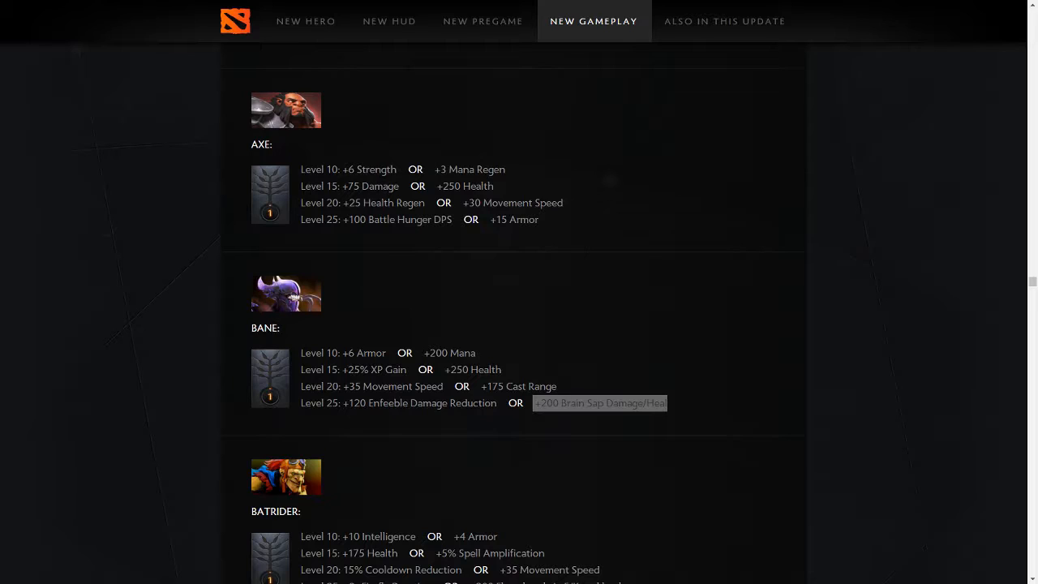
{"action": "mouse_move", "coordinate": [914, 369]}
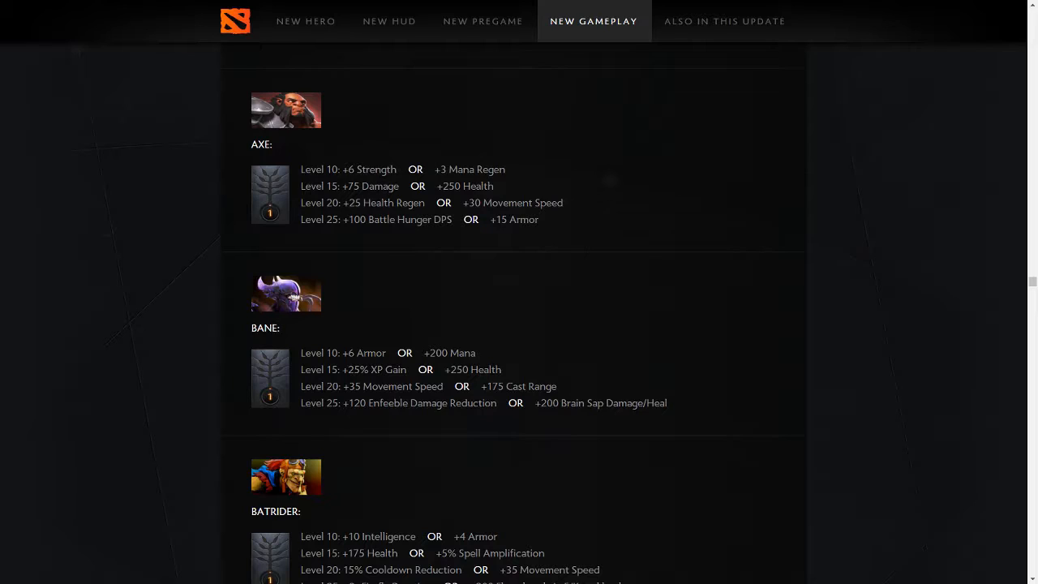
{"action": "mouse_move", "coordinate": [933, 405]}
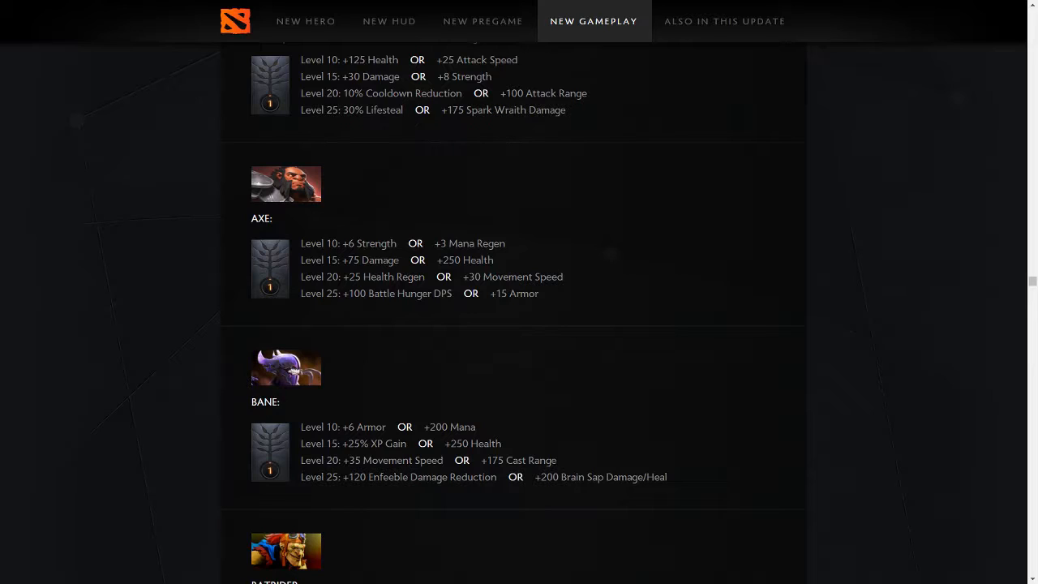
{"action": "double_click", "coordinate": [600, 477]}
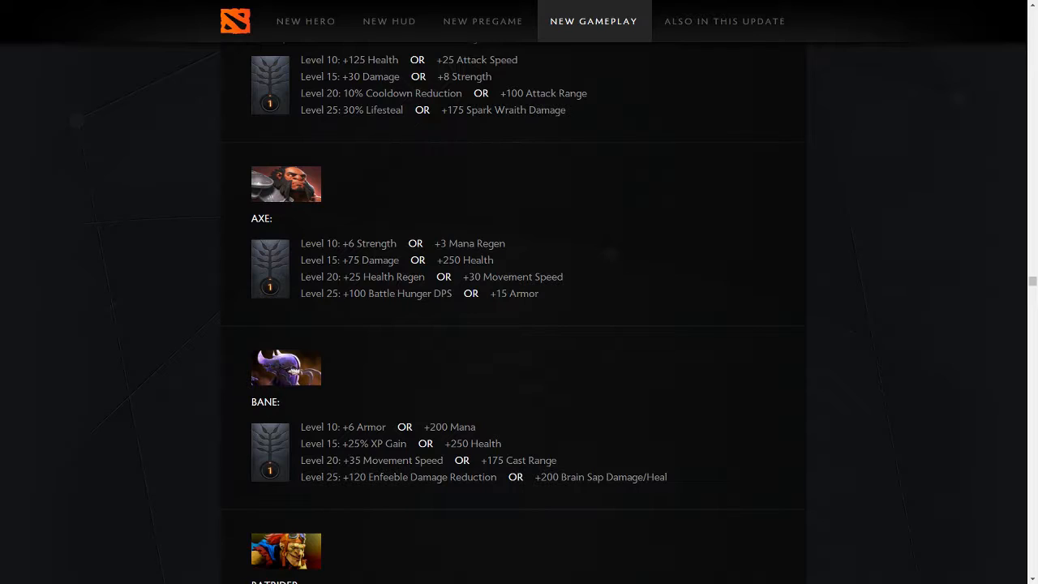
{"action": "double_click", "coordinate": [325, 461]}
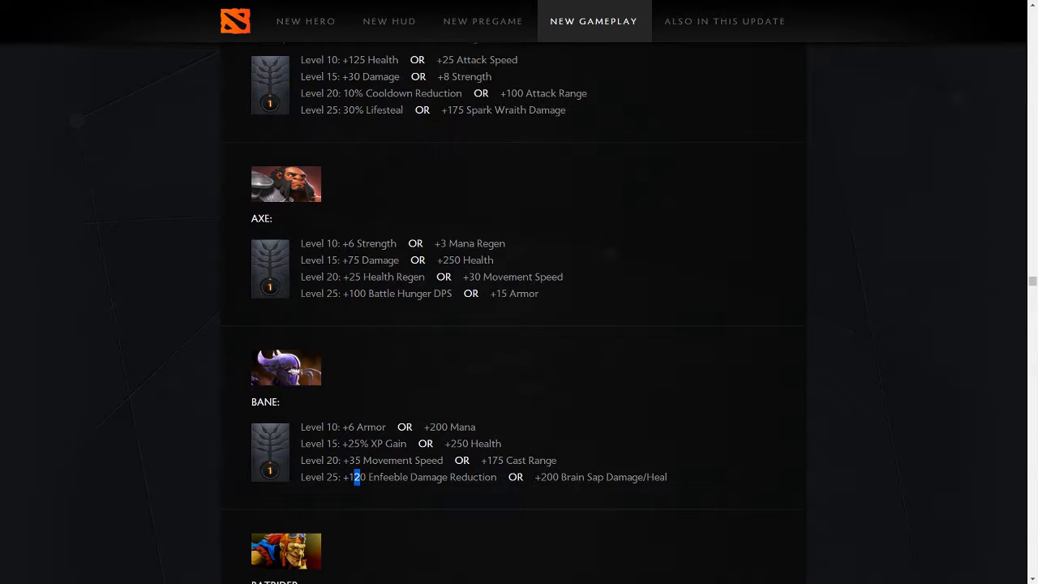
Scroll to Batrider and highlight its Level 25 choice, +8s Firefly Duration or +200 Flamebreak AoE/Knockback.
{"action": "scroll", "scroll_direction": "down", "scroll_amount": 3}
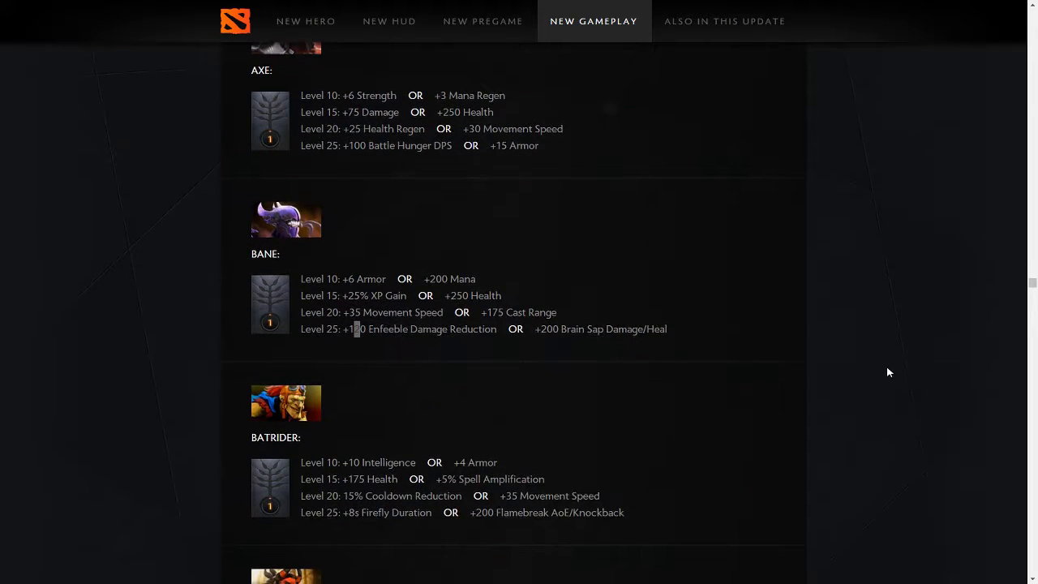
{"action": "scroll", "scroll_direction": "down", "scroll_amount": 3}
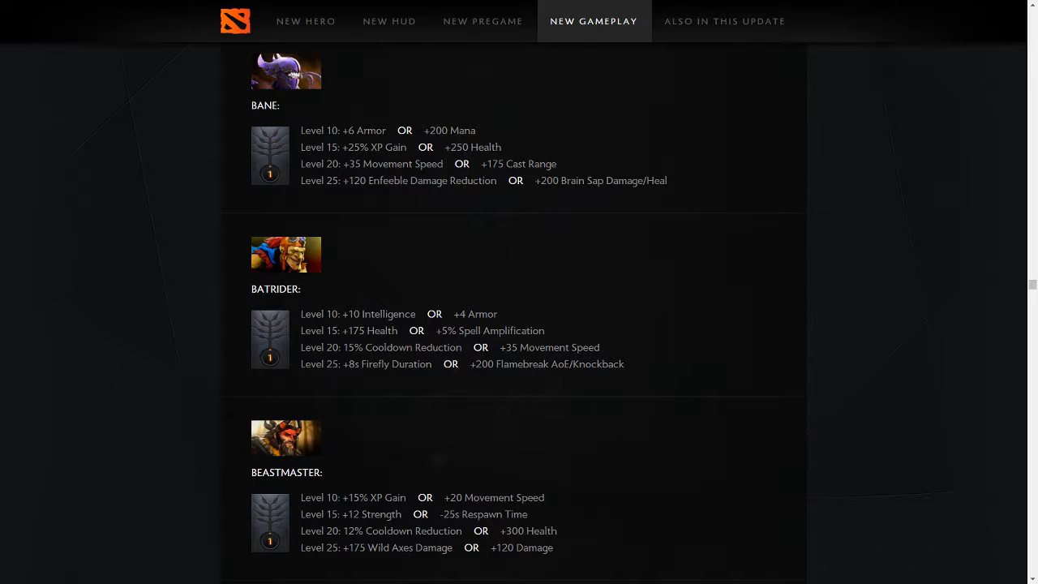
{"action": "mouse_move", "coordinate": [961, 284]}
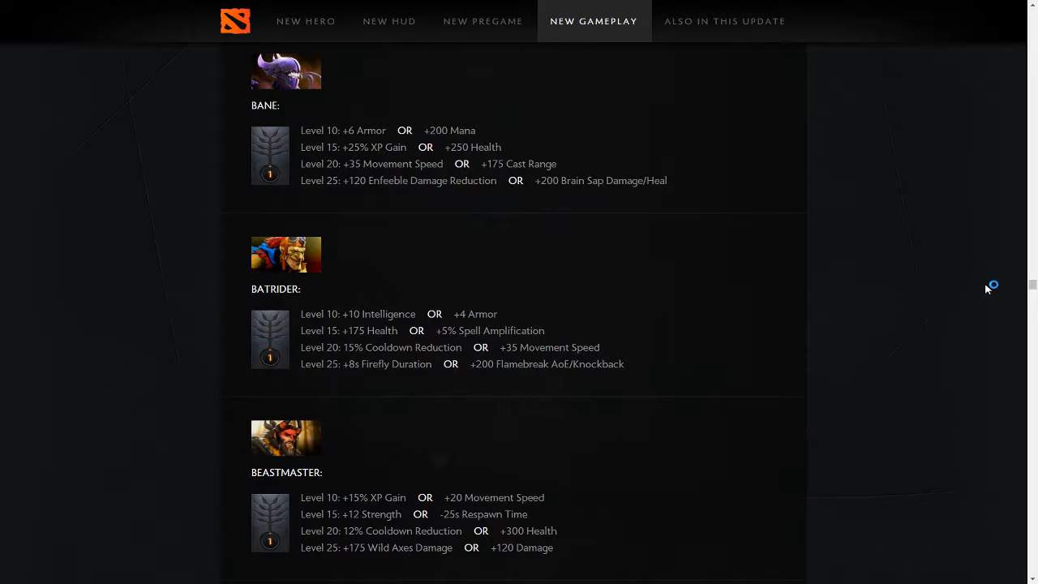
{"action": "mouse_move", "coordinate": [988, 289]}
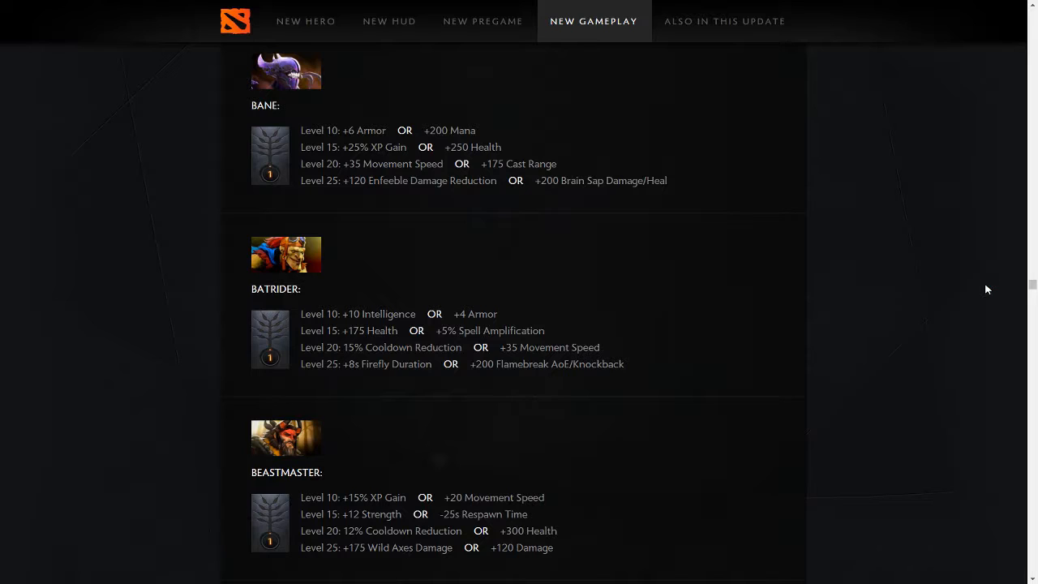
{"action": "mouse_move", "coordinate": [391, 198]}
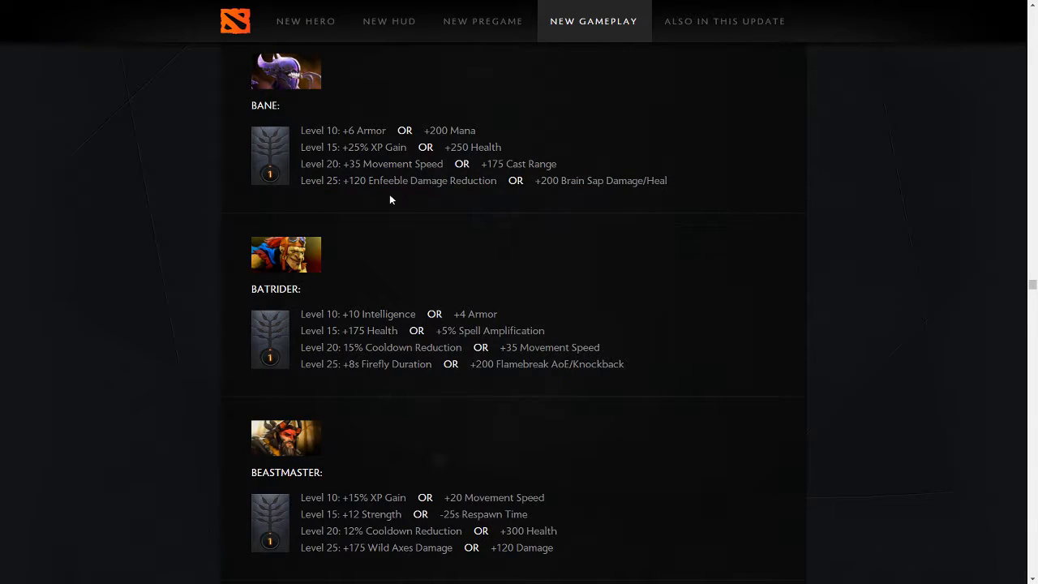
{"action": "mouse_move", "coordinate": [323, 141]}
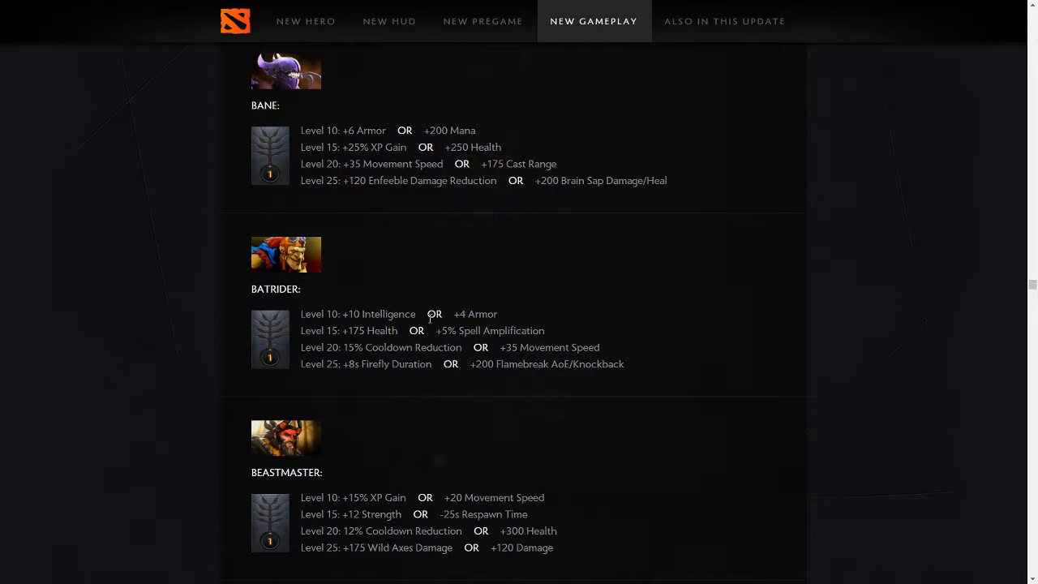
{"action": "mouse_move", "coordinate": [523, 377]}
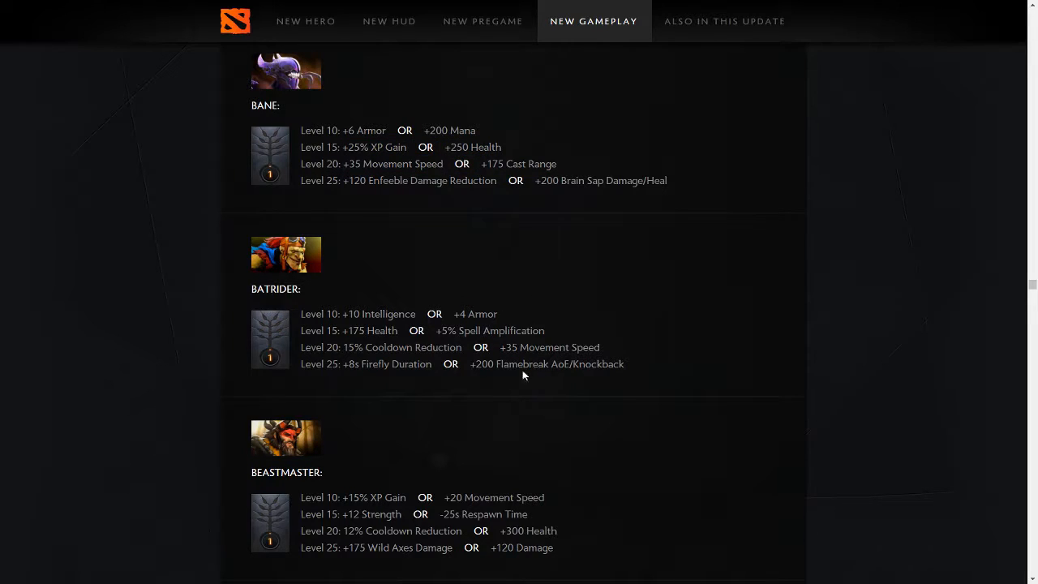
{"action": "mouse_move", "coordinate": [405, 360]}
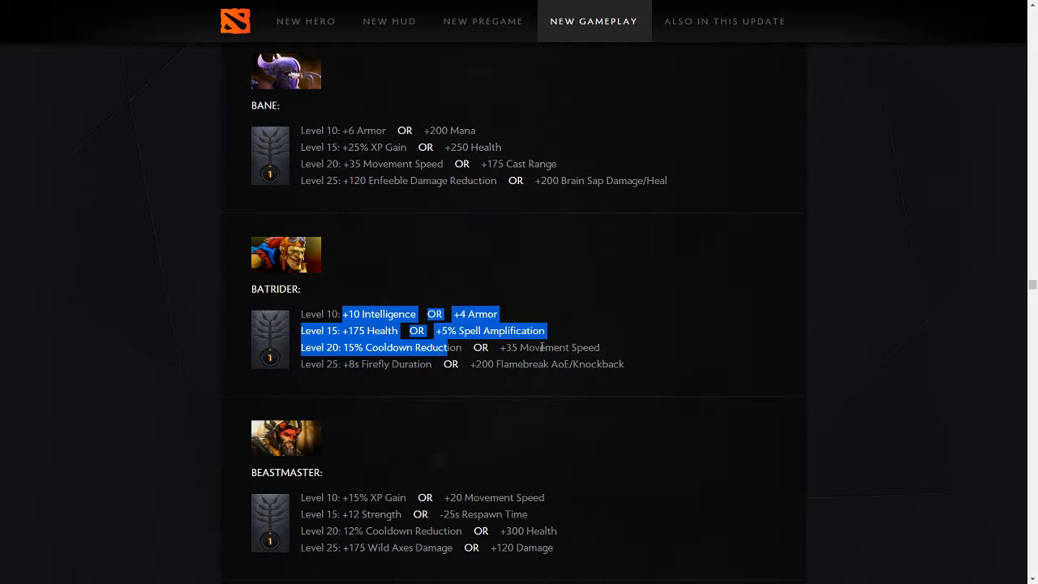
{"action": "left_click", "coordinate": [367, 370]}
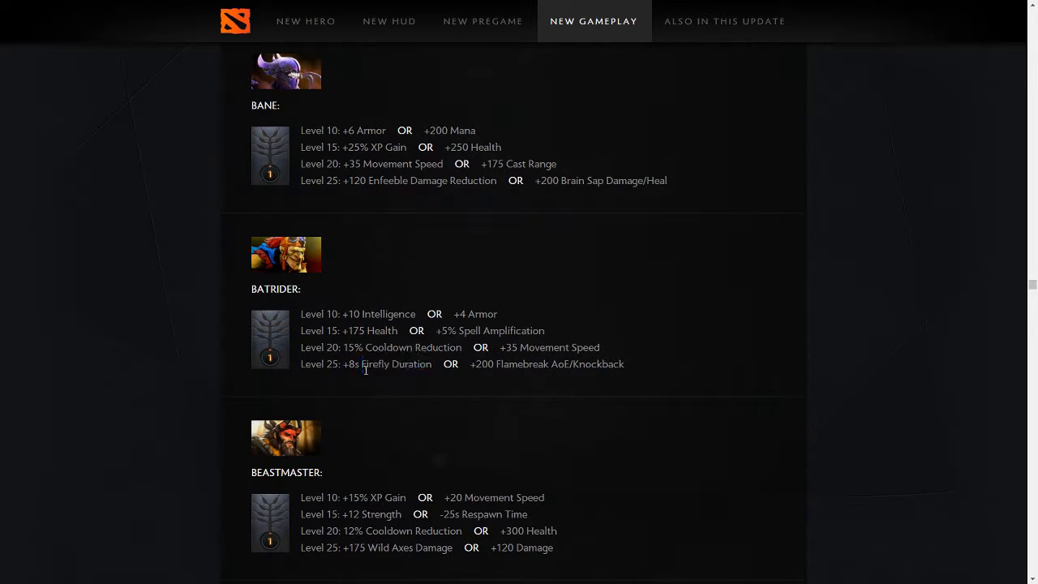
{"action": "left_click_drag", "start_coordinate": [302, 363], "coordinate": [624, 363]}
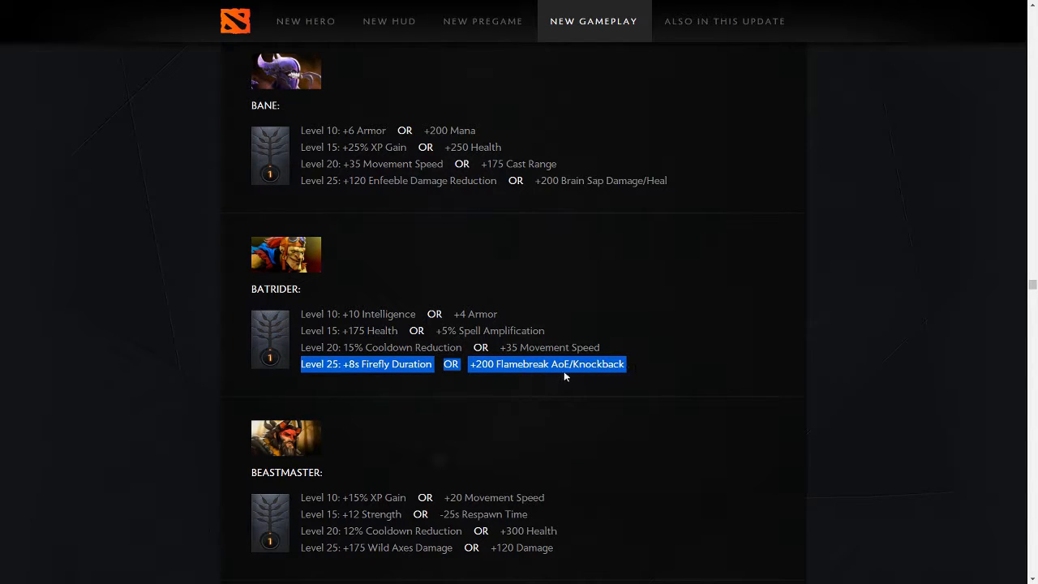
Scroll past Beastmaster, clearing its highlight, until Bloodseeker's Thirst change and Bounty Hunter's Scepter appear.
{"action": "scroll", "scroll_direction": "down", "scroll_amount": 3}
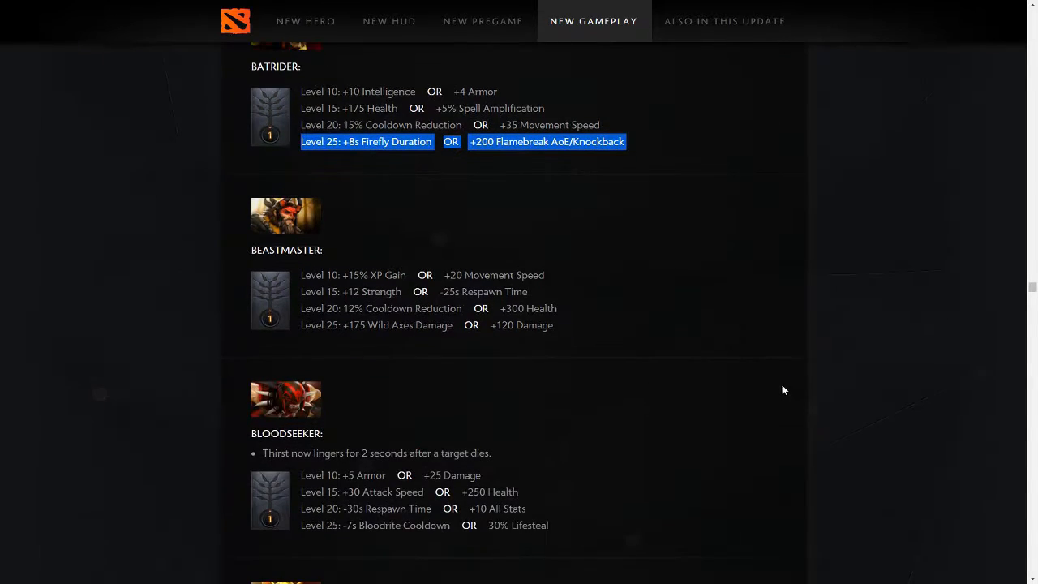
{"action": "mouse_move", "coordinate": [556, 255]}
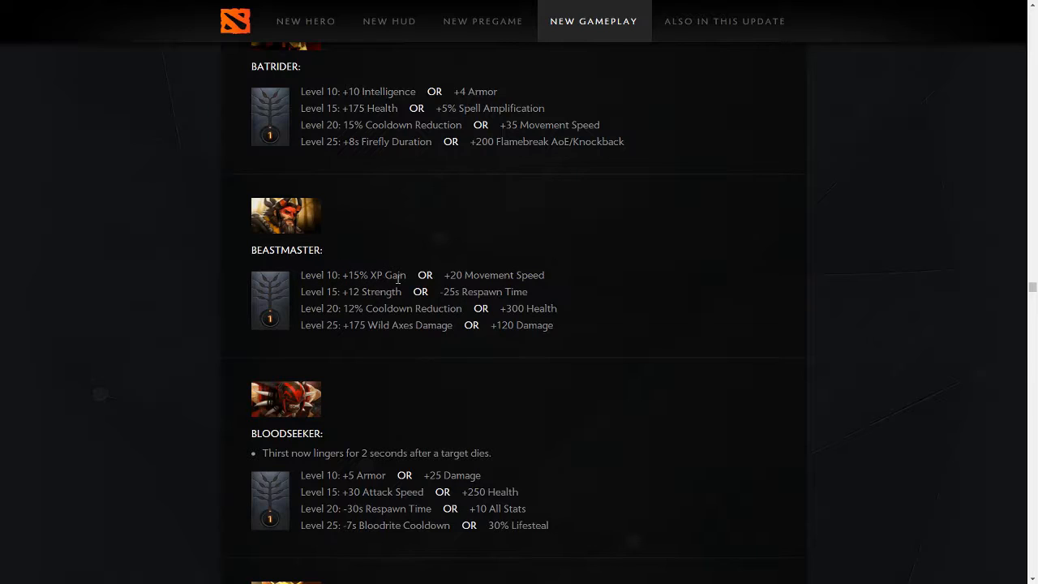
{"action": "mouse_move", "coordinate": [363, 339]}
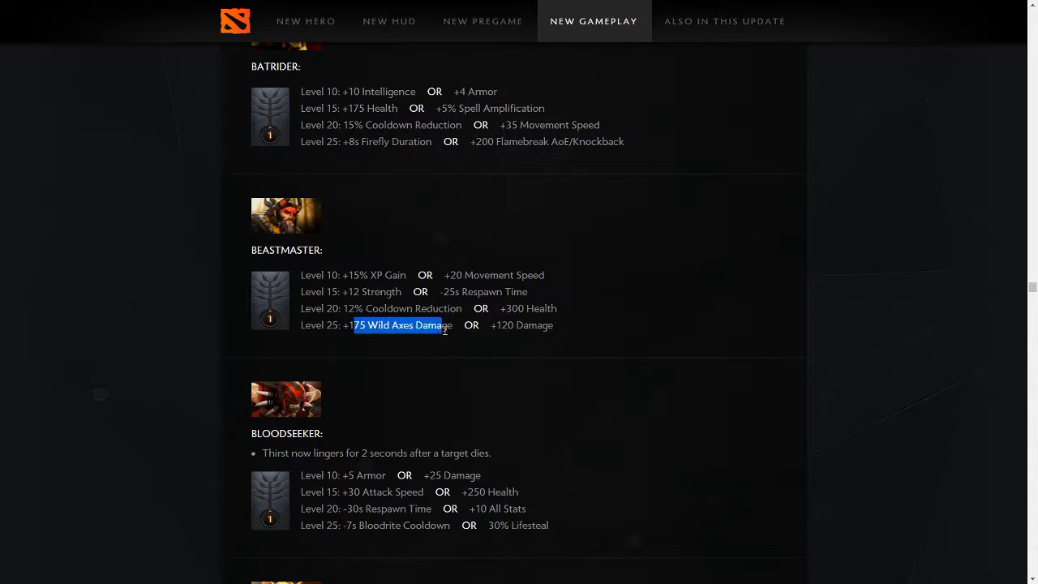
{"action": "left_click", "coordinate": [498, 361]}
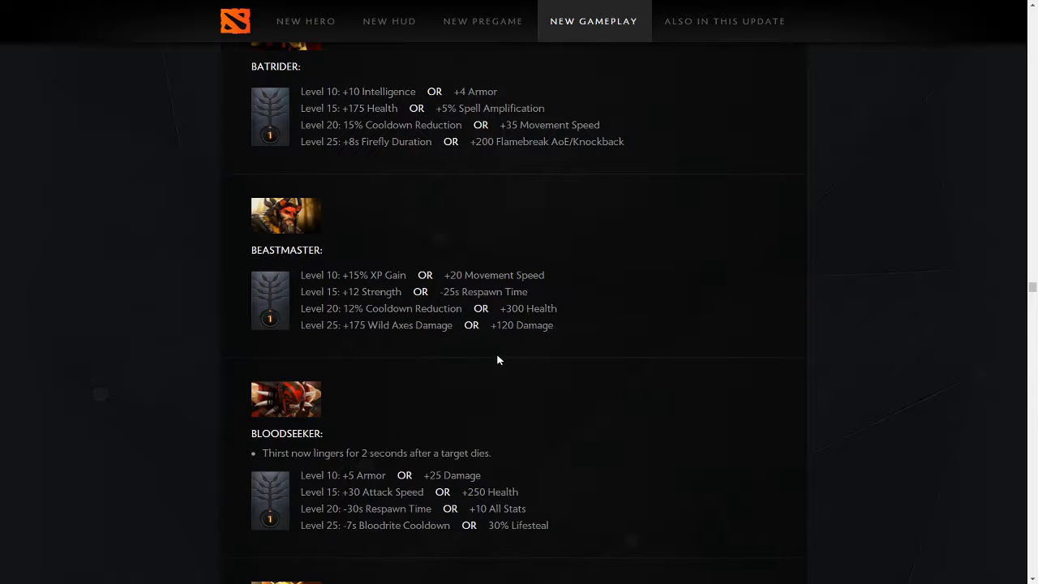
{"action": "scroll", "scroll_direction": "down", "scroll_amount": 3}
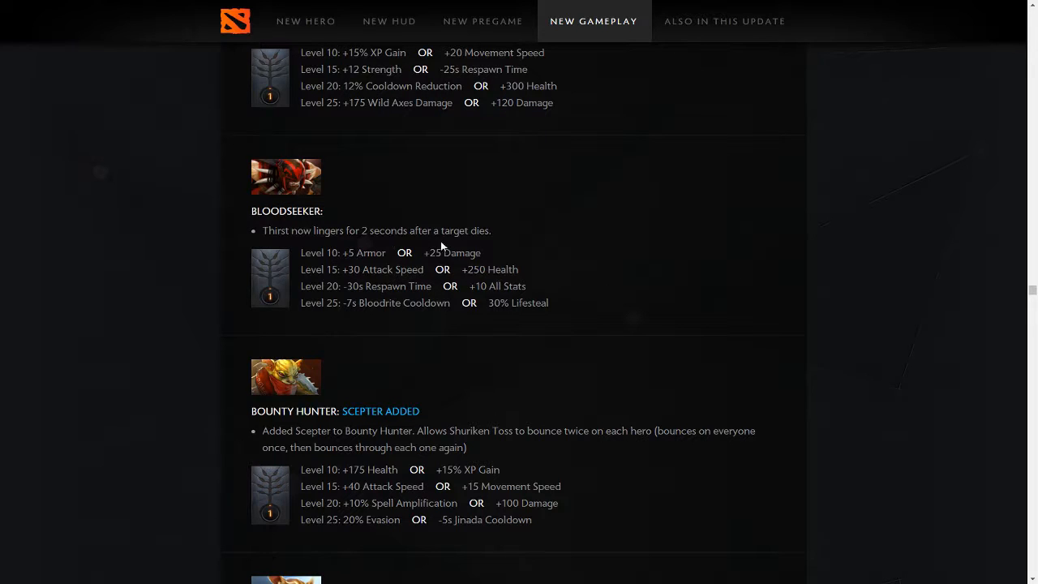
{"action": "scroll", "scroll_direction": "up", "scroll_amount": 3}
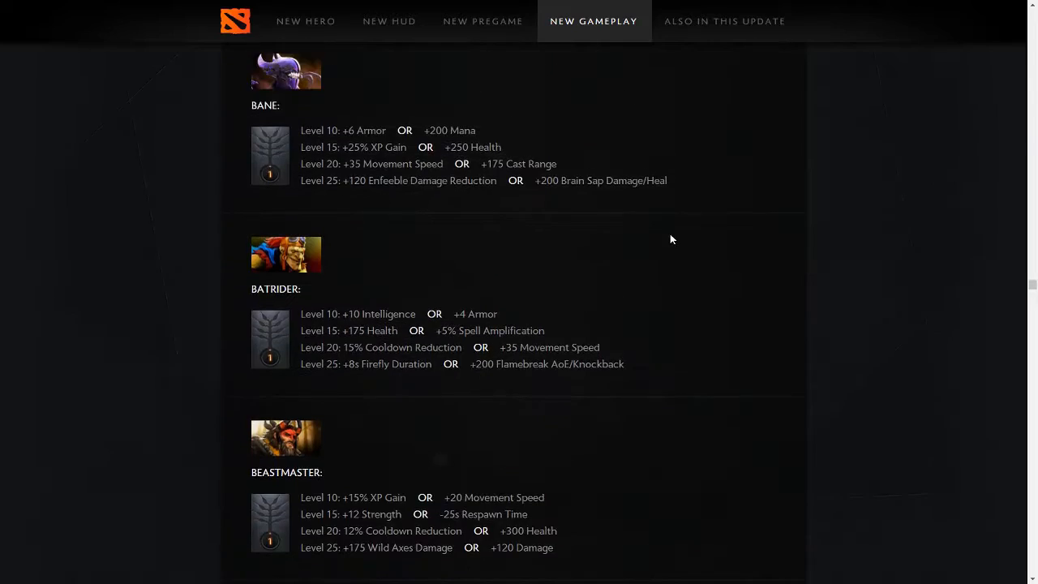
{"action": "scroll", "scroll_direction": "down", "scroll_amount": 3}
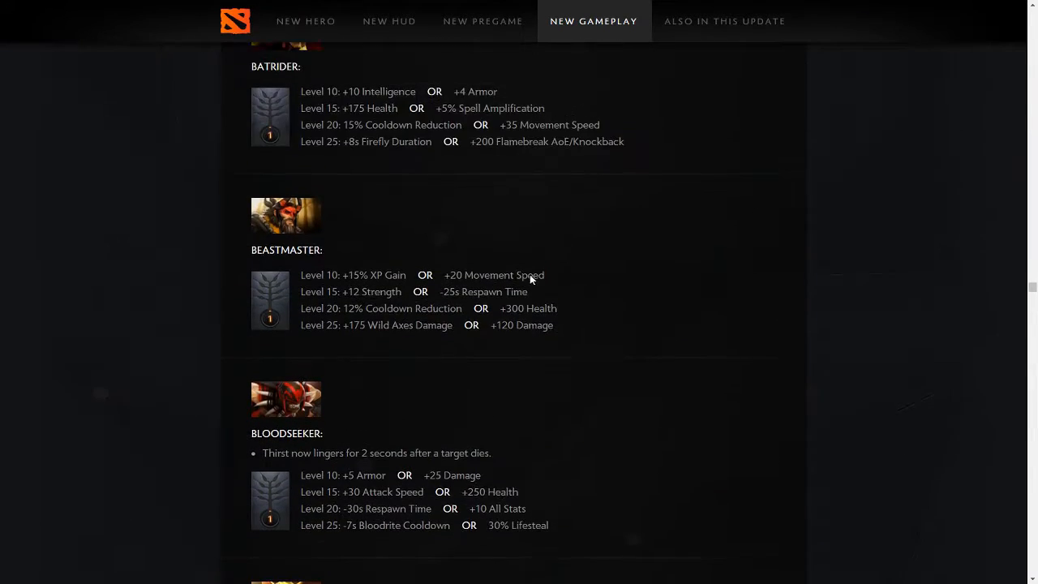
{"action": "scroll", "scroll_direction": "down", "scroll_amount": 3}
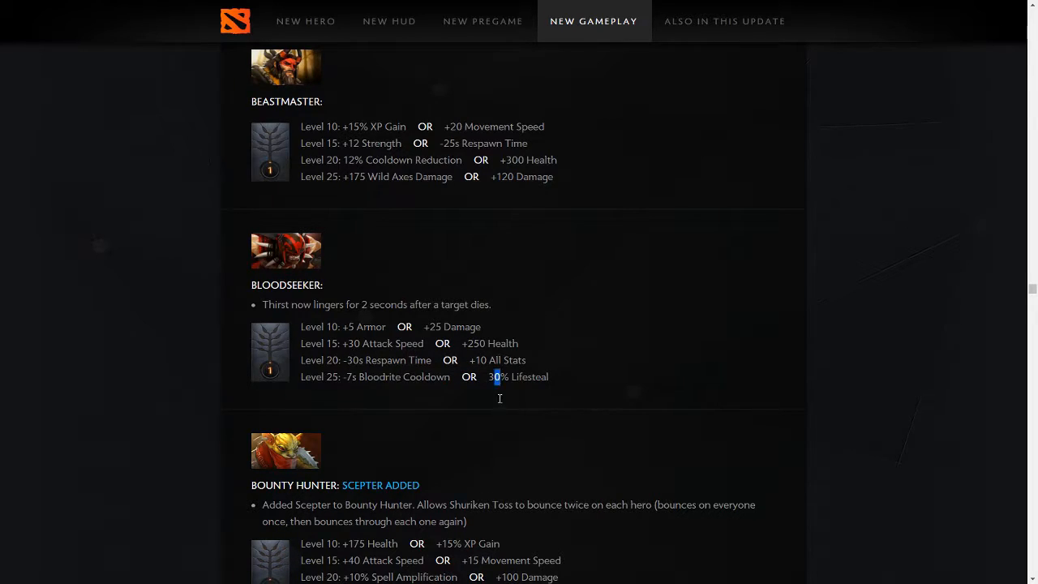
Scroll around Bloodseeker's entry and highlight it from the Thirst change through all four talent levels.
{"action": "scroll", "scroll_direction": "down", "scroll_amount": 3}
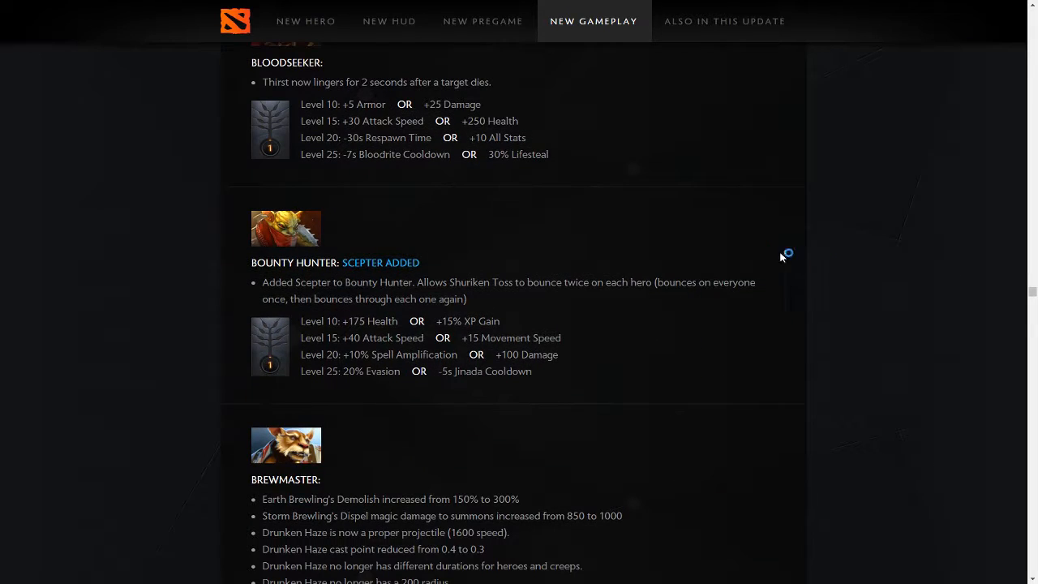
{"action": "mouse_move", "coordinate": [478, 238]}
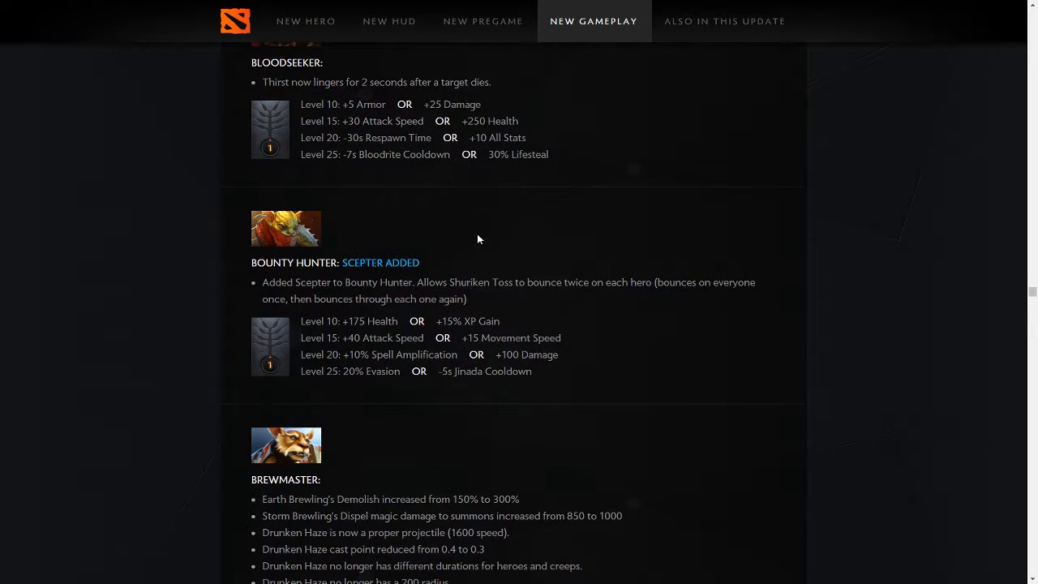
{"action": "mouse_move", "coordinate": [458, 279]}
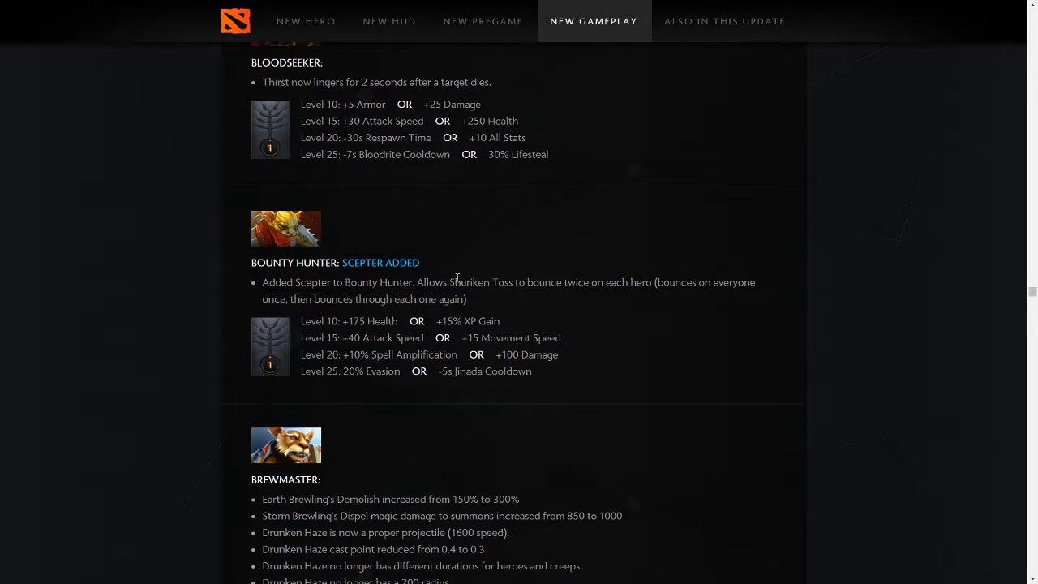
{"action": "scroll", "scroll_direction": "down", "scroll_amount": 3}
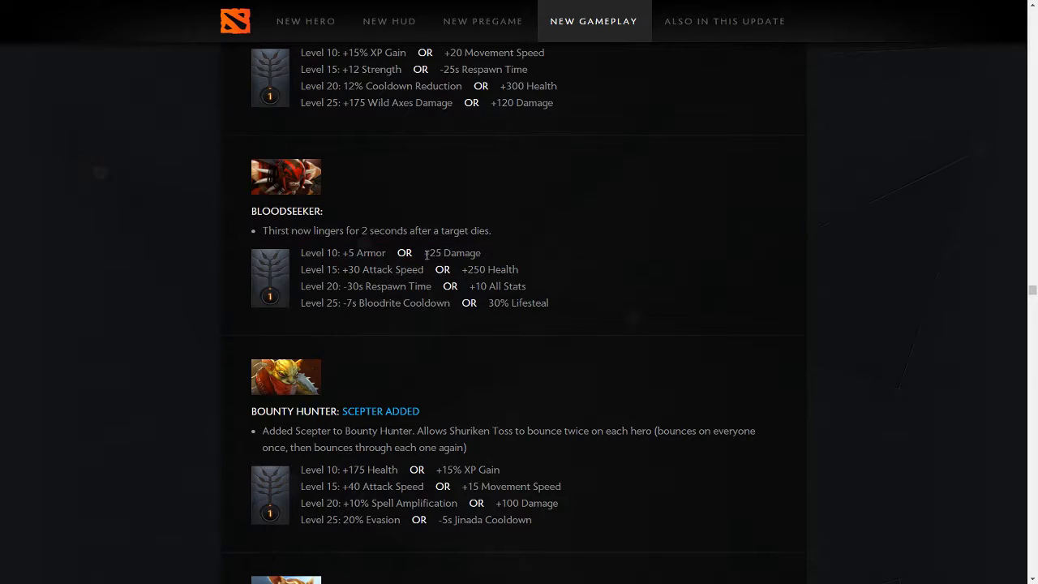
{"action": "mouse_move", "coordinate": [555, 245]}
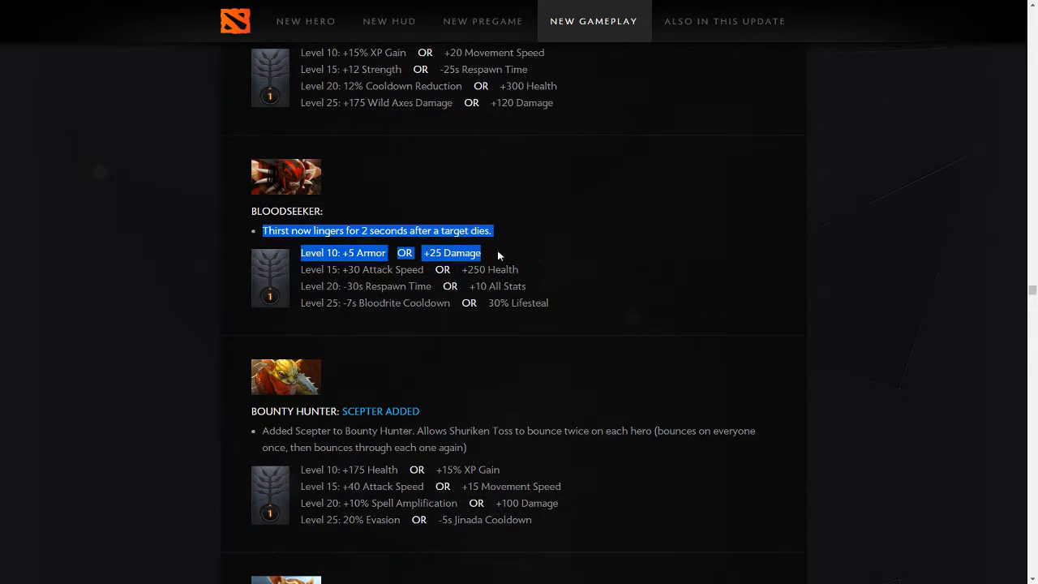
{"action": "mouse_move", "coordinate": [613, 256]}
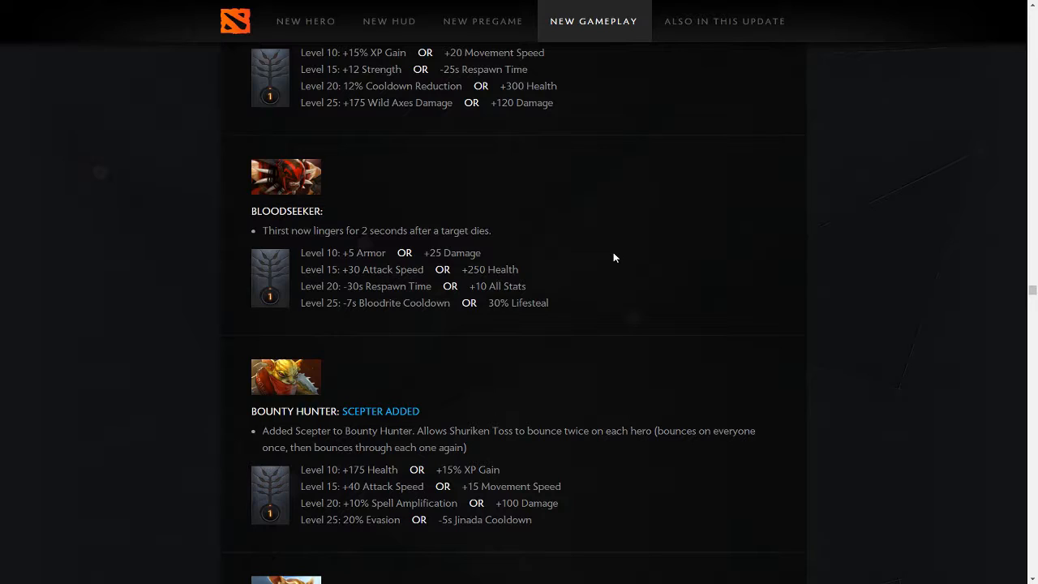
{"action": "mouse_move", "coordinate": [649, 271]}
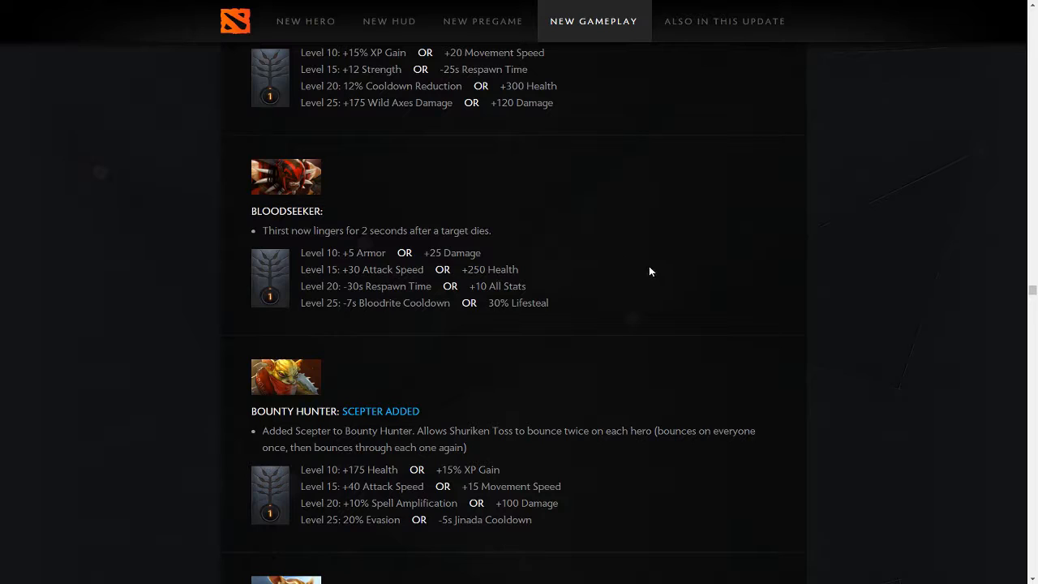
{"action": "left_click_drag", "start_coordinate": [250, 211], "coordinate": [548, 304]}
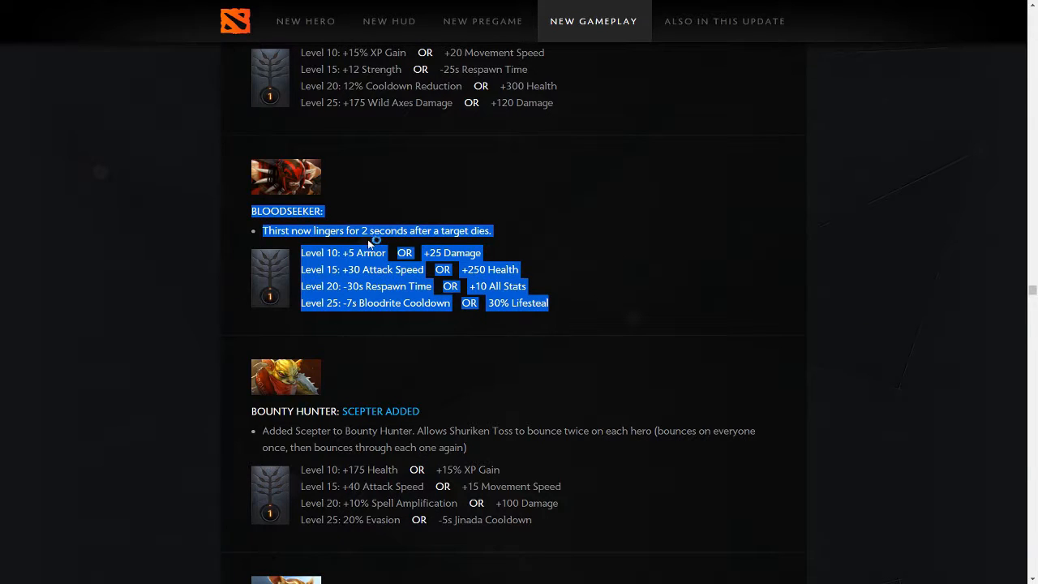
{"action": "mouse_move", "coordinate": [593, 260]}
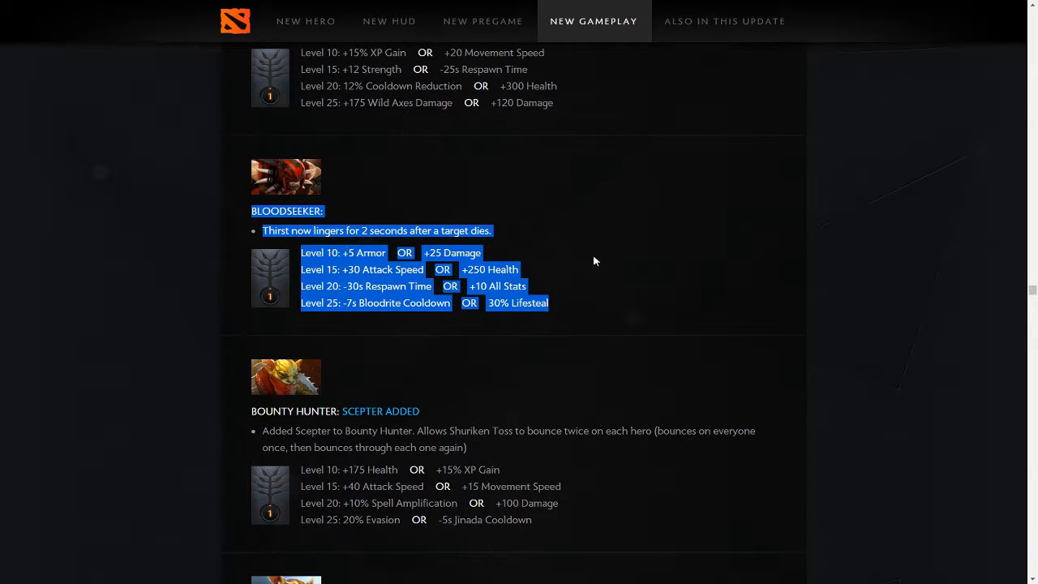
{"action": "mouse_move", "coordinate": [648, 247]}
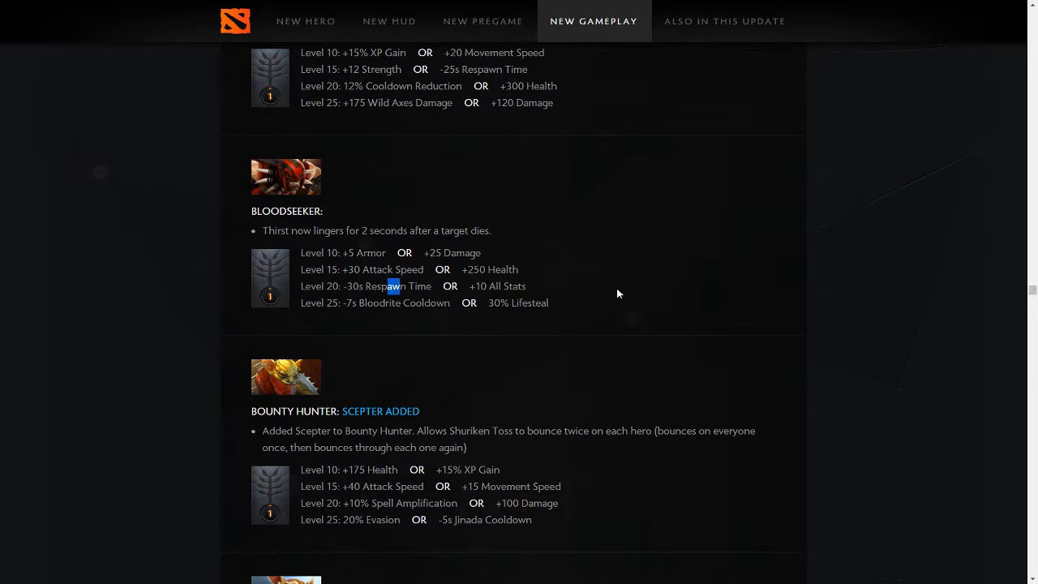
{"action": "mouse_move", "coordinate": [649, 395]}
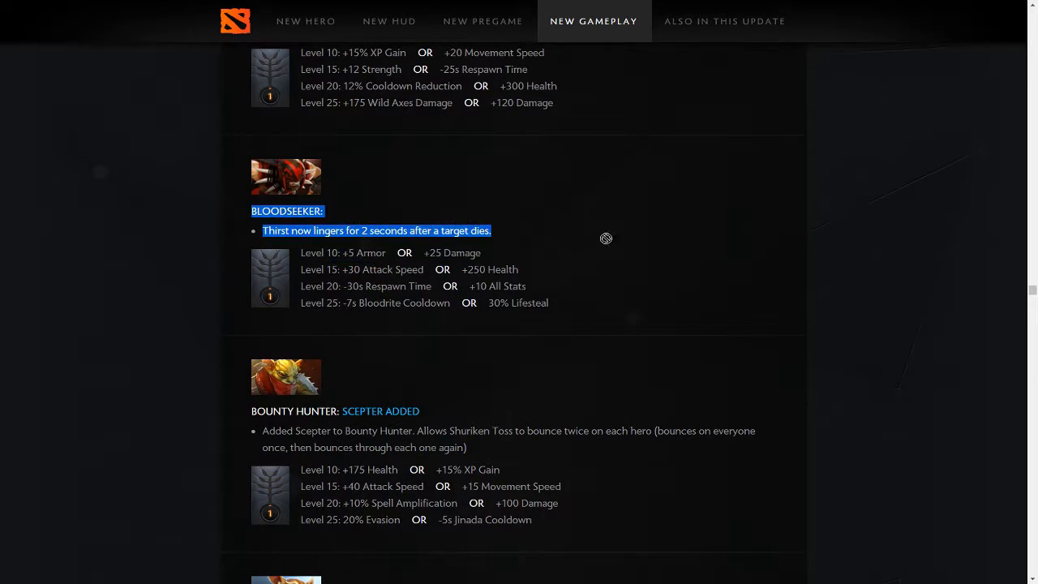
Scroll to Bounty Hunter and highlight its Level 25 talents, 20% Evasion or -5s Jinada Cooldown.
{"action": "scroll", "scroll_direction": "down", "scroll_amount": 3}
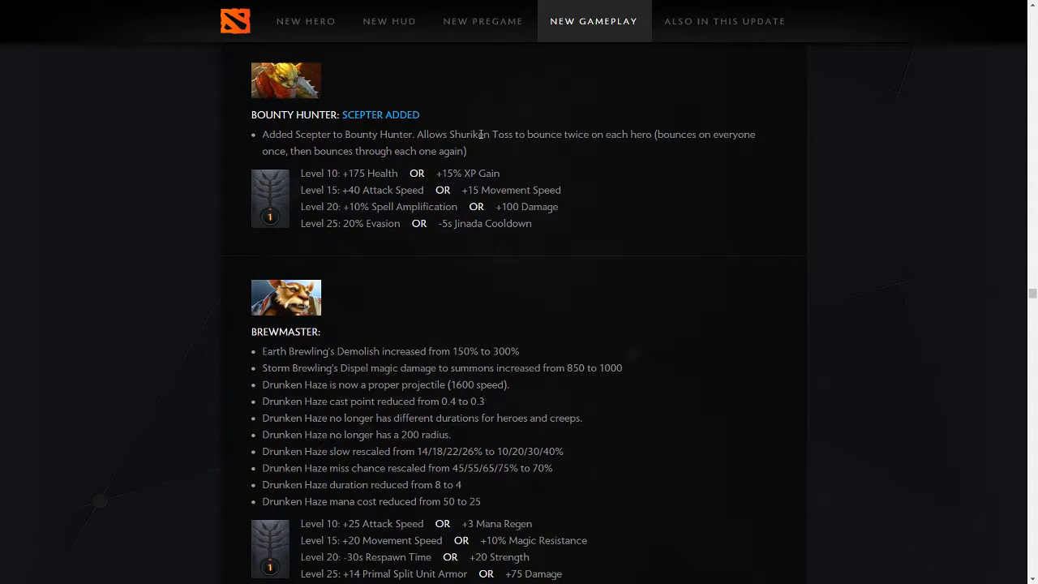
{"action": "mouse_move", "coordinate": [565, 129]}
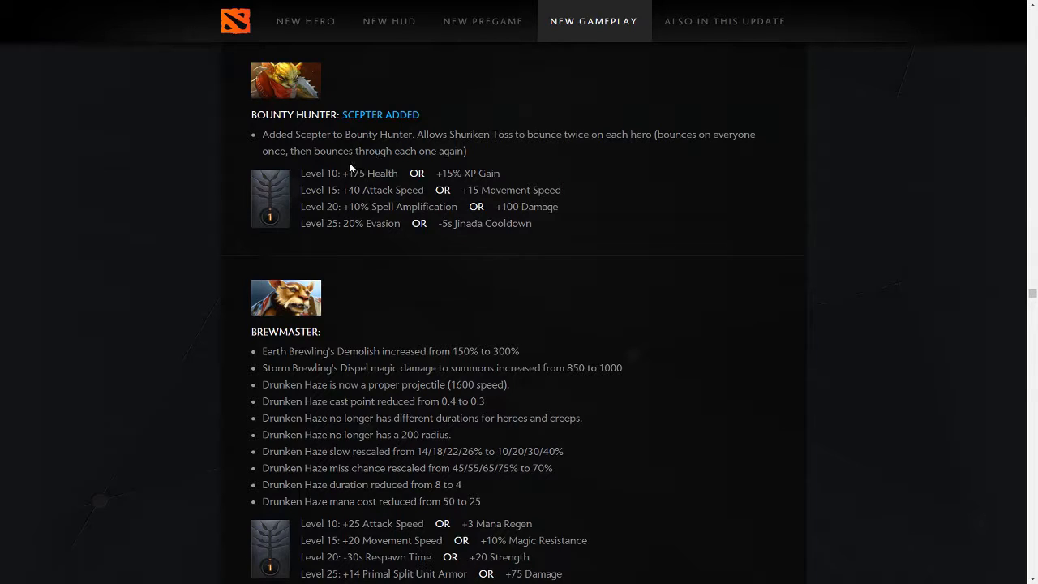
{"action": "mouse_move", "coordinate": [490, 214]}
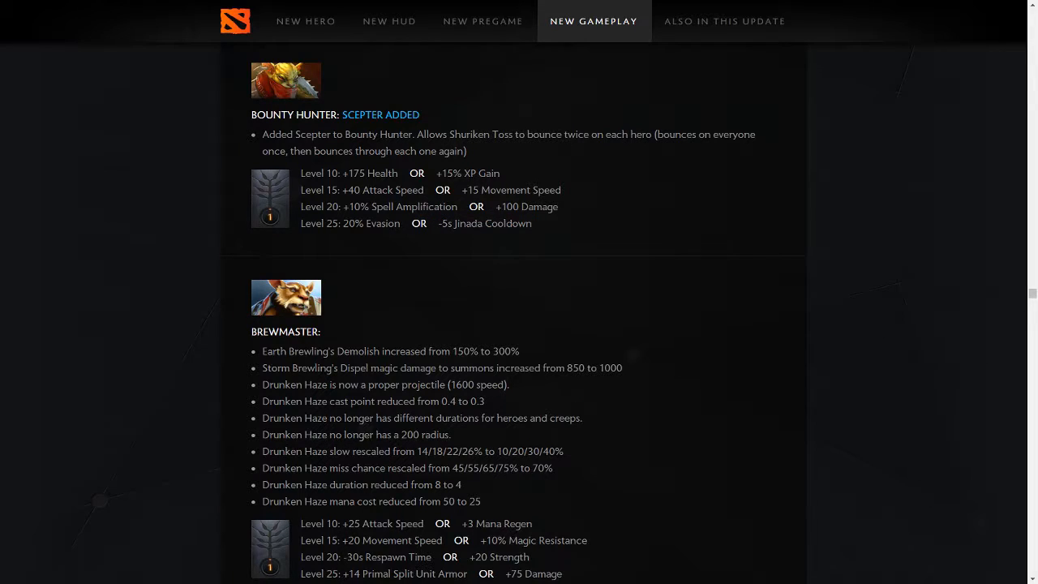
{"action": "left_click_drag", "start_coordinate": [381, 206], "coordinate": [535, 206]}
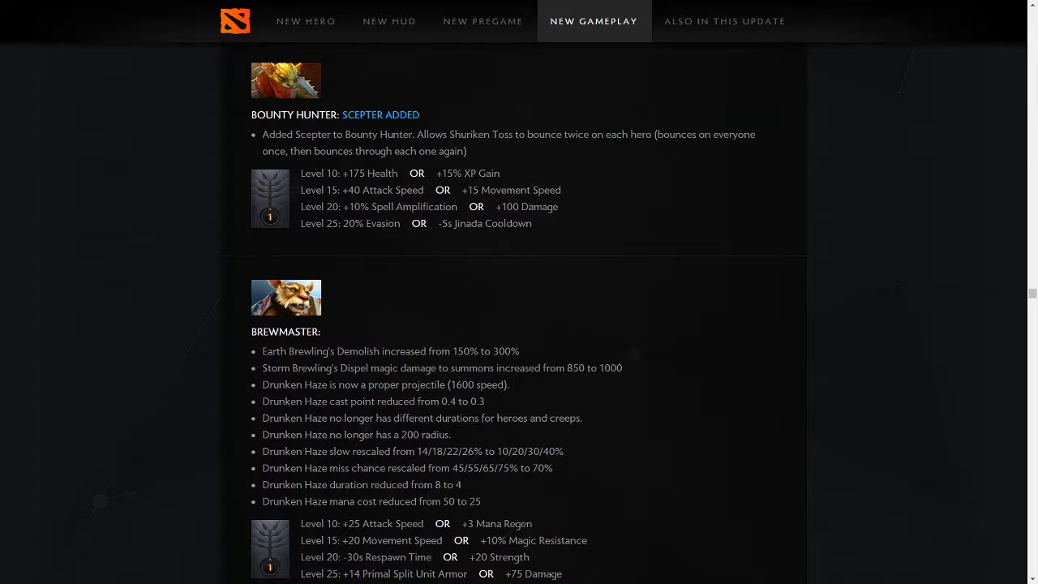
{"action": "mouse_move", "coordinate": [404, 175]}
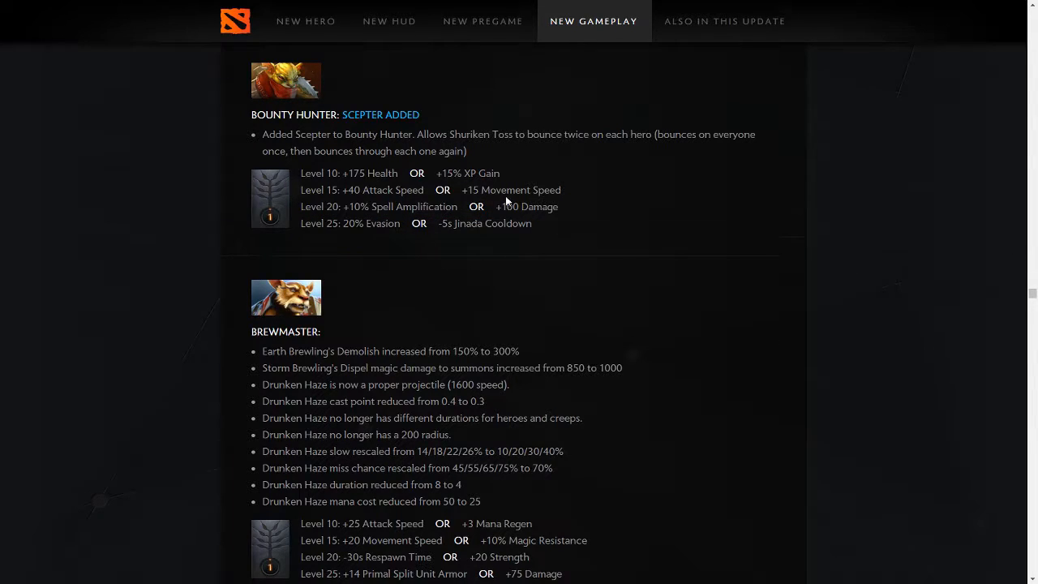
{"action": "mouse_move", "coordinate": [594, 234]}
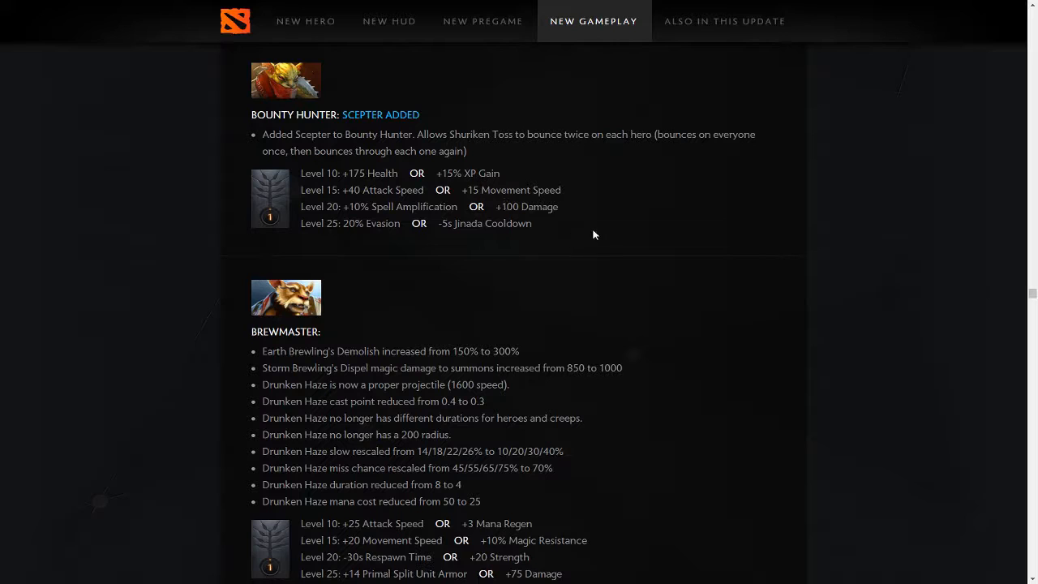
{"action": "left_click_drag", "start_coordinate": [365, 224], "coordinate": [535, 224]}
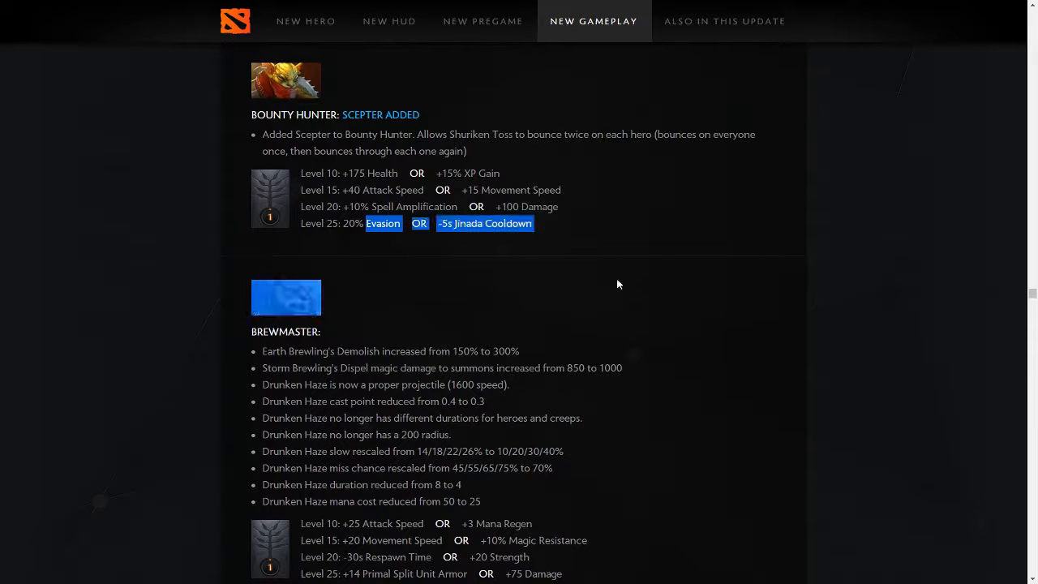